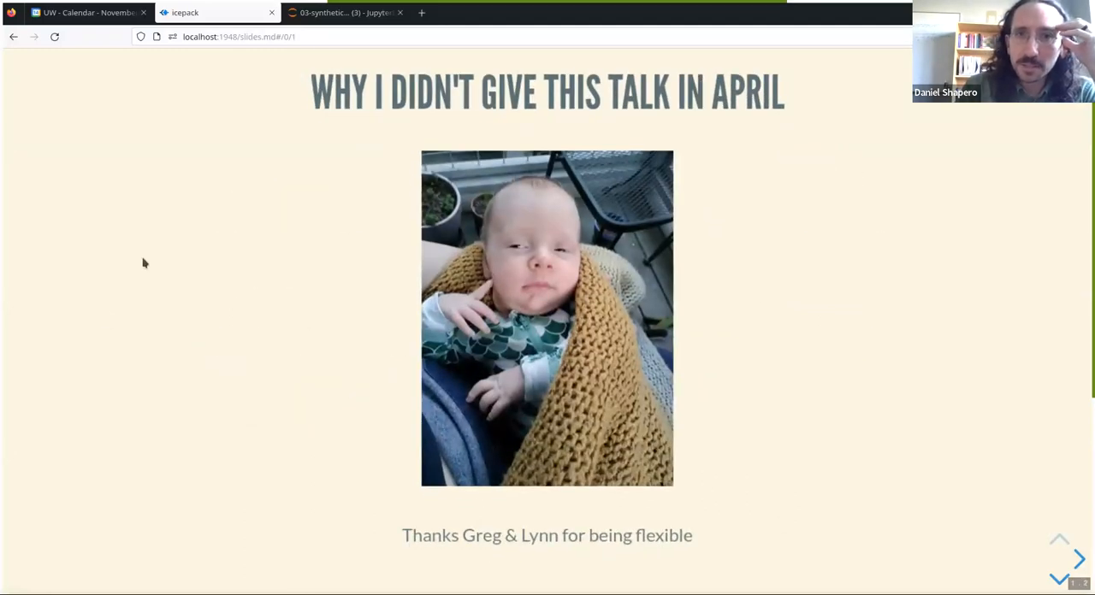
mouse_move(191, 308)
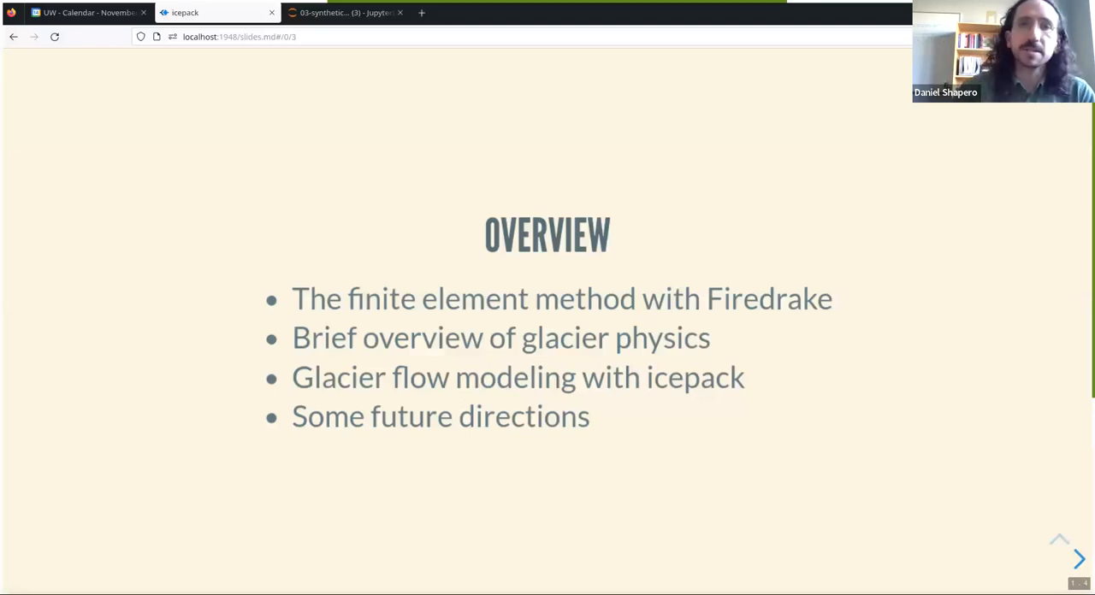
Advance to The Finite Element Method section and its first content slide
left_click(1079, 559)
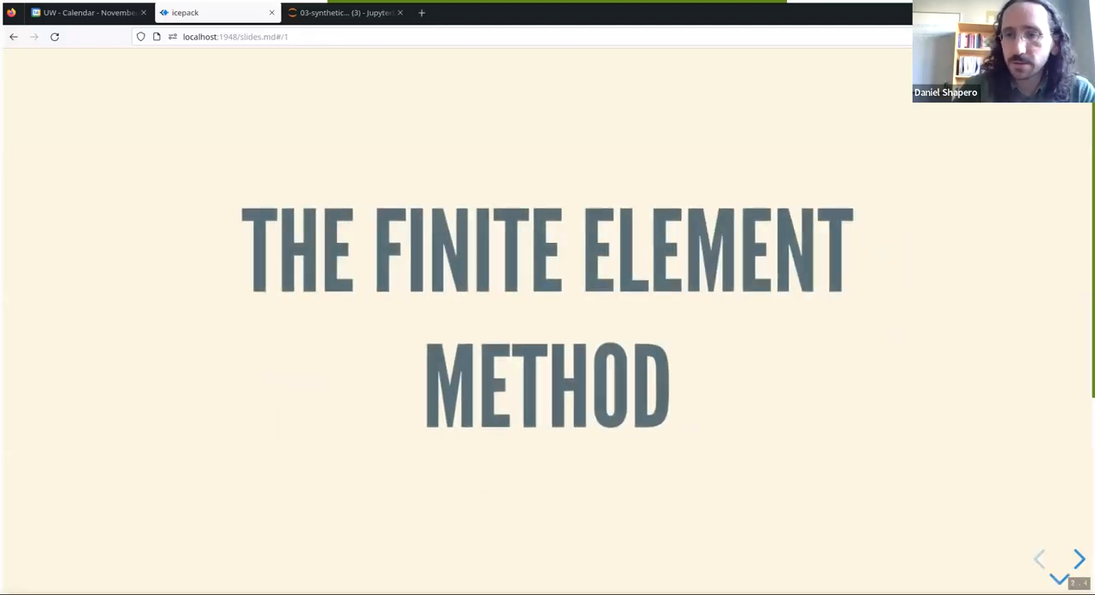
left_click(1078, 560)
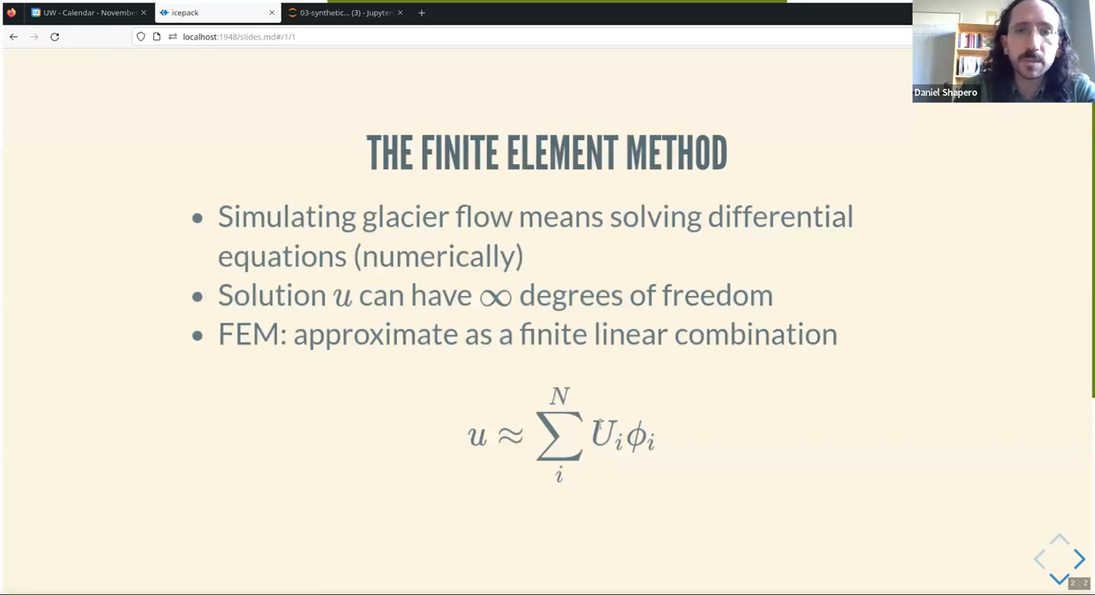
mouse_move(98, 365)
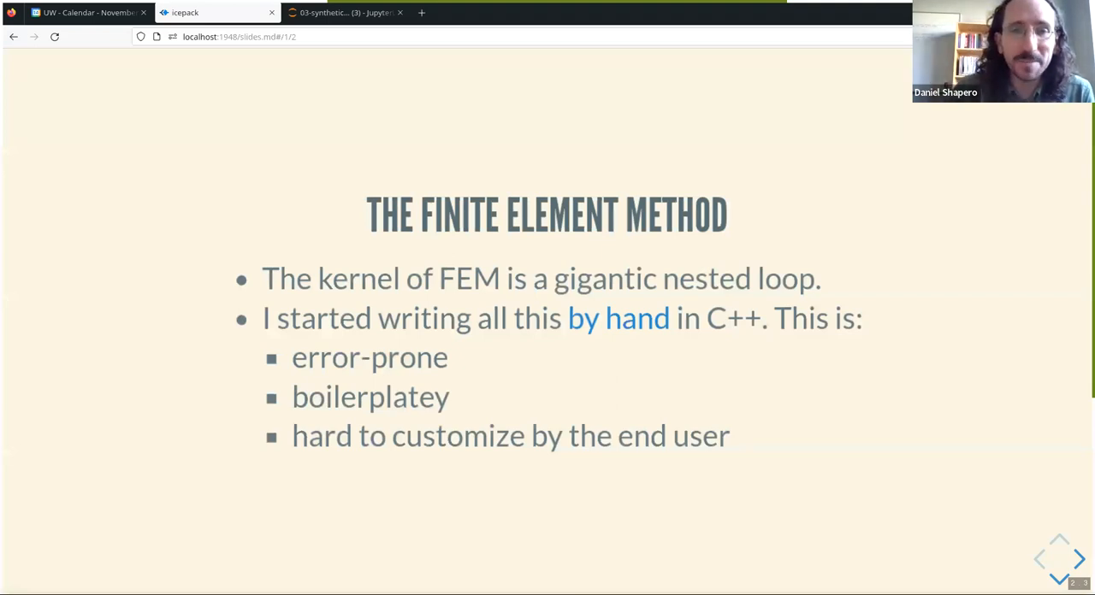
mouse_move(242, 338)
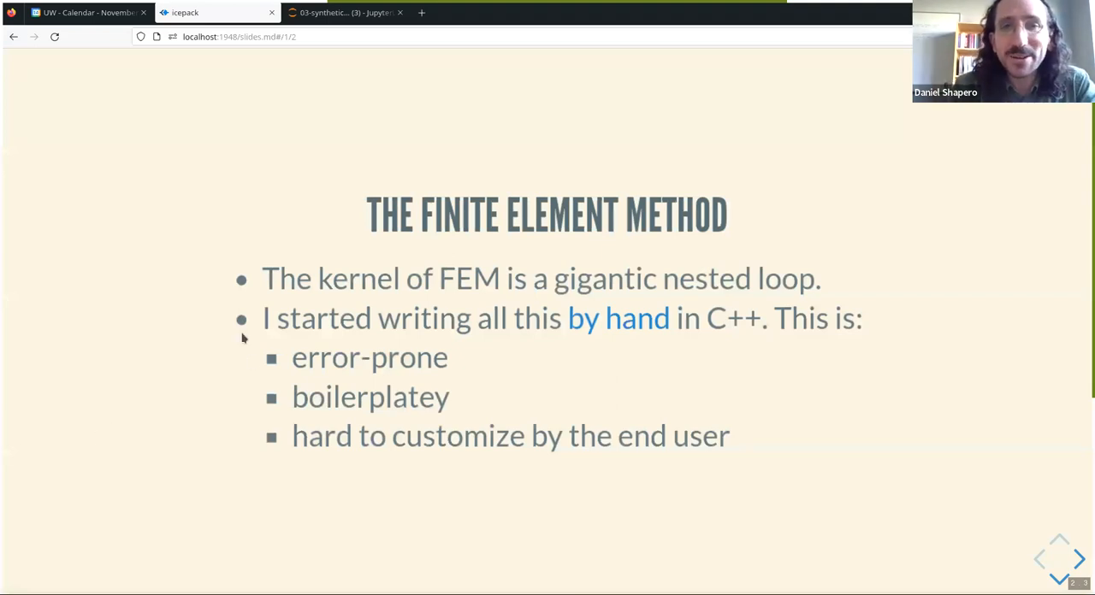
mouse_move(616, 332)
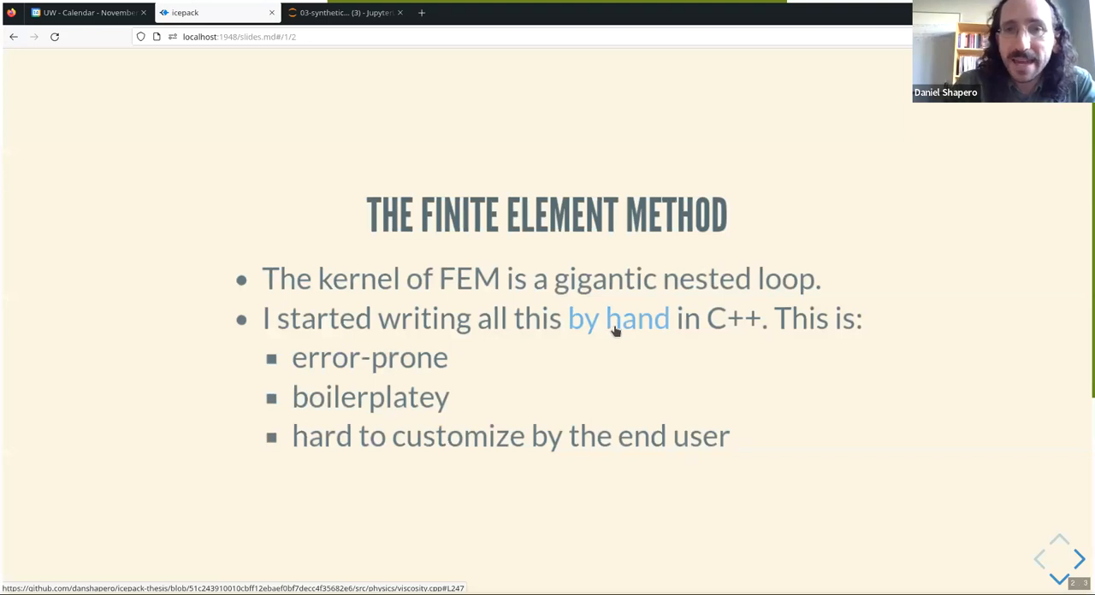
mouse_move(663, 338)
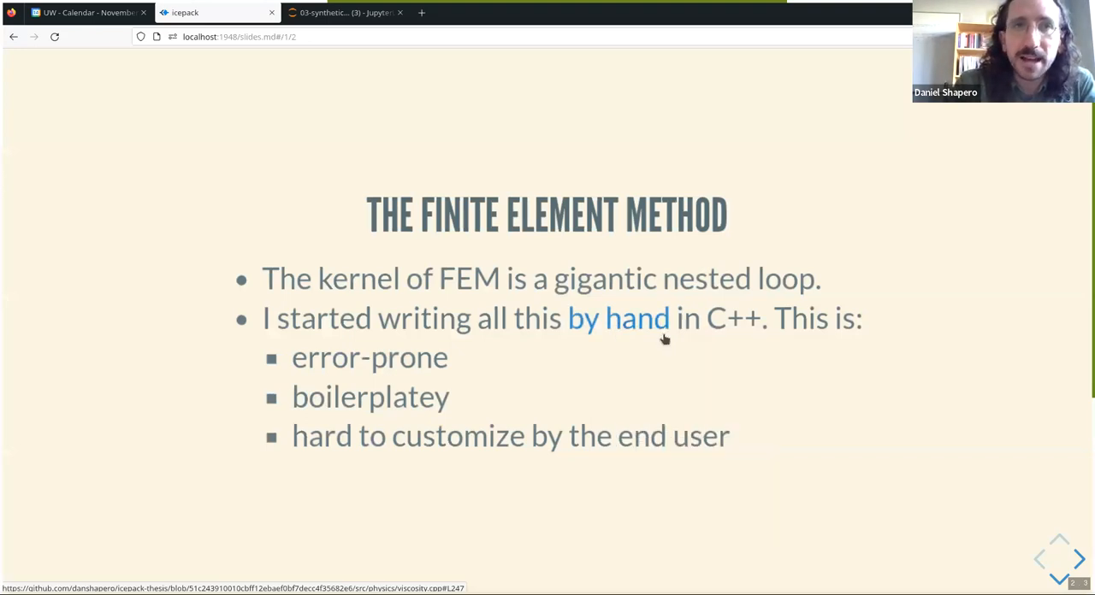
Open the 'by hand' icepack-thesis source link in a separate tab
left_click(618, 318)
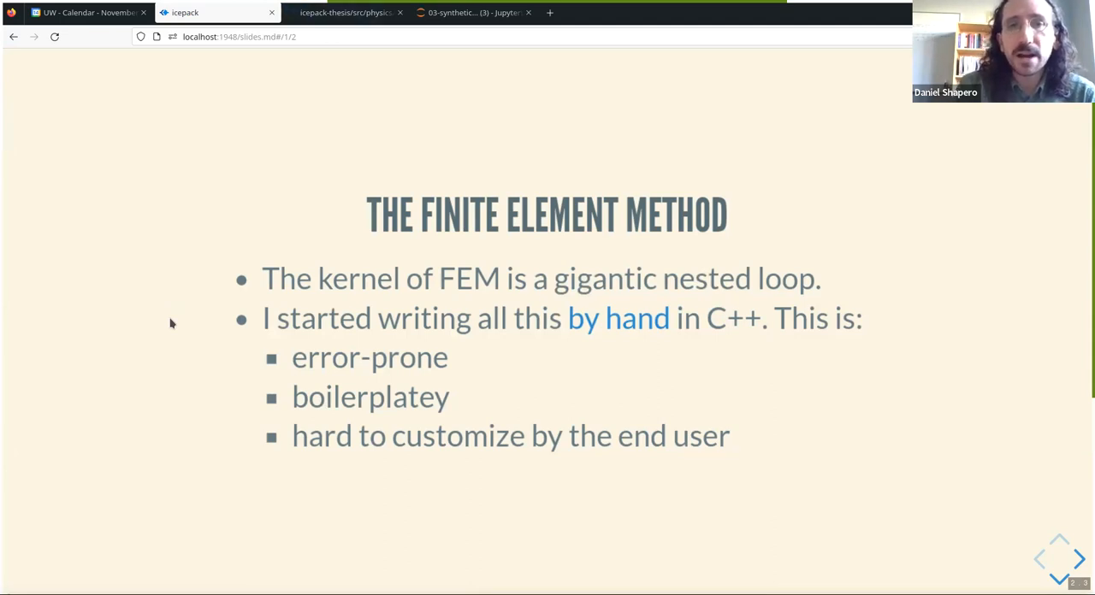
mouse_move(151, 348)
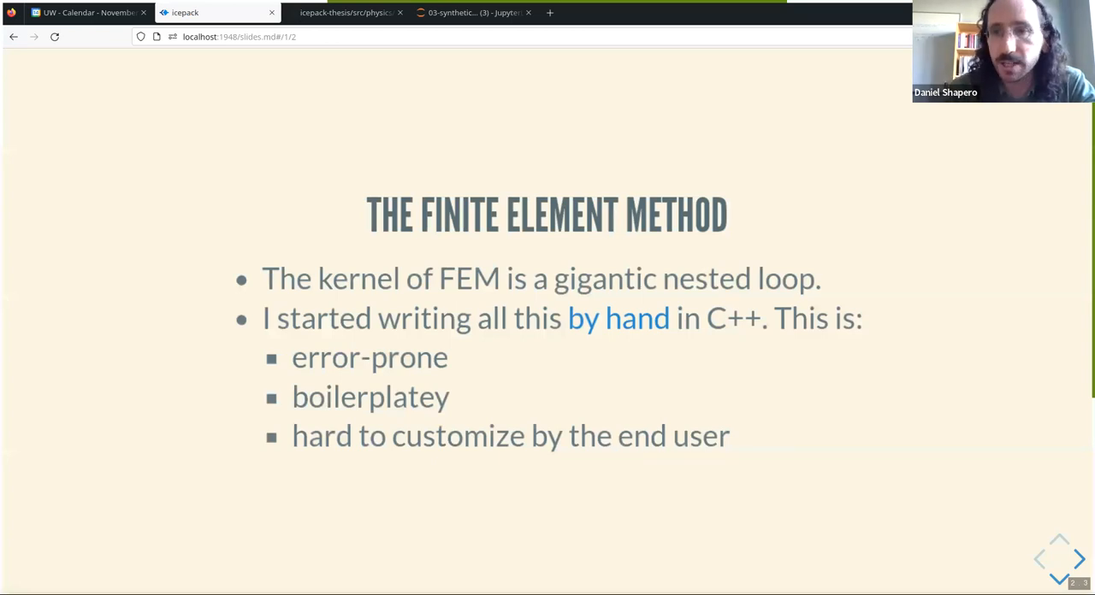
Advance to the Some Pseudocode slide with the nested assembly loop
left_click(1078, 560)
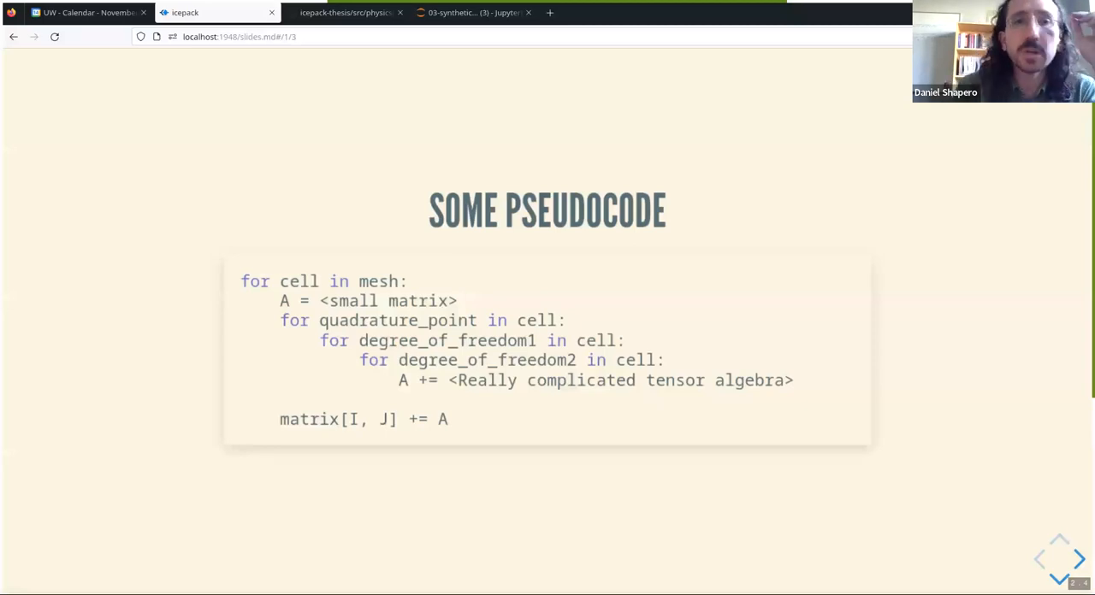
mouse_move(175, 278)
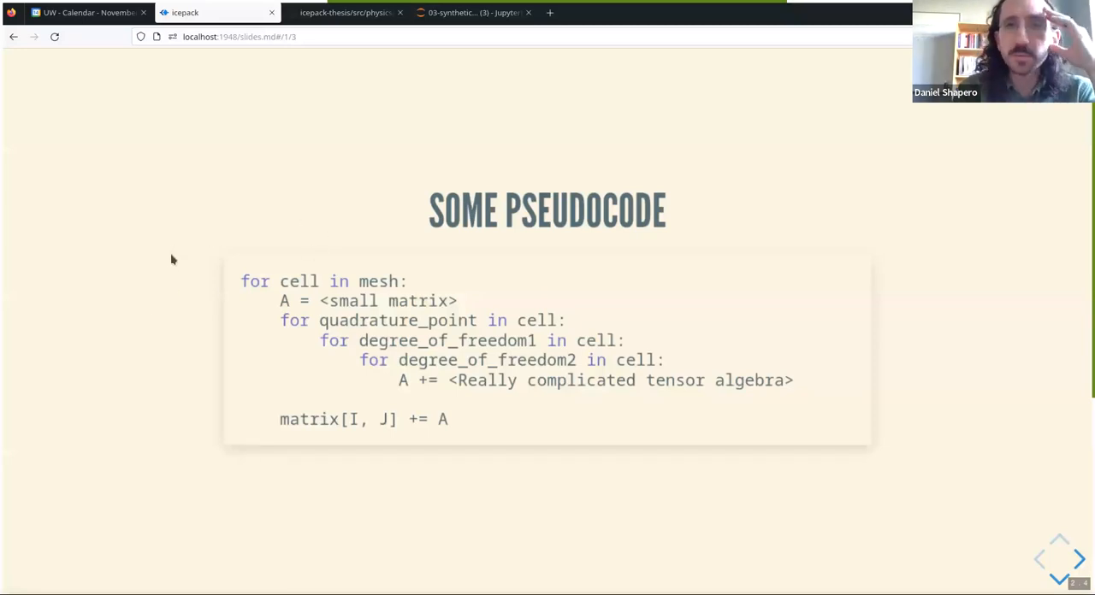
mouse_move(187, 286)
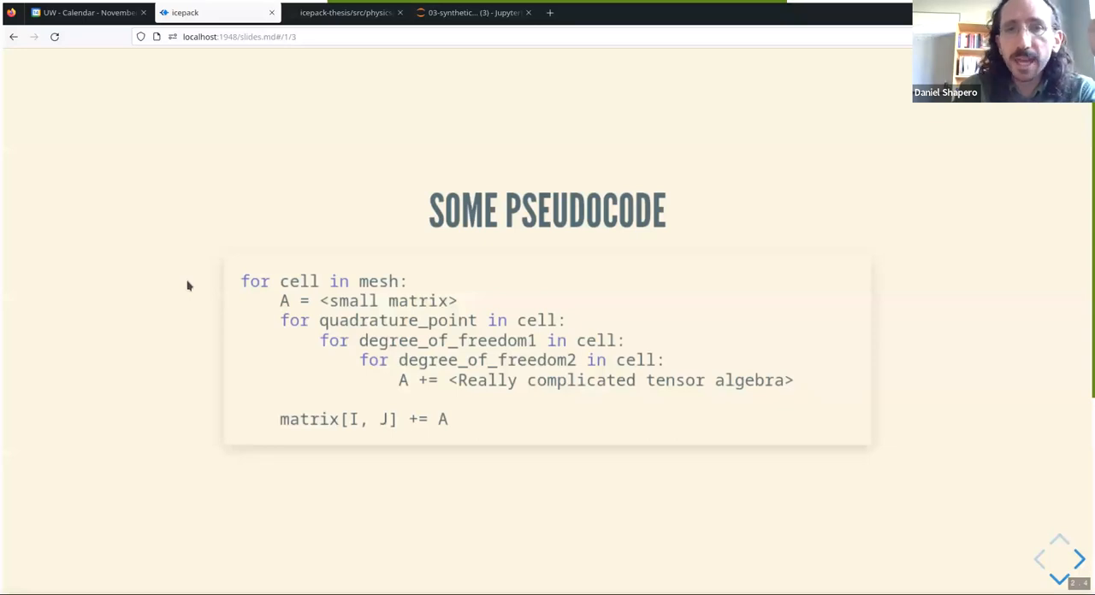
mouse_move(432, 288)
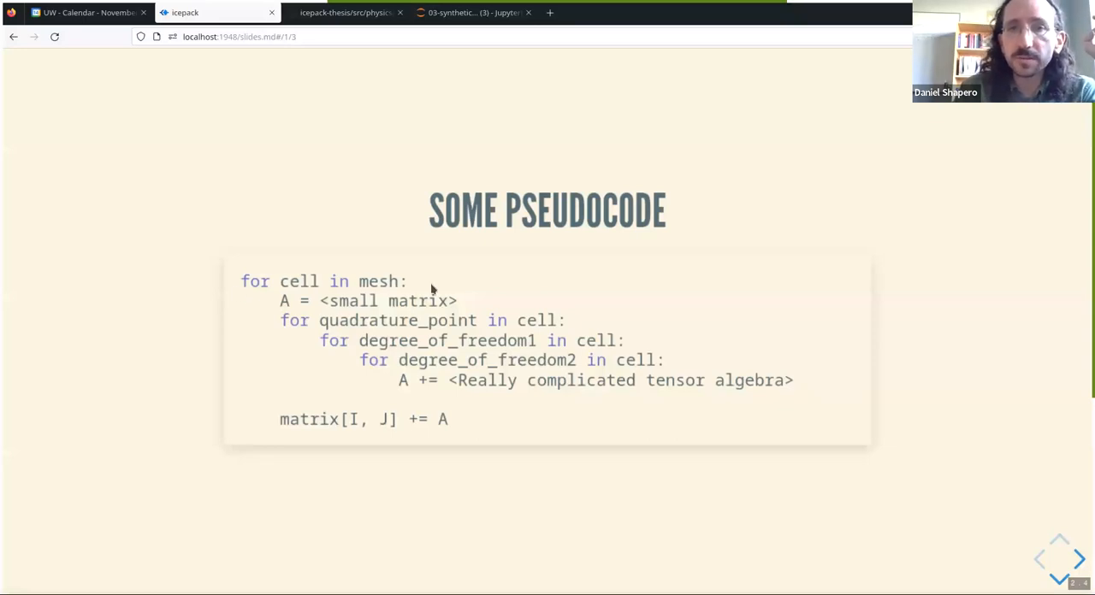
mouse_move(531, 319)
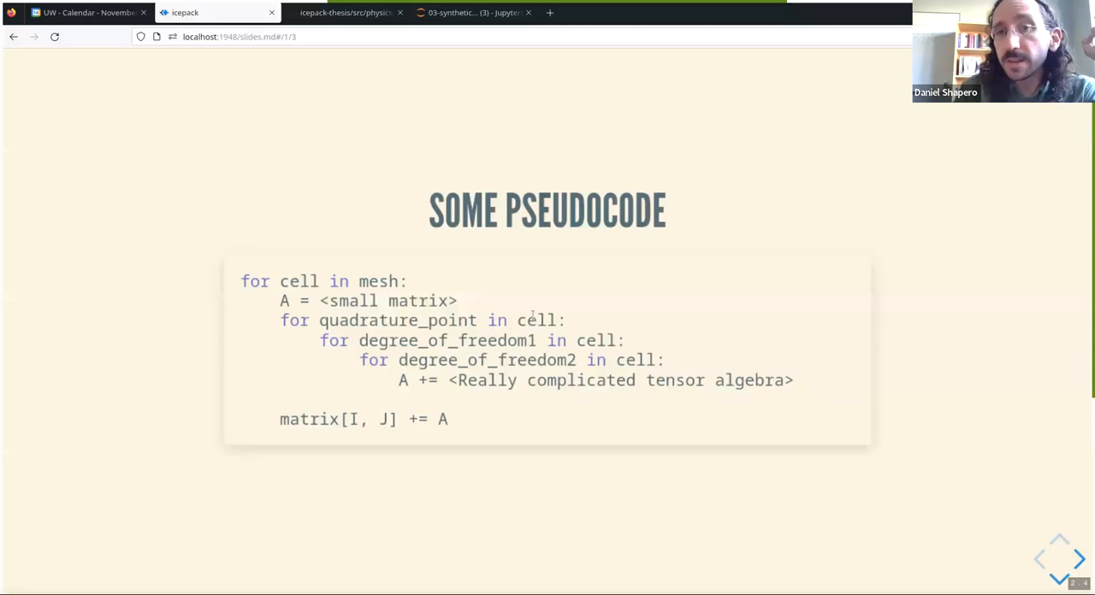
mouse_move(512, 367)
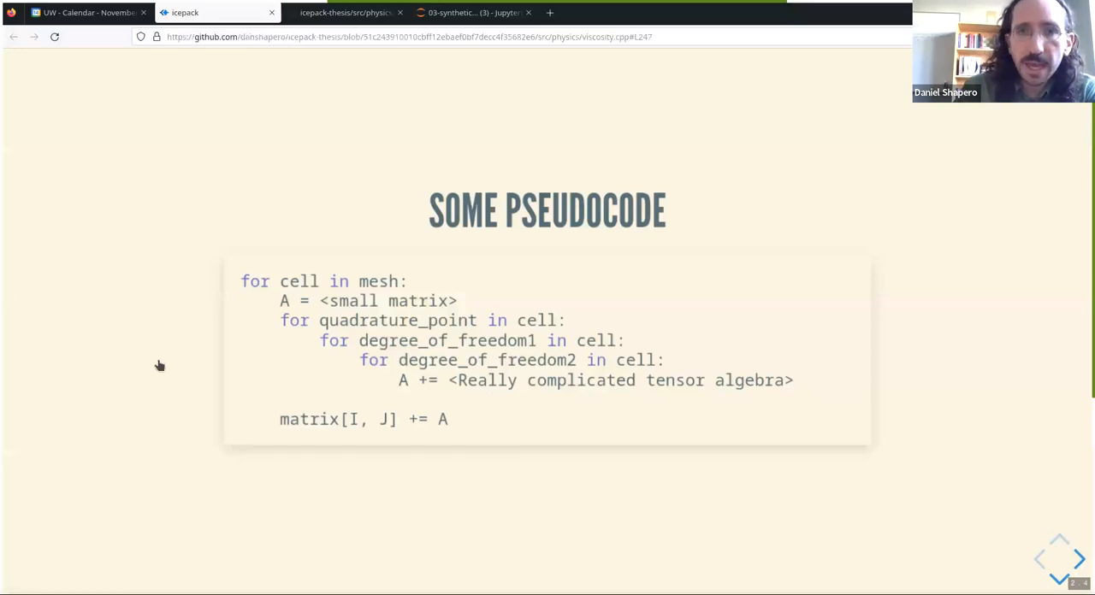
Switch to GitHub's viscosity.cpp and scroll to the nested loops in Viscosity::hessian
left_click(342, 12)
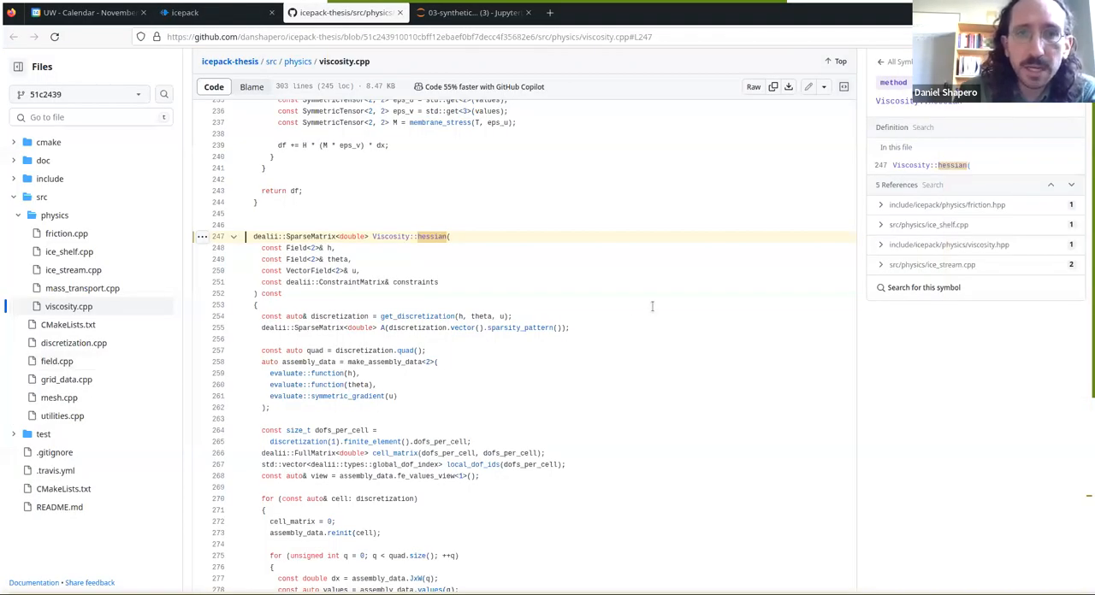
scroll("down", 3)
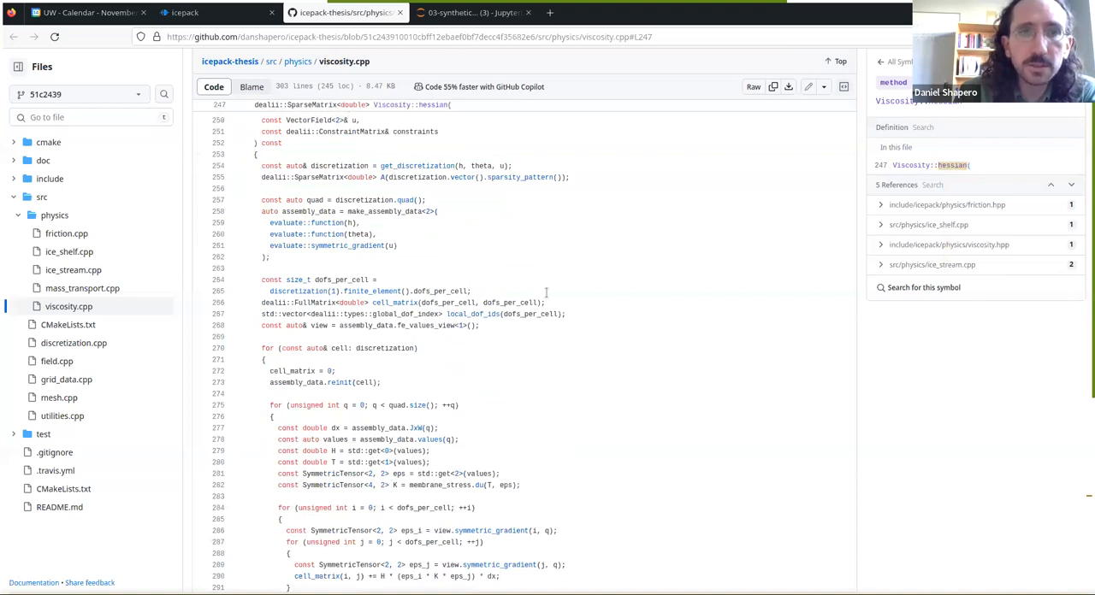
mouse_move(700, 286)
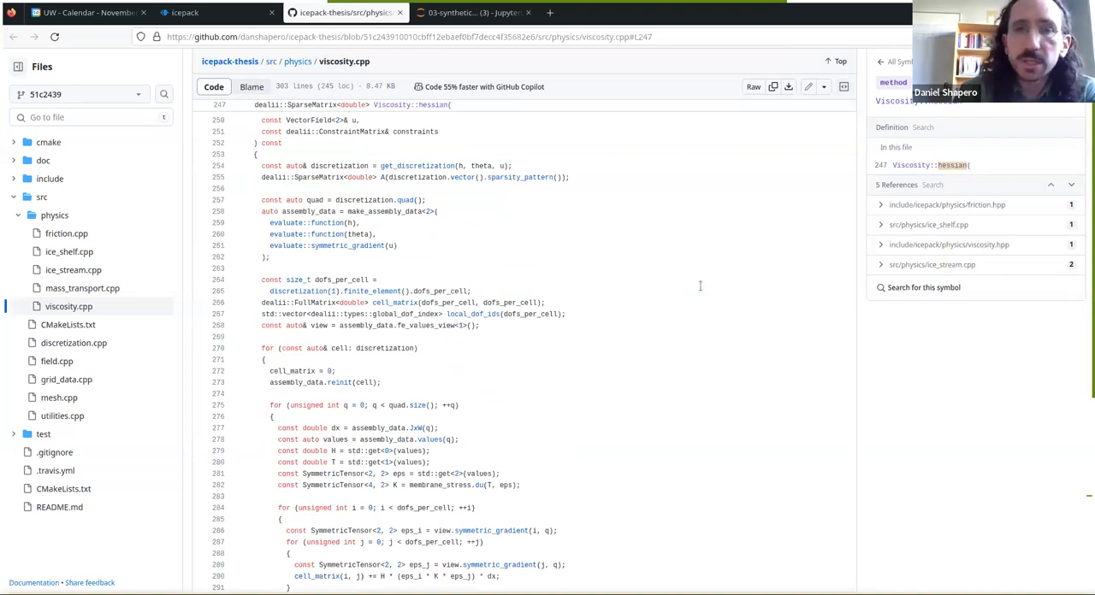
scroll("down", 3)
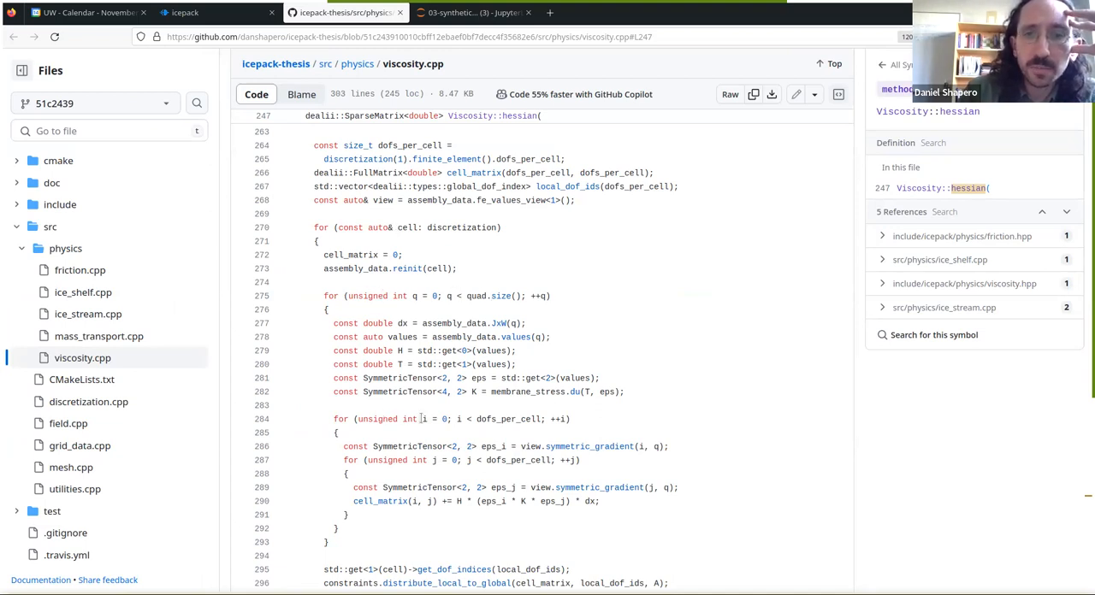
mouse_move(701, 408)
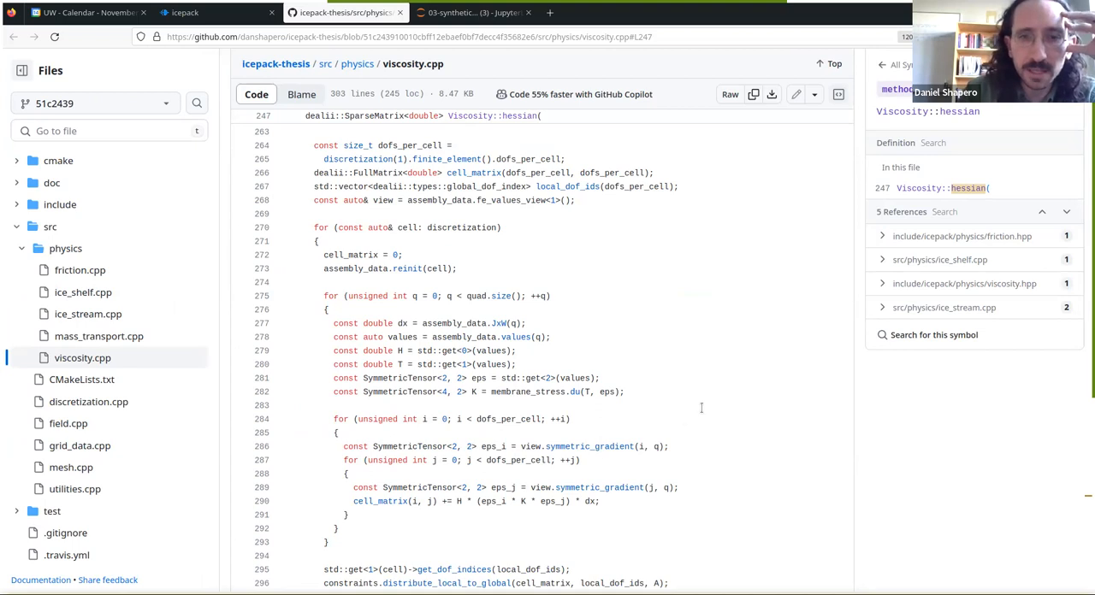
mouse_move(615, 319)
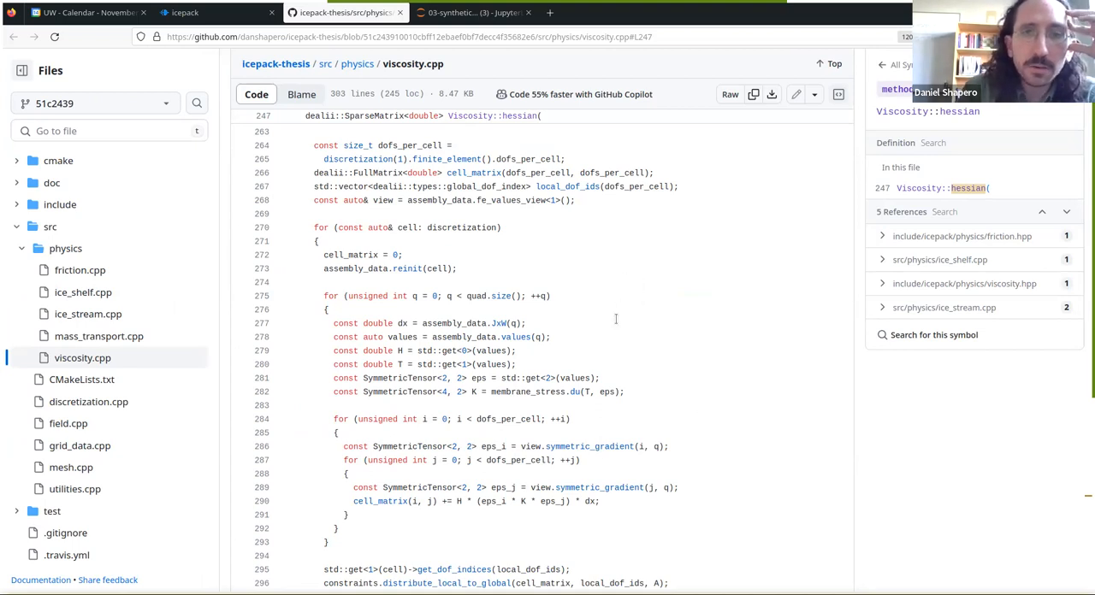
mouse_move(648, 317)
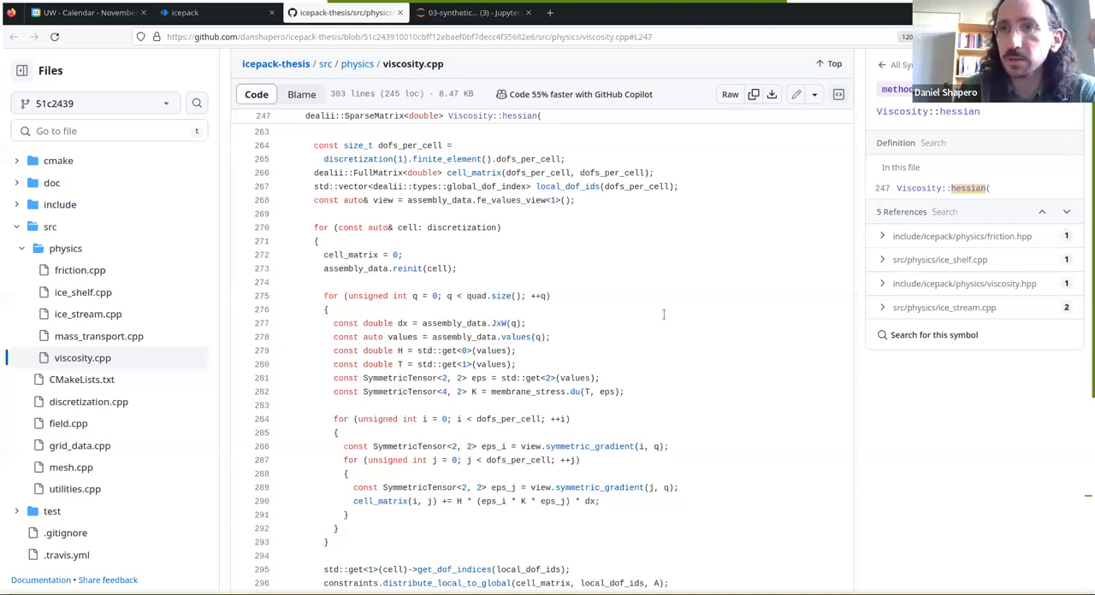
Return to the slide deck, now showing the COMSOL heat-sink mesh
left_click(214, 12)
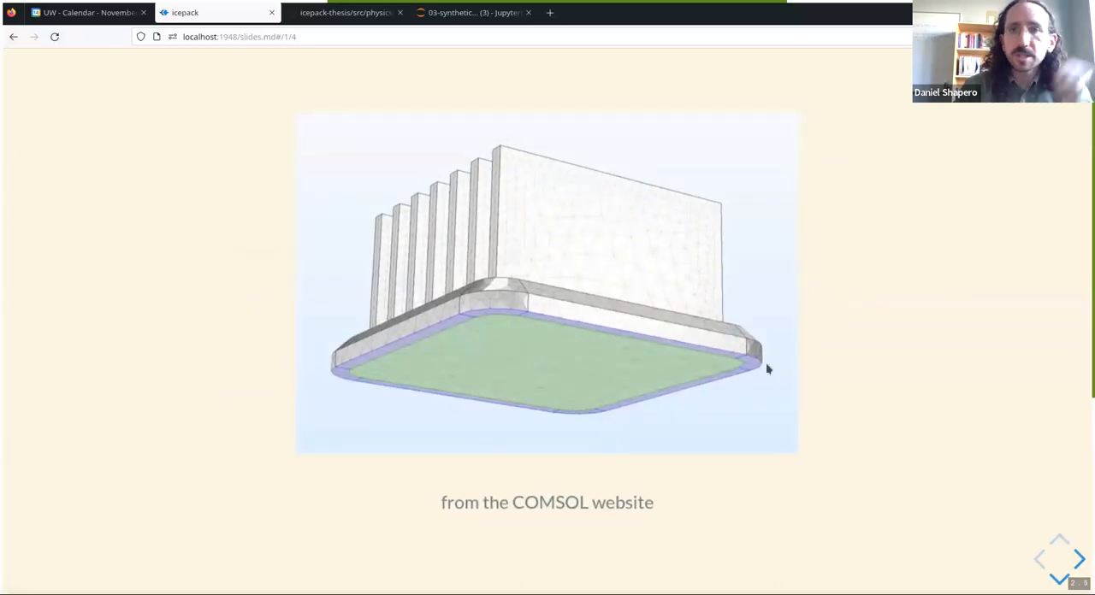
mouse_move(892, 305)
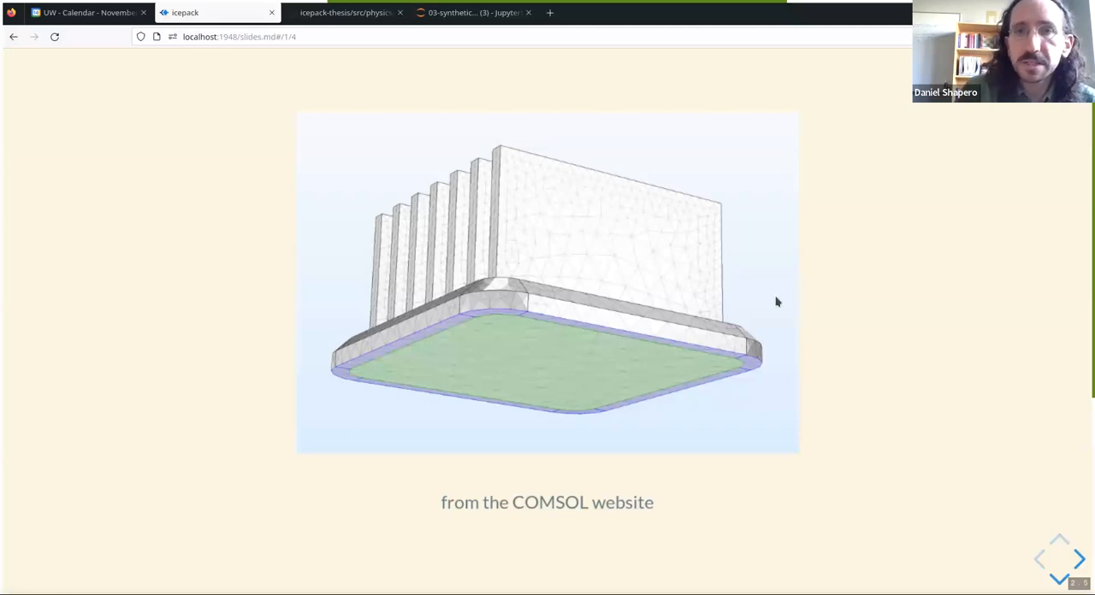
mouse_move(893, 332)
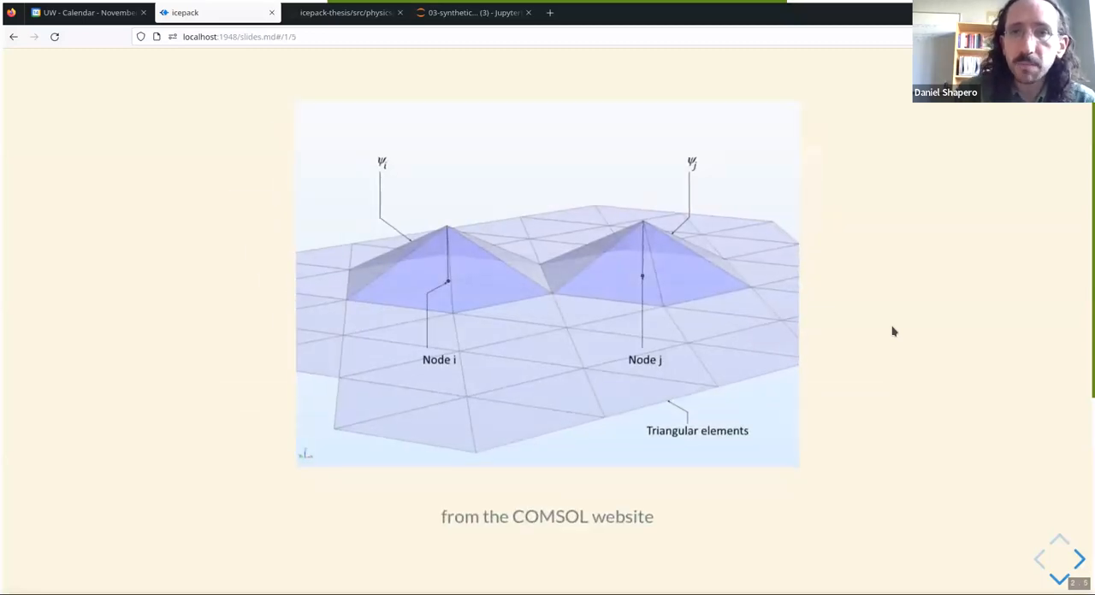
mouse_move(787, 319)
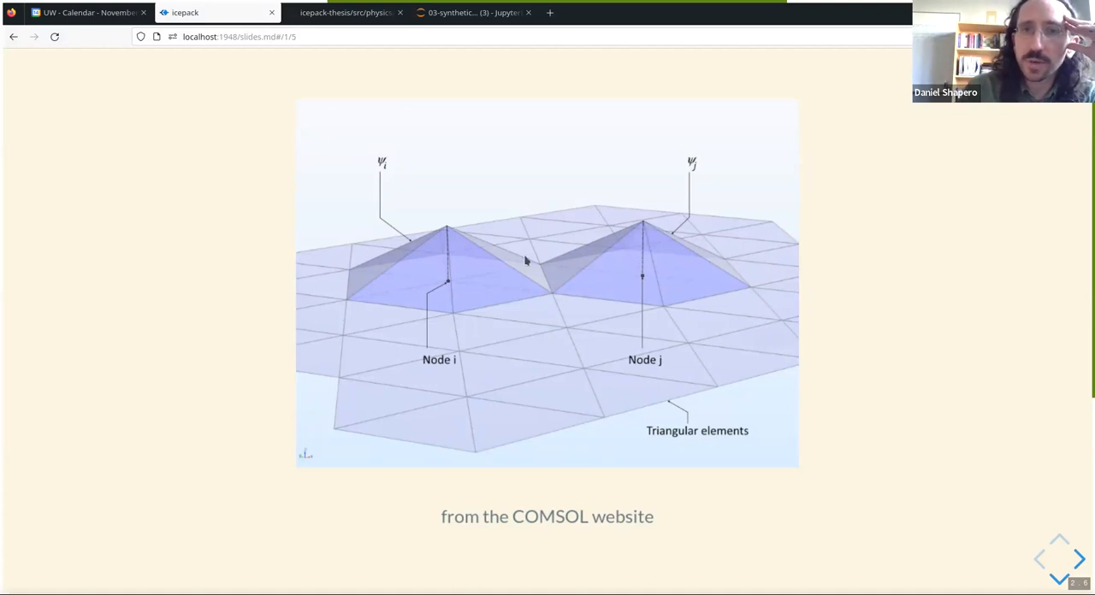
mouse_move(456, 288)
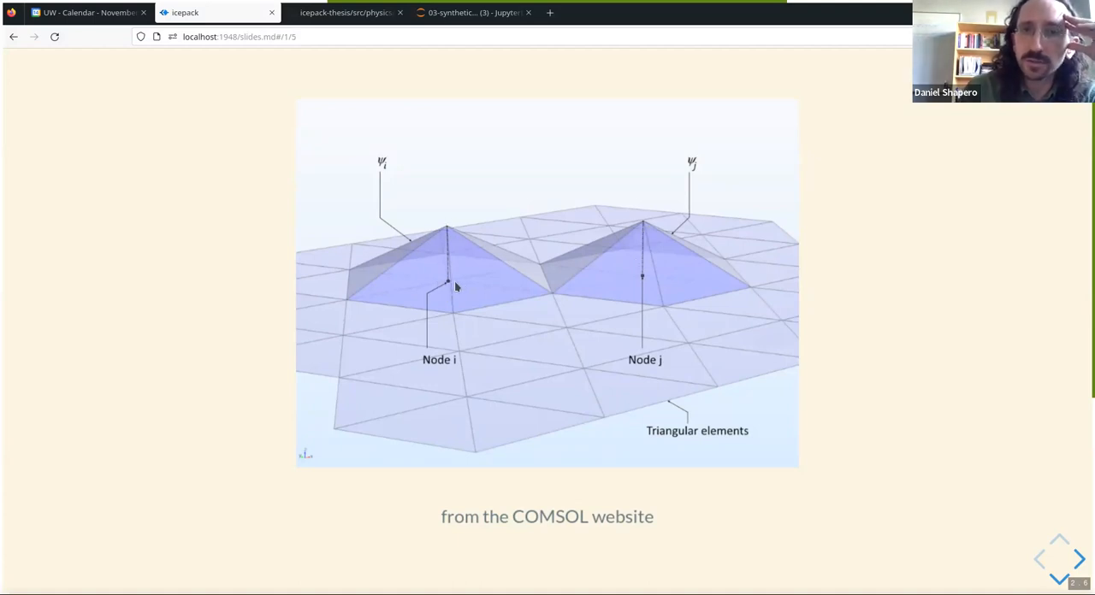
mouse_move(629, 283)
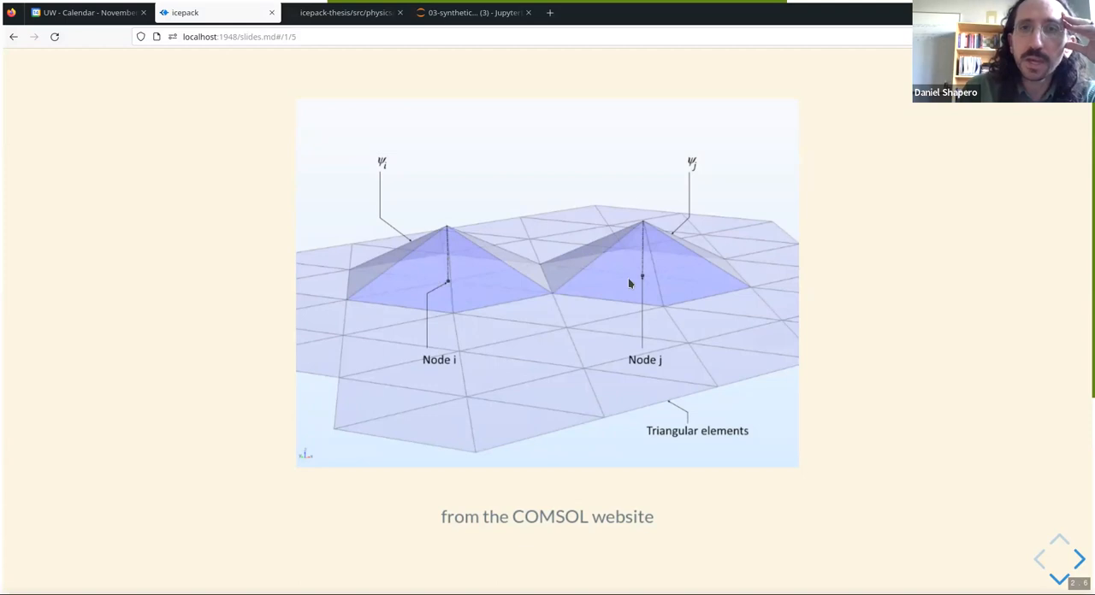
mouse_move(581, 265)
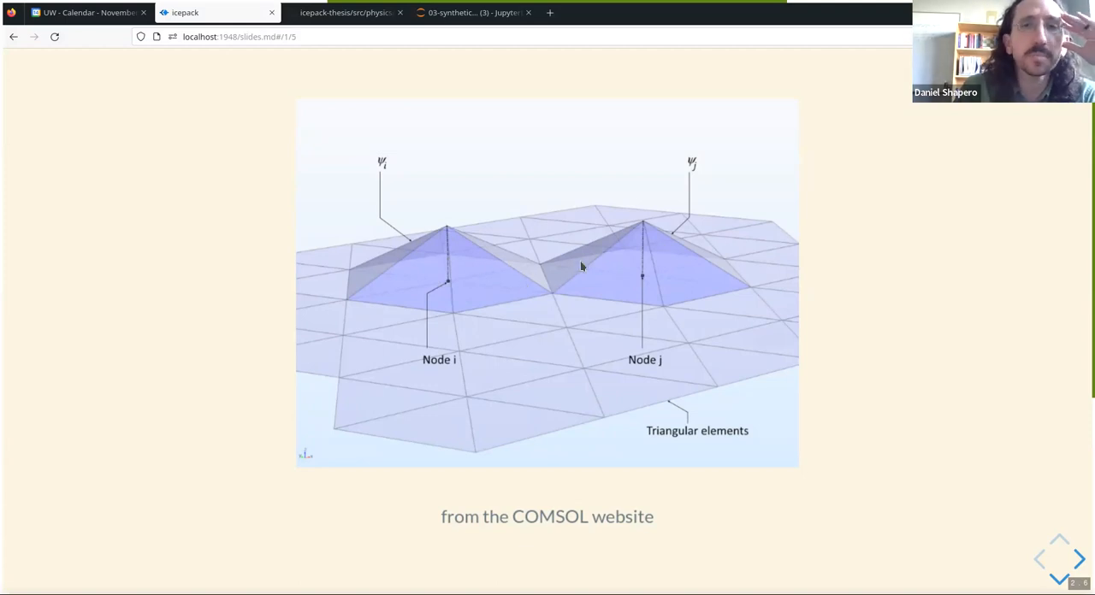
mouse_move(535, 294)
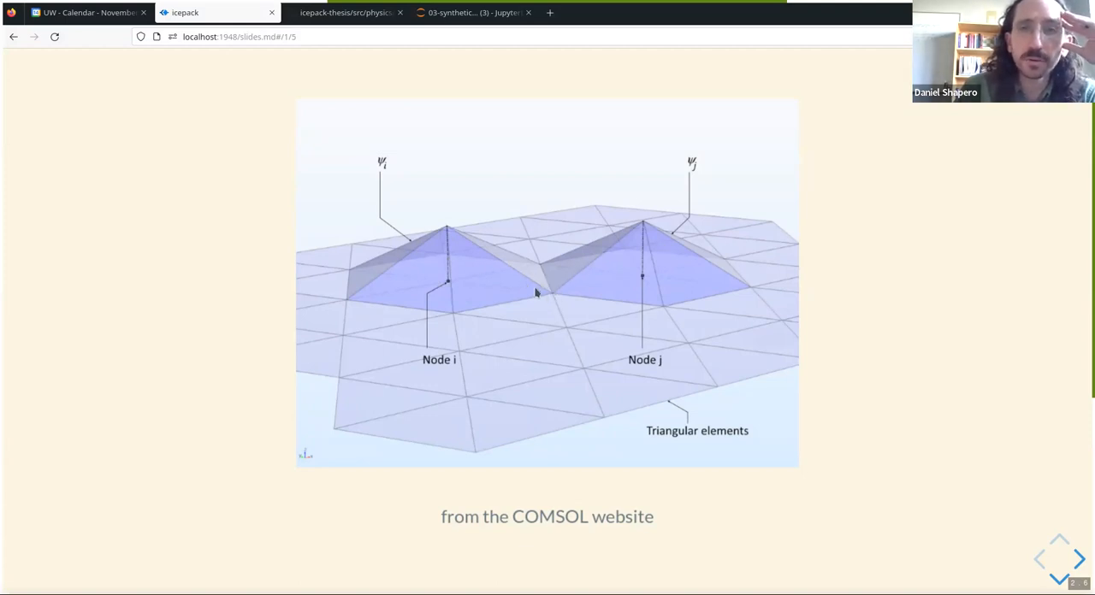
mouse_move(546, 288)
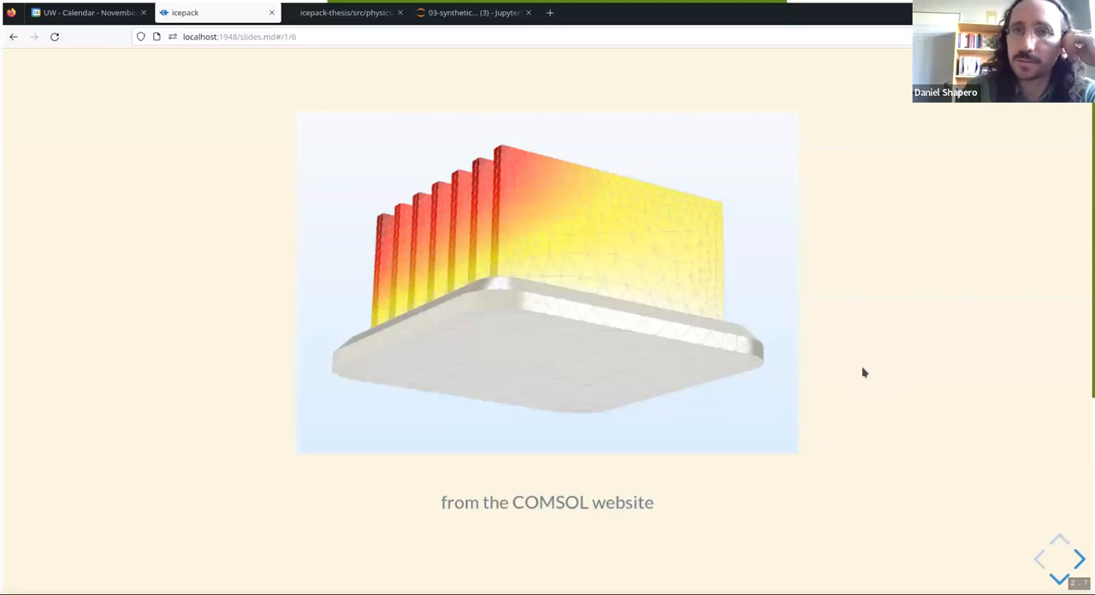
mouse_move(663, 278)
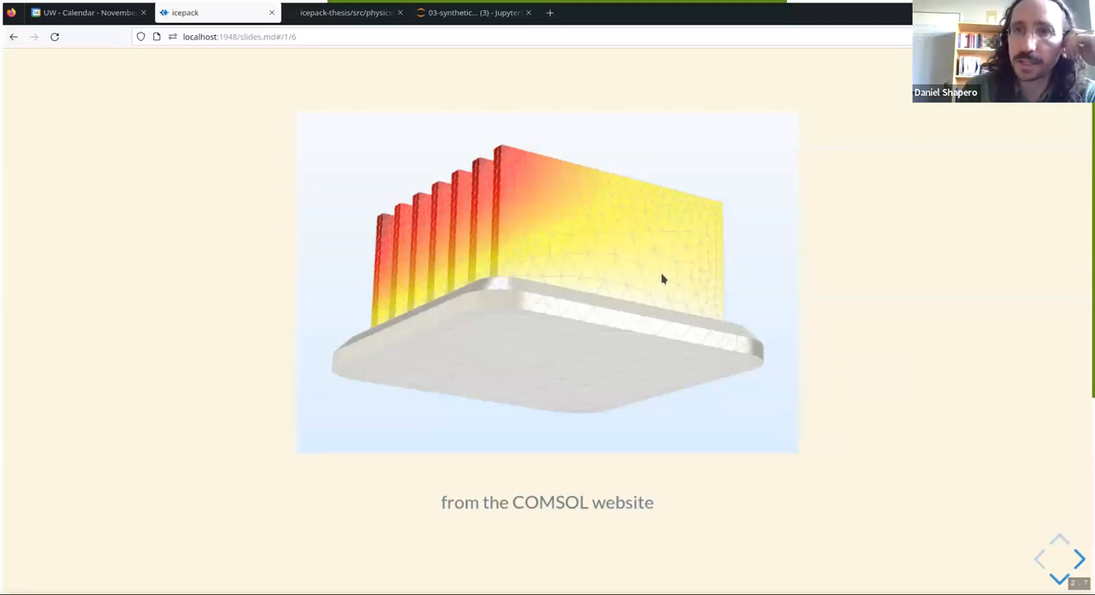
mouse_move(468, 211)
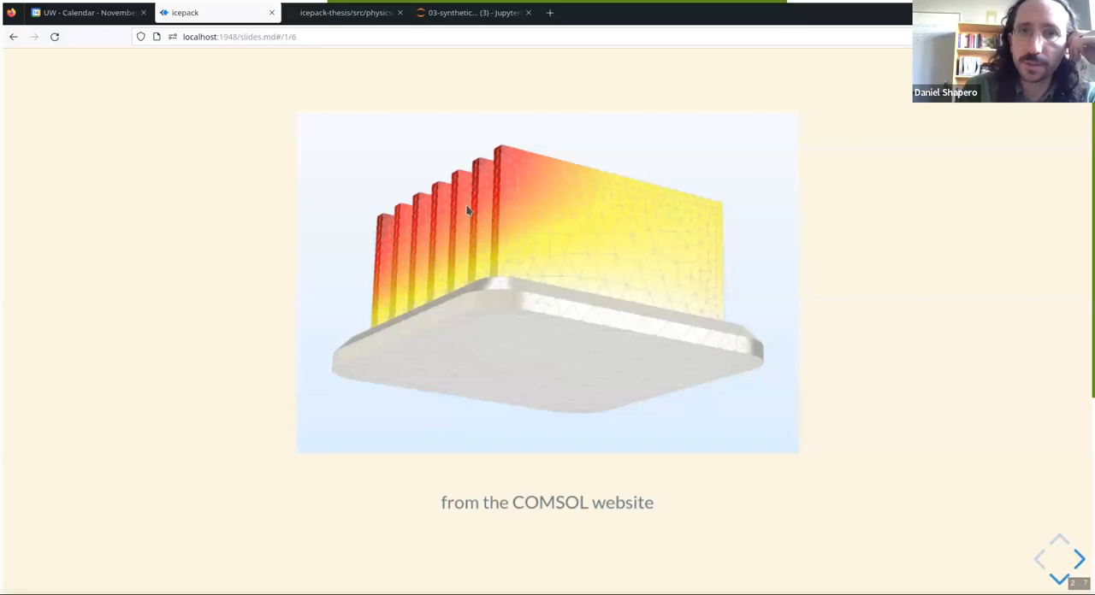
mouse_move(764, 327)
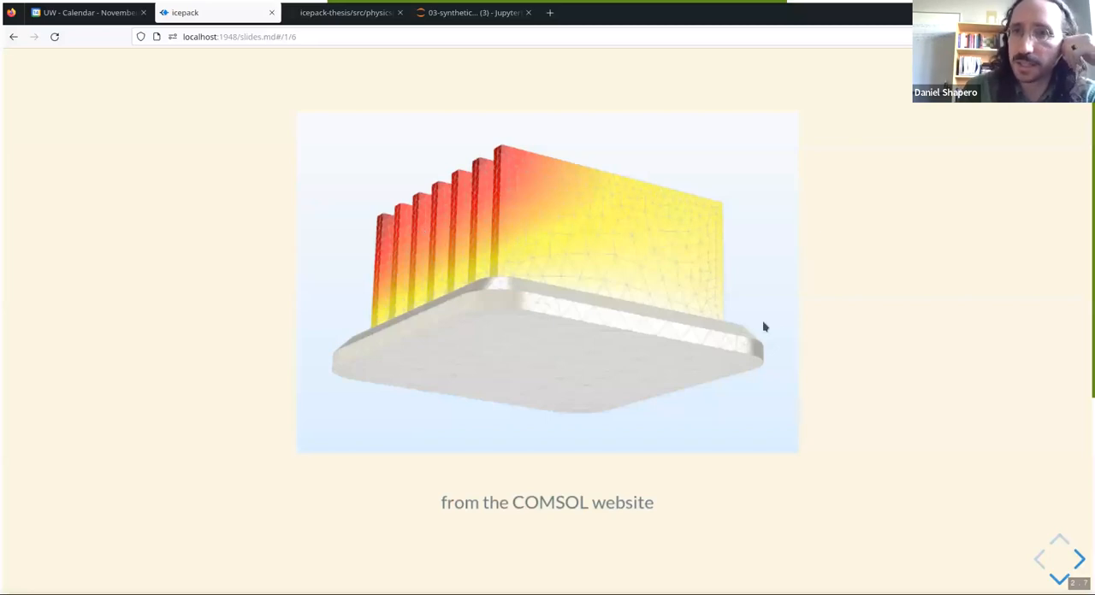
mouse_move(884, 360)
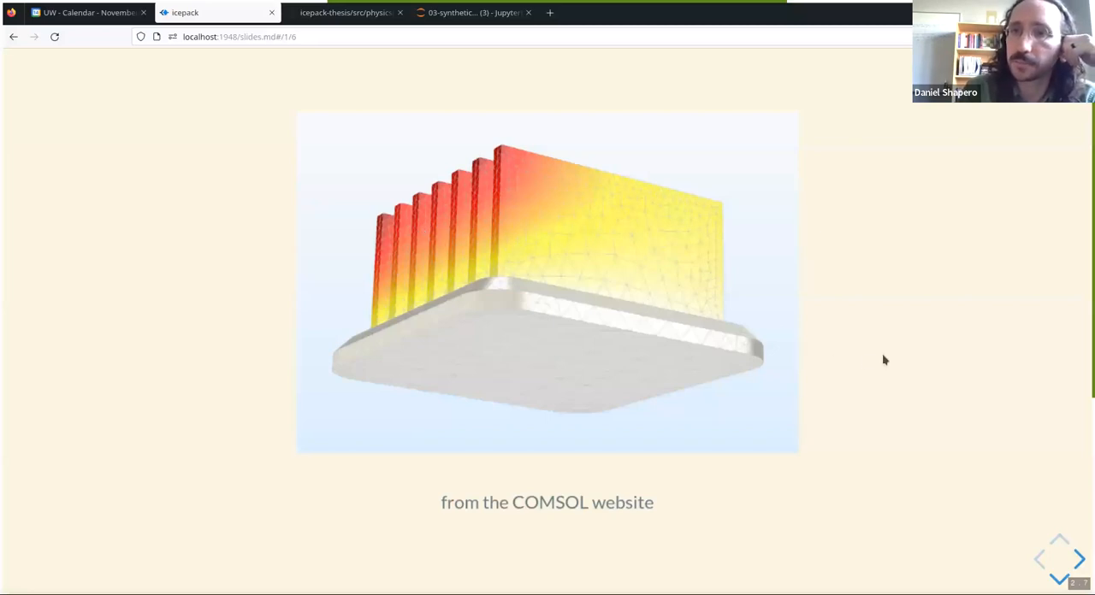
Advance to the Domain-Specific Languages slide introducing UFL, FEniCS and Firedrake
left_click(1078, 560)
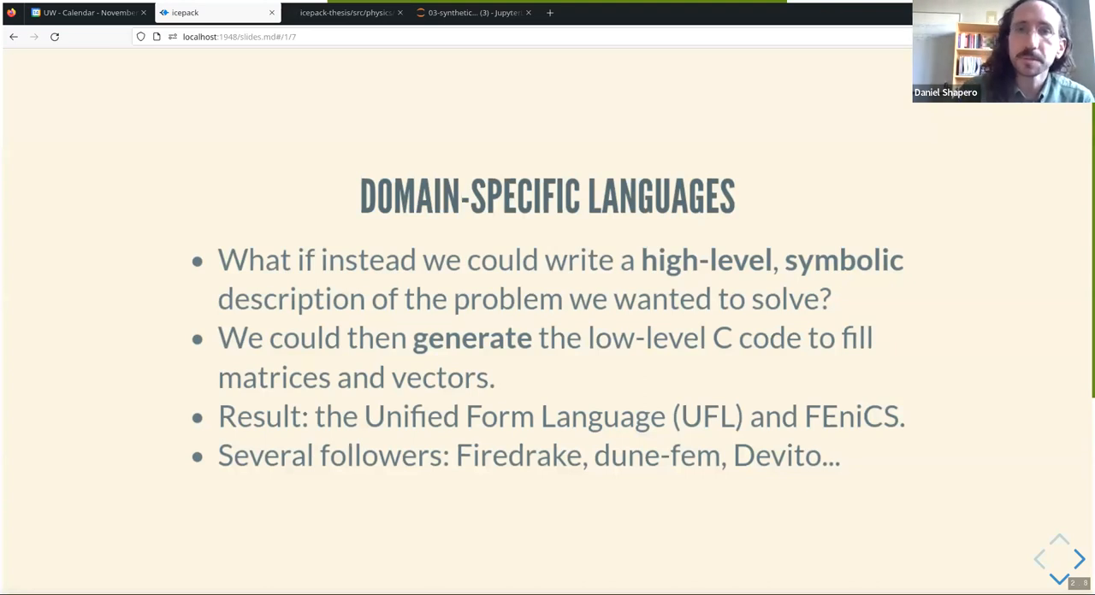
Advance to the Demonstration slide pairing the diffusion equation with its UFL code
left_click(1079, 560)
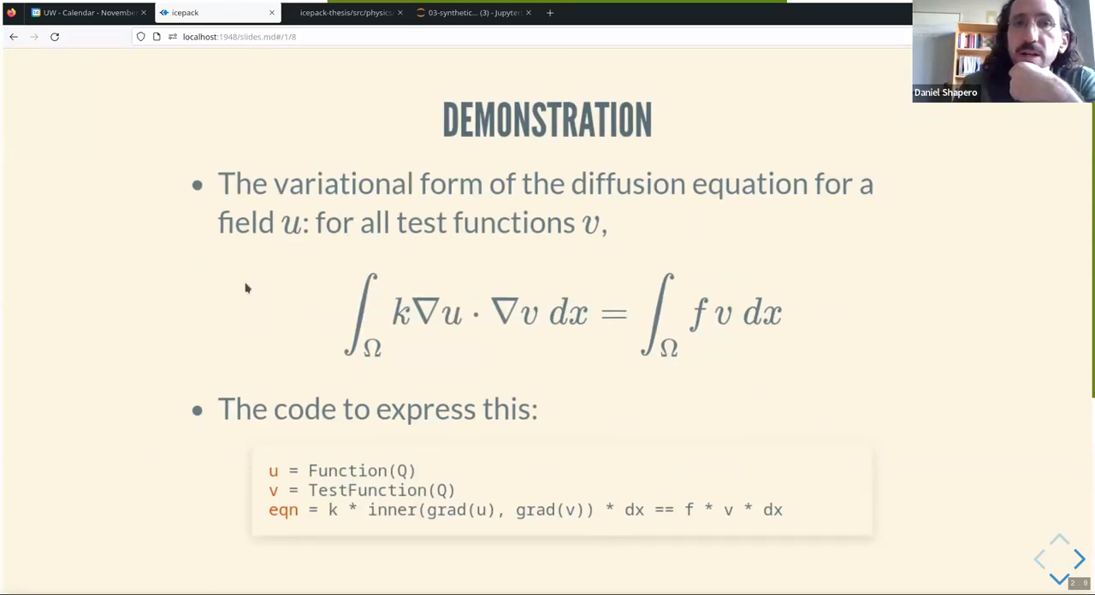
mouse_move(289, 261)
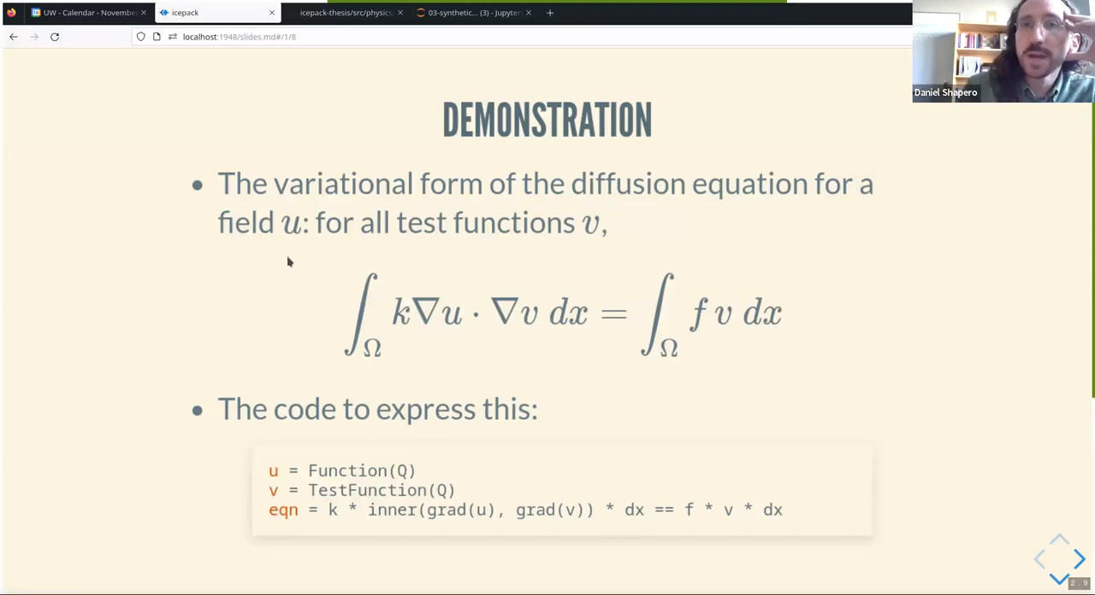
mouse_move(359, 268)
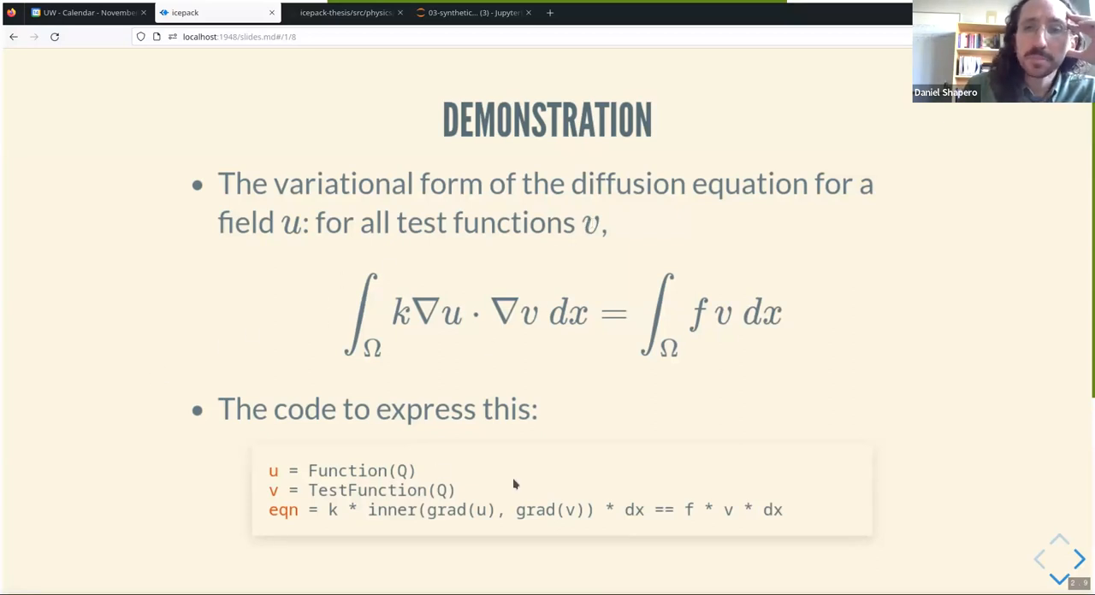
mouse_move(791, 510)
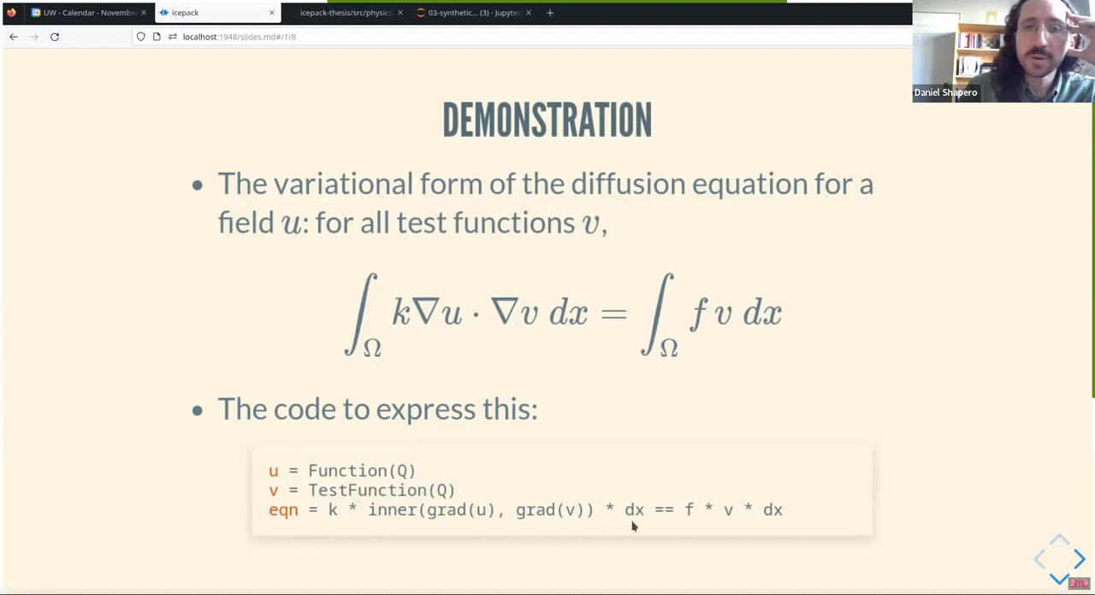
mouse_move(619, 549)
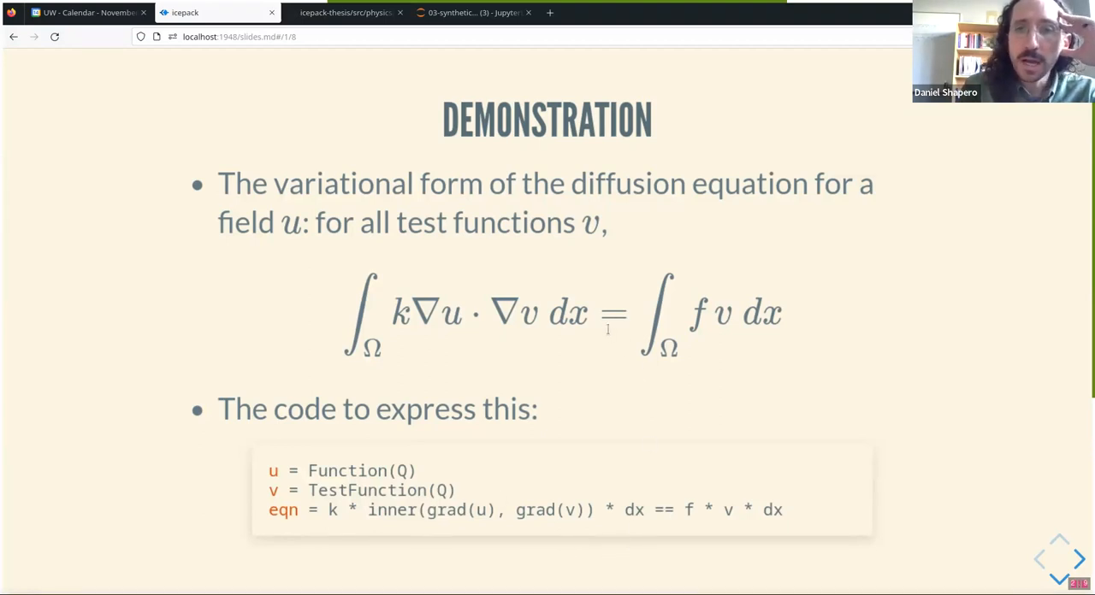
mouse_move(479, 358)
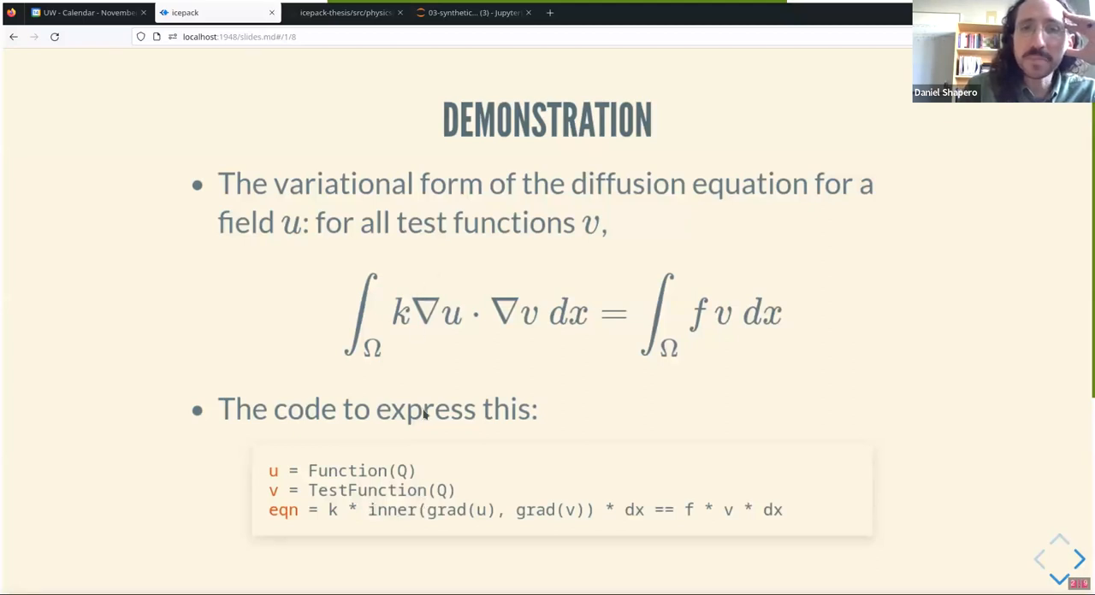
mouse_move(455, 554)
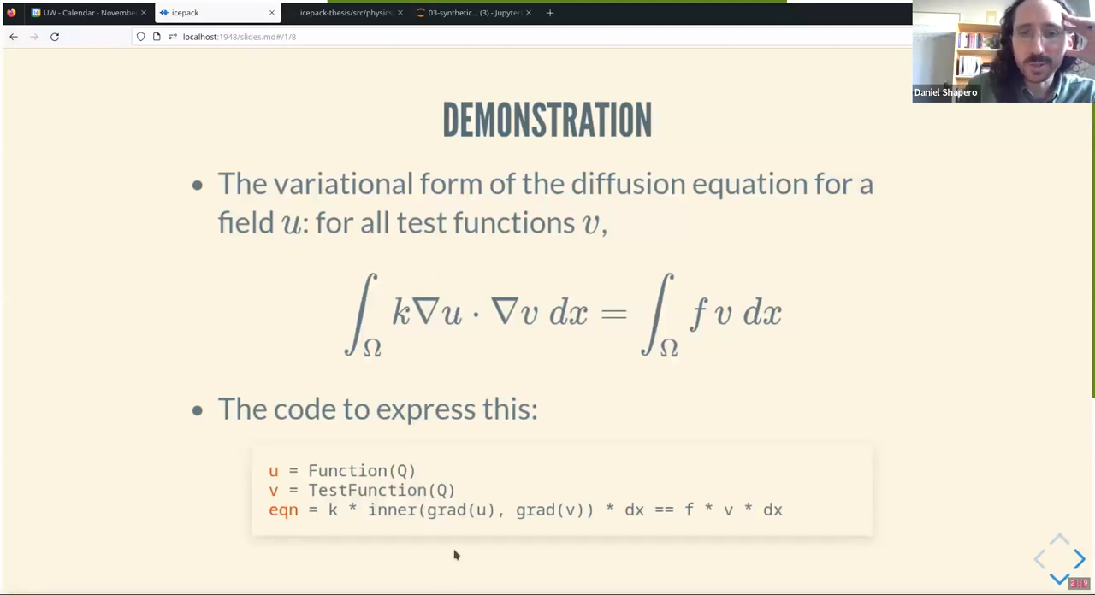
mouse_move(103, 332)
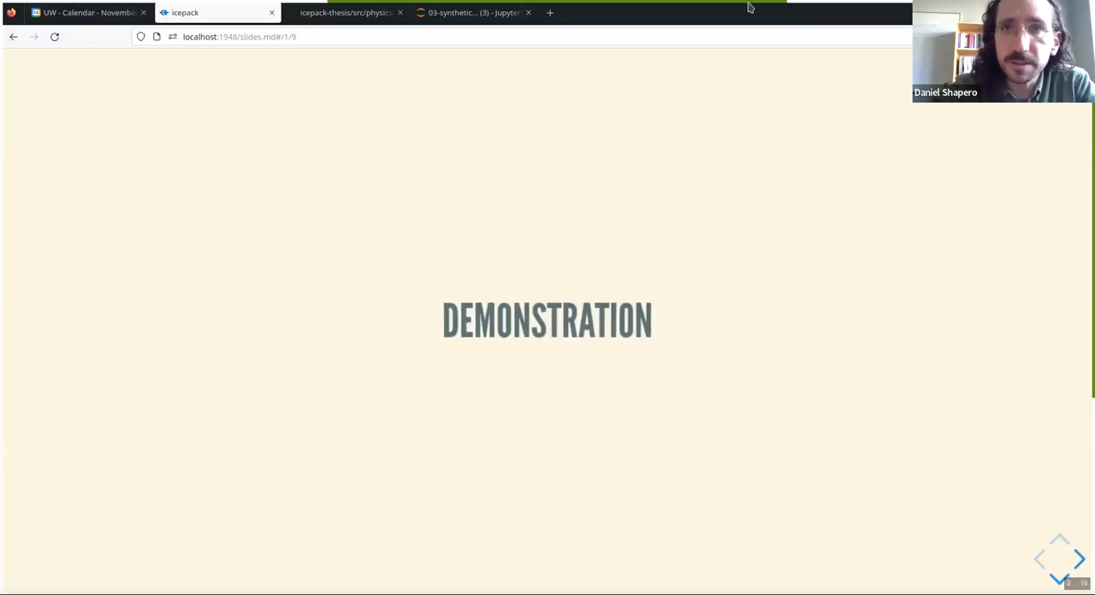
Open the 02-drainage-area notebook in JupyterLab and start running its import and mesh cells
left_click(473, 12)
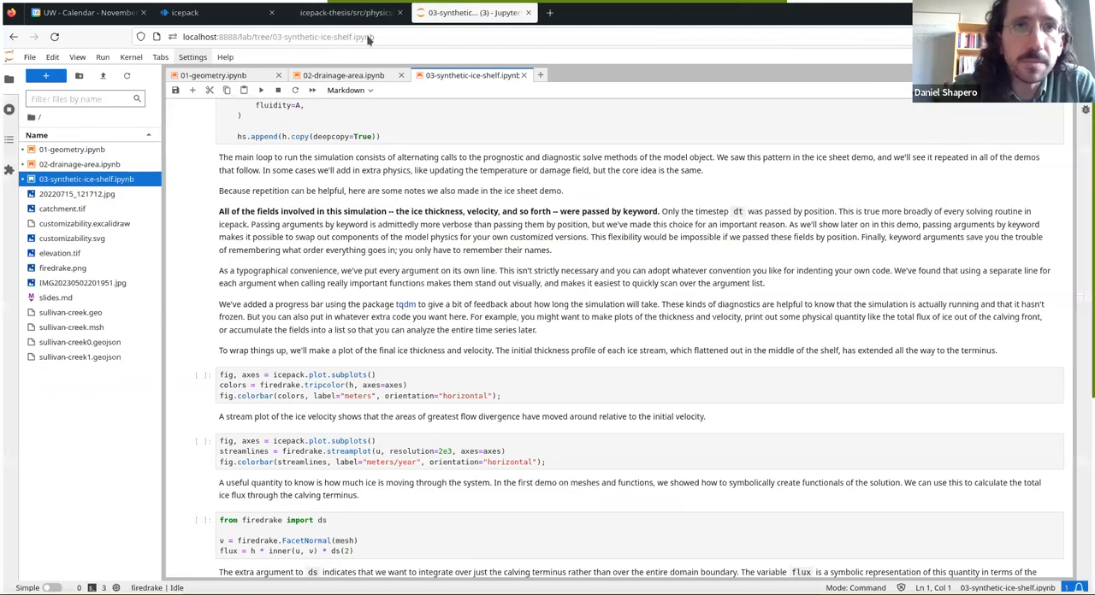
left_click(343, 74)
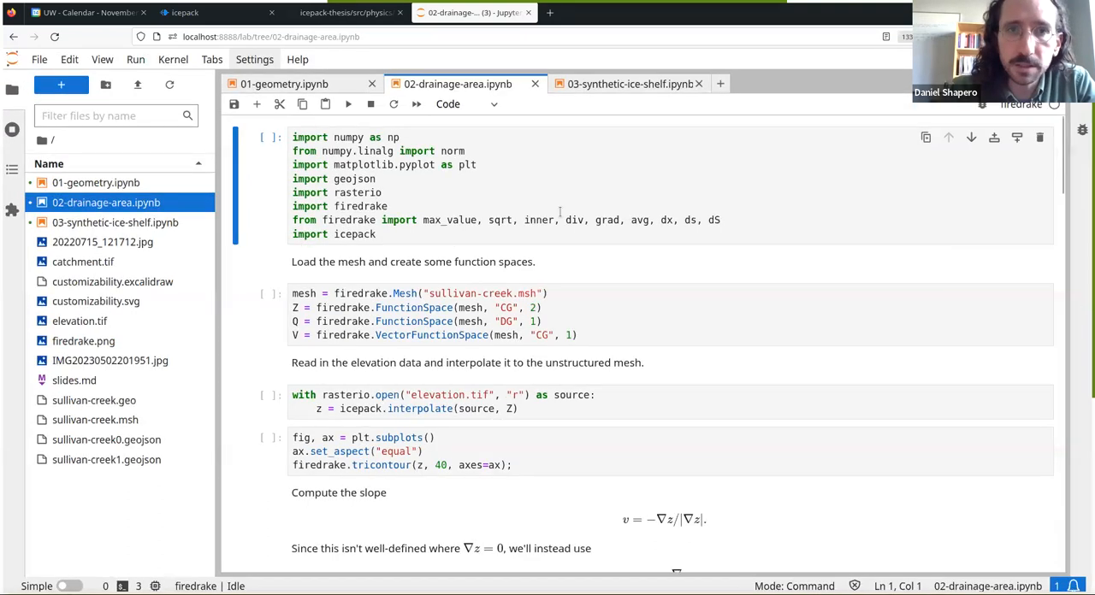
left_click(374, 179)
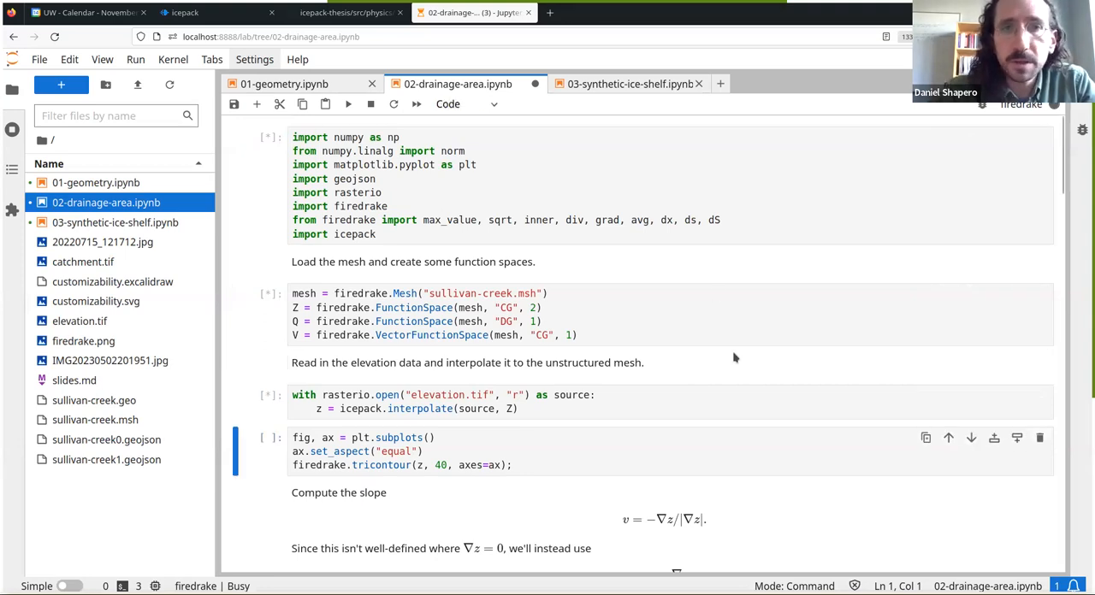
mouse_move(682, 264)
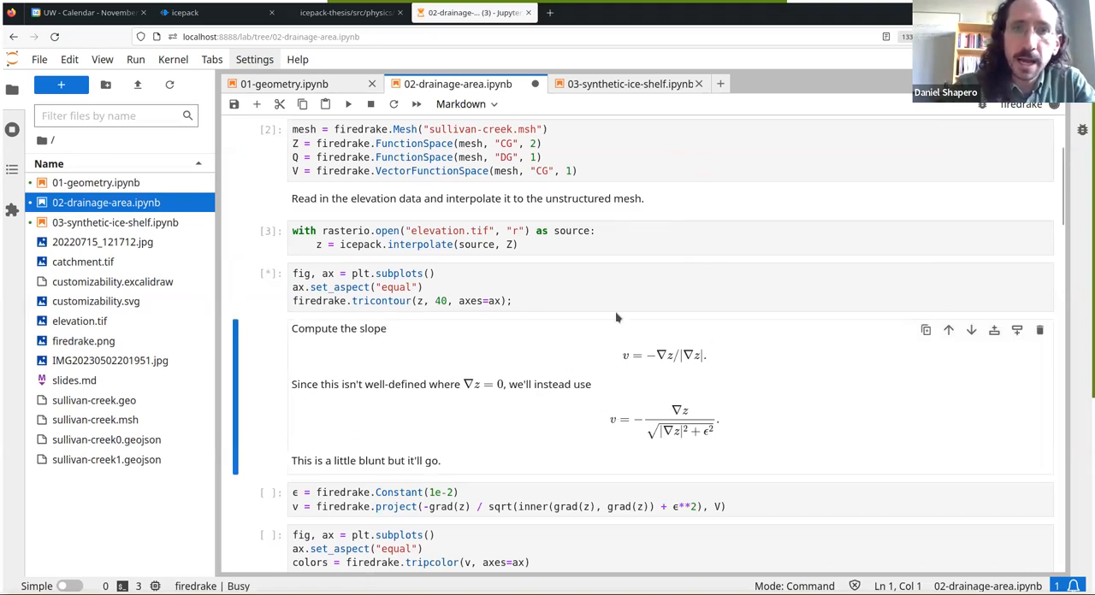
left_click(347, 103)
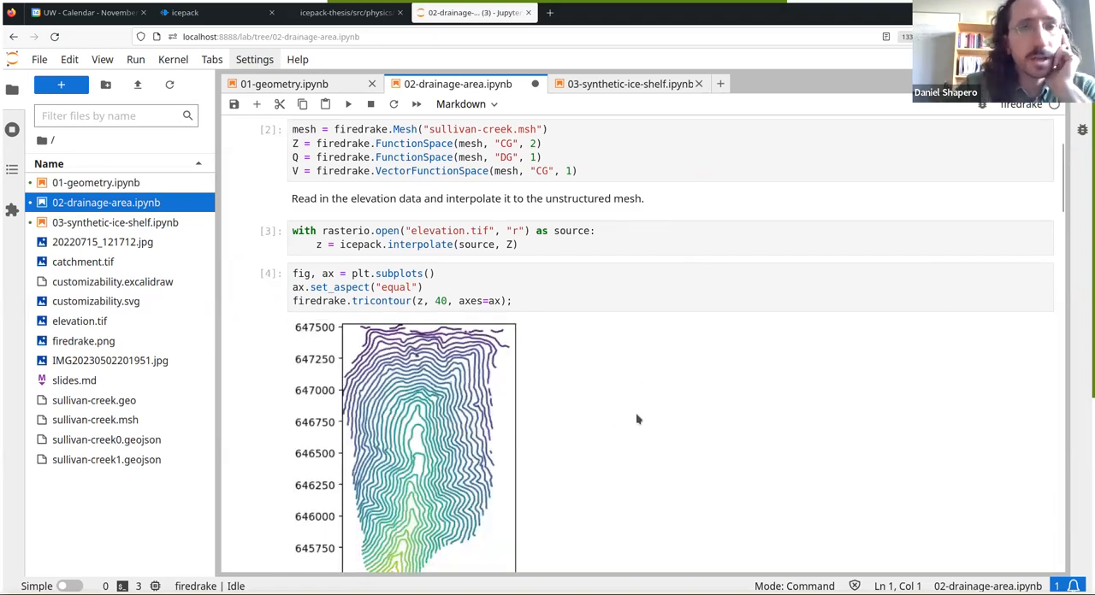
mouse_move(668, 332)
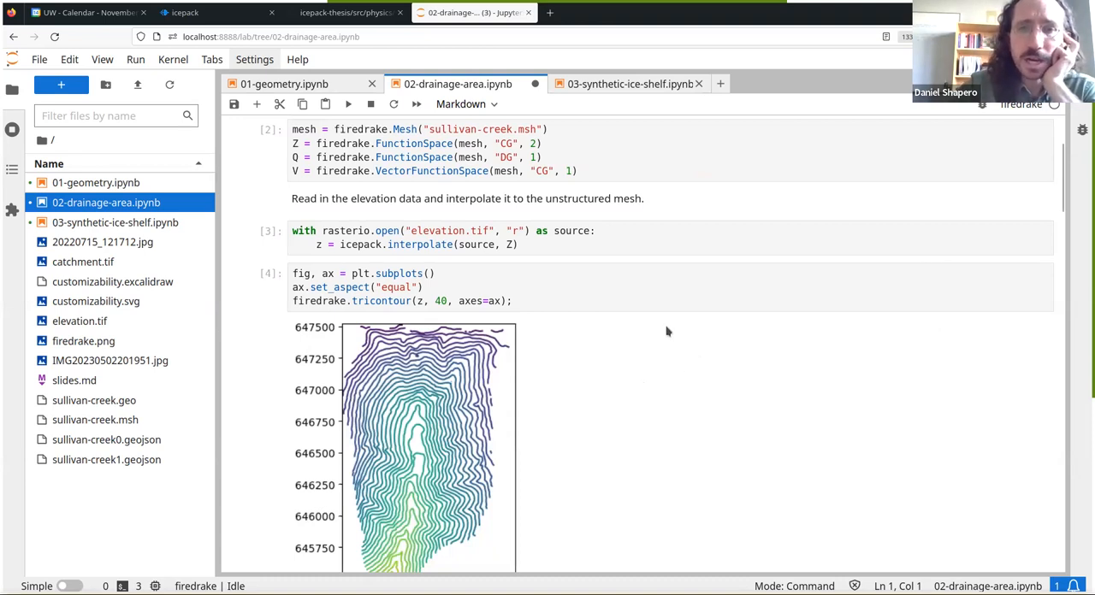
scroll("down", 3)
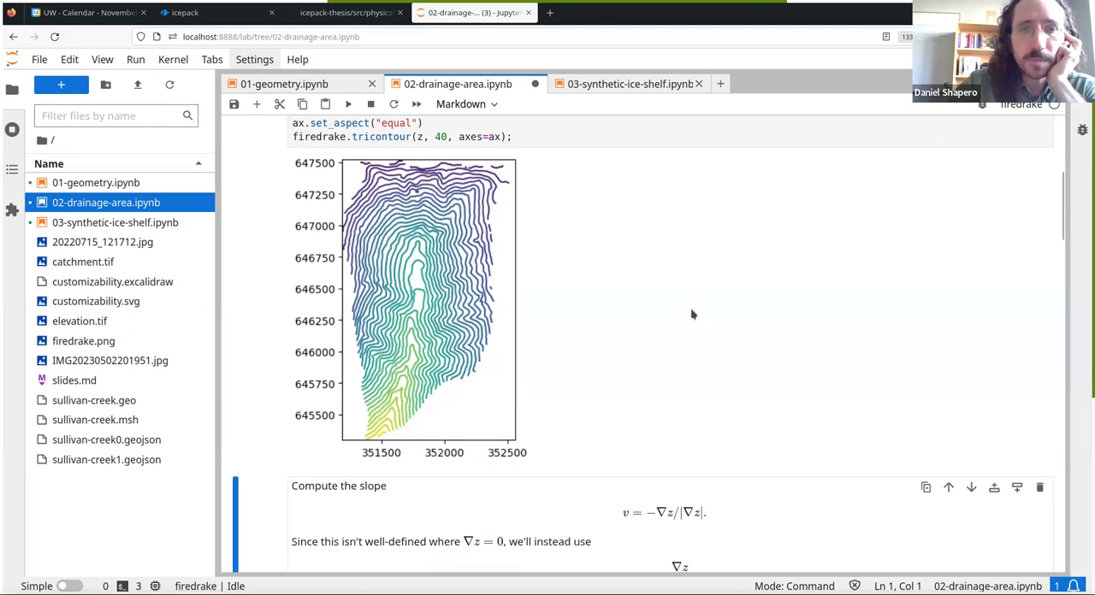
mouse_move(427, 342)
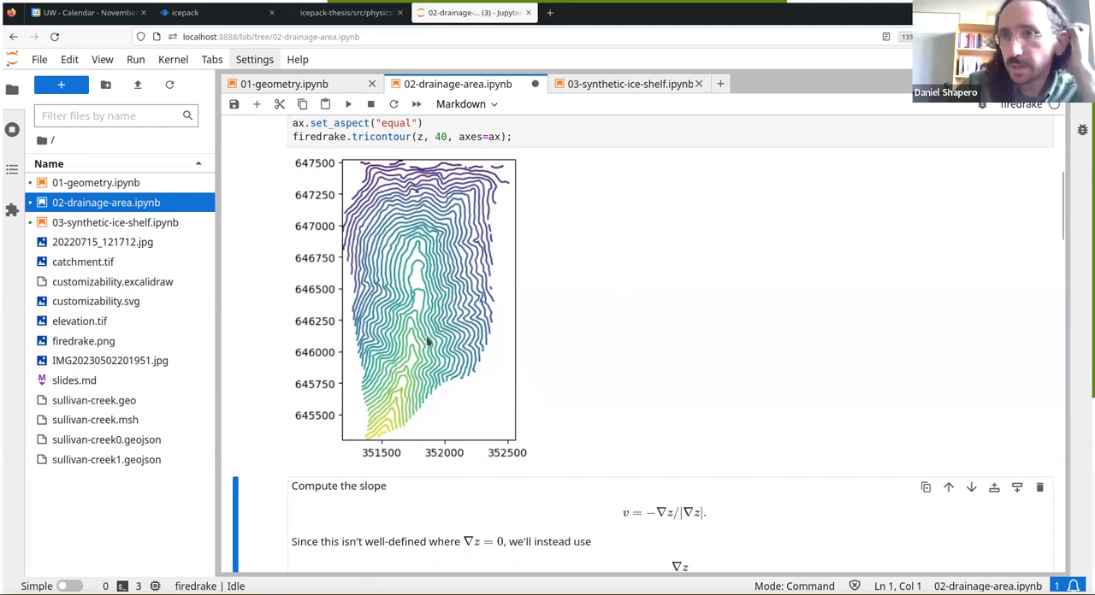
mouse_move(393, 413)
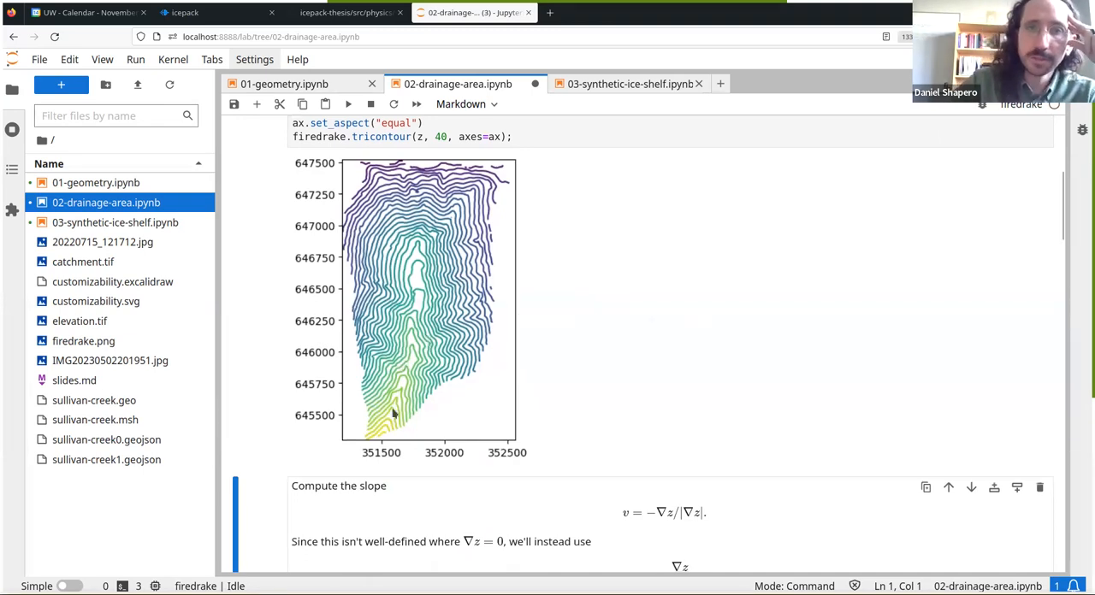
mouse_move(427, 303)
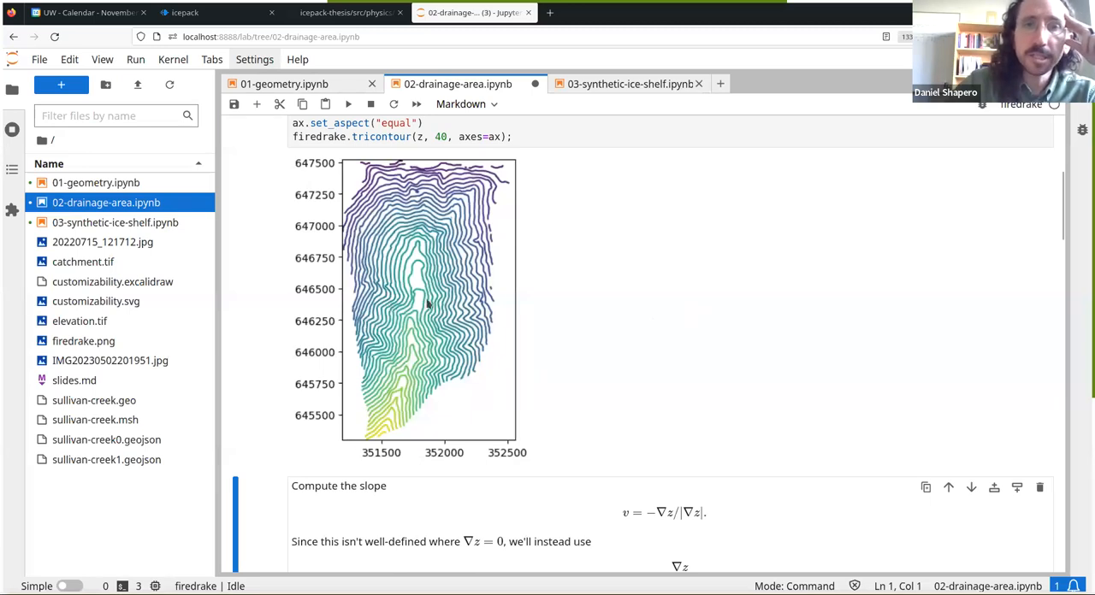
mouse_move(792, 226)
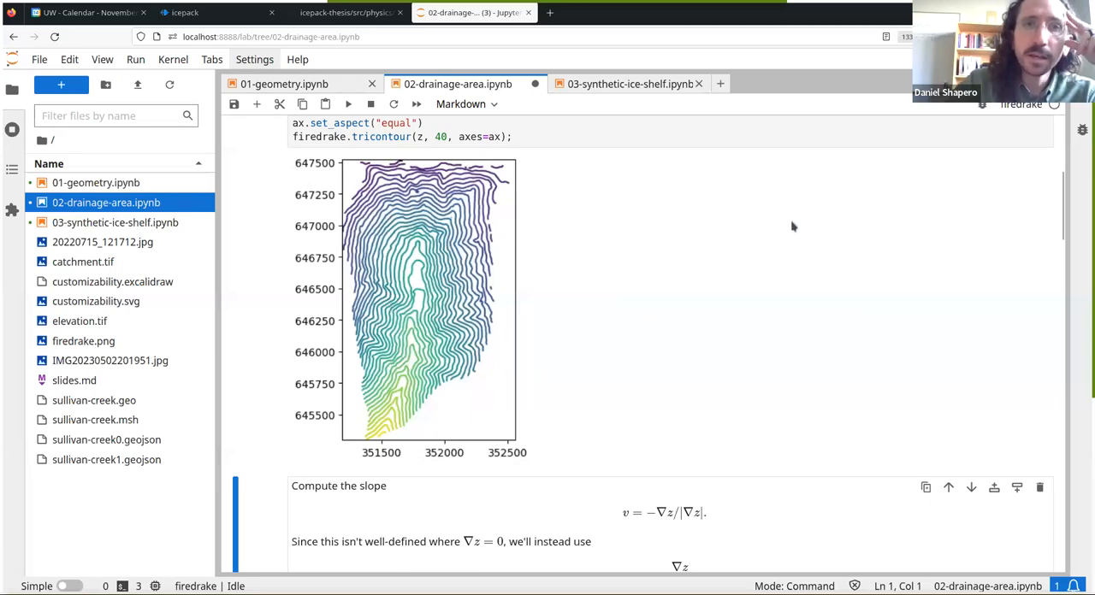
scroll("down", 3)
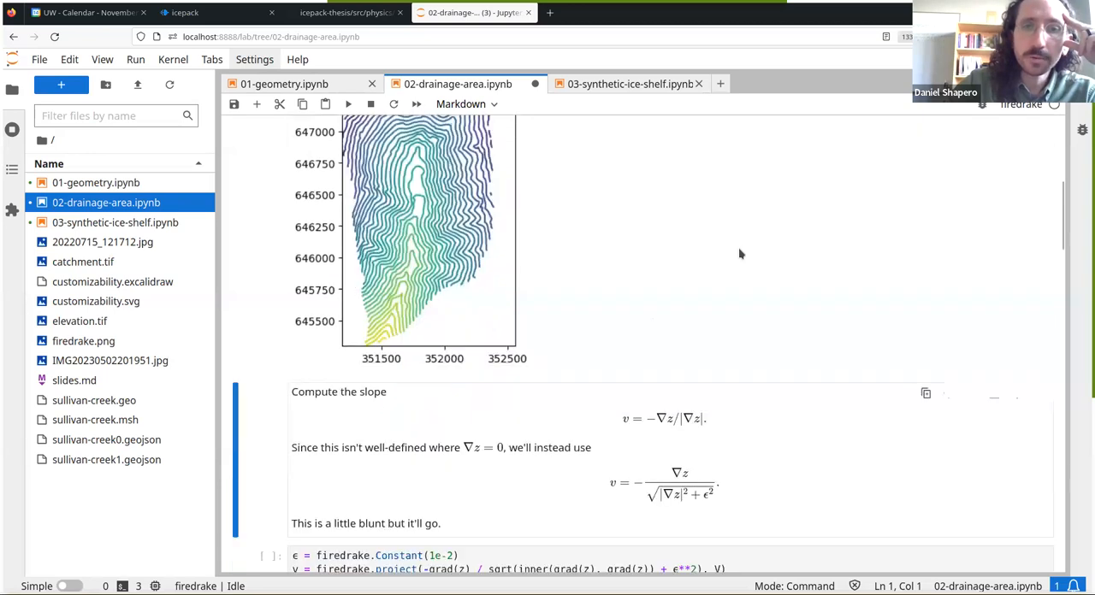
scroll("down", 3)
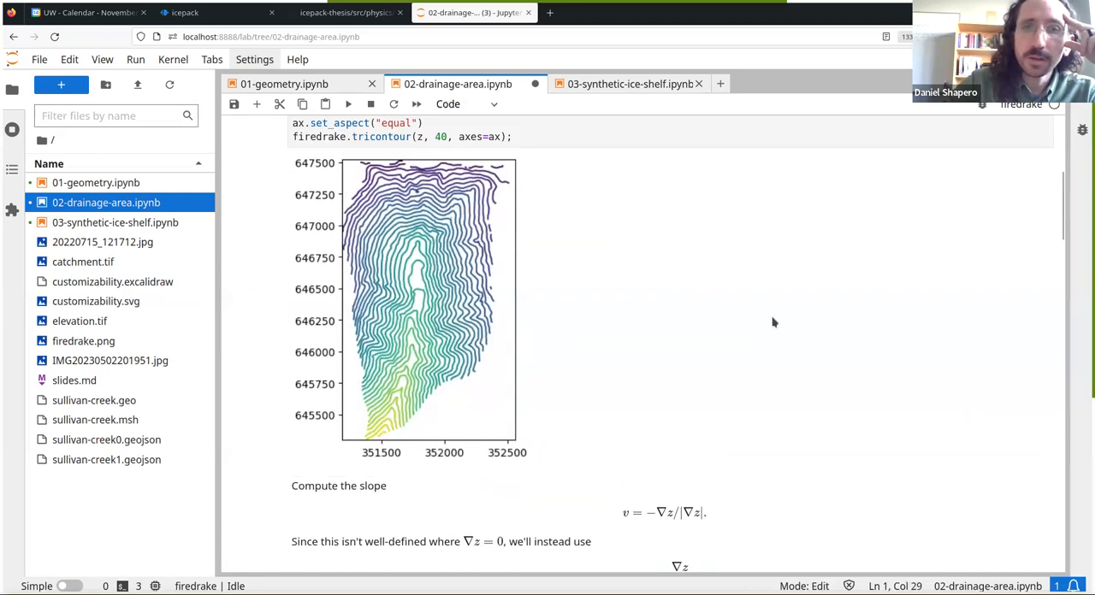
mouse_move(387, 346)
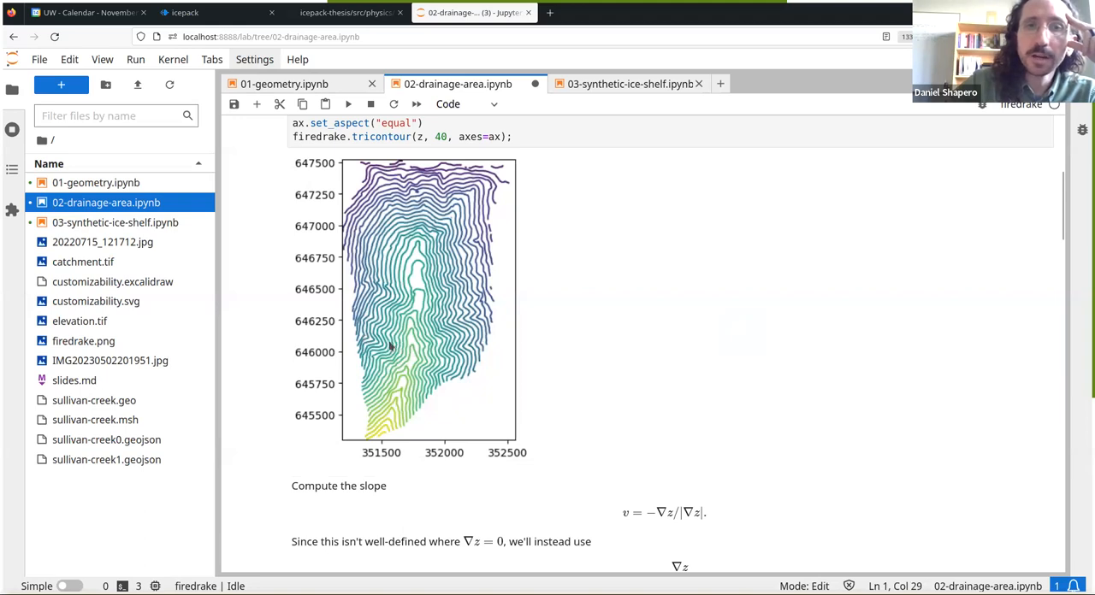
mouse_move(402, 344)
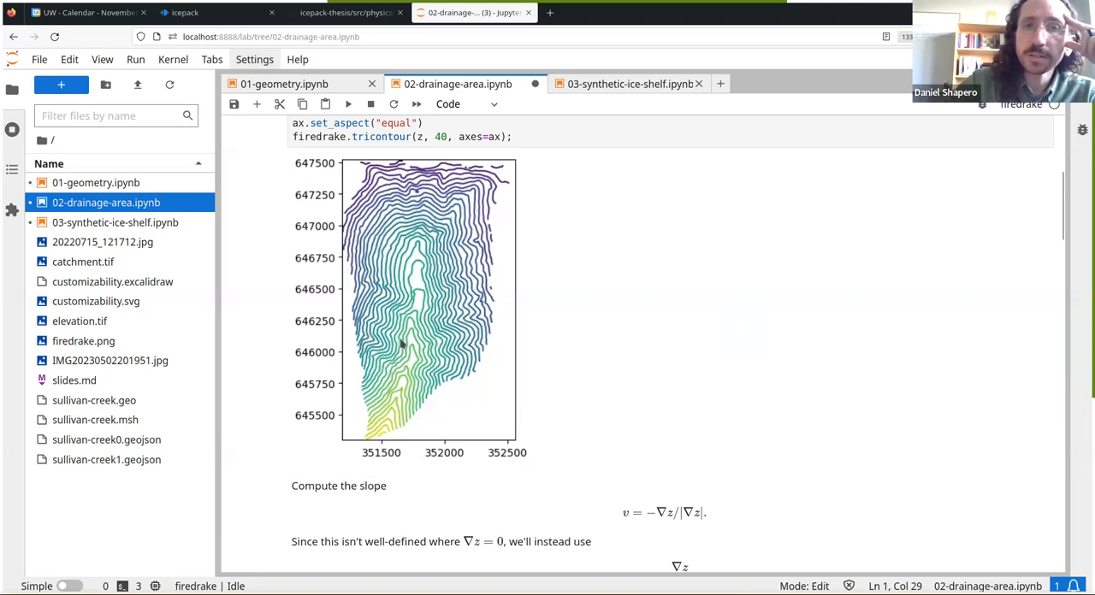
Run the tripcolor cell to plot the catchment's slope field with a colour bar
scroll("down", 3)
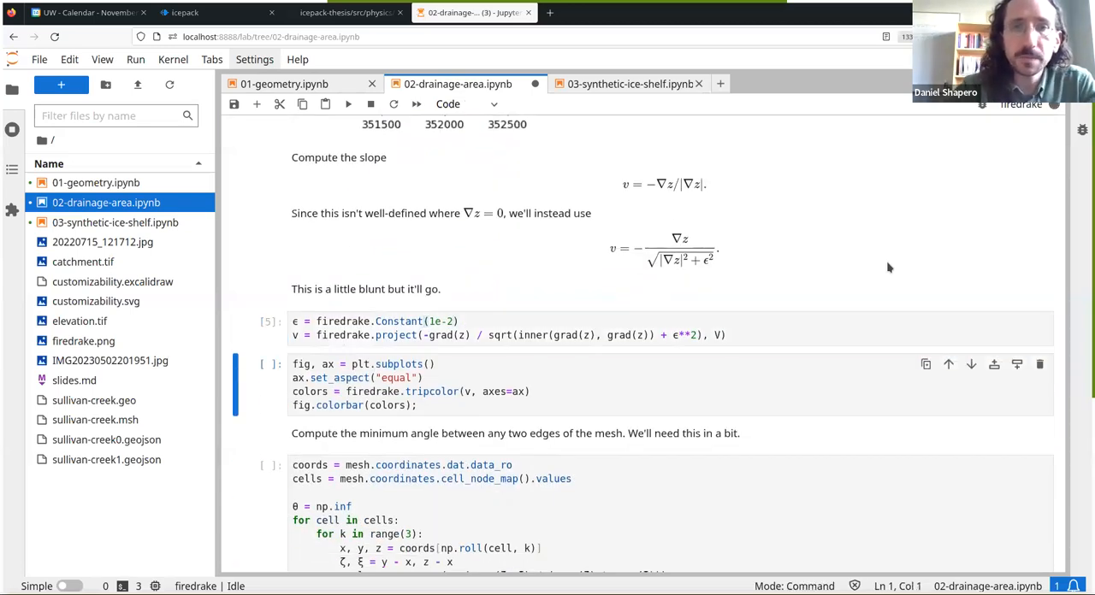
left_click(347, 104)
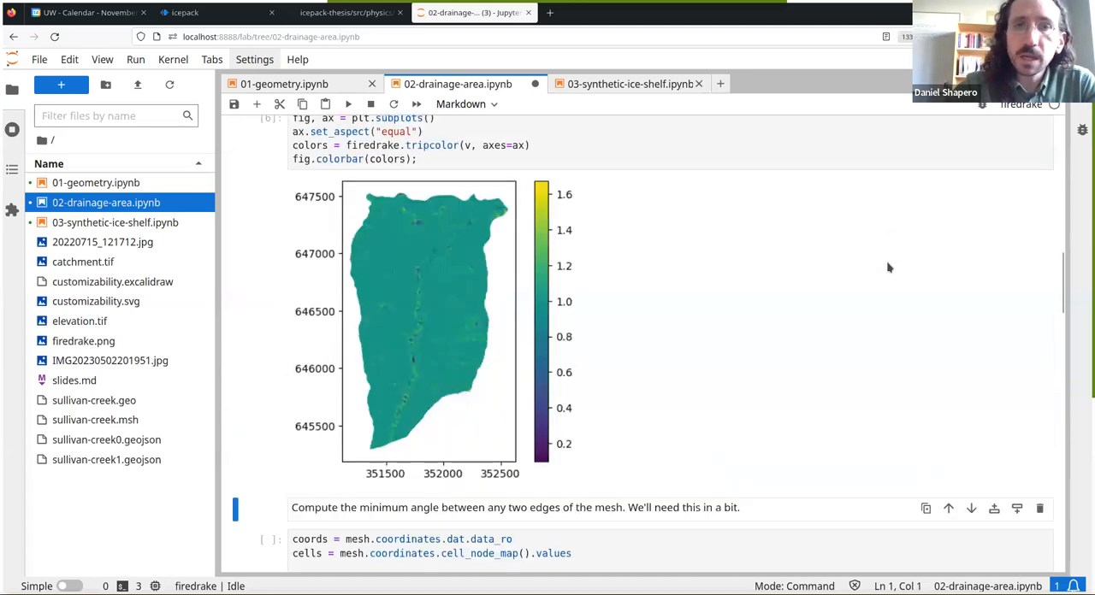
scroll("down", 3)
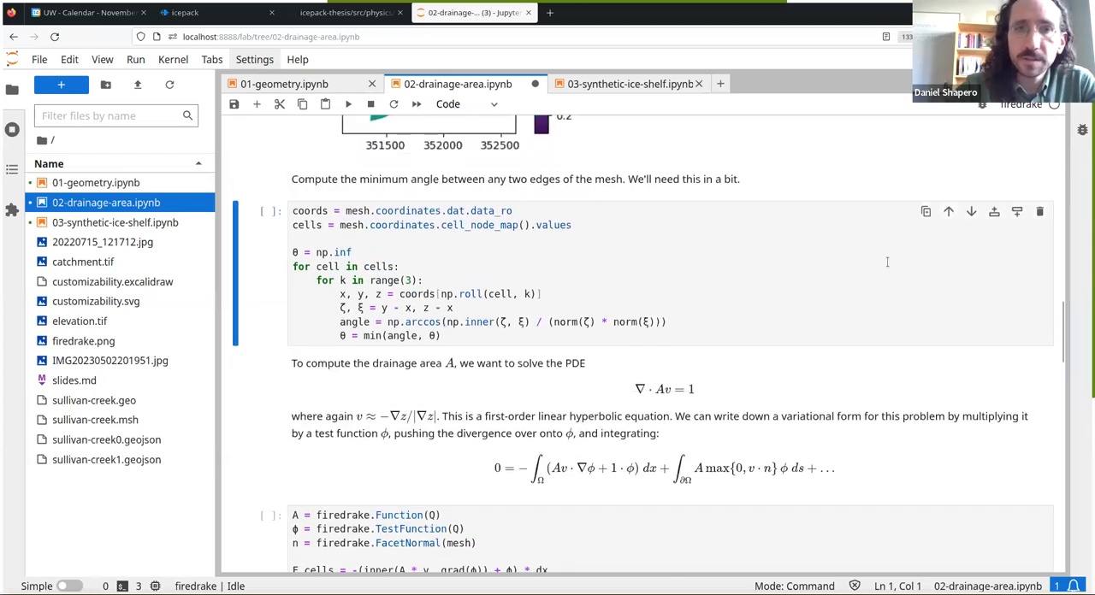
scroll("down", 3)
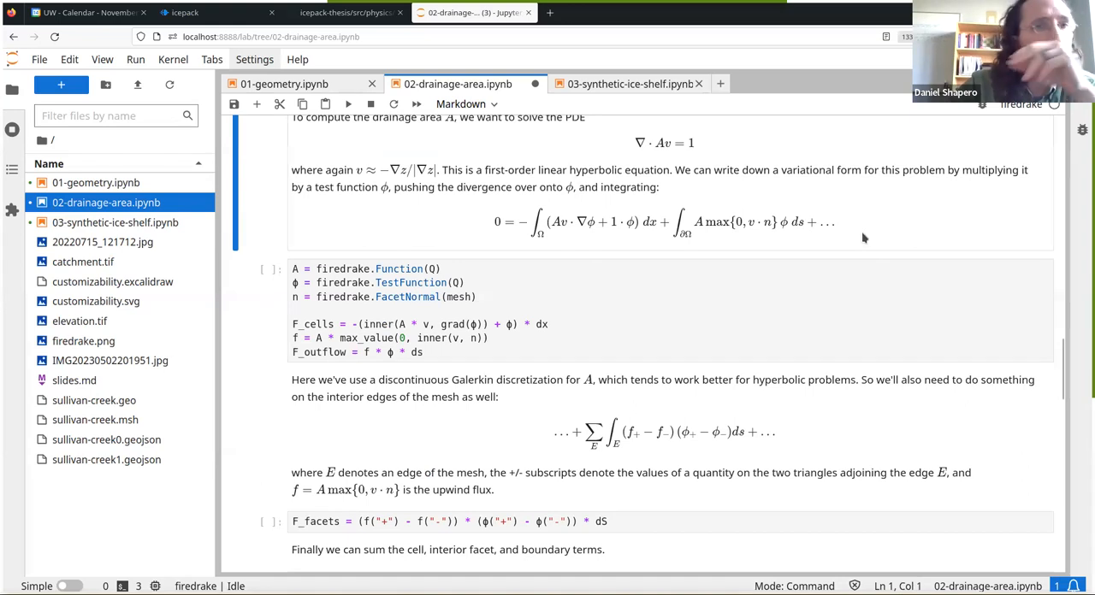
mouse_move(572, 229)
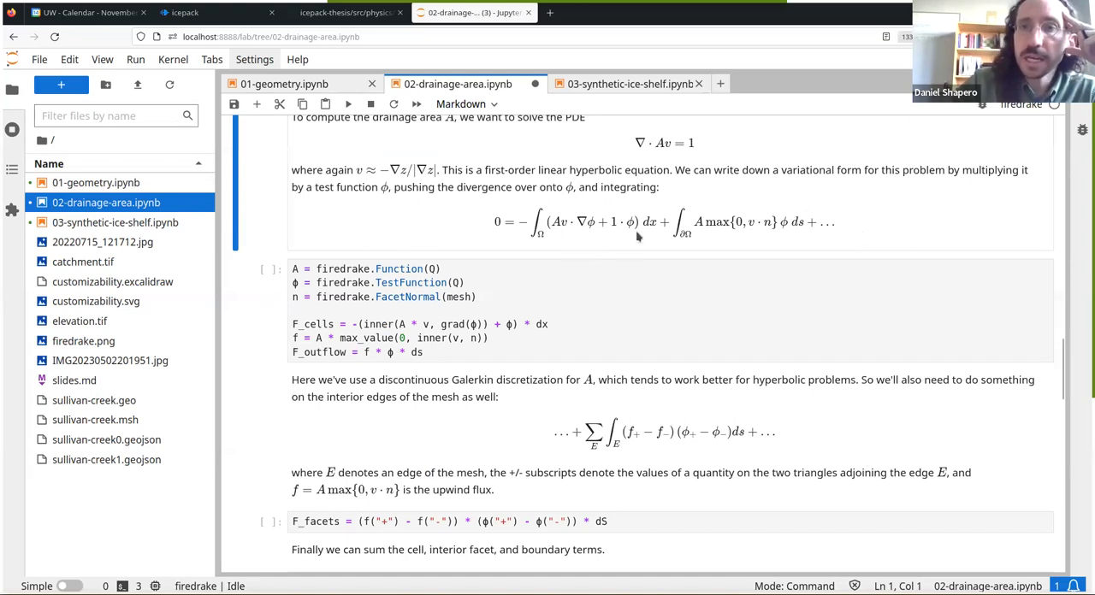
mouse_move(584, 224)
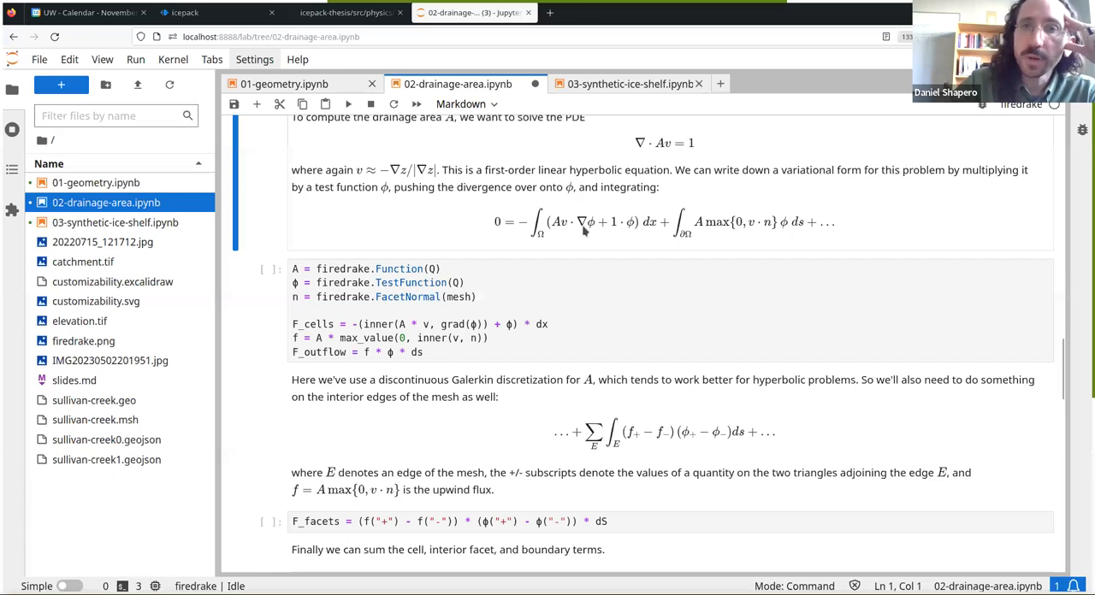
mouse_move(814, 236)
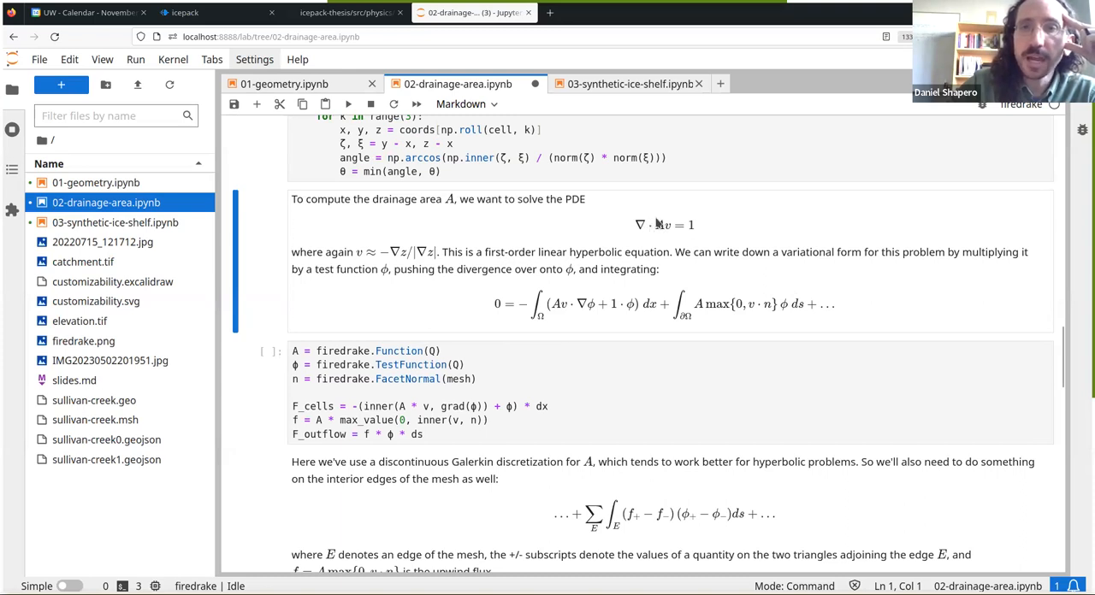
mouse_move(672, 238)
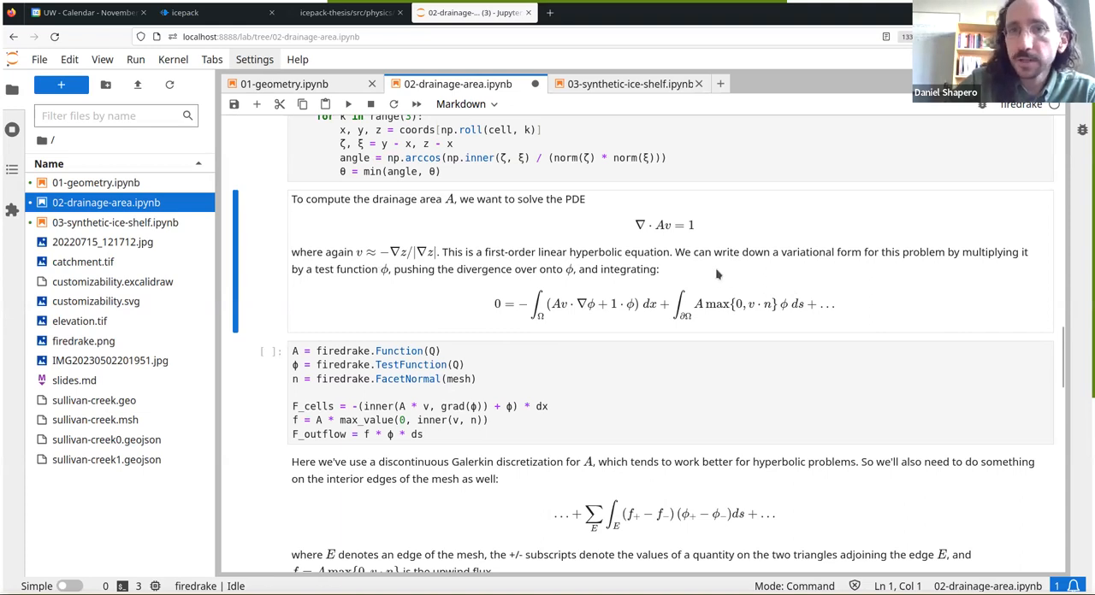
mouse_move(569, 270)
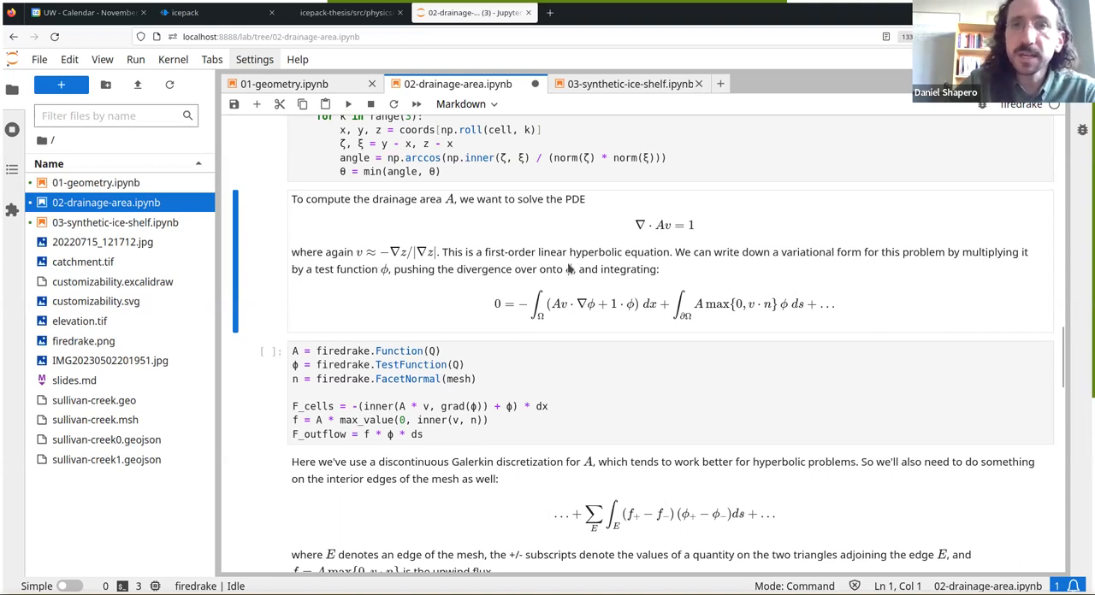
mouse_move(731, 285)
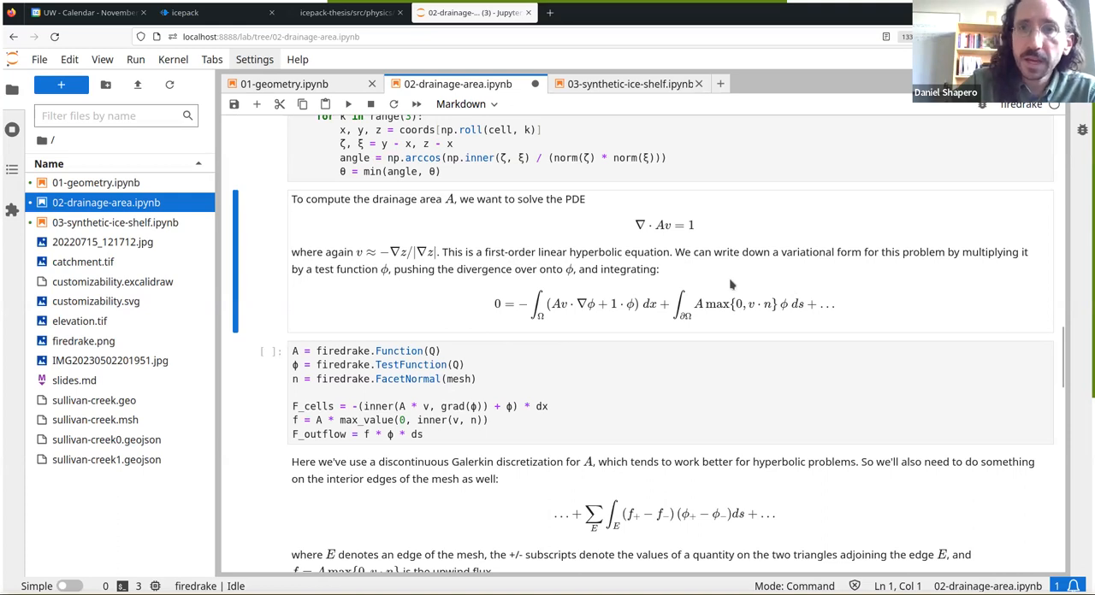
Scroll down through the PDE derivation to the variational-form cells
scroll("down", 3)
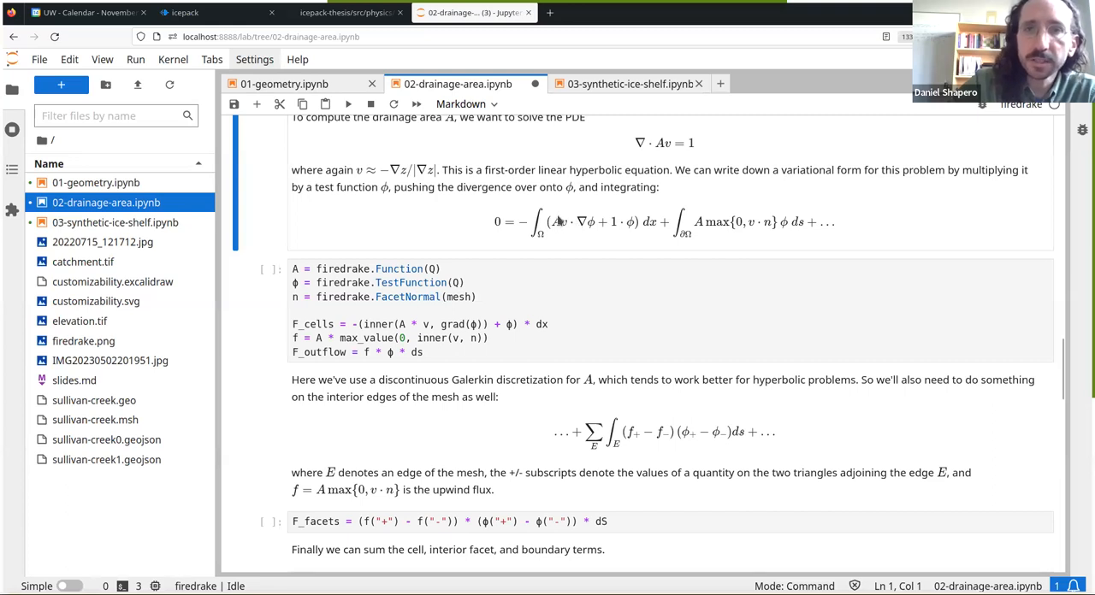
mouse_move(571, 231)
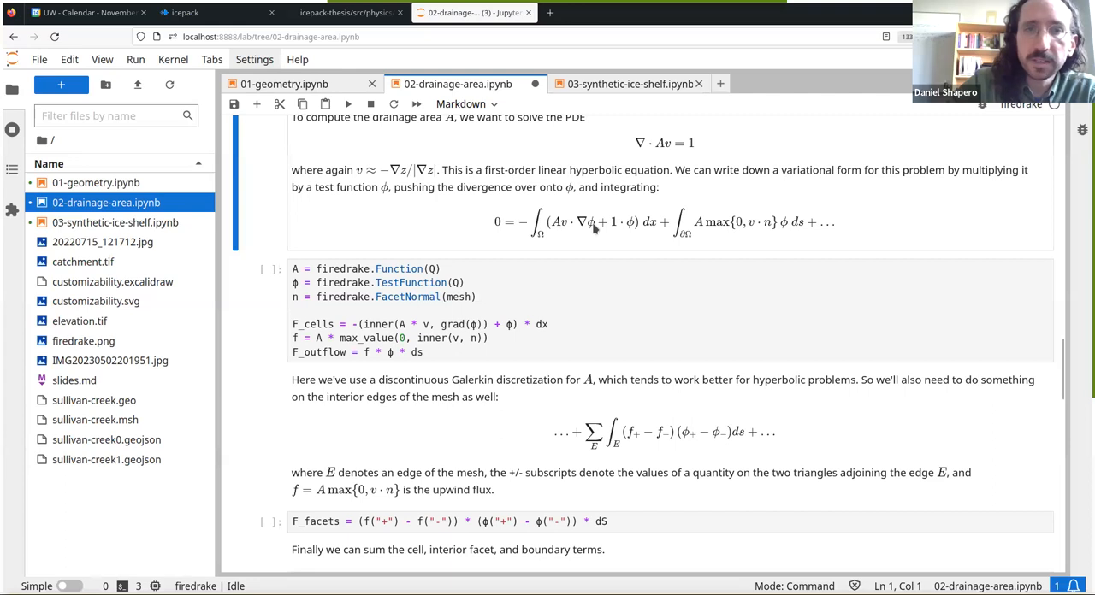
mouse_move(360, 320)
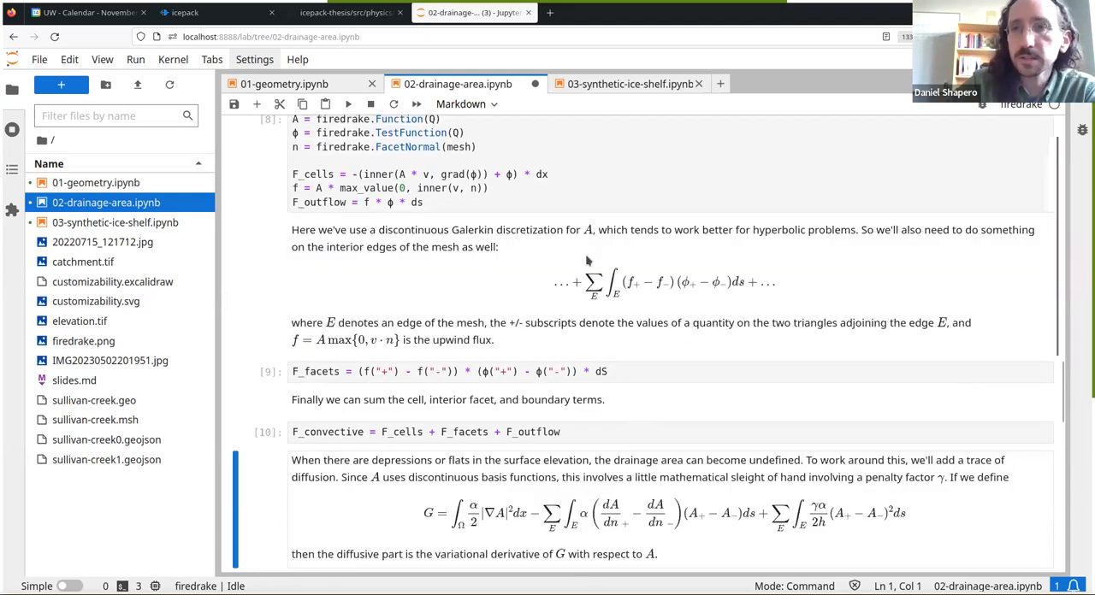
mouse_move(526, 255)
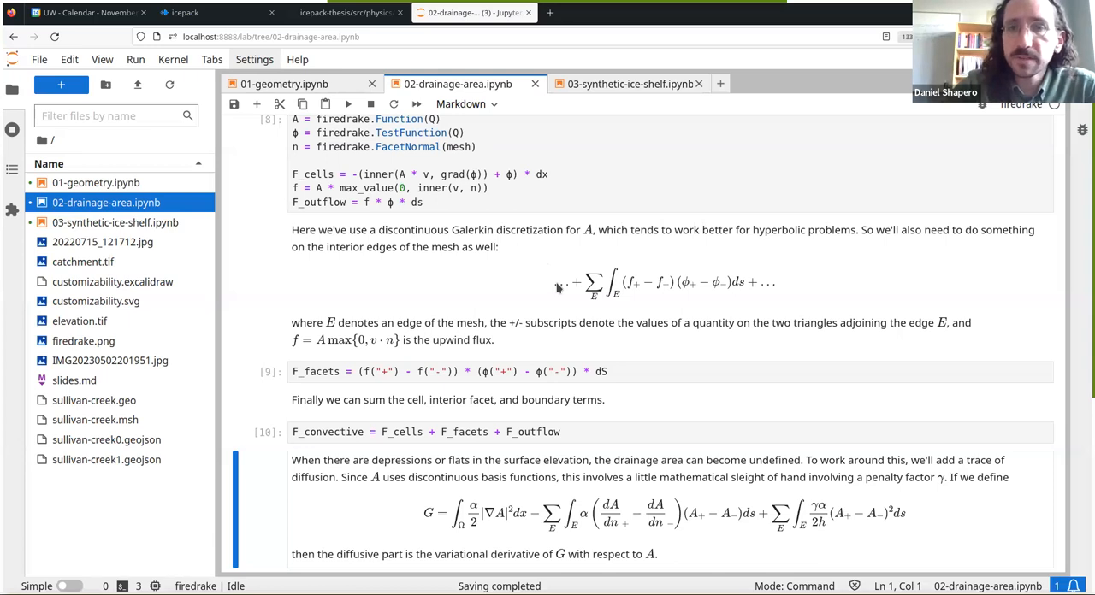
Scroll down to the diffusive penalty terms and the drainage-area solver.solve() cell
scroll("down", 3)
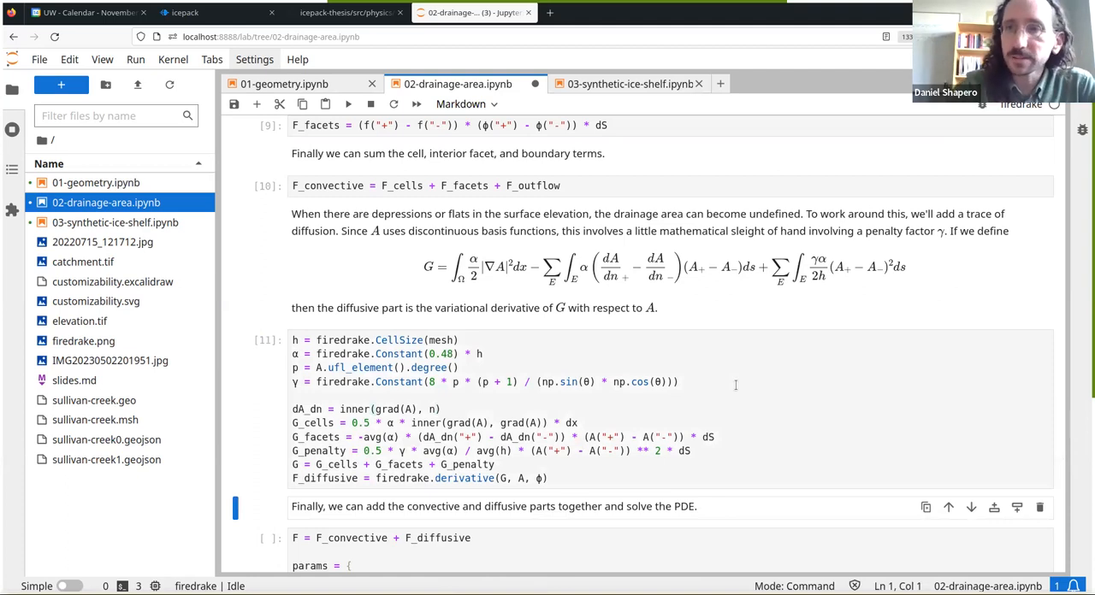
scroll("down", 3)
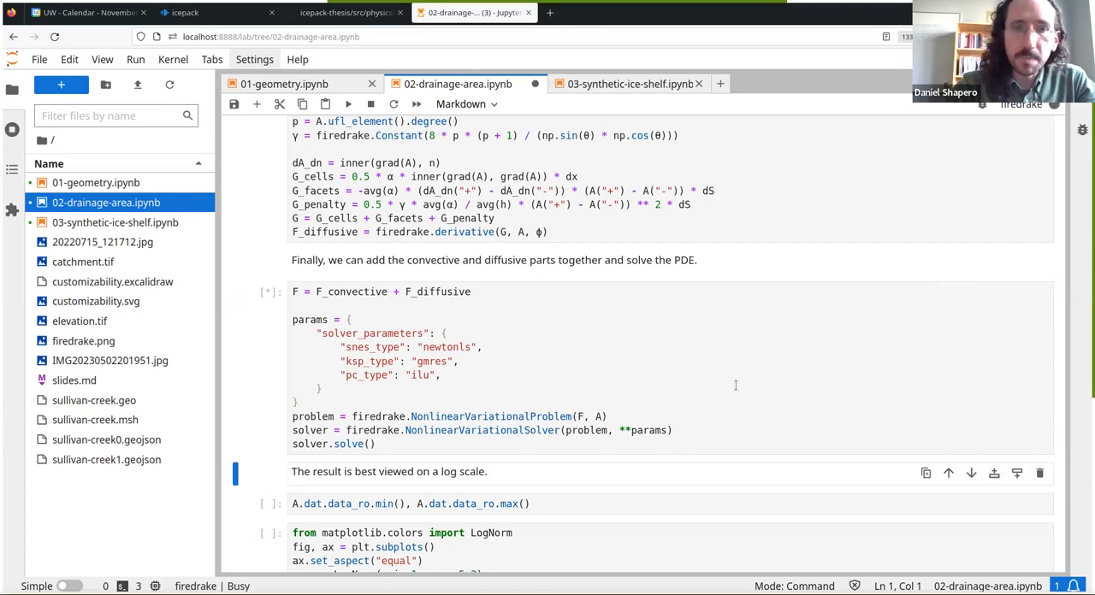
scroll("down", 3)
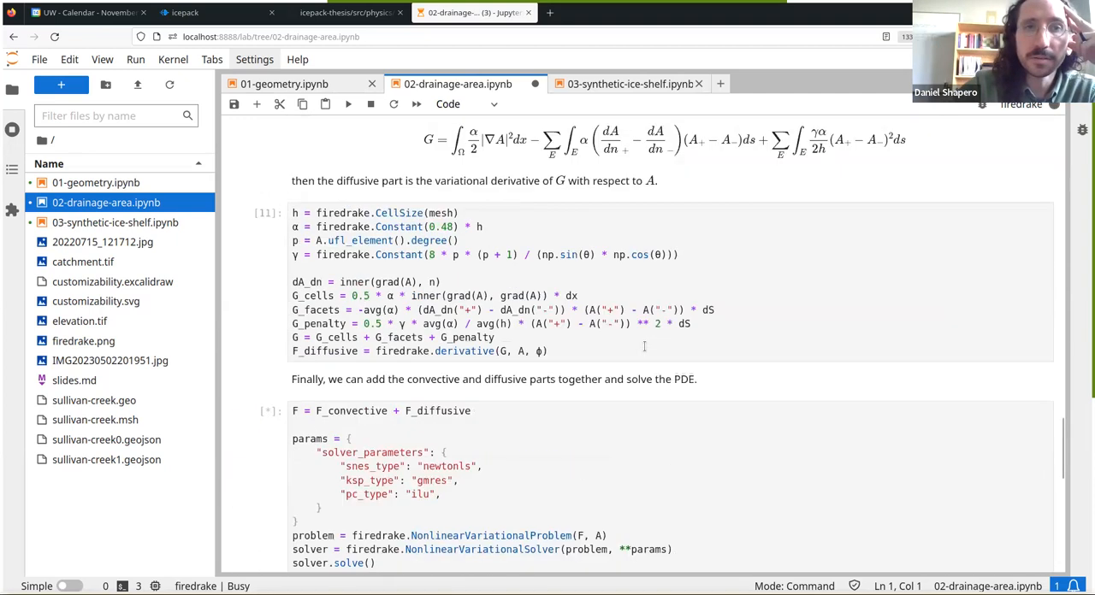
scroll("down", 3)
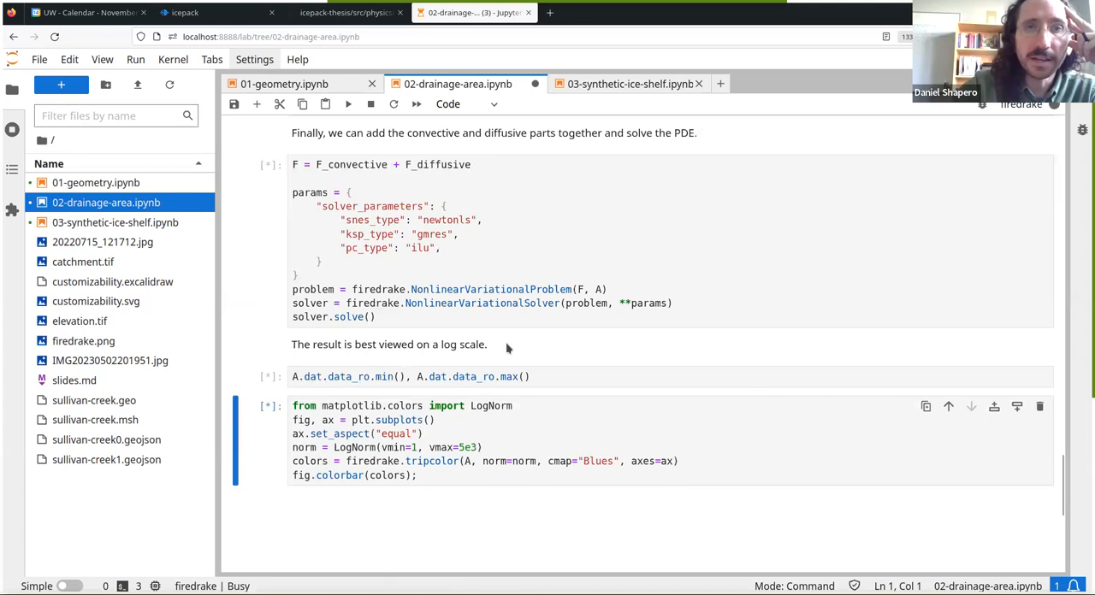
mouse_move(630, 364)
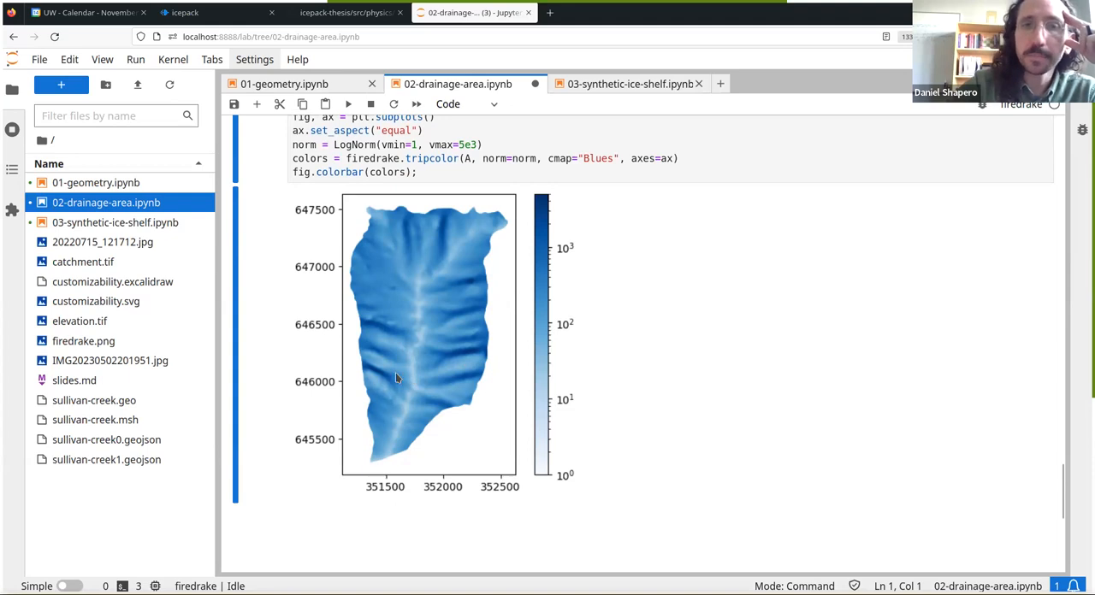
mouse_move(467, 295)
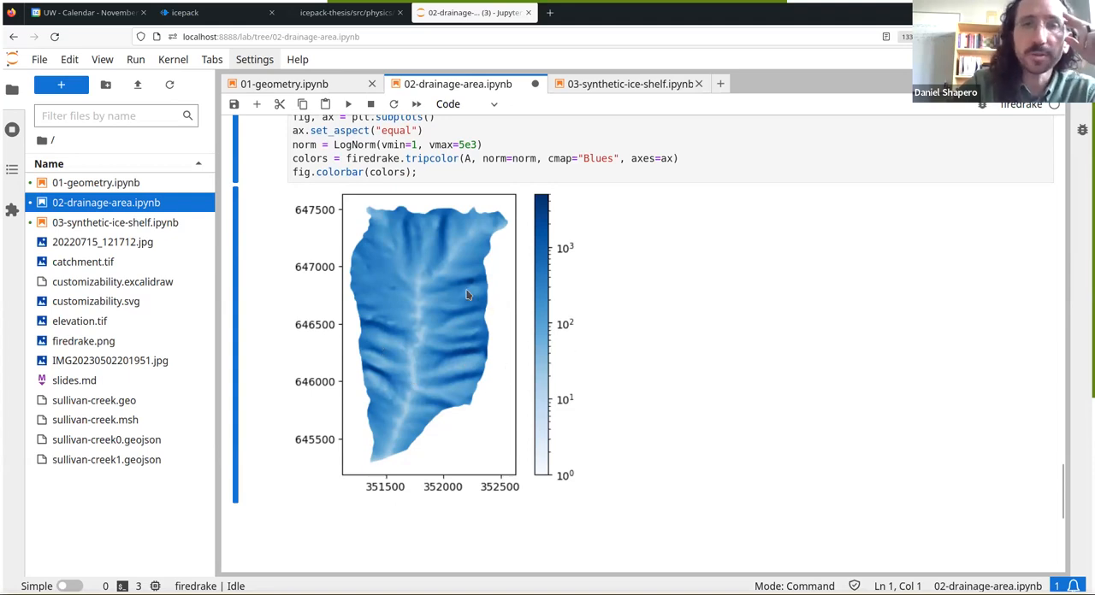
mouse_move(718, 328)
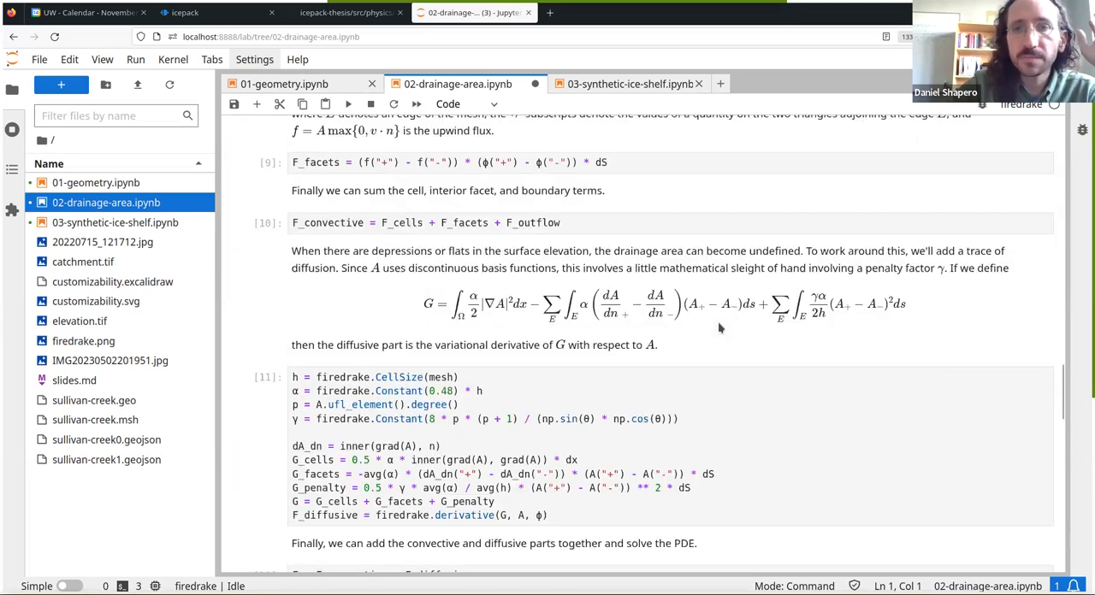
mouse_move(515, 336)
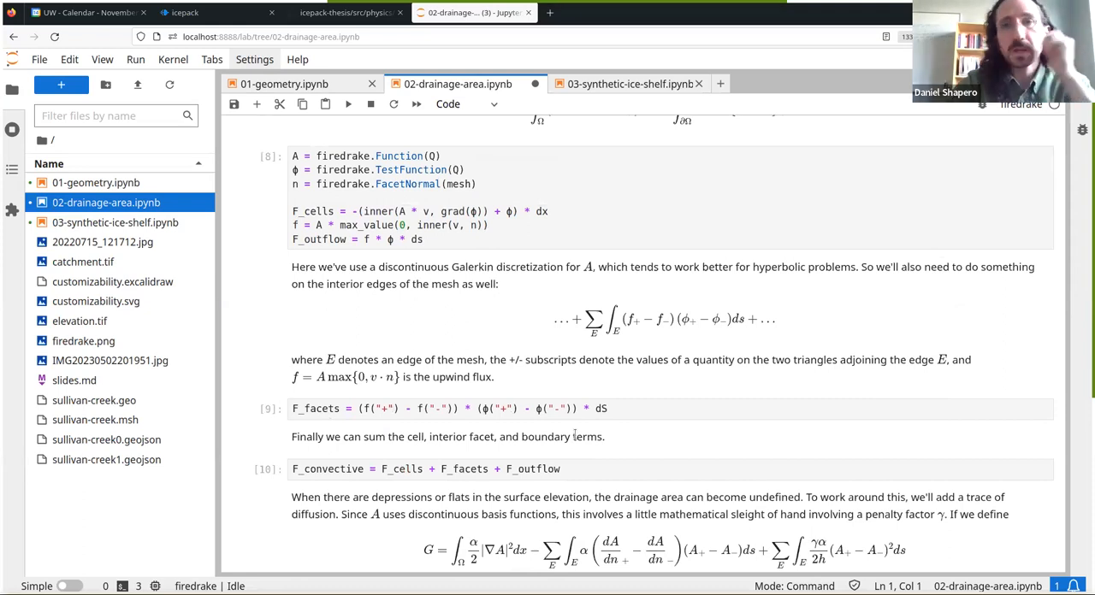
Scroll the drainage-area notebook toward the upwind-flux and diffusion-penalty cells
scroll("down", 3)
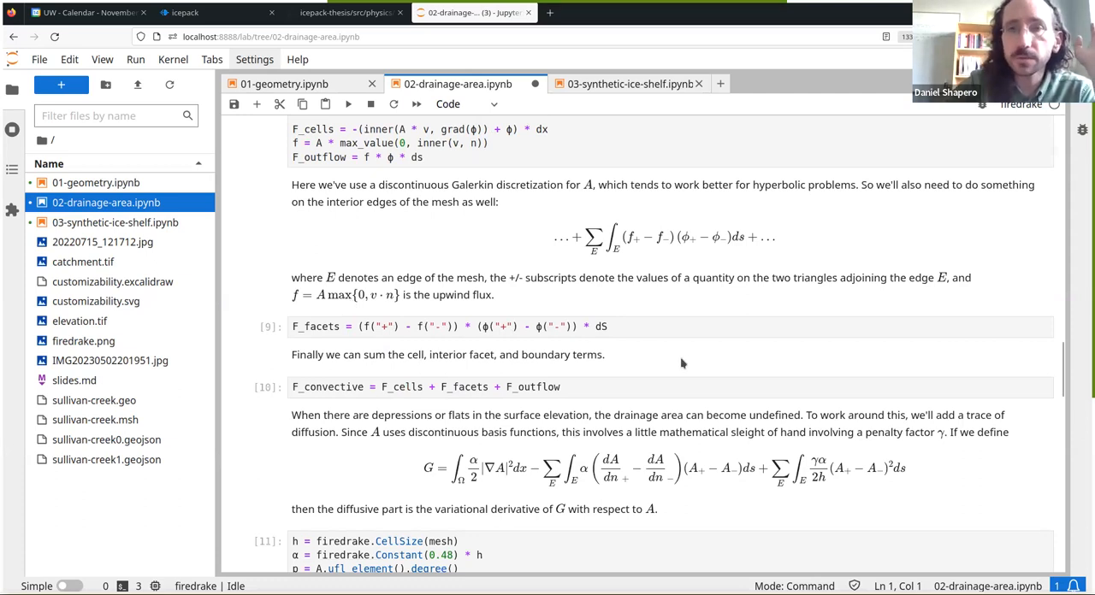
mouse_move(633, 355)
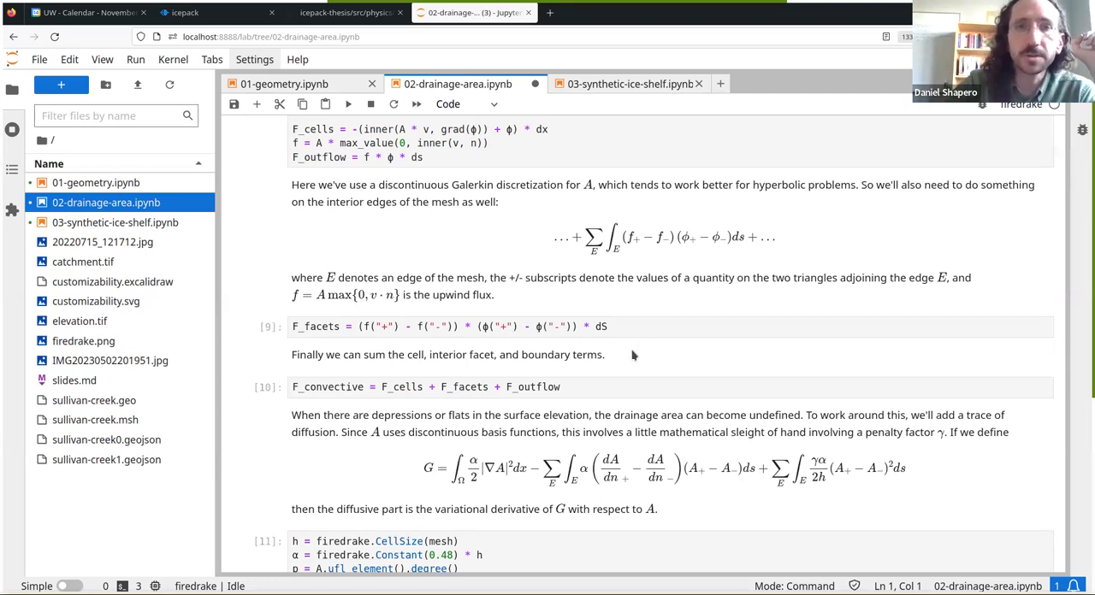
Switch to the icepack talk slides and reach the Malaspina Glacier video slide
left_click(185, 12)
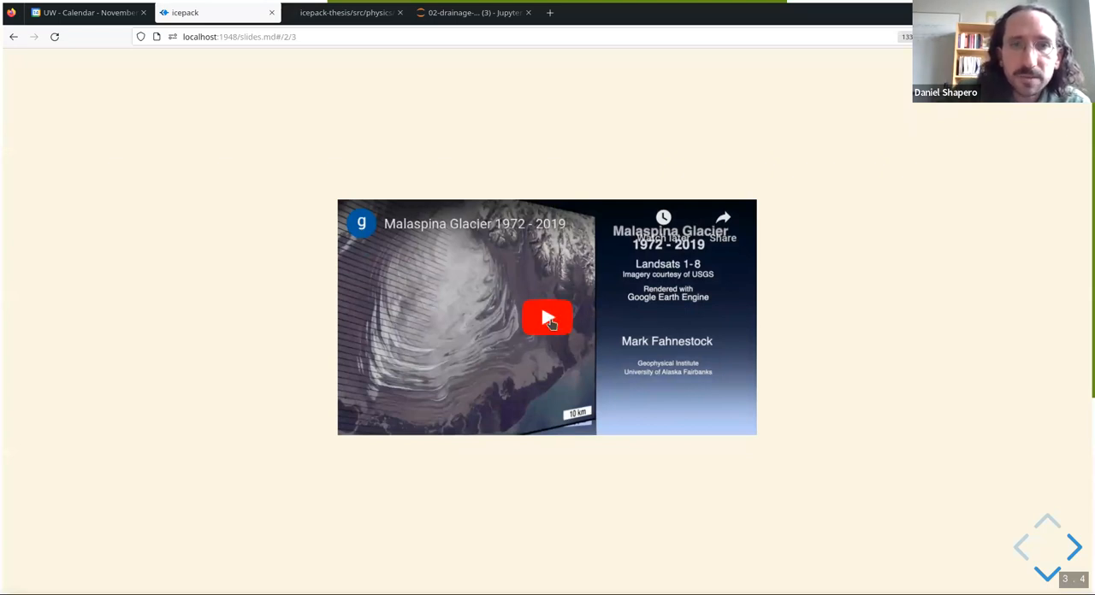
Start the embedded Malaspina Glacier 1972–2019 Landsat timelapse video
left_click(547, 318)
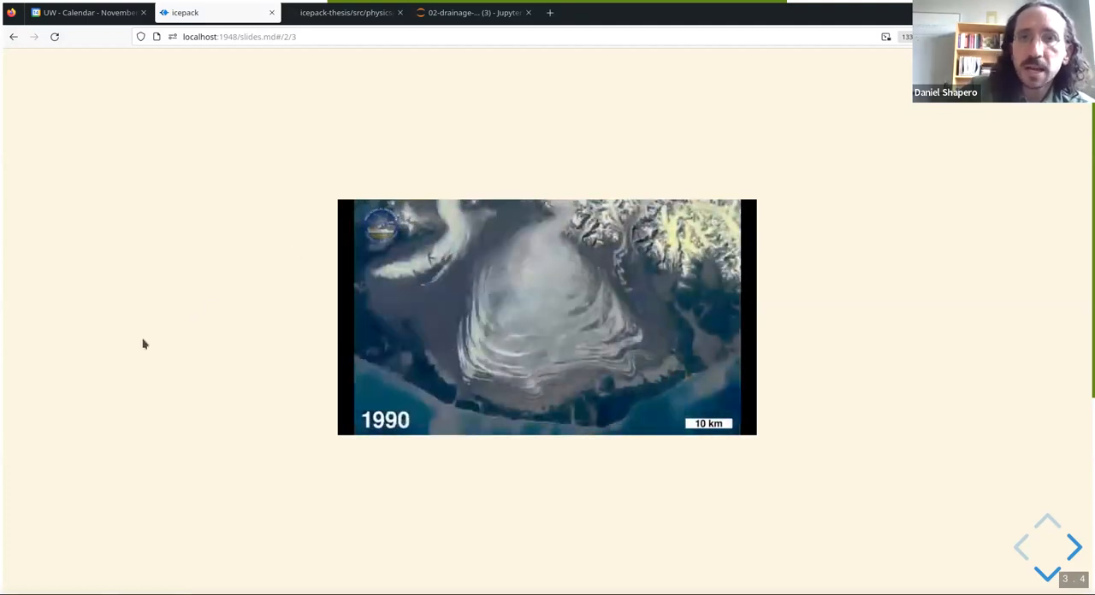
Play the glacier velocity video on the next slide, then advance to the LeConte timelapse
left_click(1075, 547)
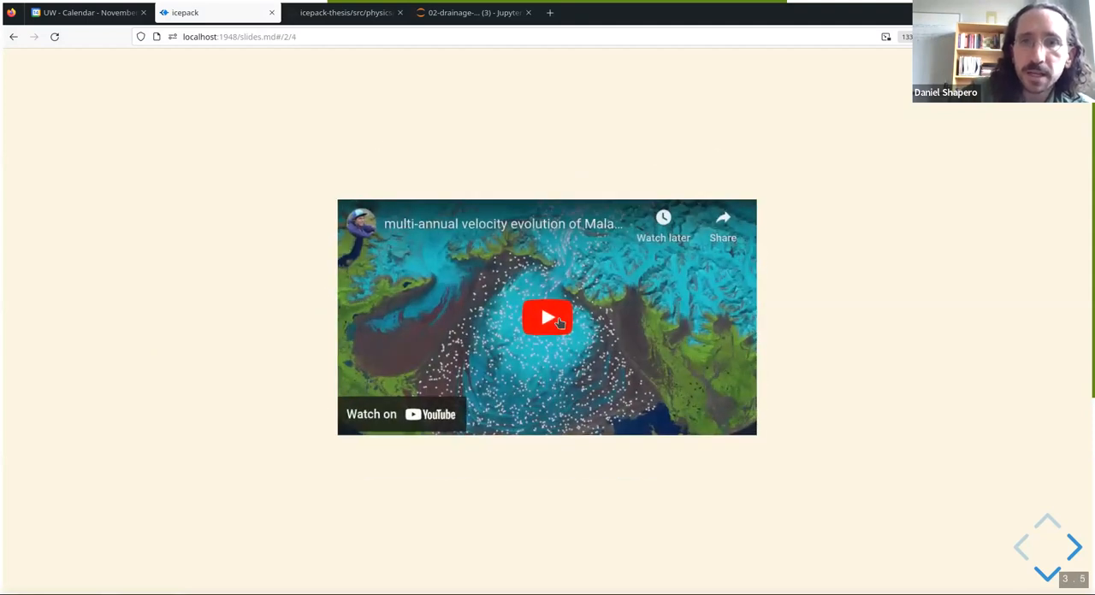
left_click(547, 317)
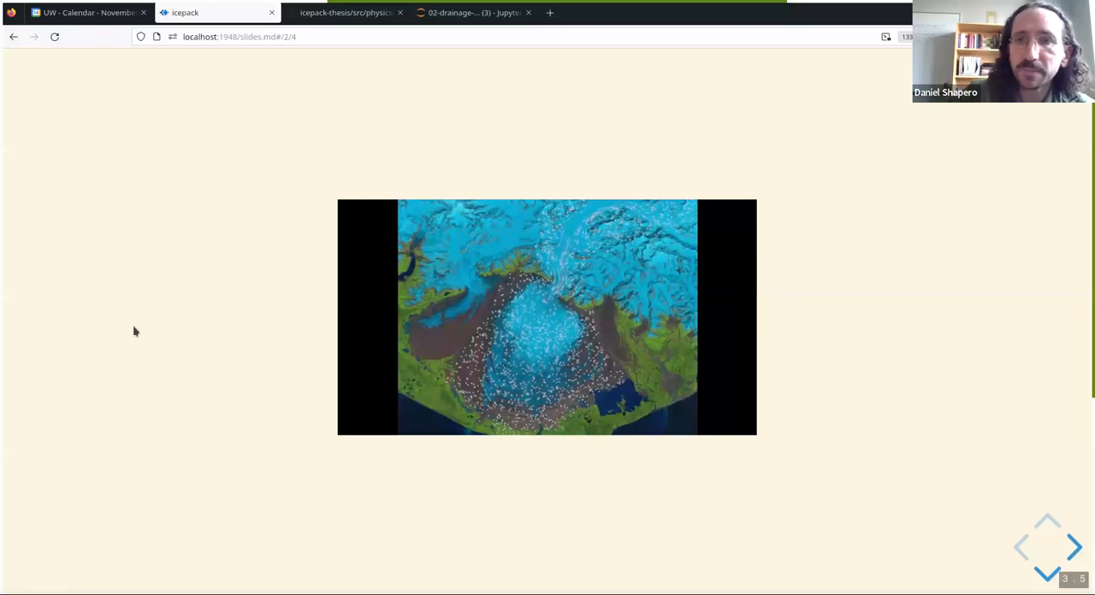
left_click(1074, 549)
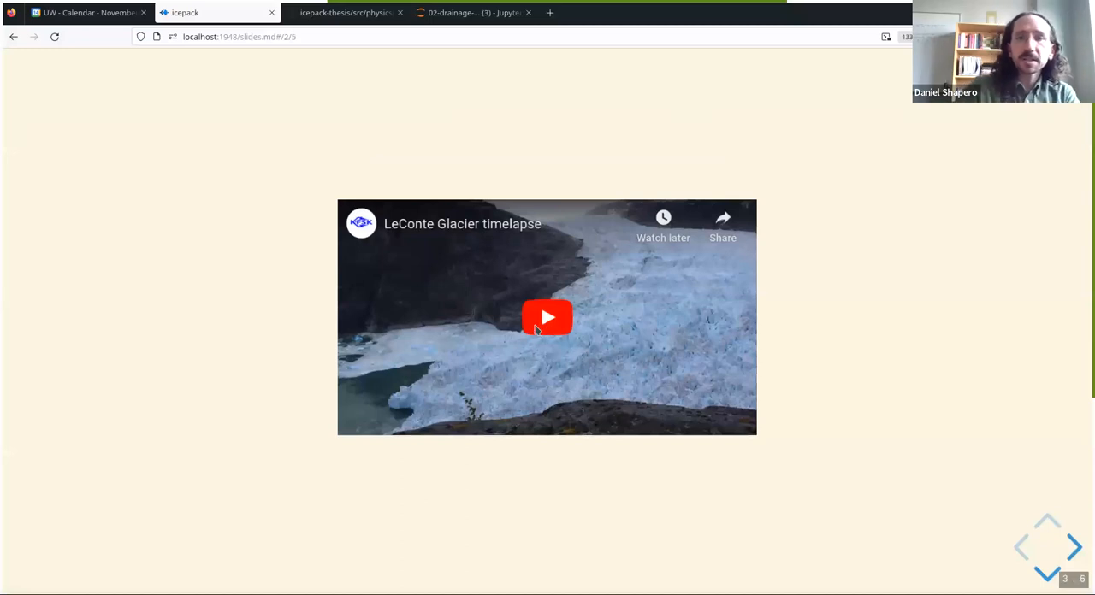
left_click(547, 317)
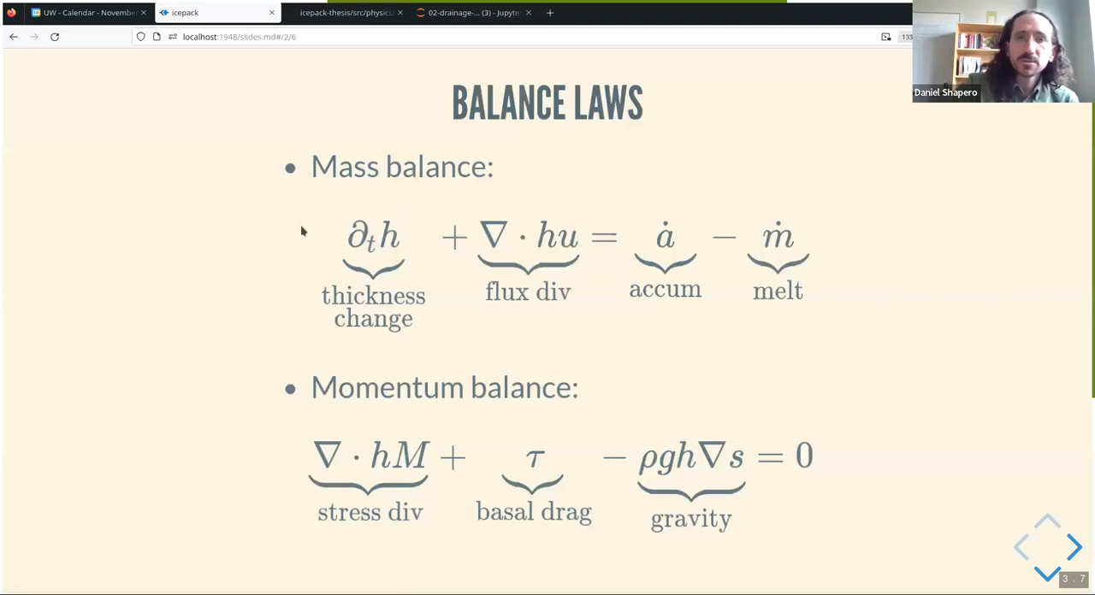
mouse_move(419, 254)
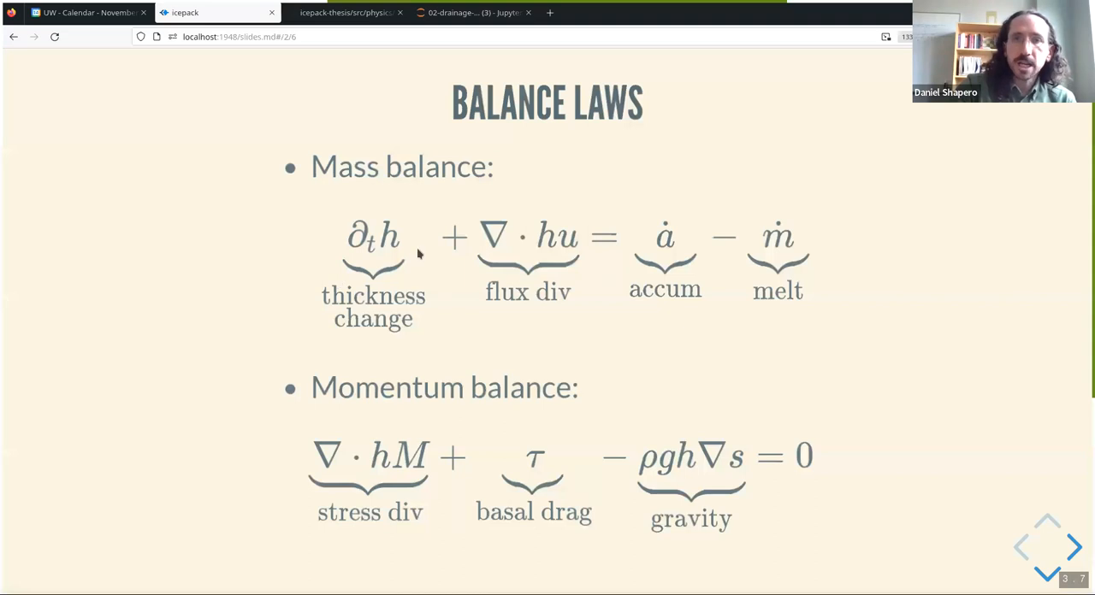
mouse_move(563, 212)
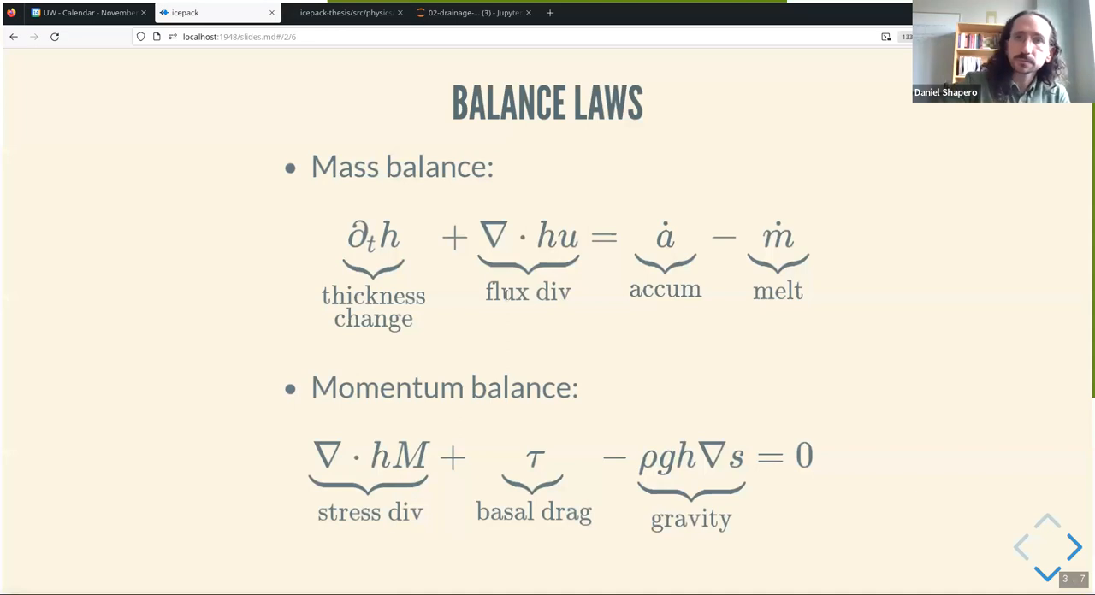
mouse_move(590, 258)
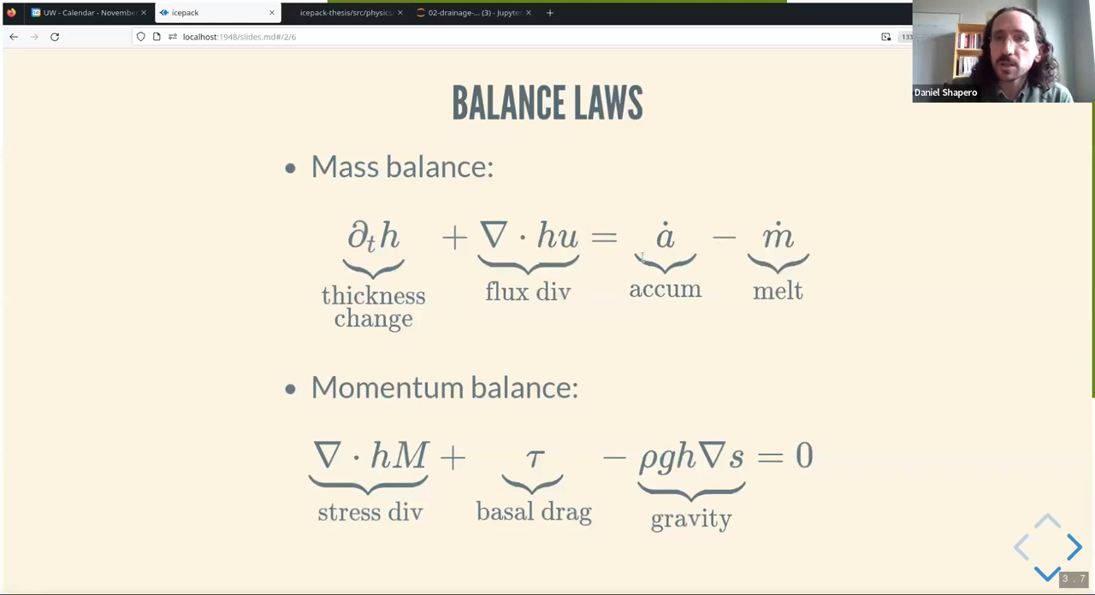
mouse_move(676, 203)
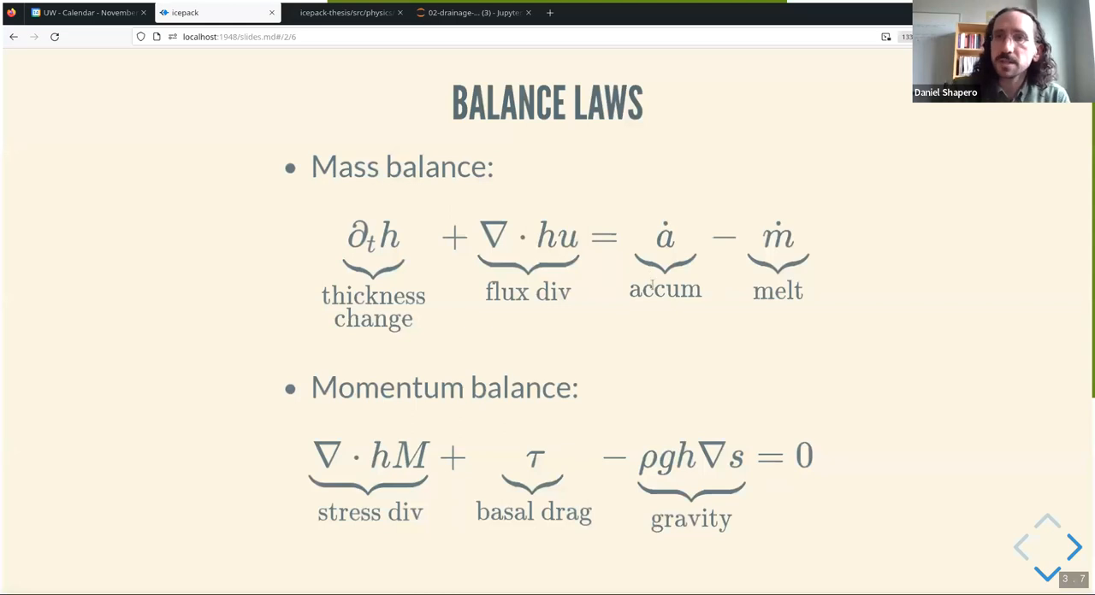
mouse_move(688, 208)
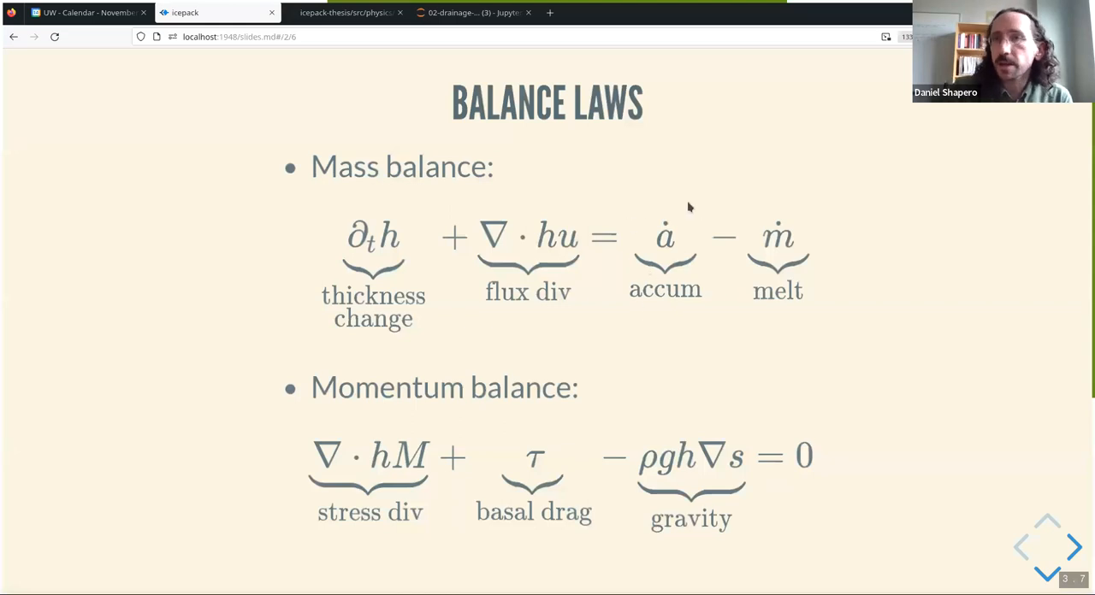
mouse_move(642, 312)
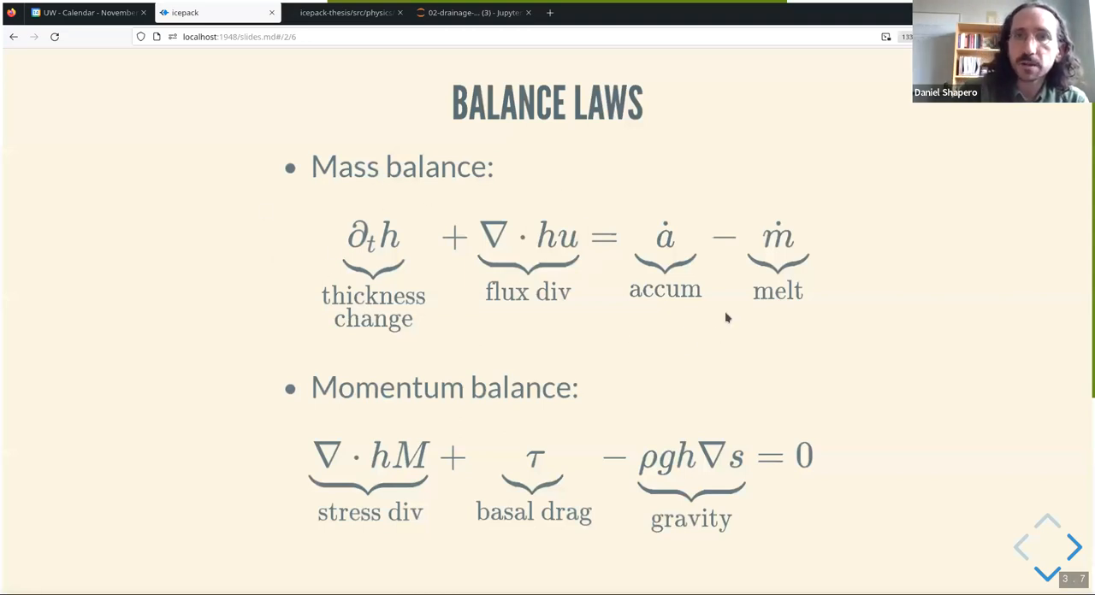
mouse_move(132, 340)
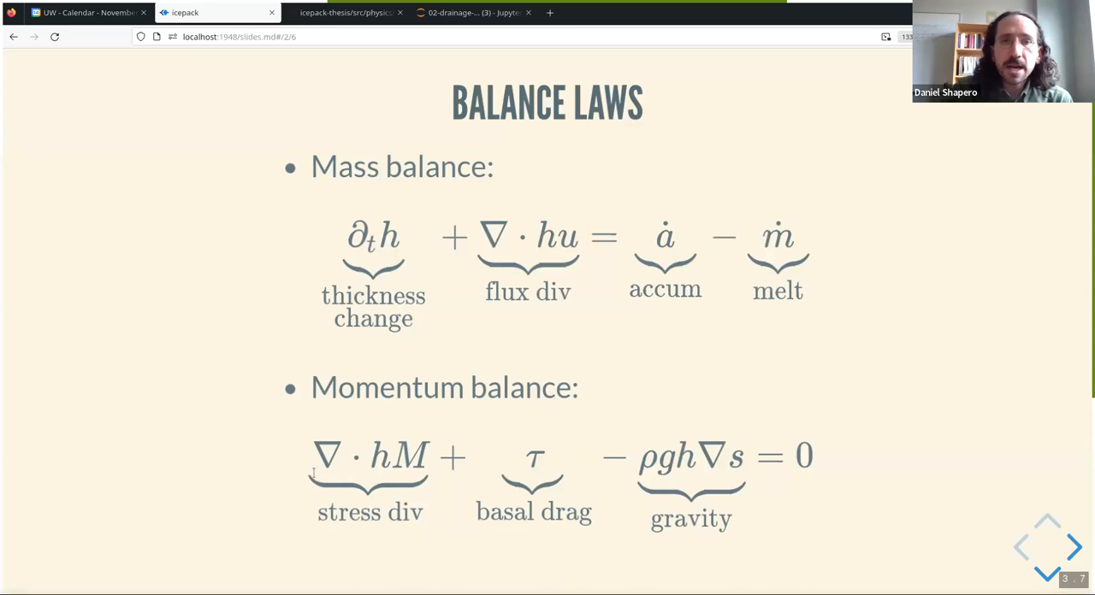
mouse_move(334, 535)
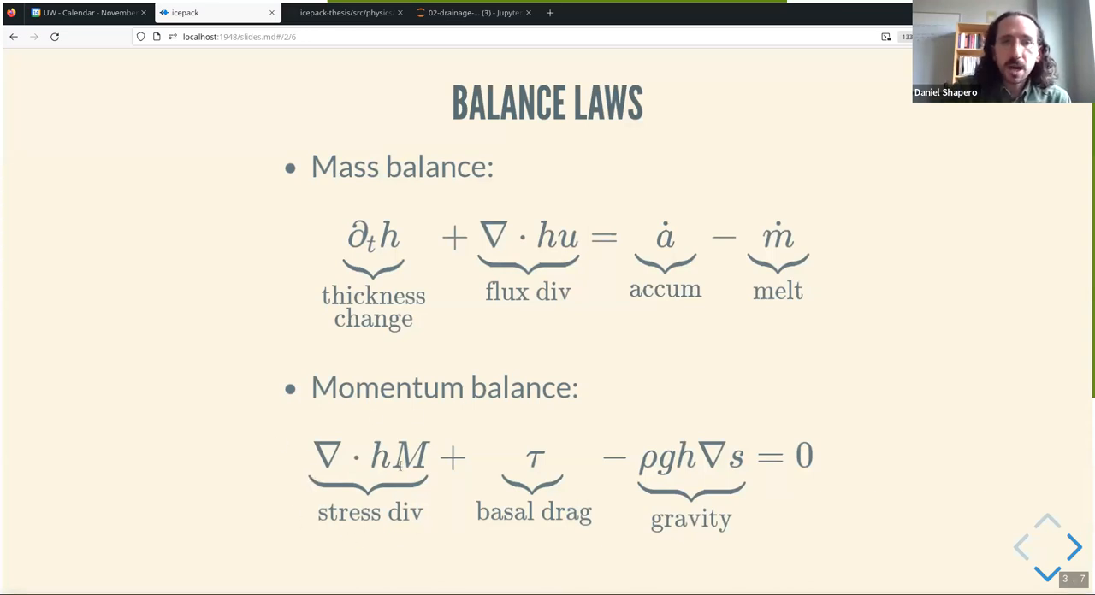
mouse_move(235, 436)
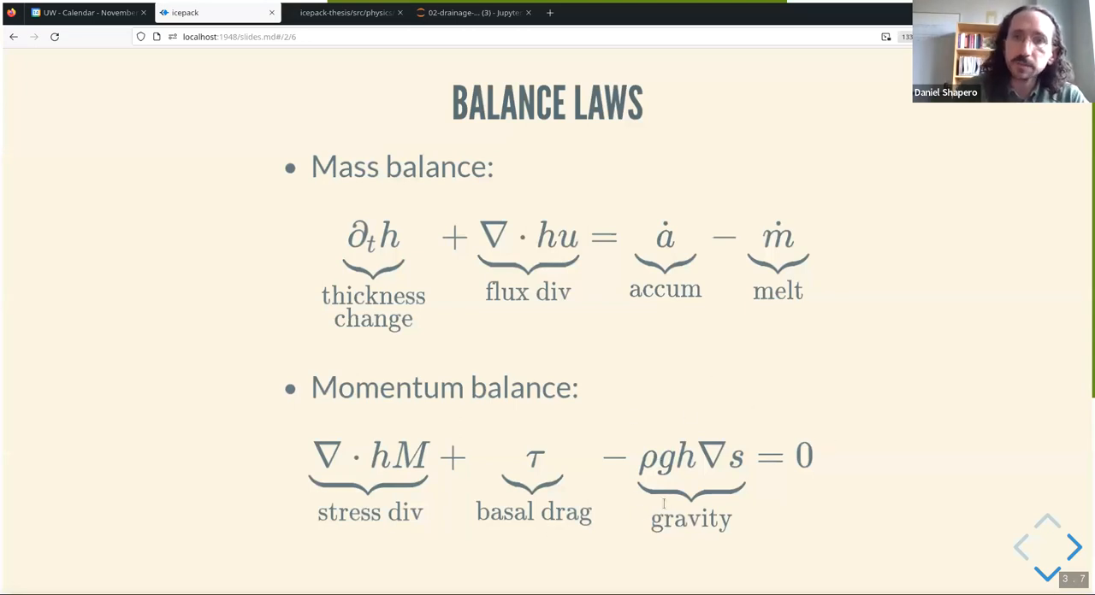
mouse_move(751, 475)
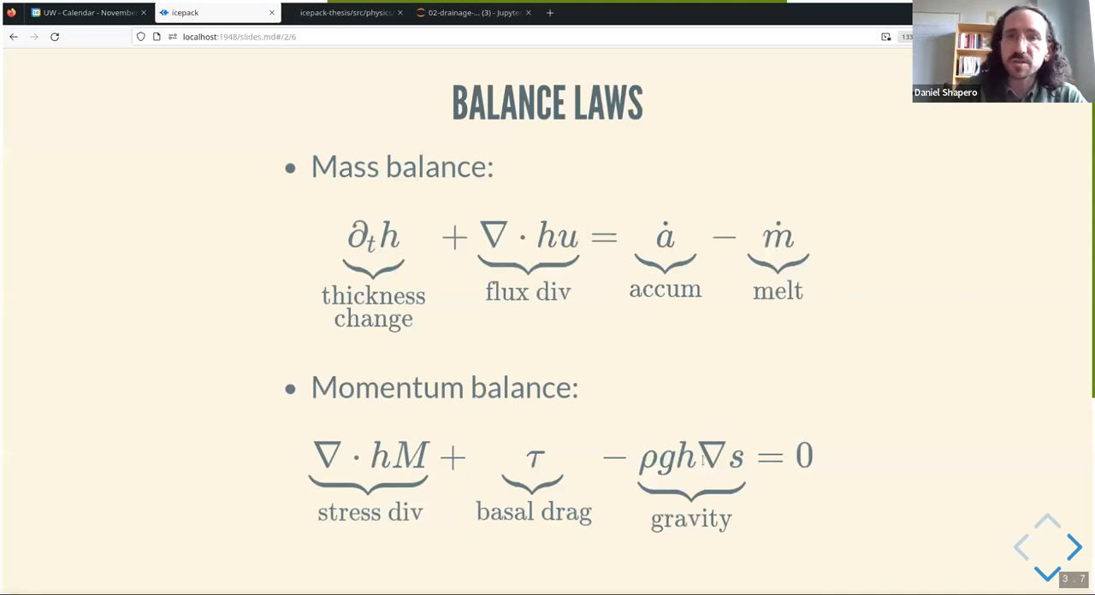
mouse_move(226, 441)
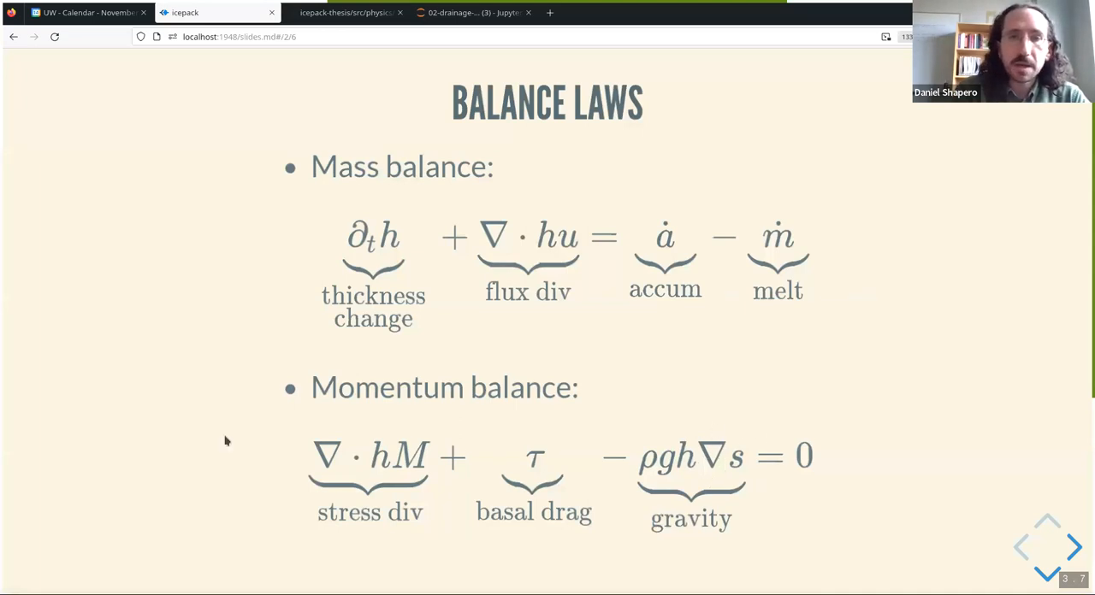
left_click(1060, 548)
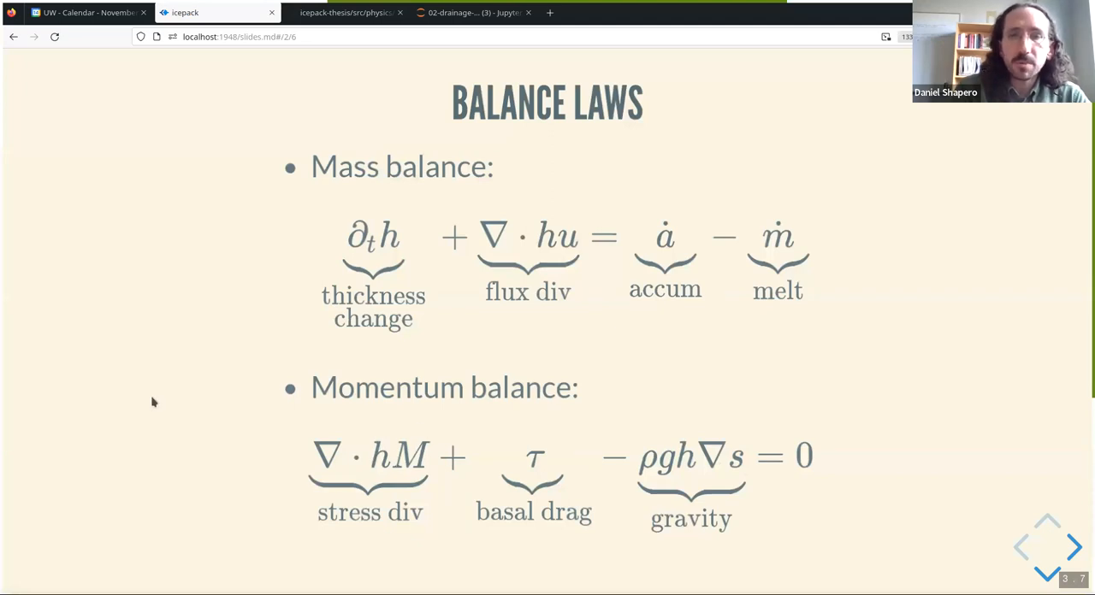
Advance the deck to the slide showing the flow law and sliding law
left_click(1065, 547)
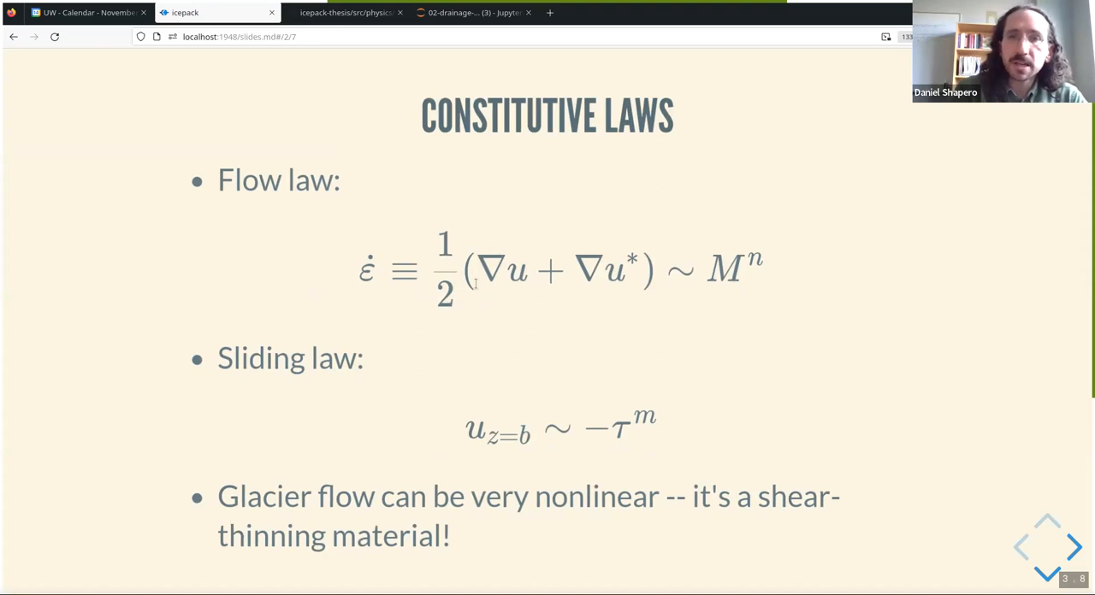
mouse_move(727, 283)
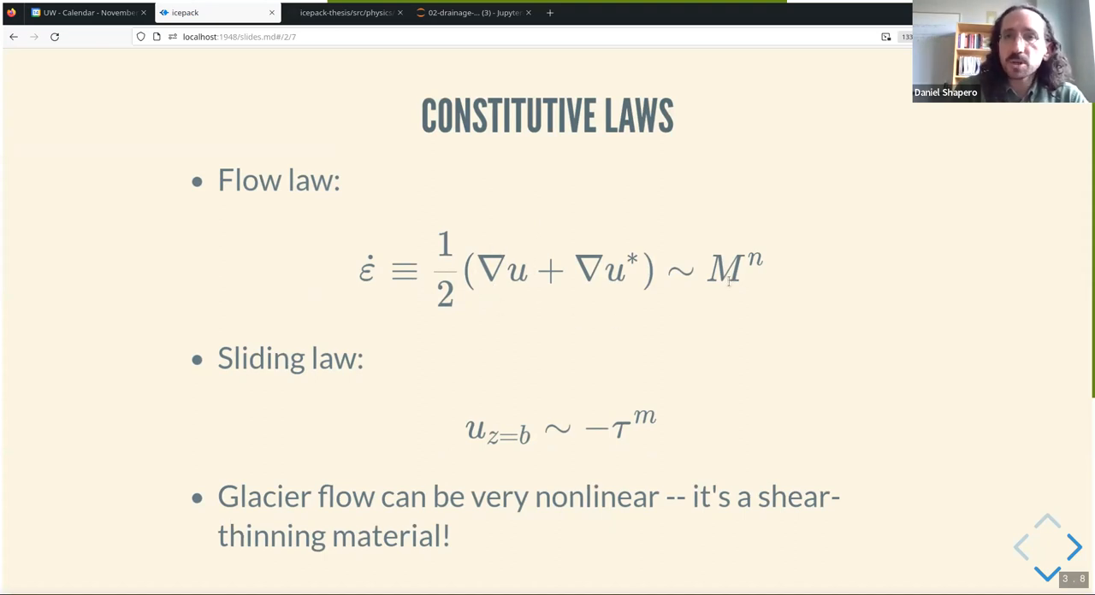
mouse_move(730, 305)
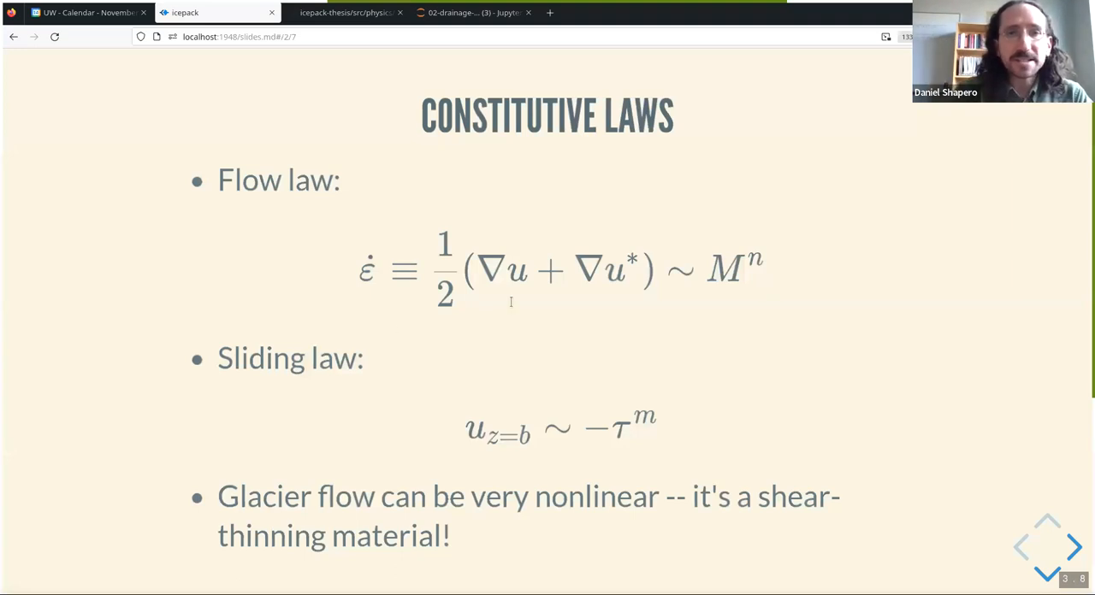
mouse_move(614, 451)
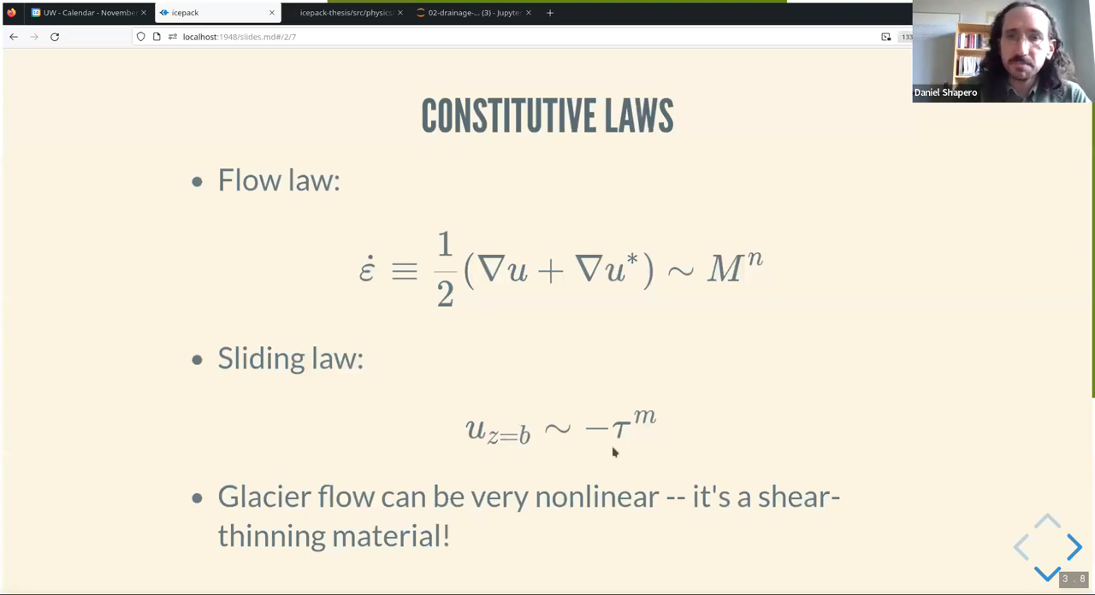
mouse_move(630, 446)
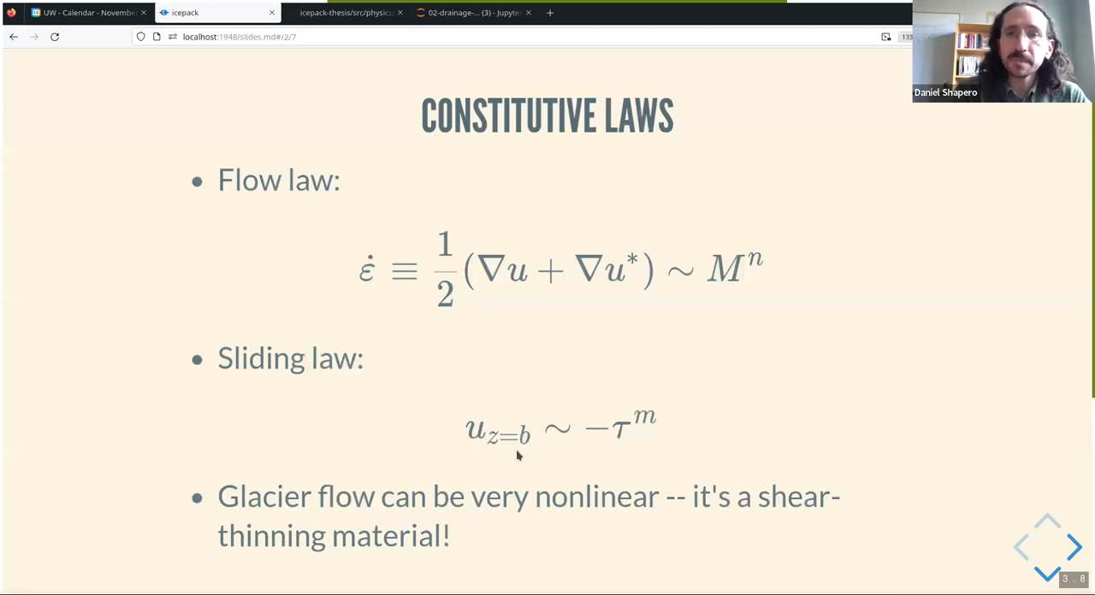
mouse_move(559, 455)
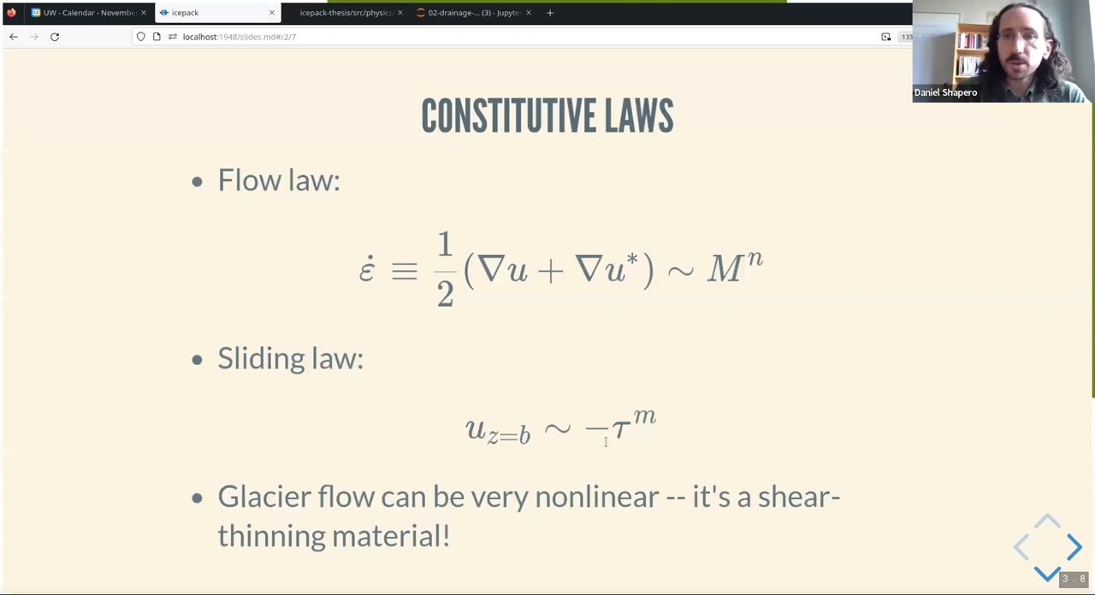
mouse_move(644, 408)
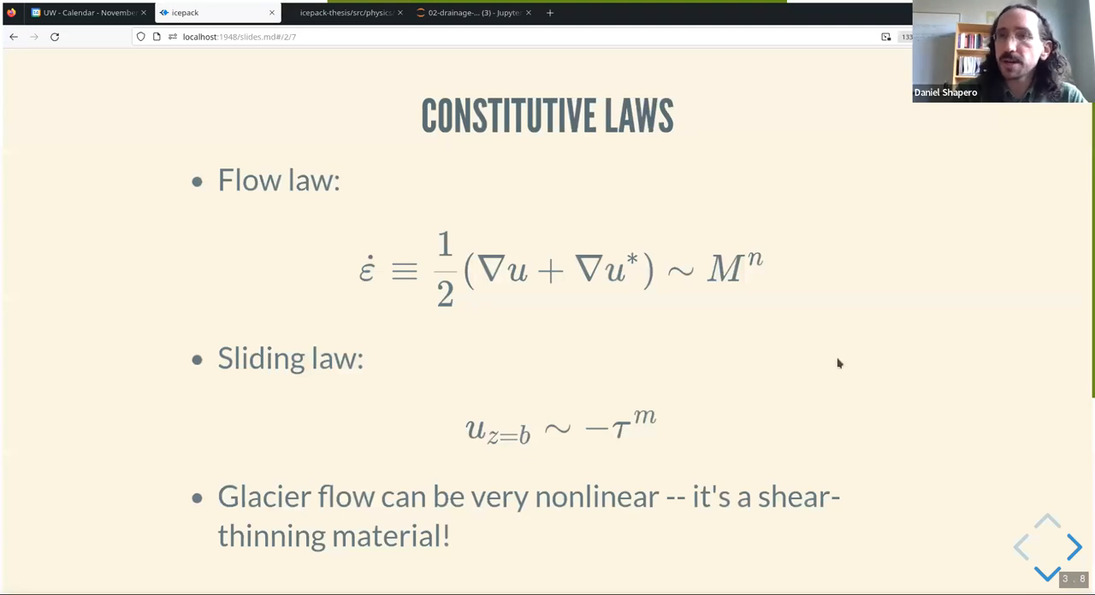
mouse_move(843, 363)
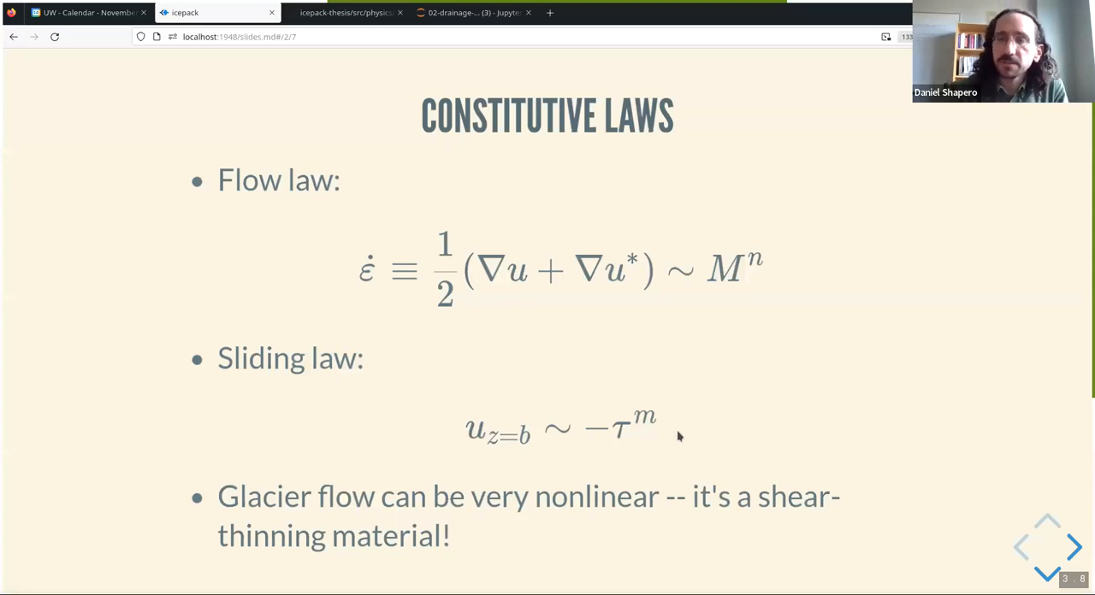
mouse_move(679, 436)
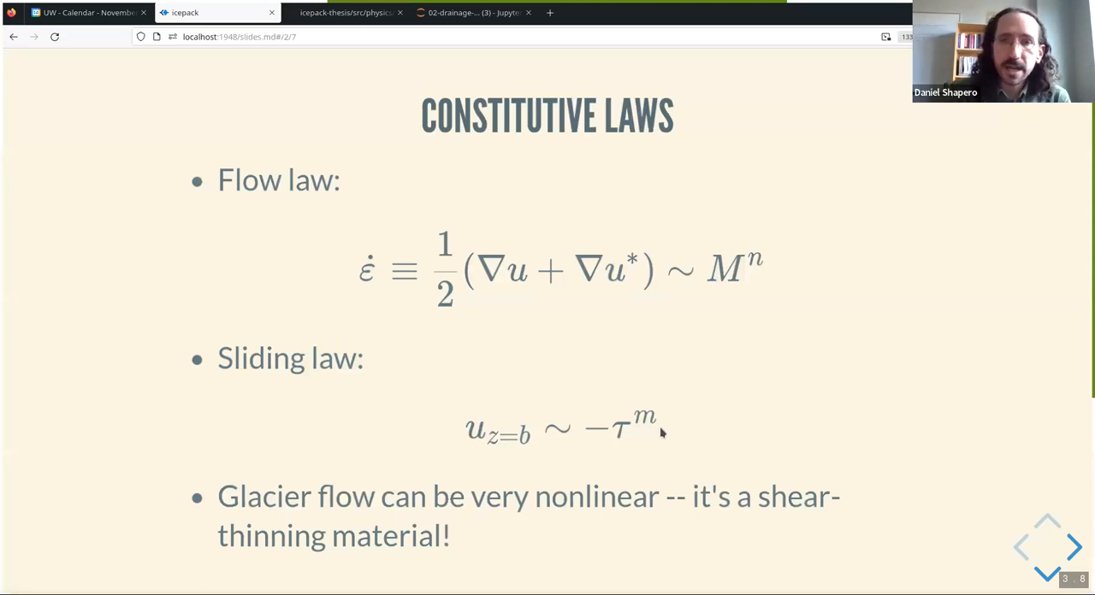
mouse_move(624, 417)
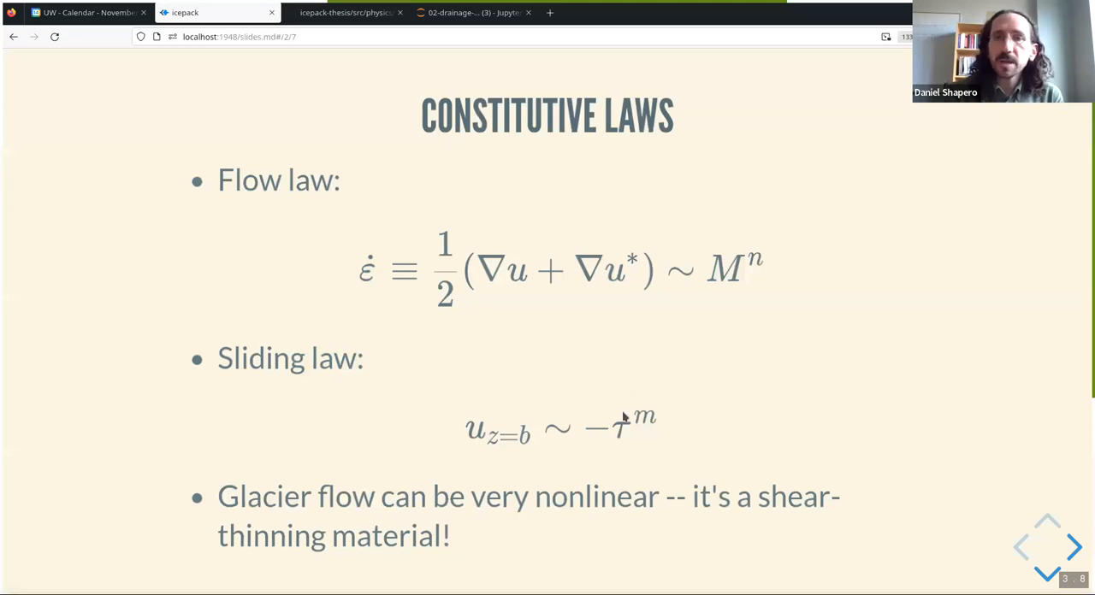
mouse_move(671, 419)
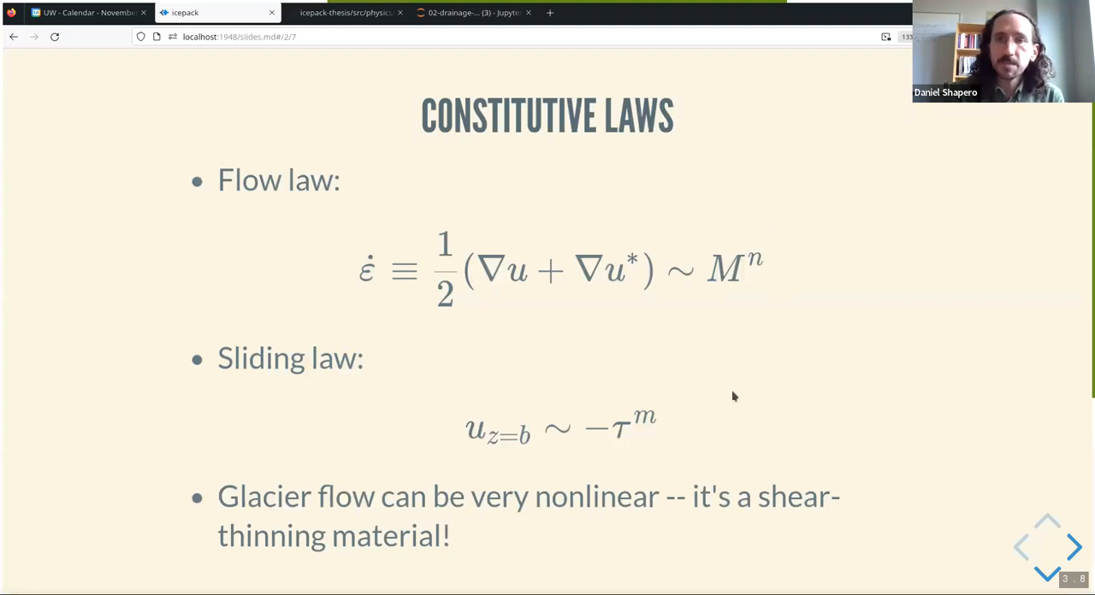
mouse_move(721, 454)
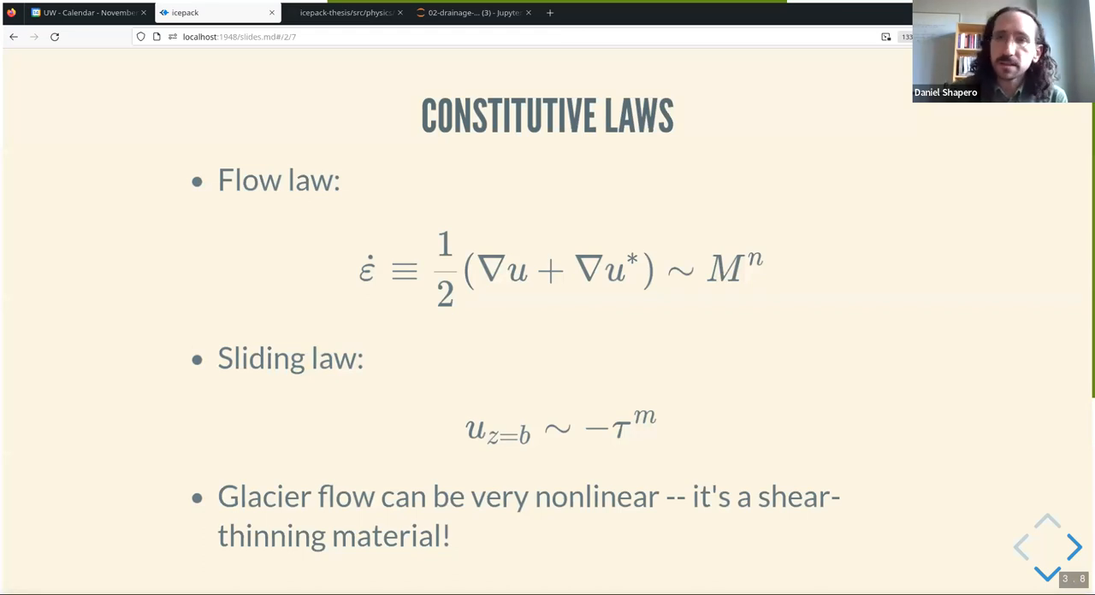
mouse_move(420, 429)
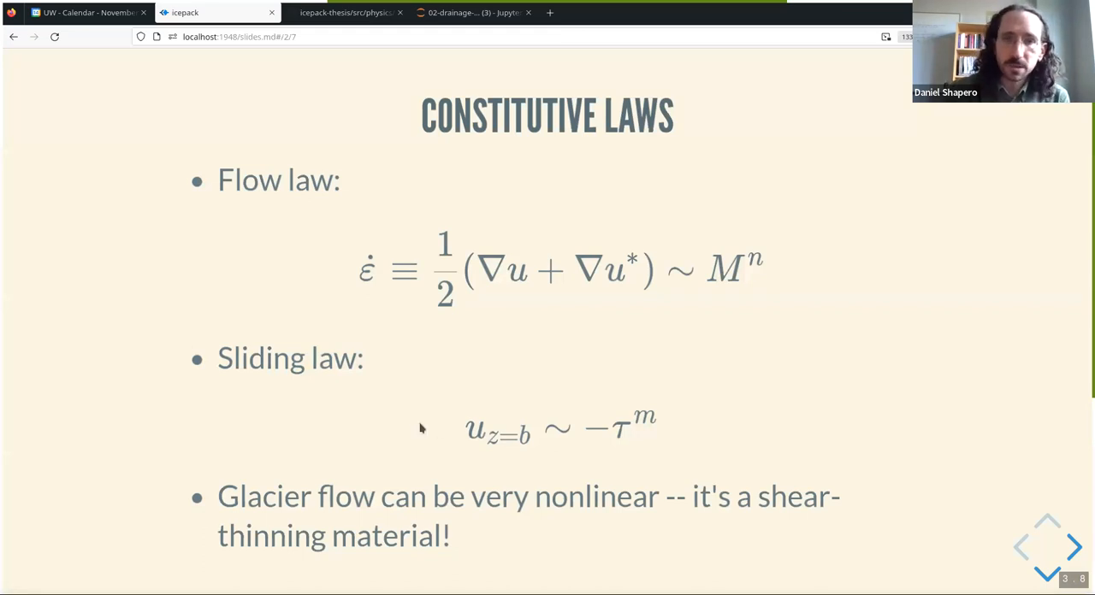
mouse_move(457, 432)
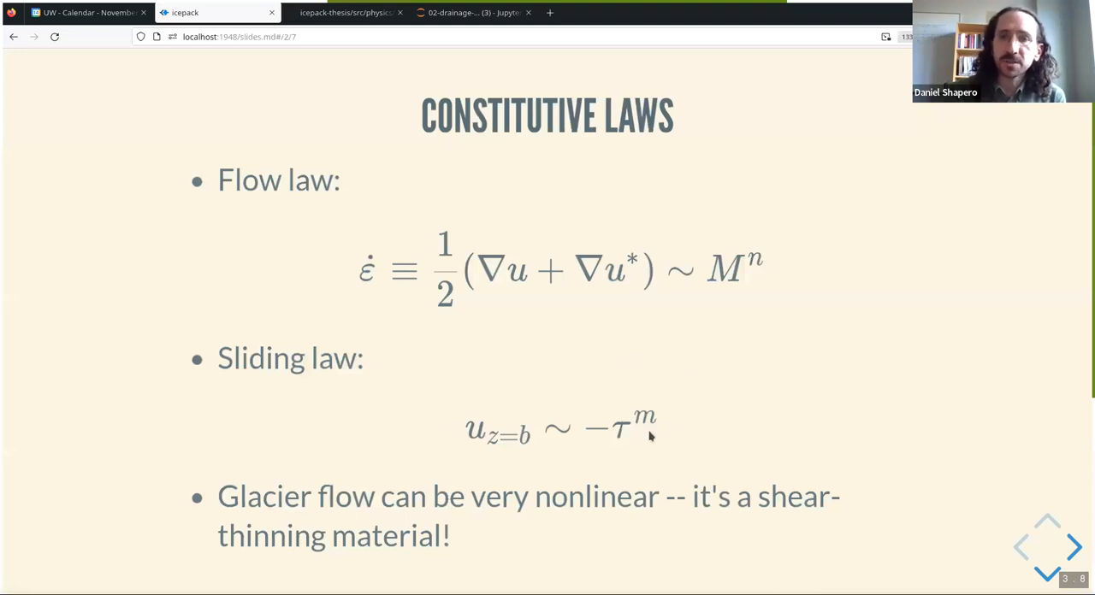
mouse_move(666, 428)
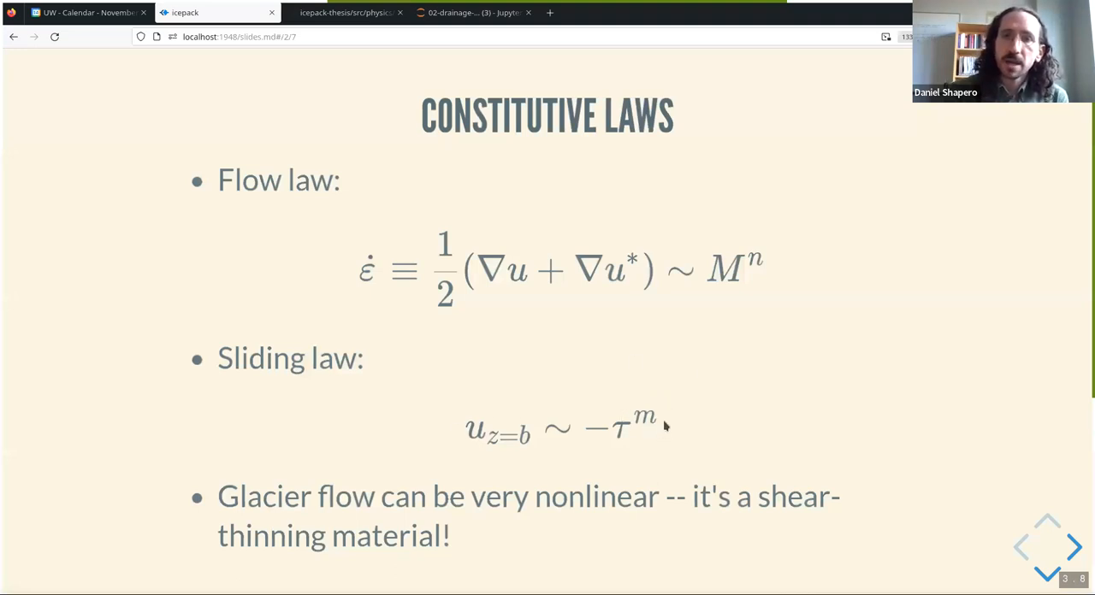
mouse_move(847, 370)
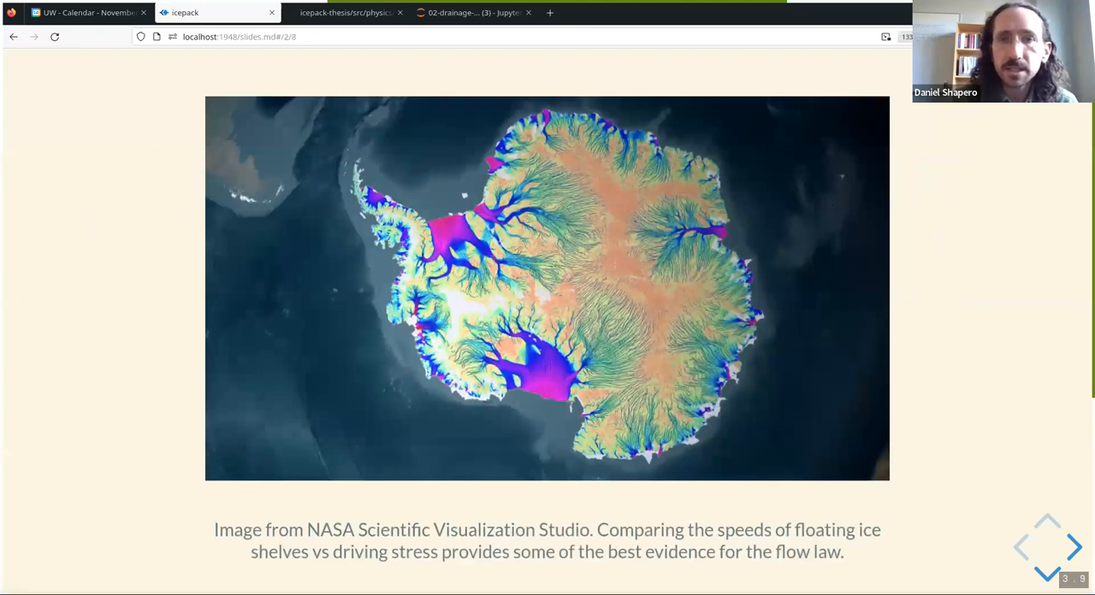
mouse_move(312, 165)
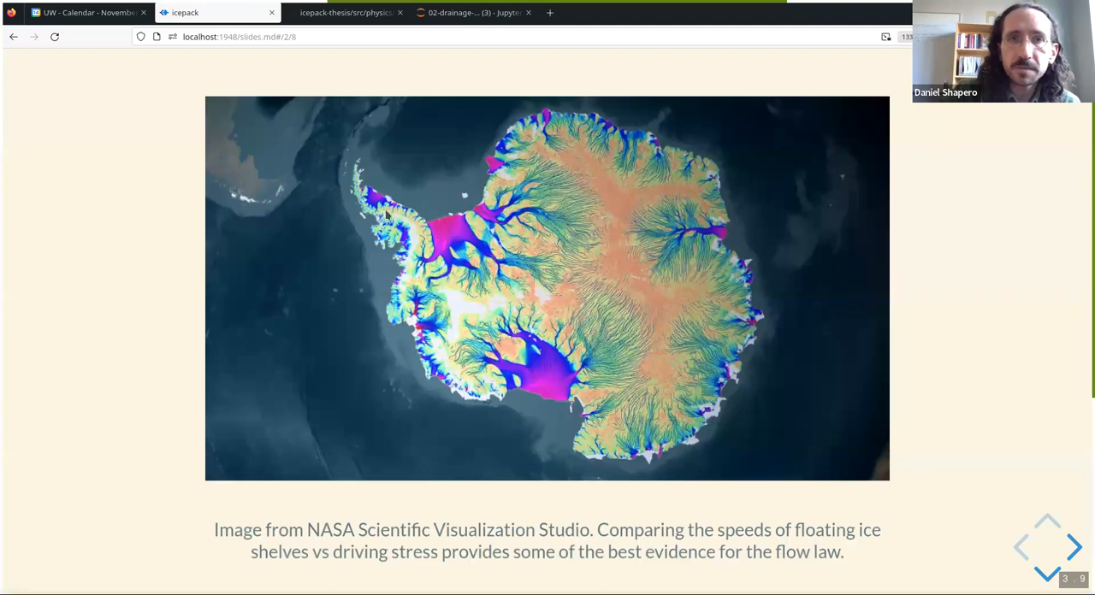
mouse_move(551, 387)
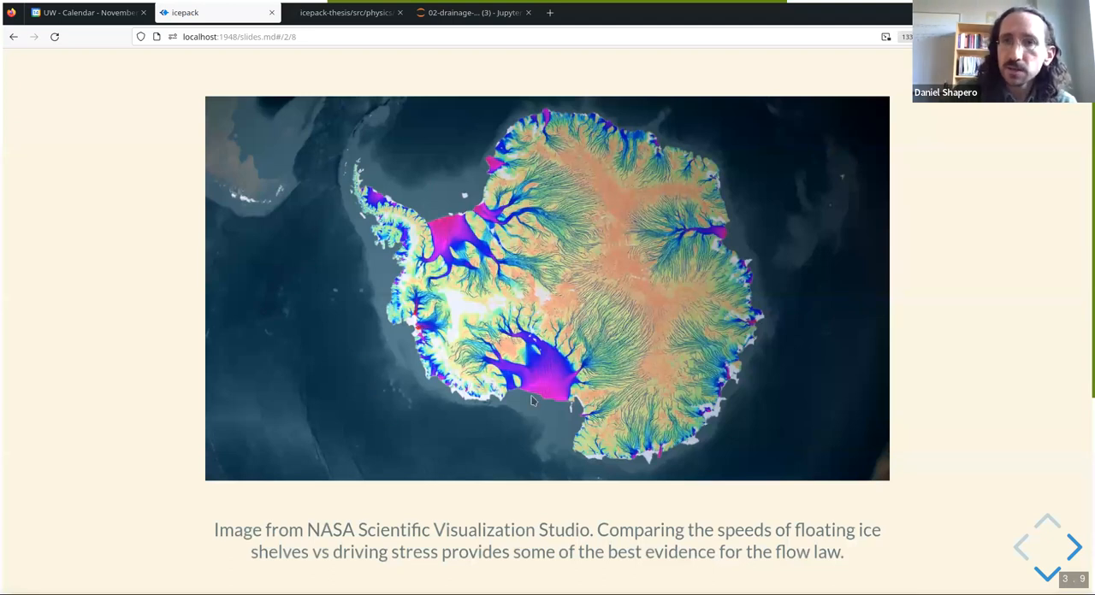
mouse_move(532, 451)
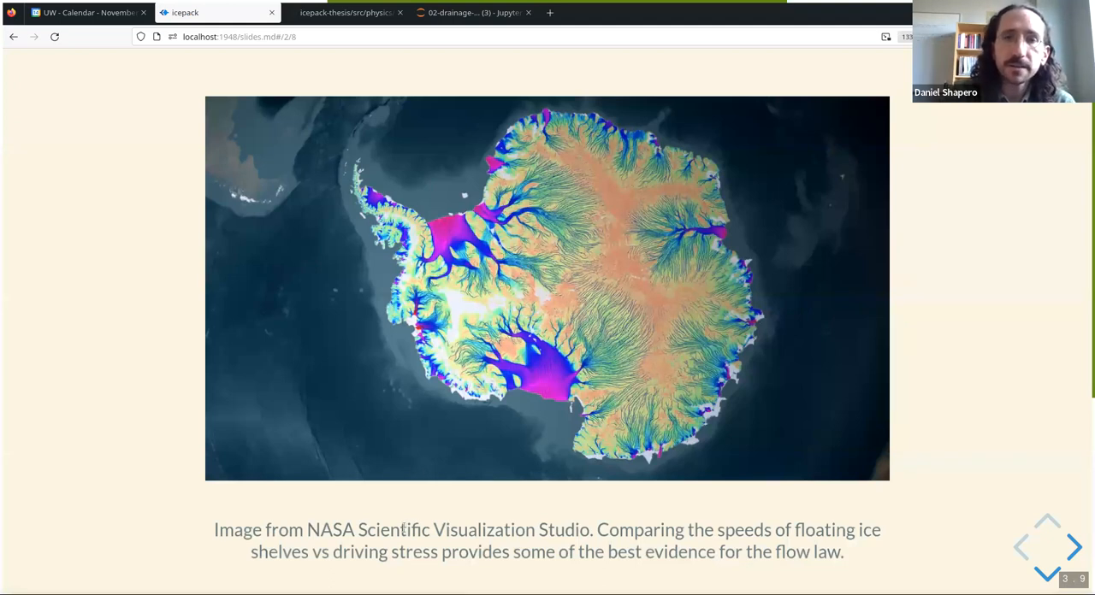
mouse_move(386, 378)
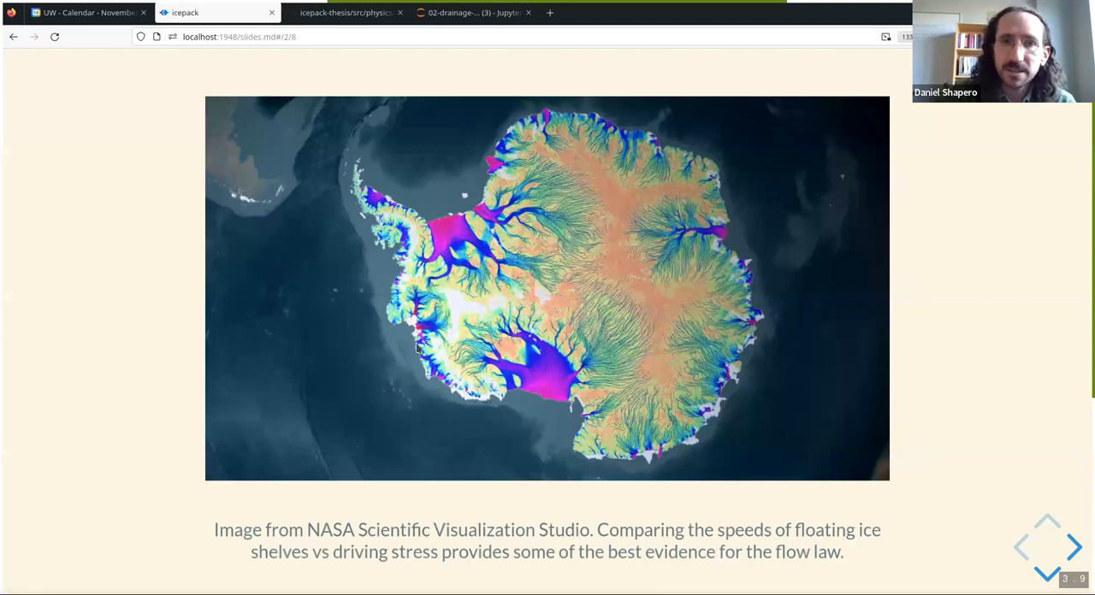
mouse_move(460, 368)
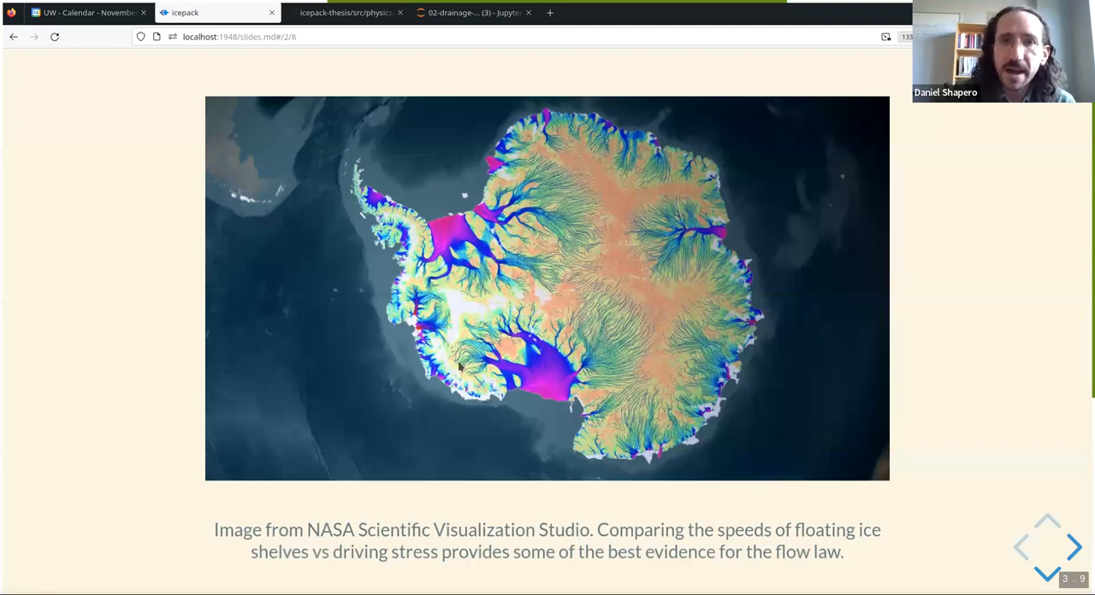
mouse_move(455, 332)
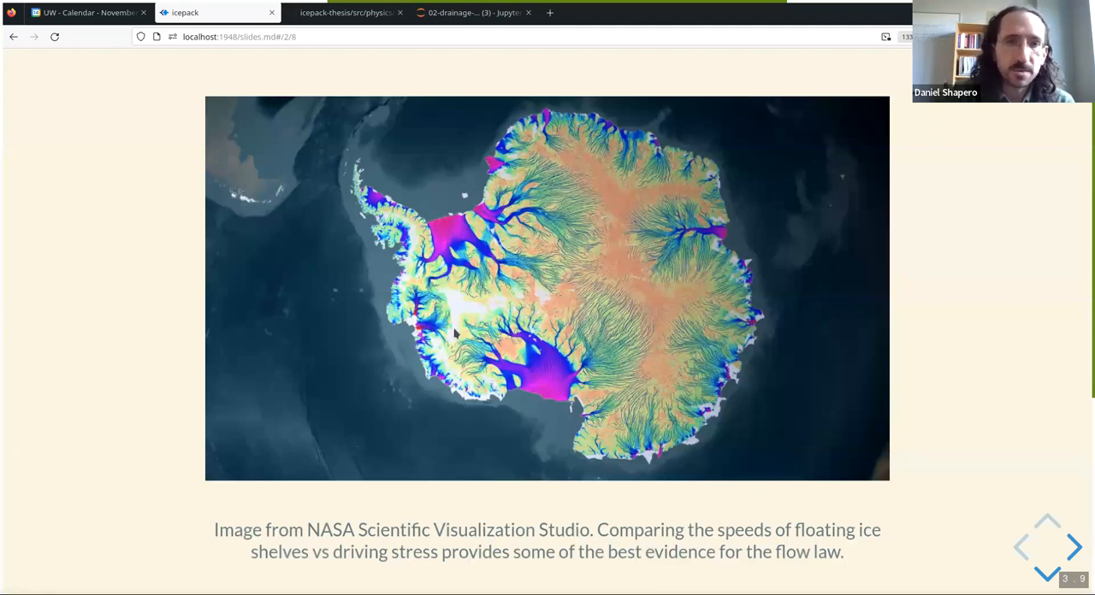
mouse_move(64, 319)
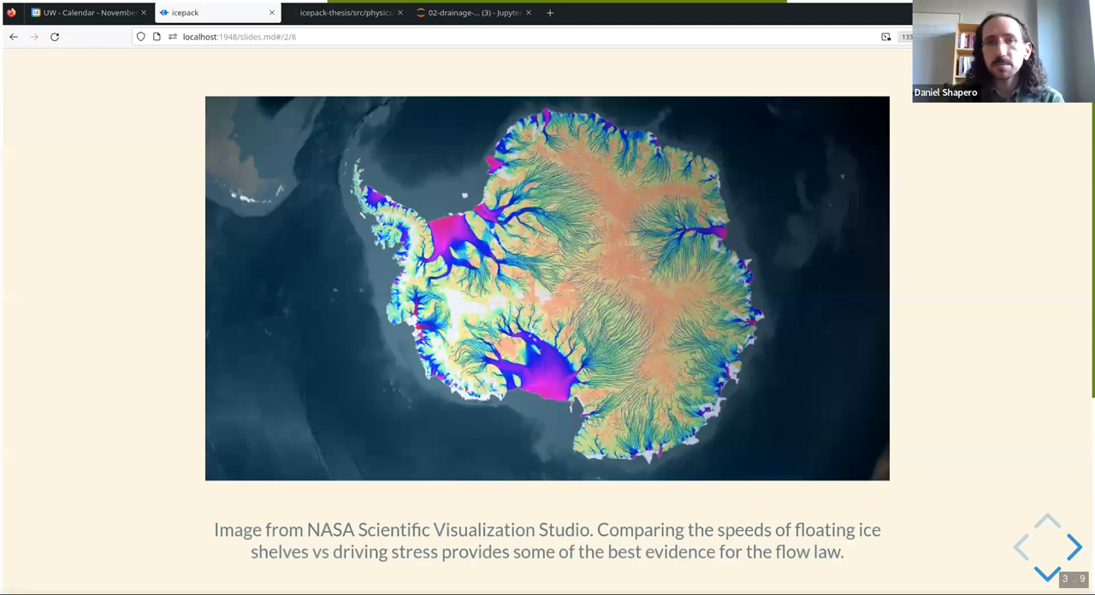
mouse_move(415, 226)
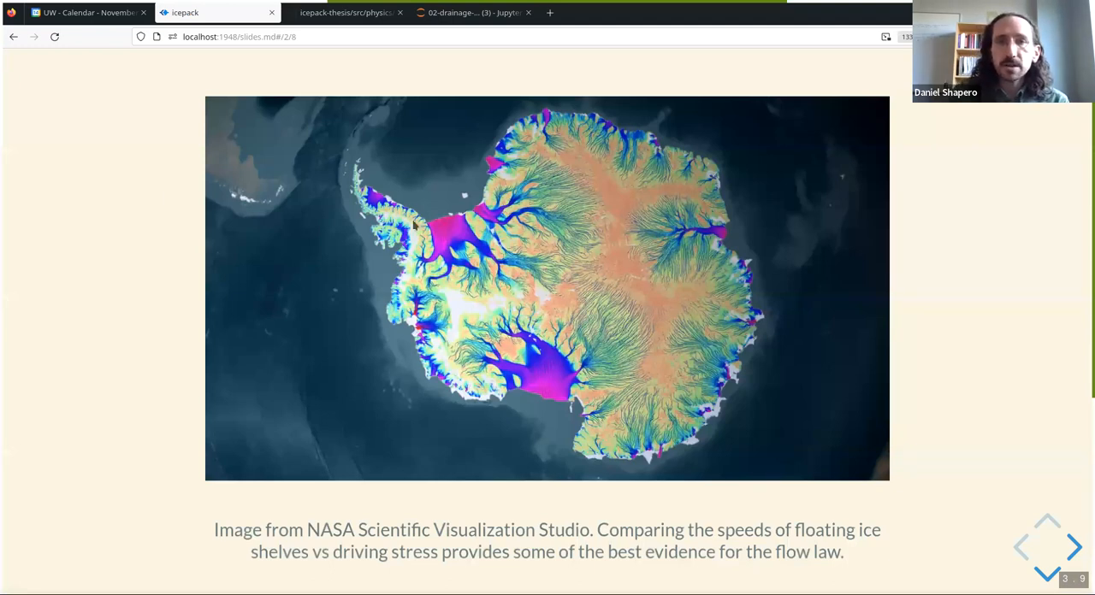
mouse_move(327, 286)
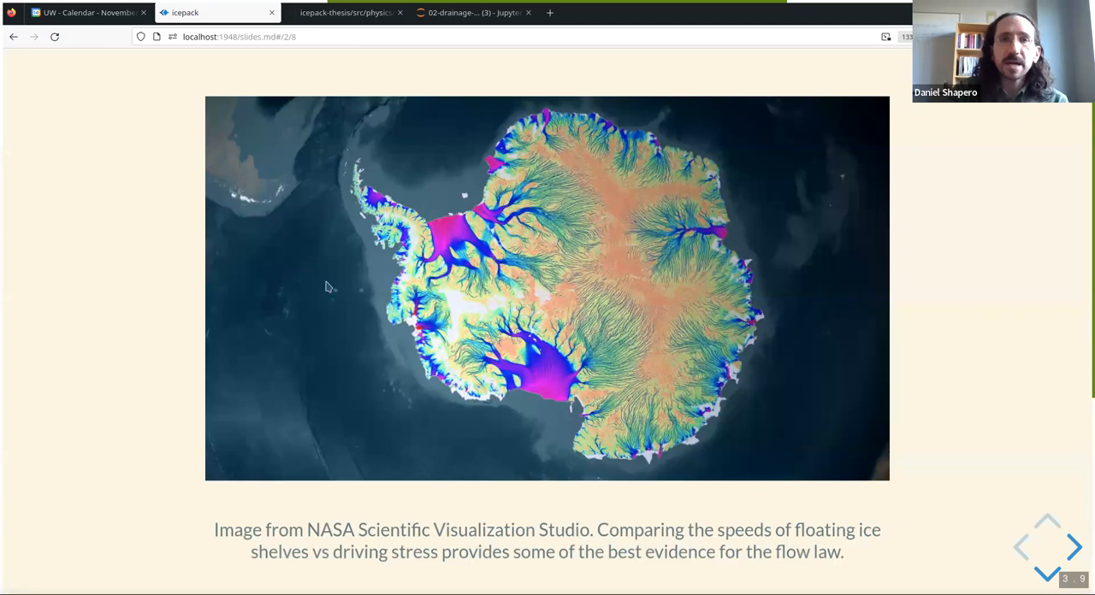
mouse_move(204, 395)
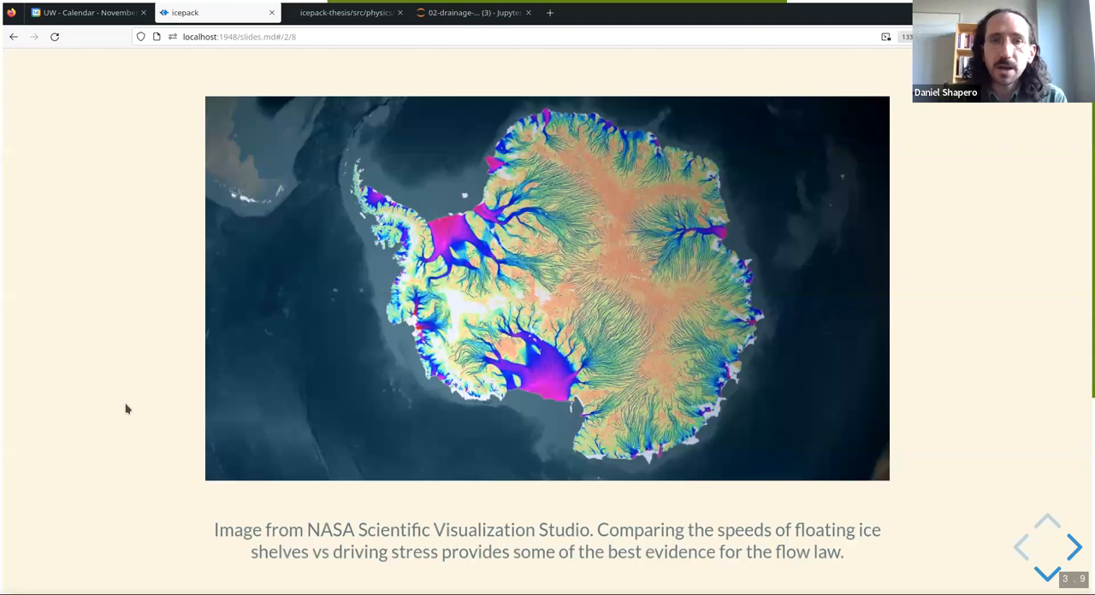
left_click(1075, 548)
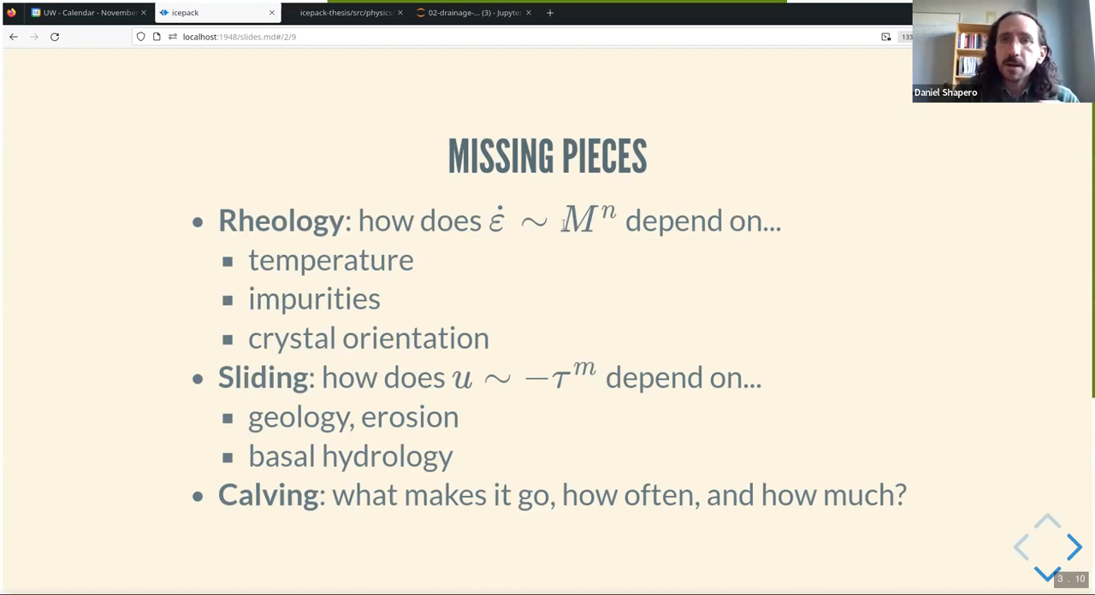
mouse_move(430, 266)
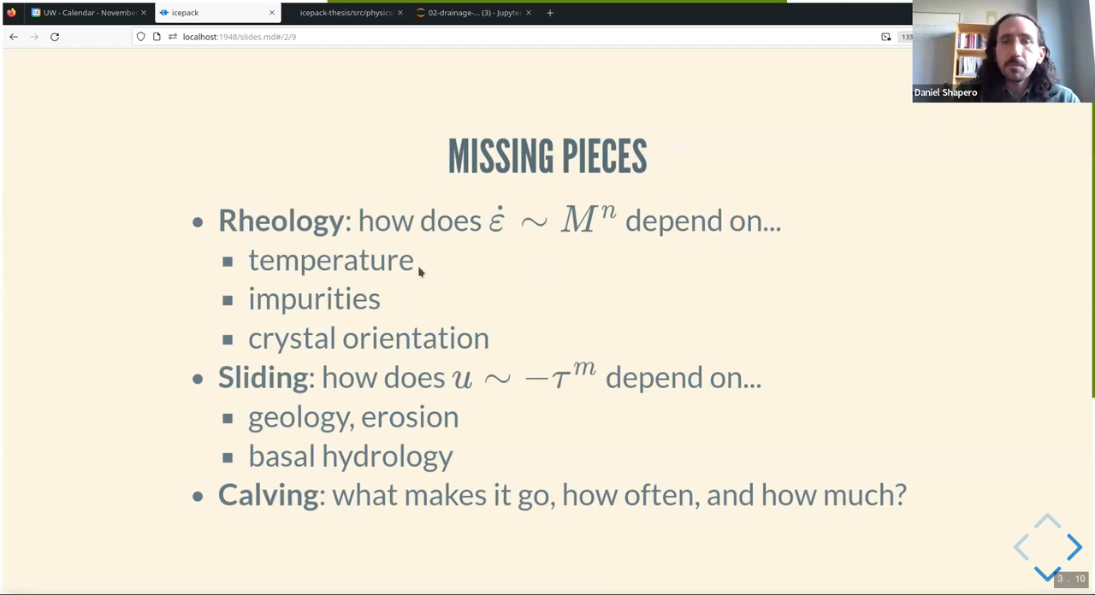
mouse_move(431, 270)
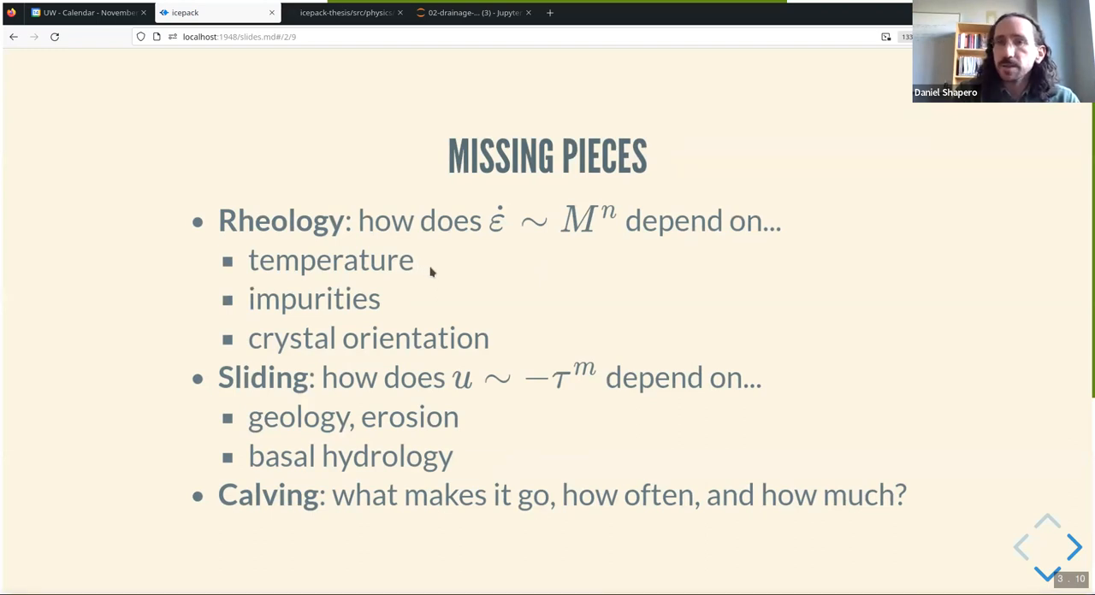
mouse_move(391, 305)
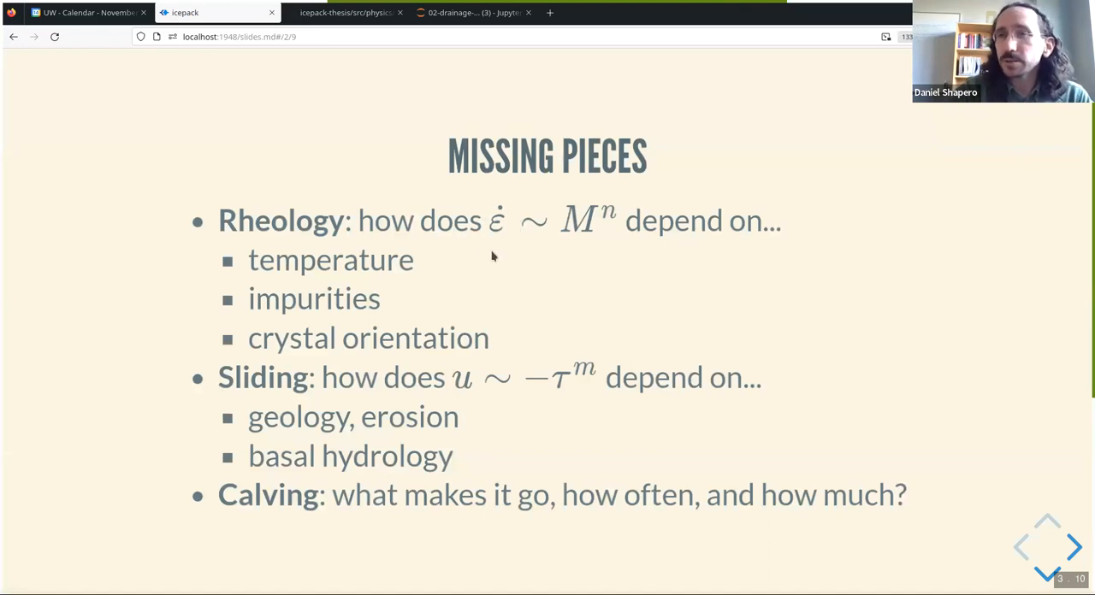
mouse_move(504, 246)
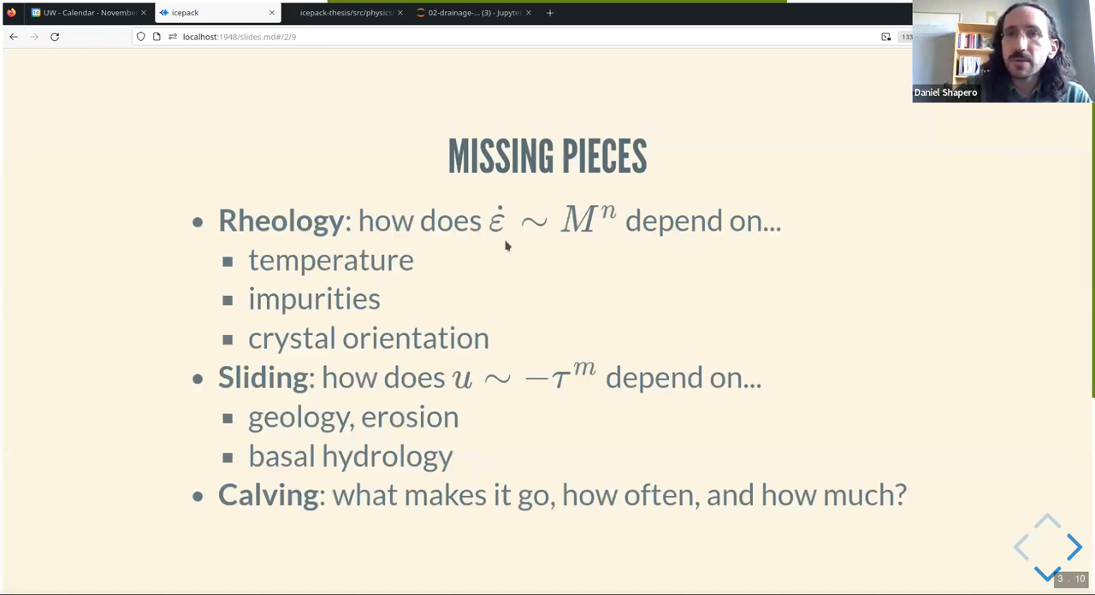
mouse_move(553, 251)
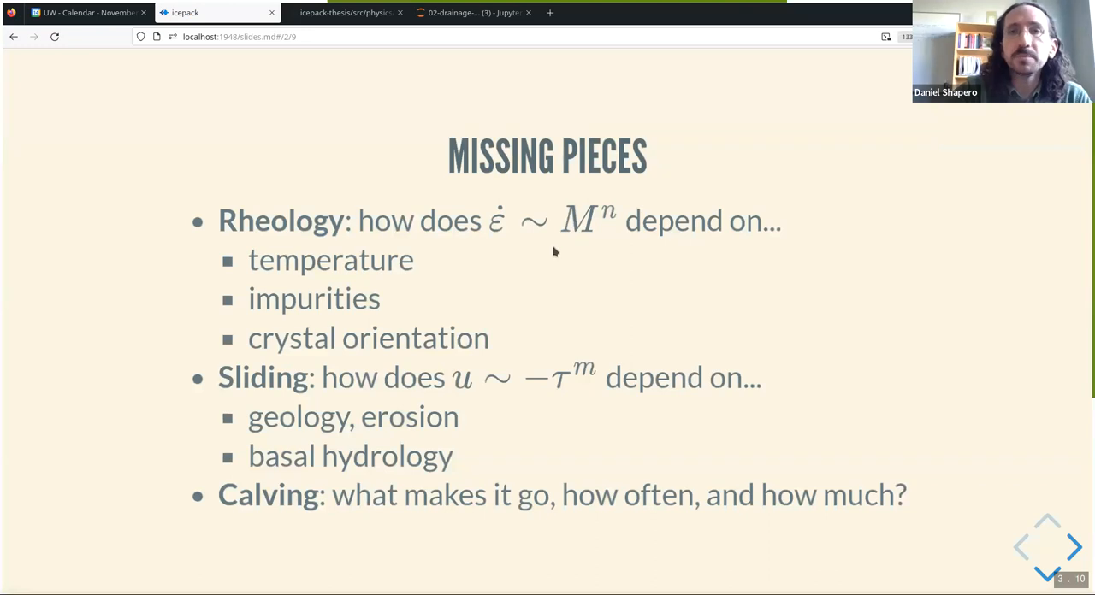
mouse_move(510, 304)
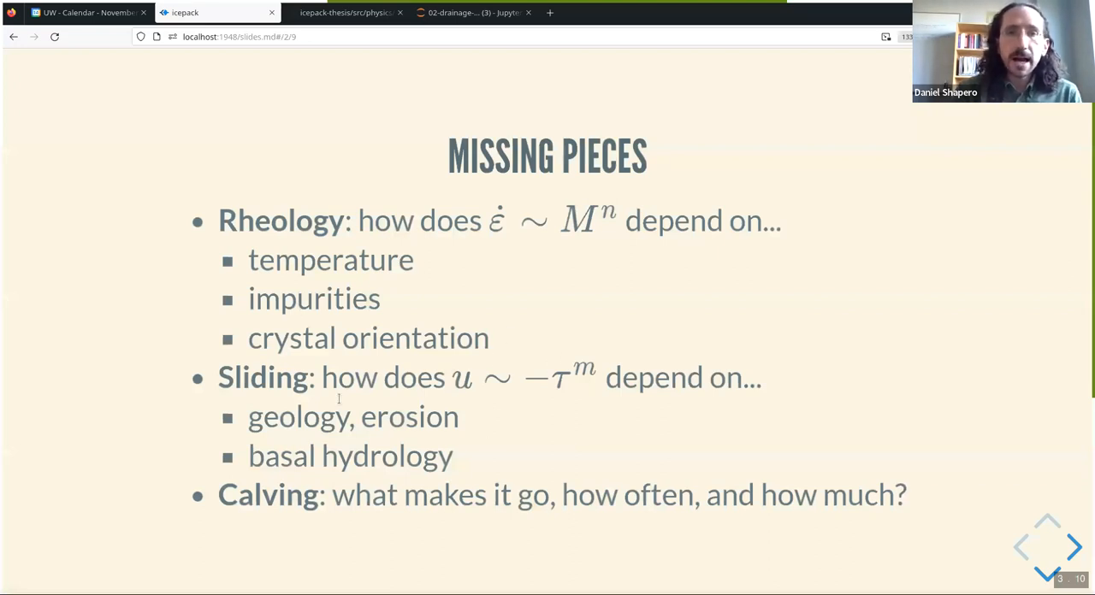
mouse_move(399, 425)
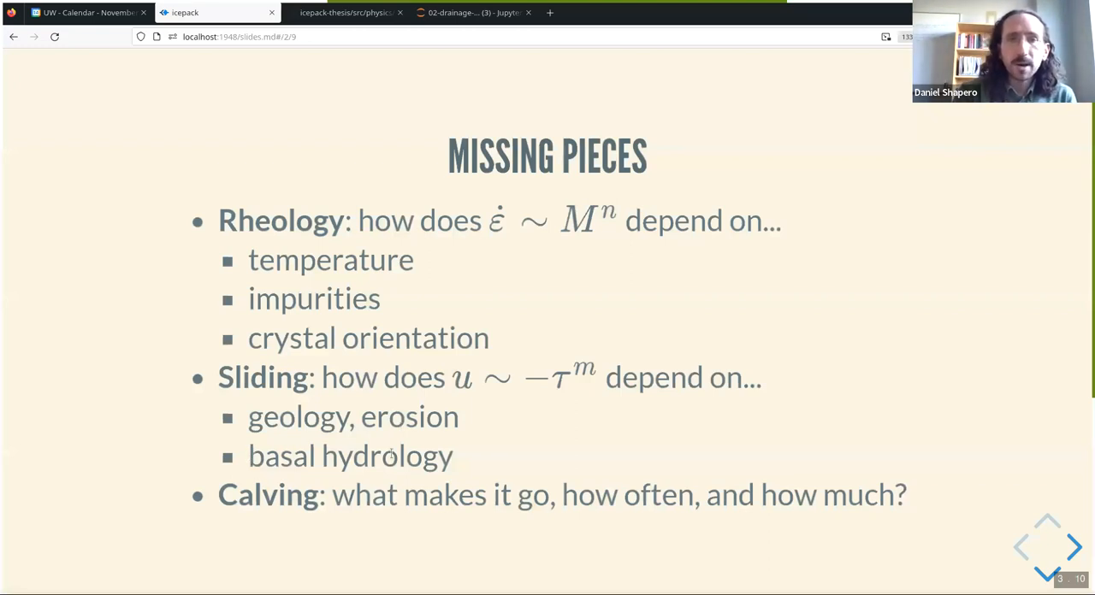
mouse_move(220, 415)
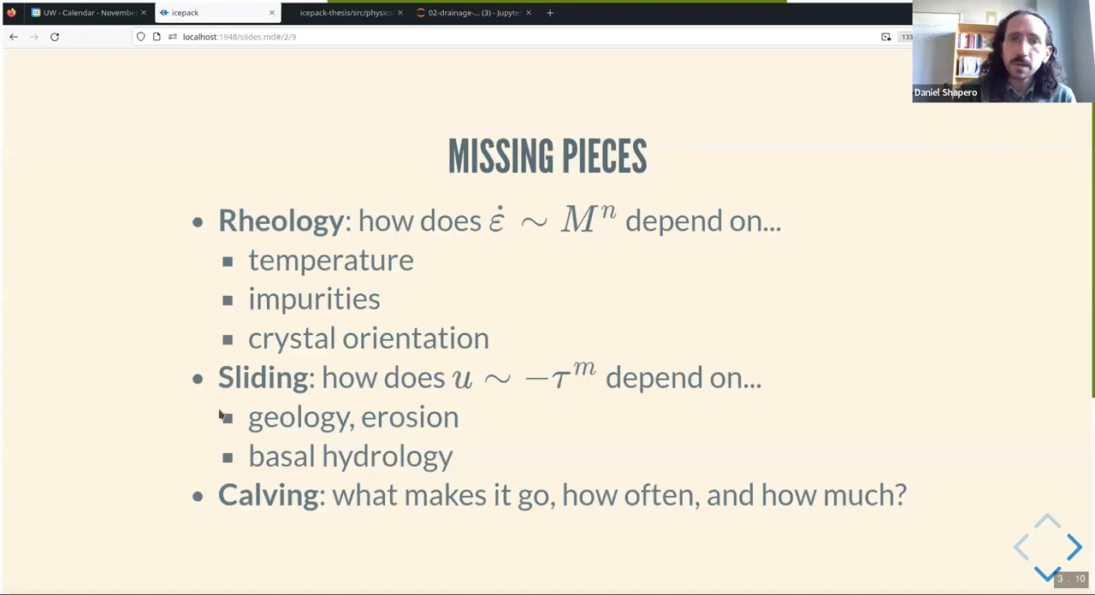
mouse_move(43, 421)
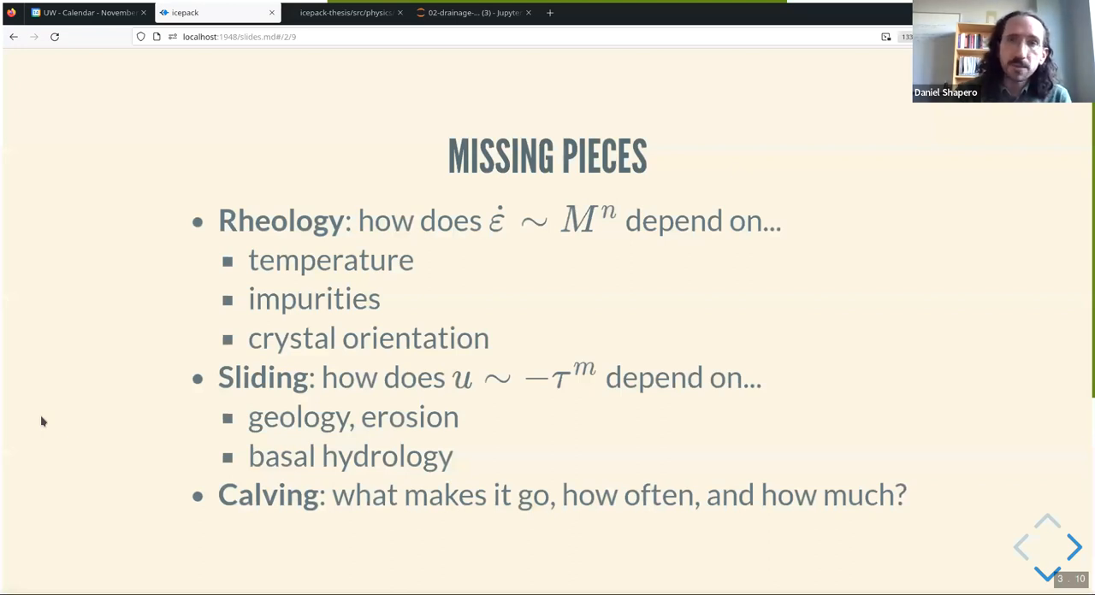
mouse_move(165, 473)
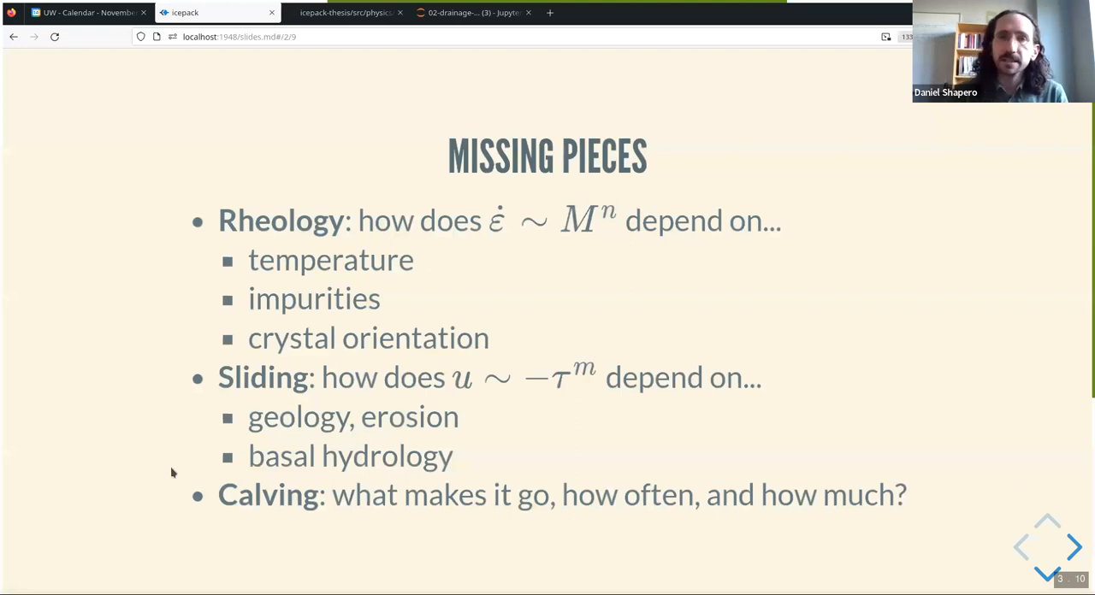
mouse_move(376, 462)
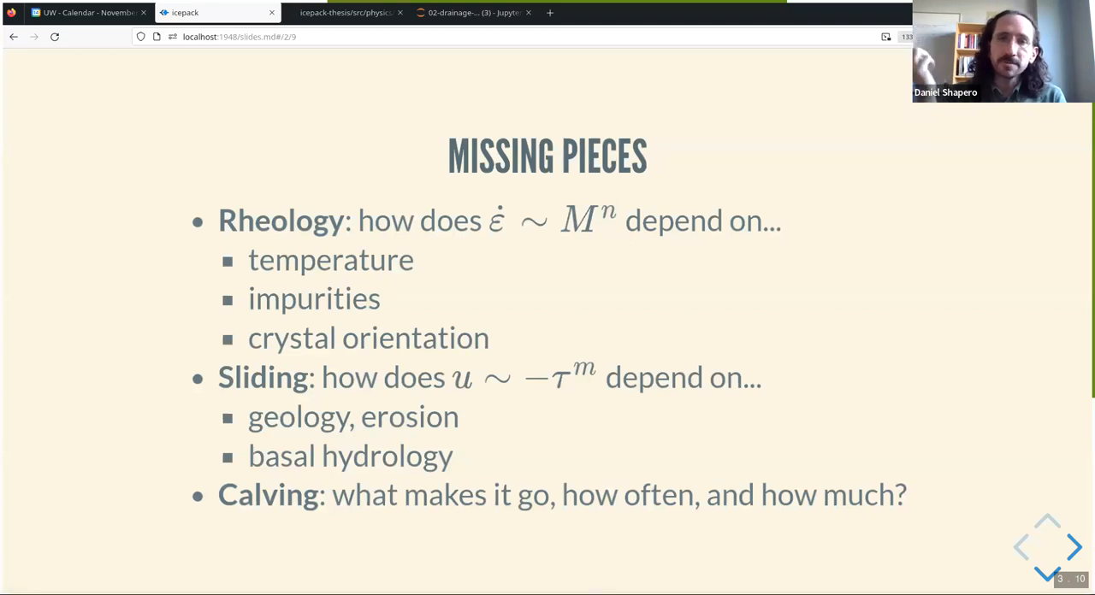
Go to the next slide and start the Helheim Glacier calving-event video
left_click(1075, 548)
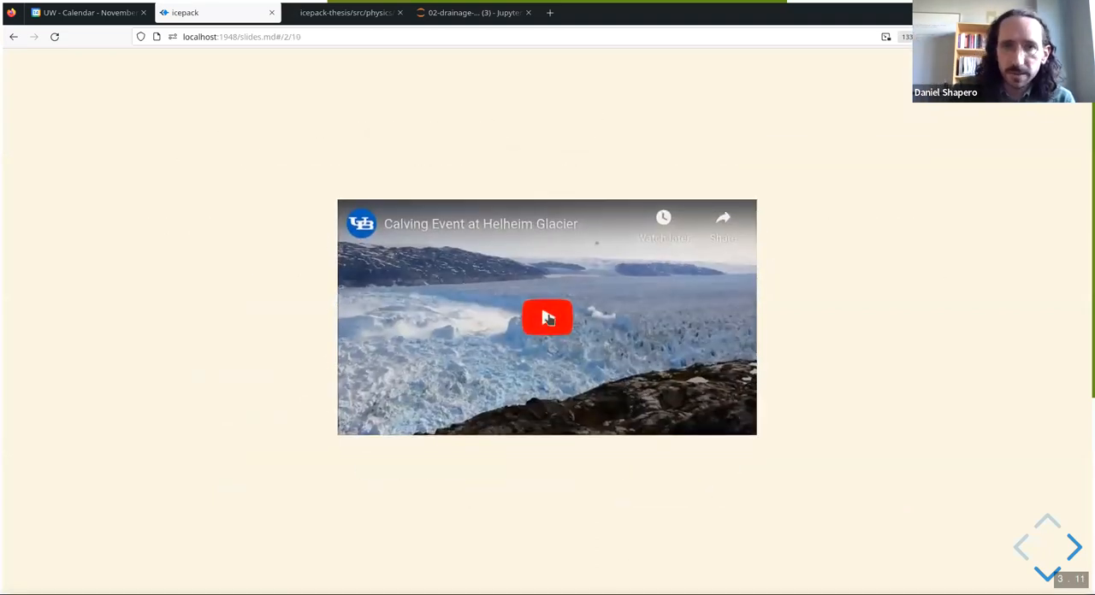
left_click(548, 317)
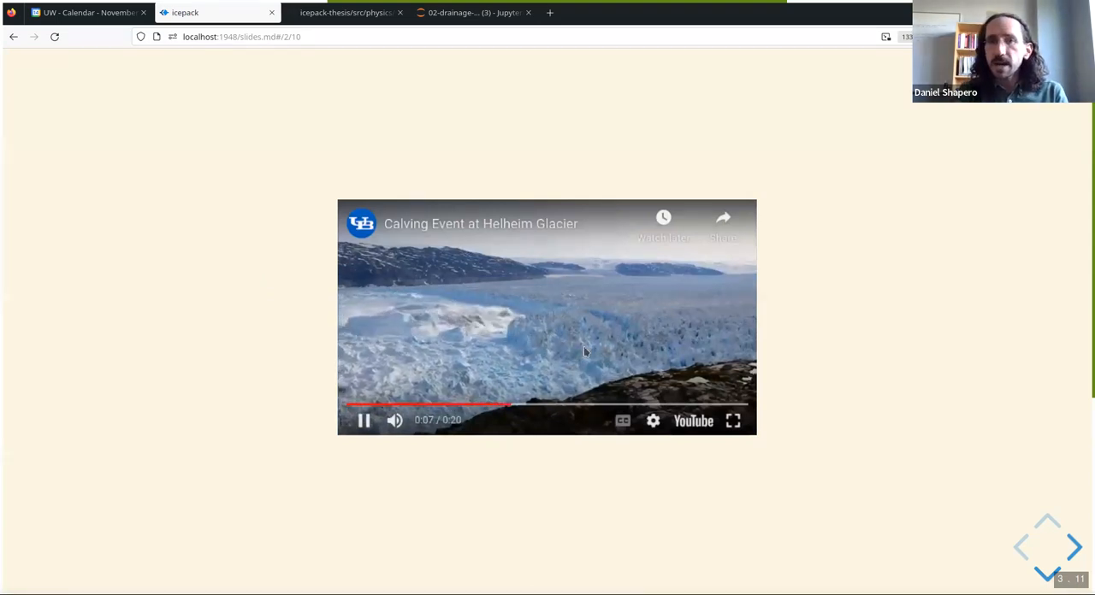
mouse_move(107, 370)
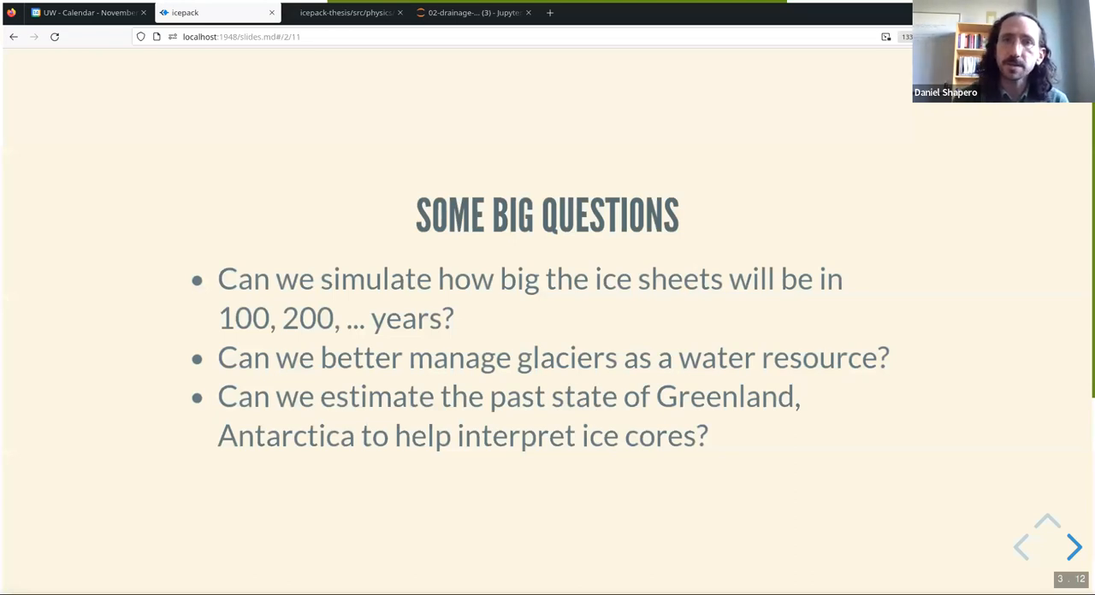
mouse_move(34, 412)
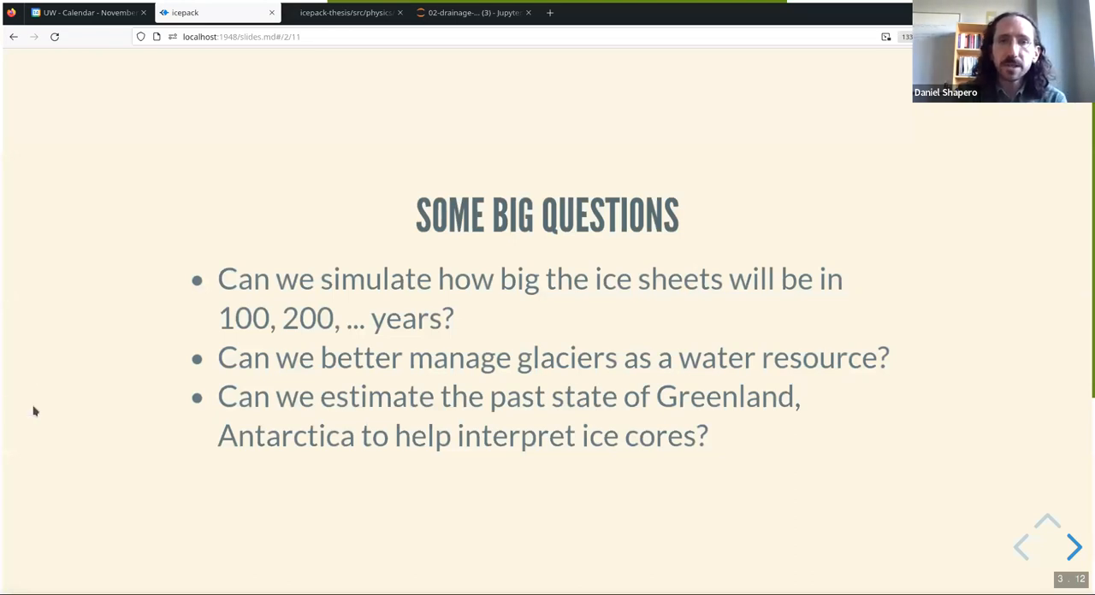
mouse_move(97, 306)
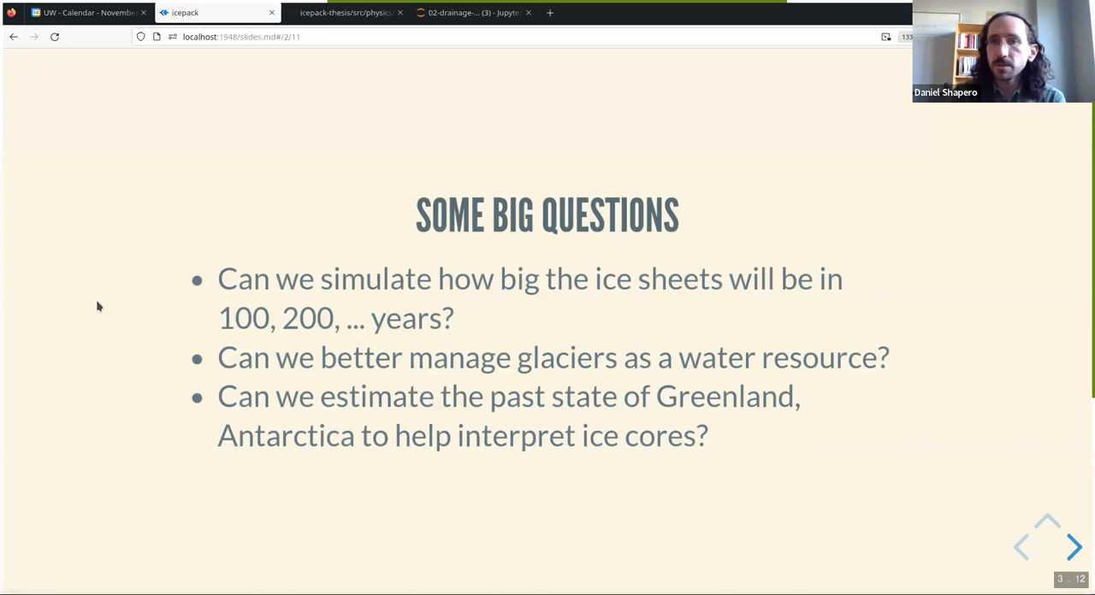
mouse_move(99, 312)
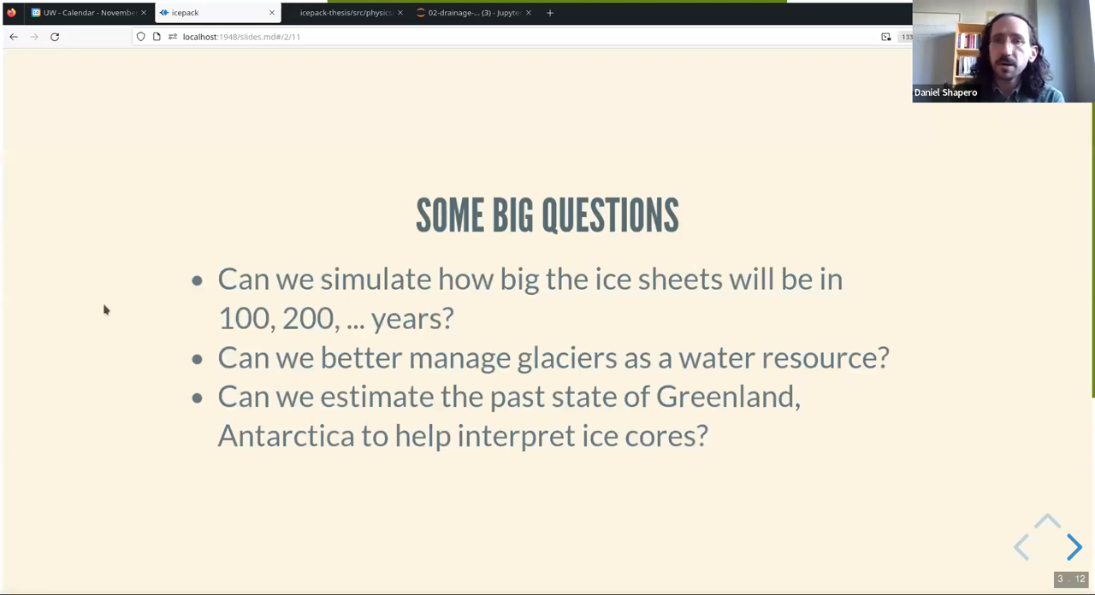
mouse_move(96, 304)
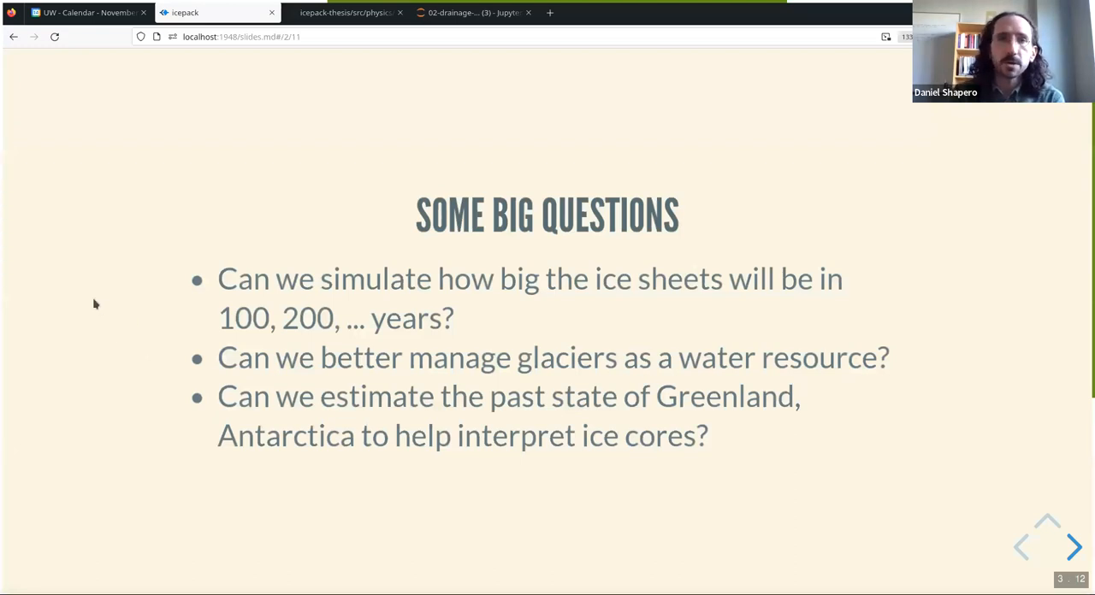
Advance to the ICEPACK slide covering its 2013 C++ origins to the 2019 NSF grant
left_click(1073, 548)
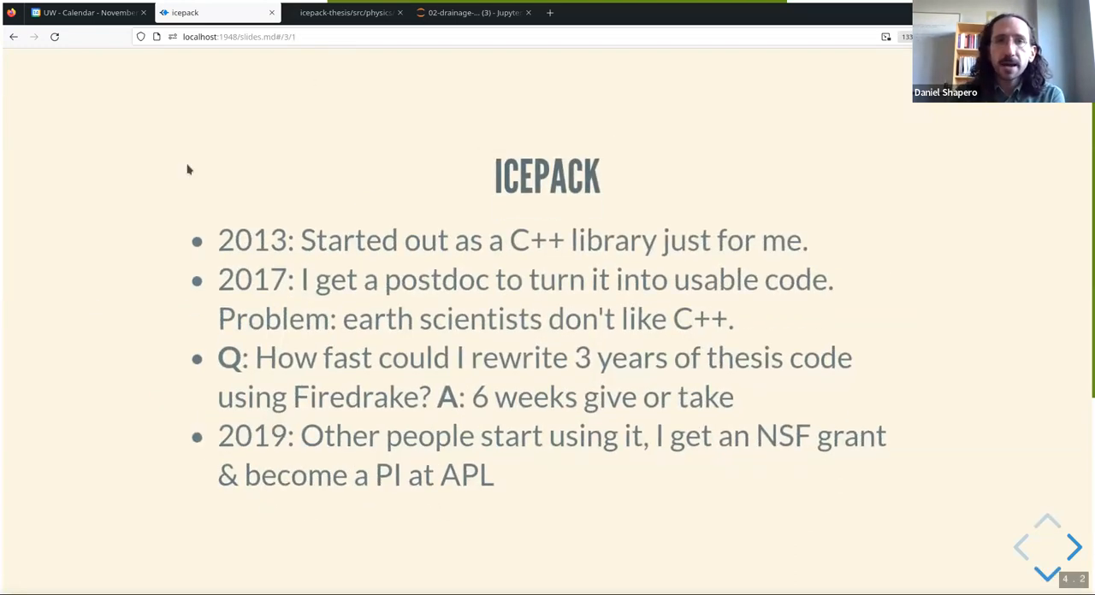
mouse_move(143, 243)
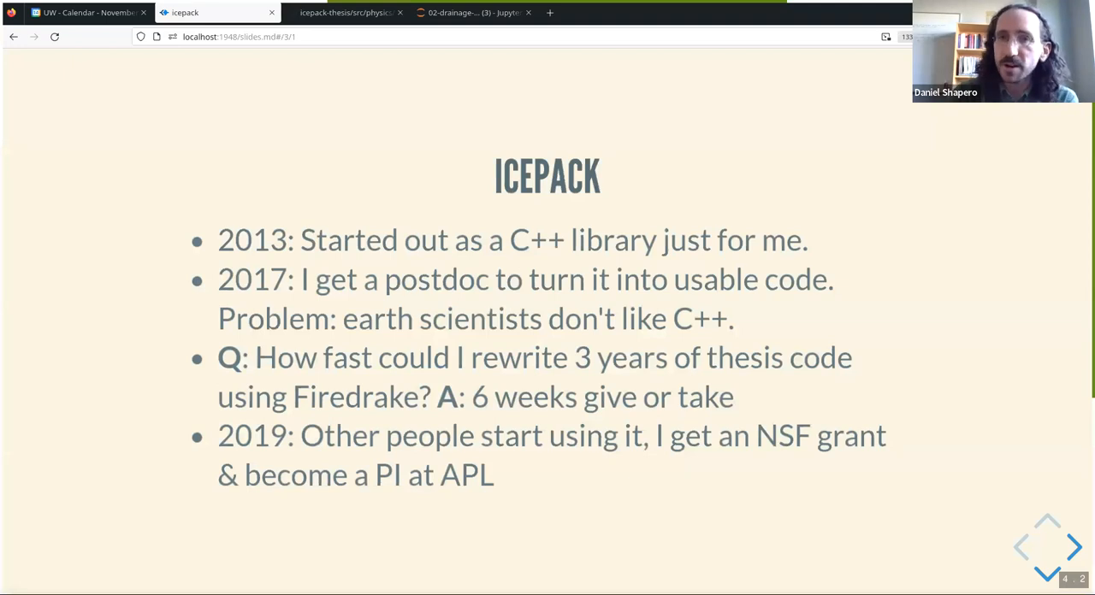
mouse_move(97, 338)
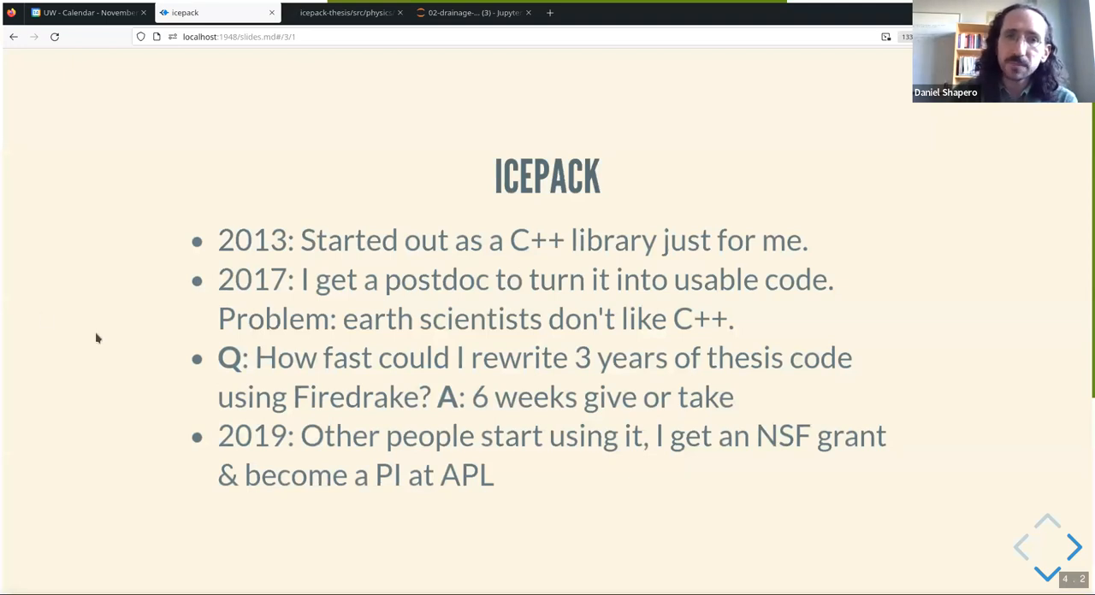
mouse_move(82, 403)
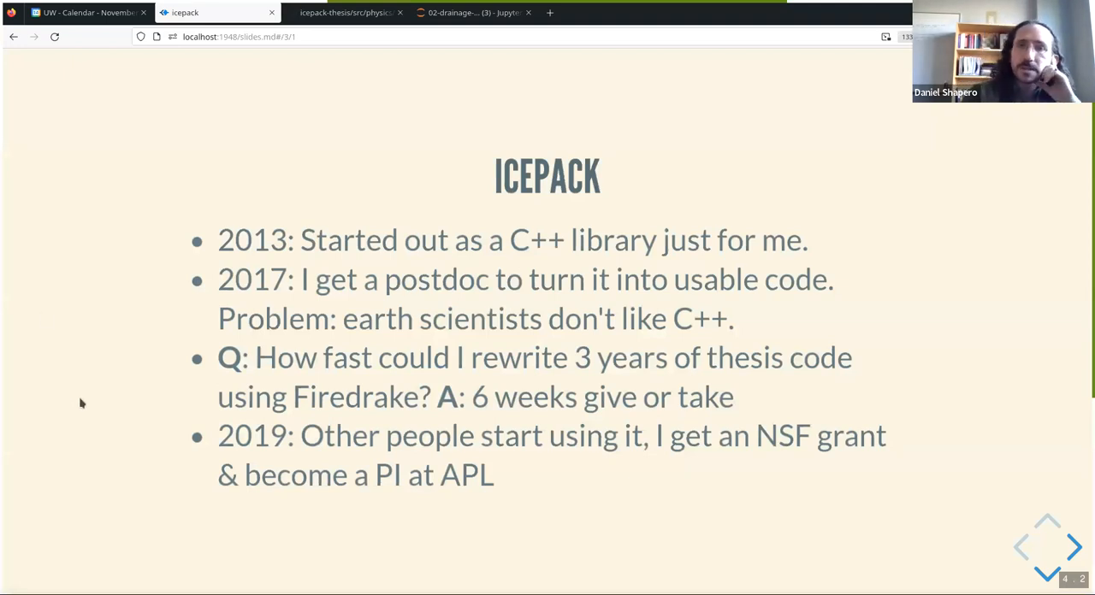
mouse_move(95, 354)
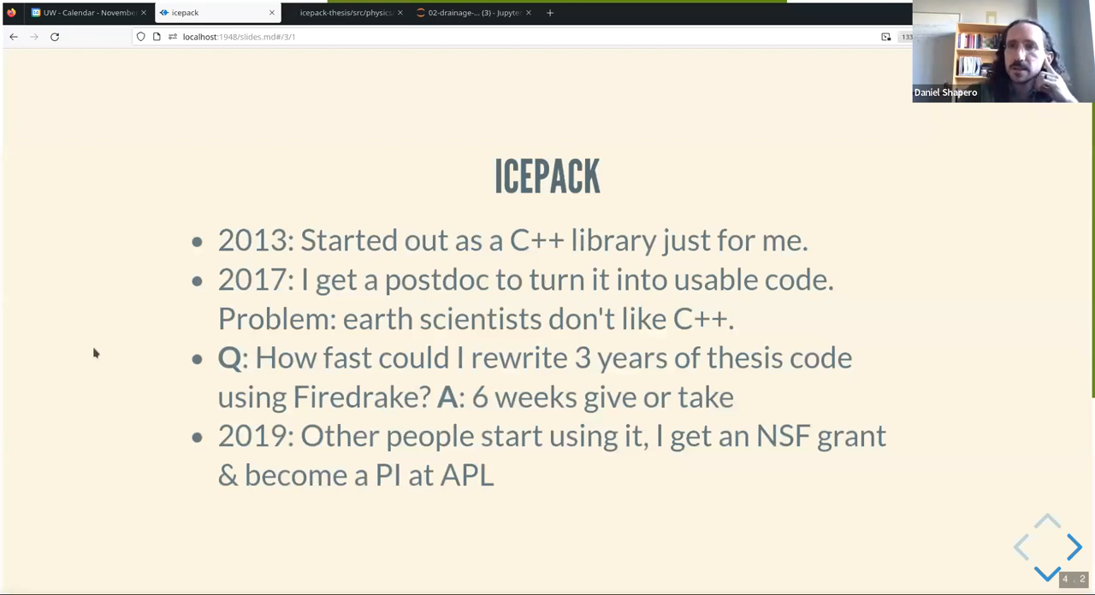
mouse_move(116, 316)
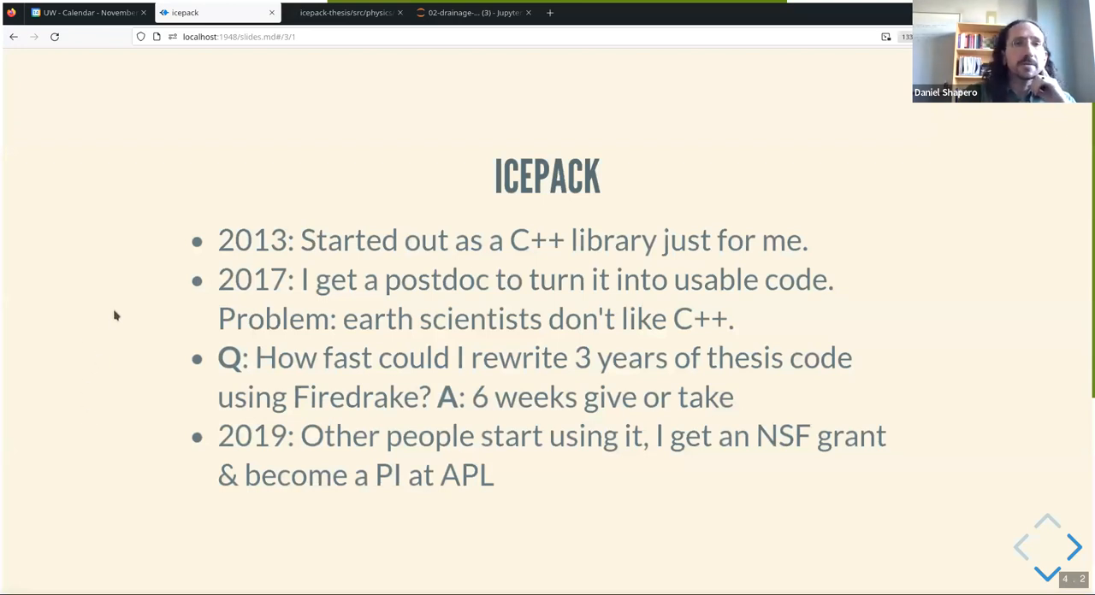
mouse_move(125, 337)
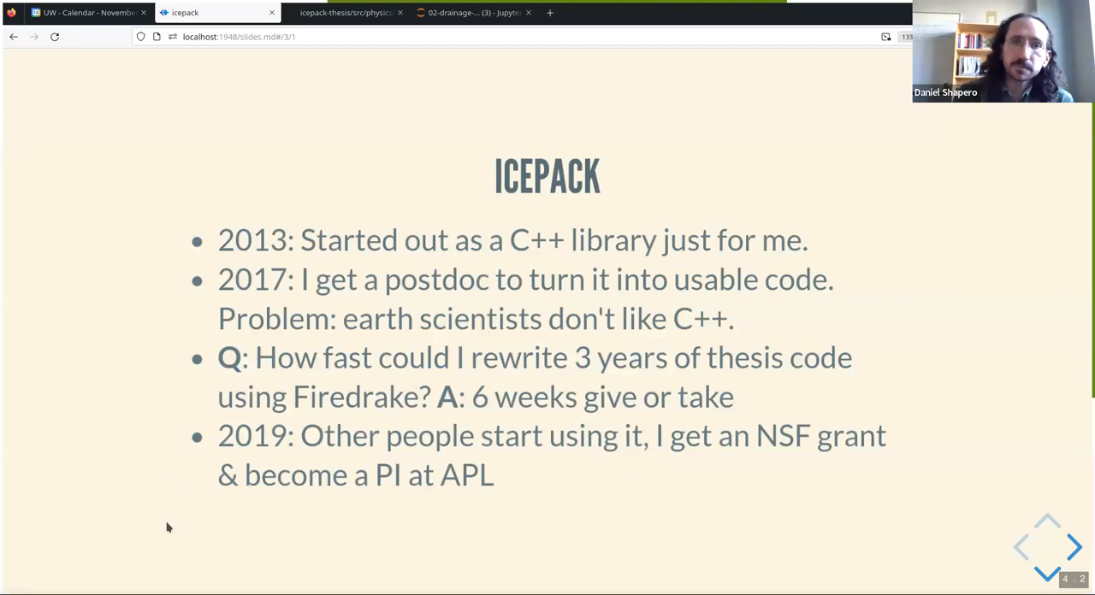
mouse_move(582, 509)
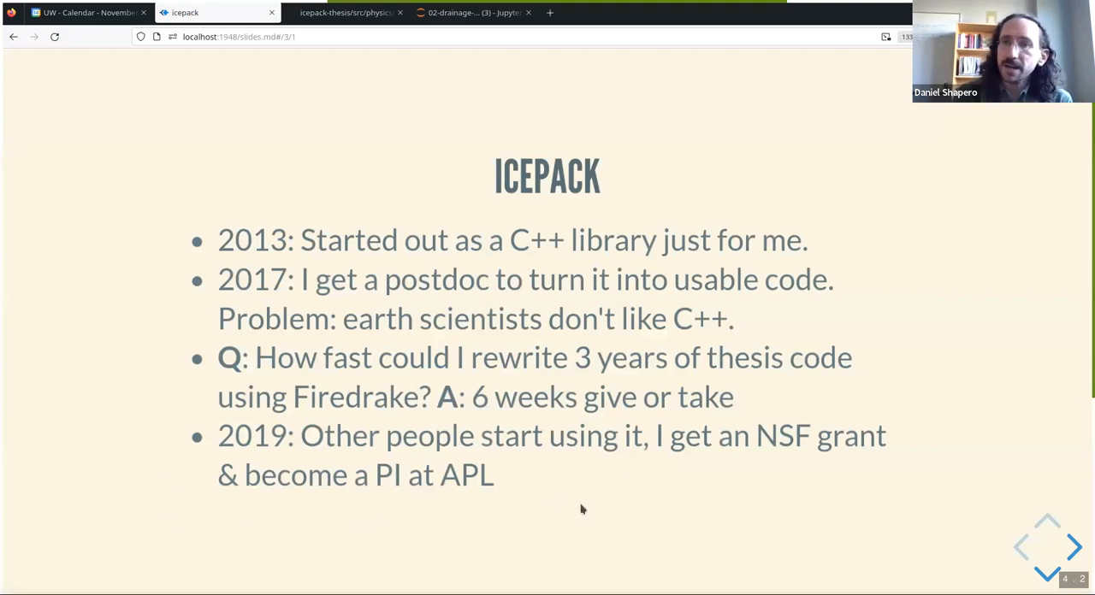
mouse_move(73, 305)
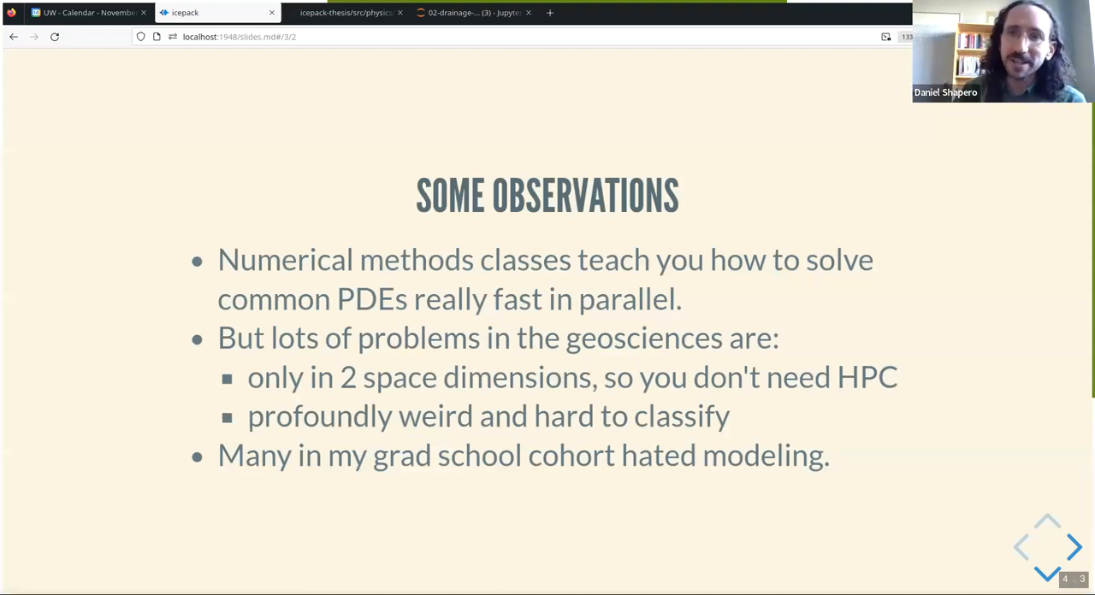
Advance to the glacier photo slide about fieldwork versus sobbing over crashed solvers
left_click(1075, 547)
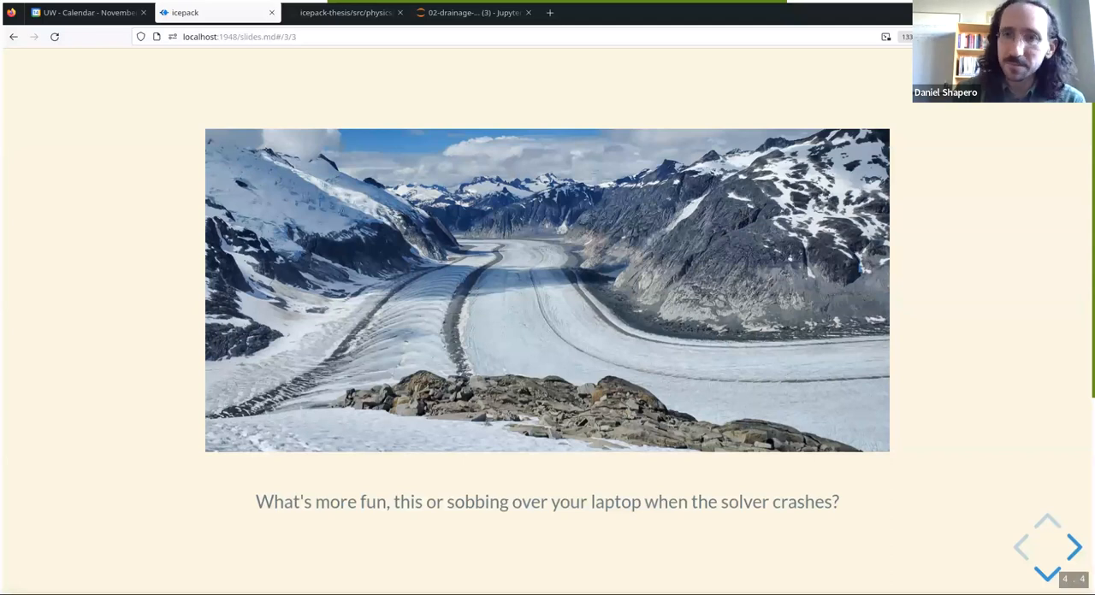
left_click(1074, 549)
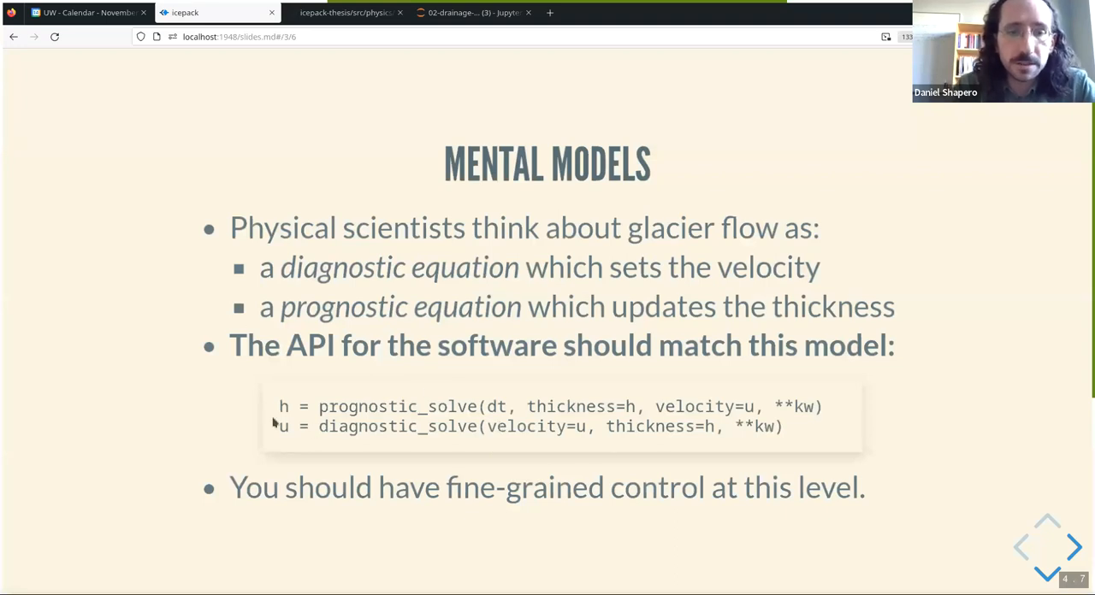
Restart and run all of 03-synthetic-ice-shelf.ipynb, then show viscosity.cpp on GitHub
left_click(473, 12)
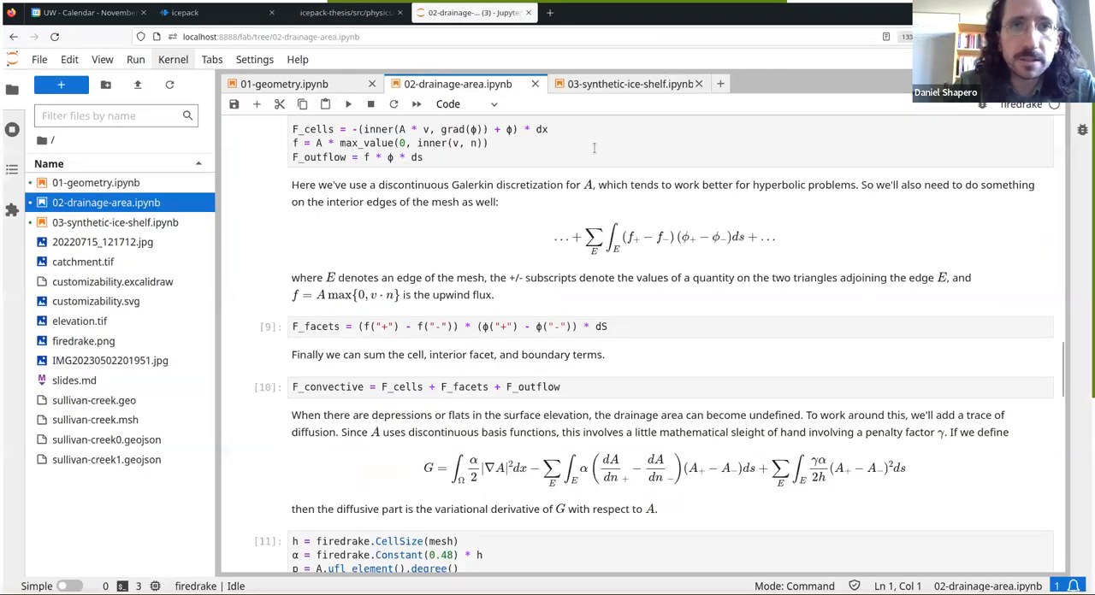
left_click(631, 84)
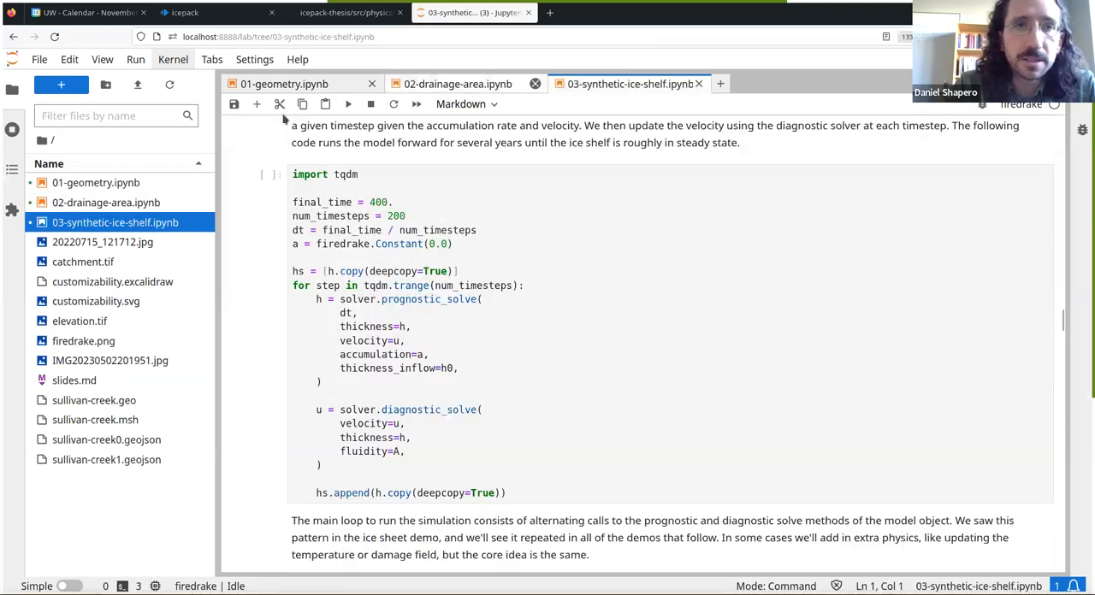
left_click(173, 59)
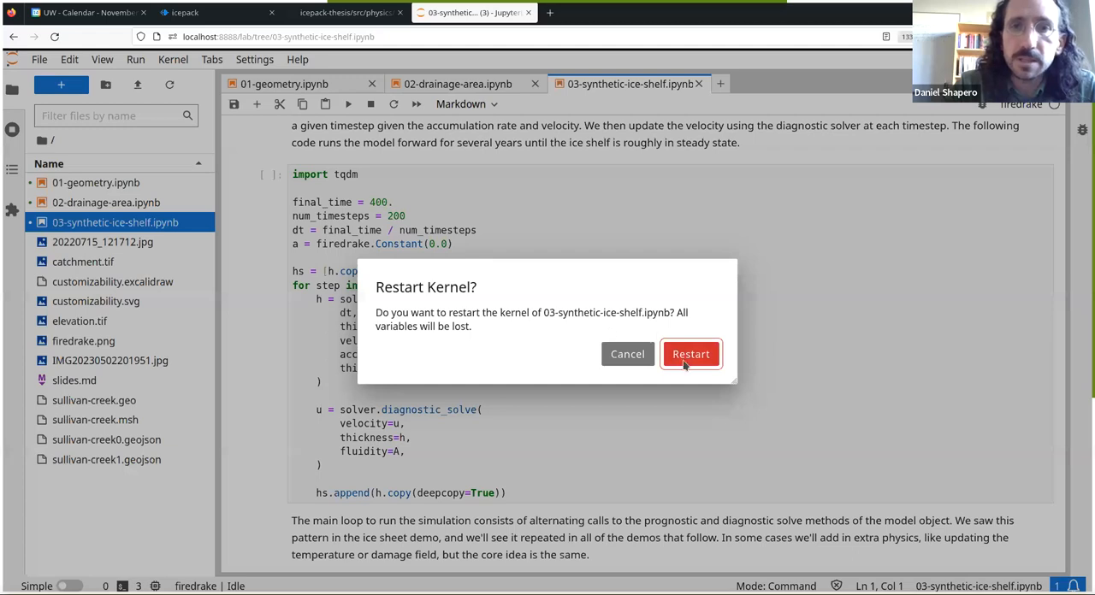
left_click(691, 354)
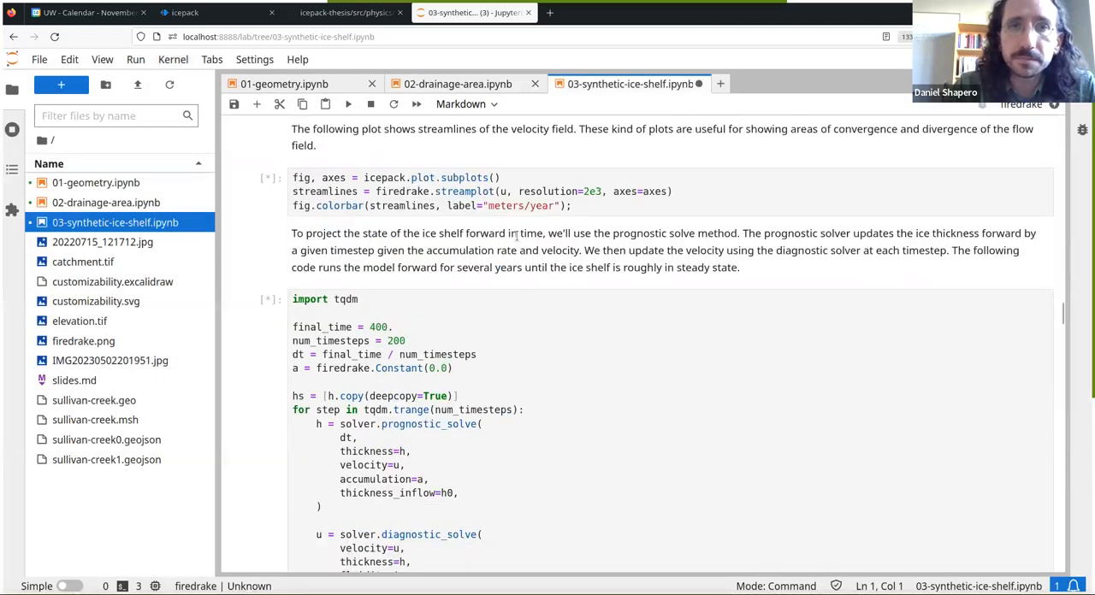
left_click(342, 12)
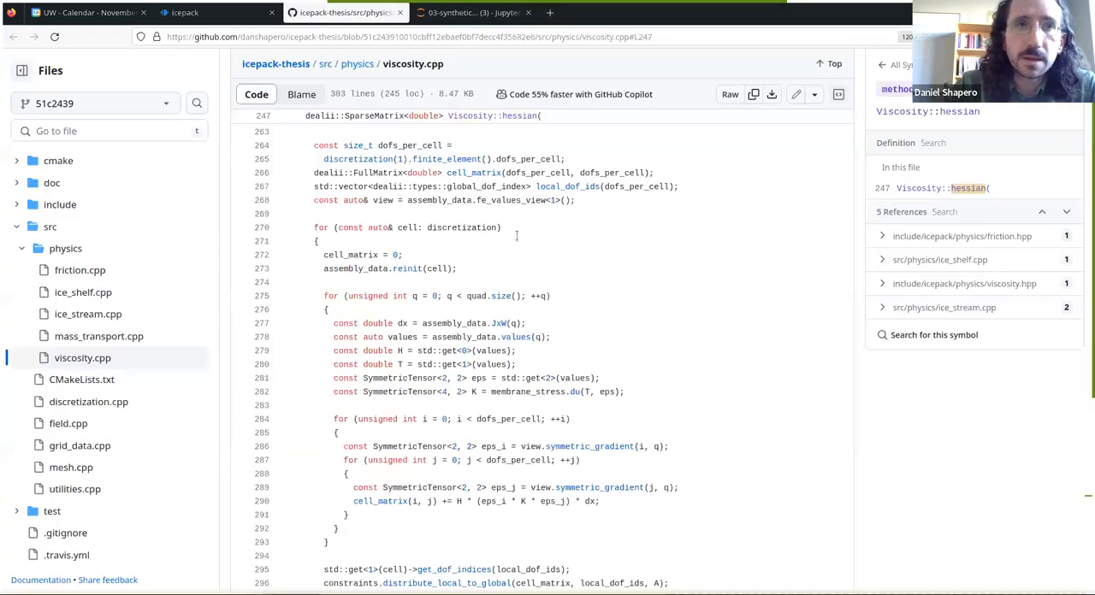
Switch back to the icepack slides, showing the Mental Models slide with its solve API calls
left_click(185, 12)
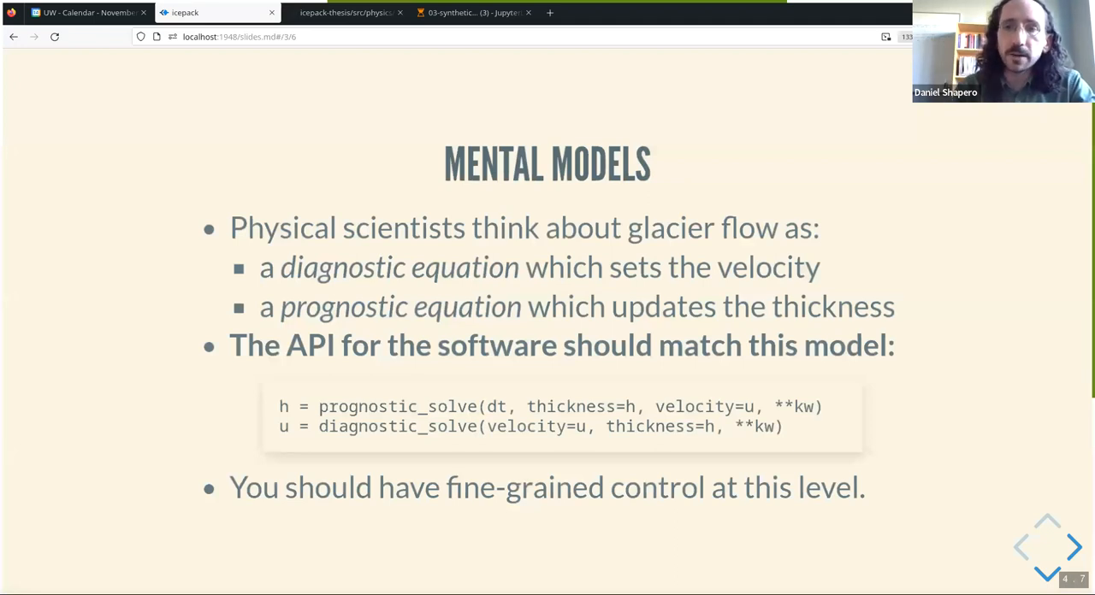
Advance the deck to The Mission slide about user-changeable sliding laws
left_click(1075, 564)
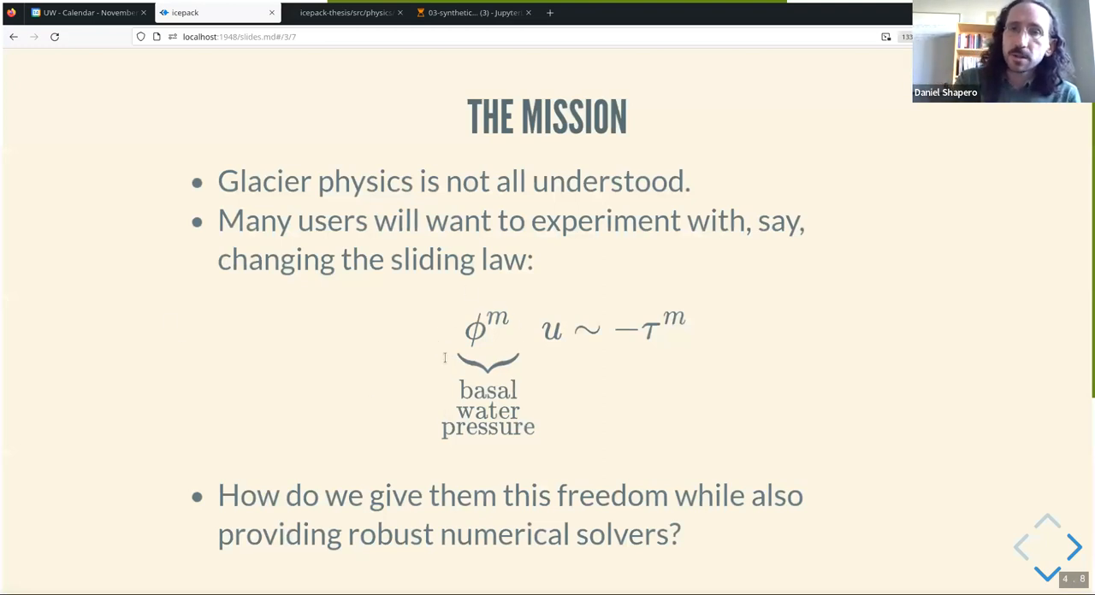
mouse_move(449, 313)
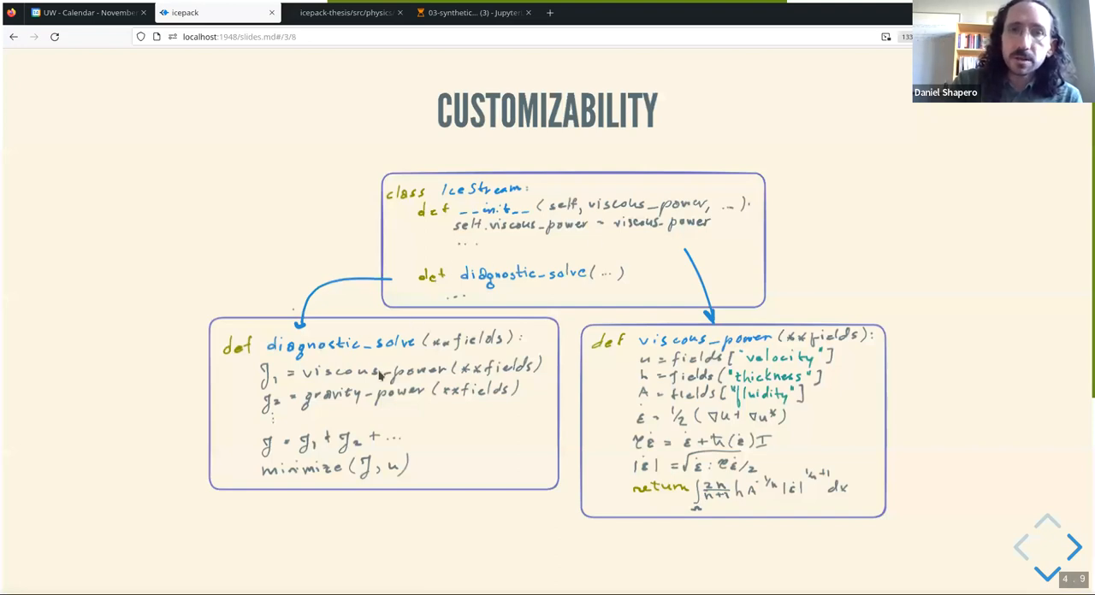
mouse_move(453, 374)
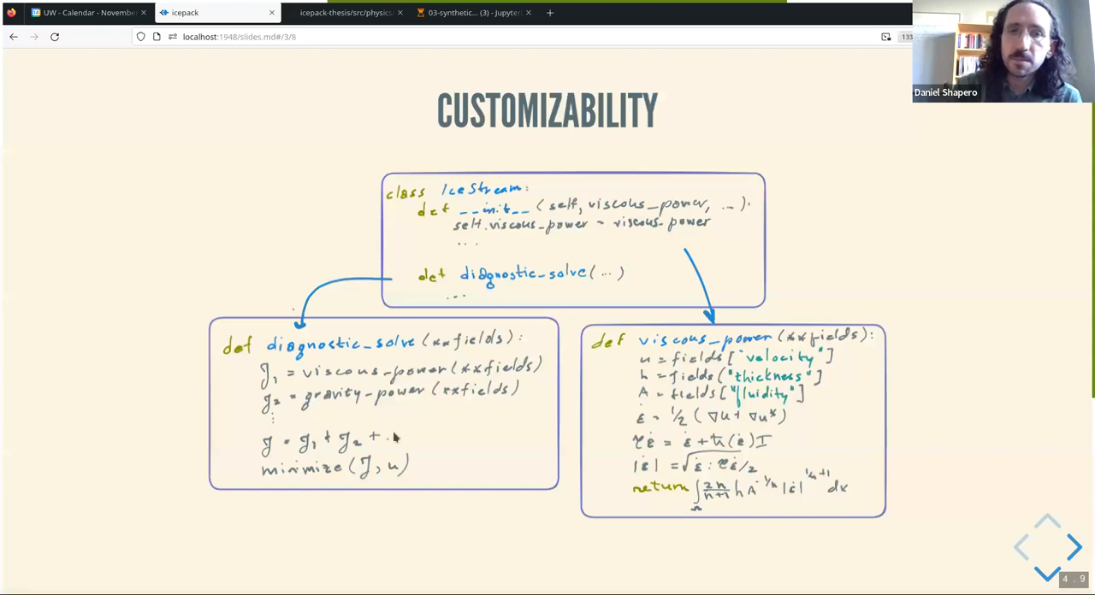
mouse_move(402, 439)
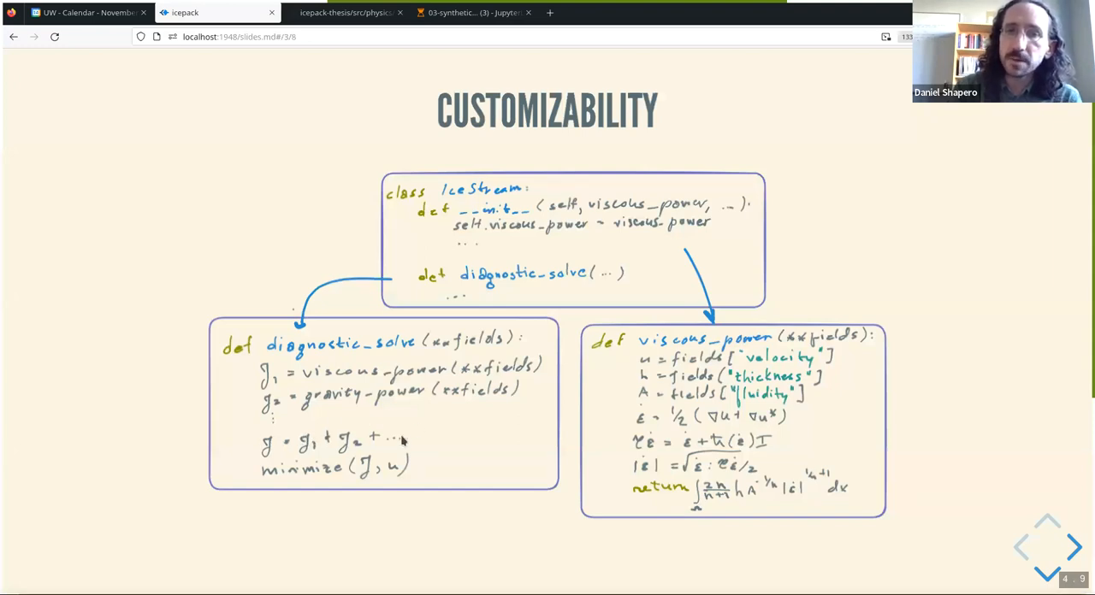
mouse_move(441, 551)
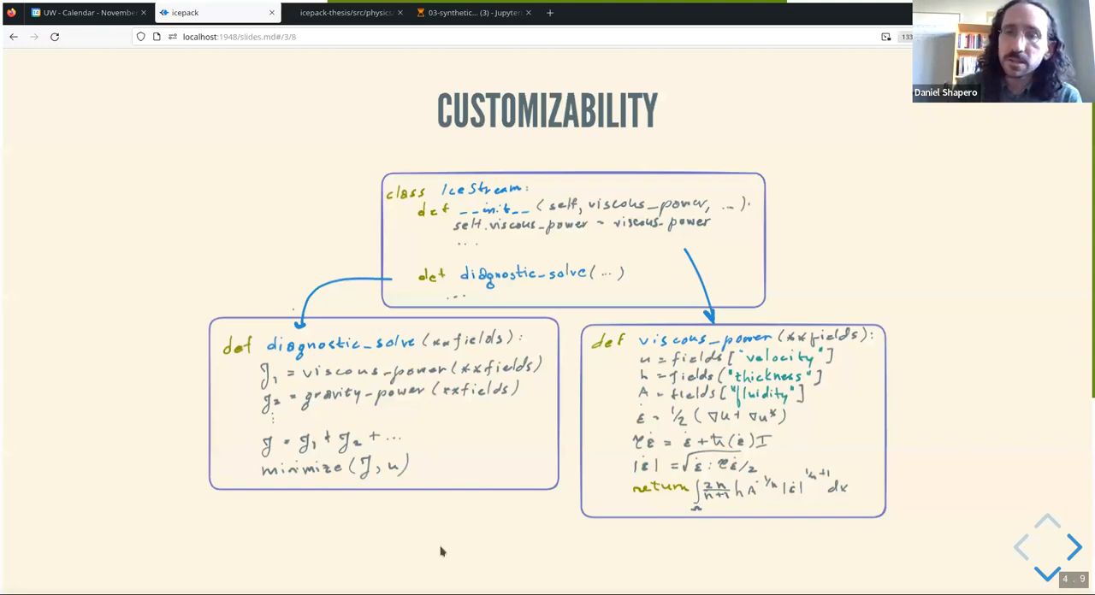
mouse_move(445, 552)
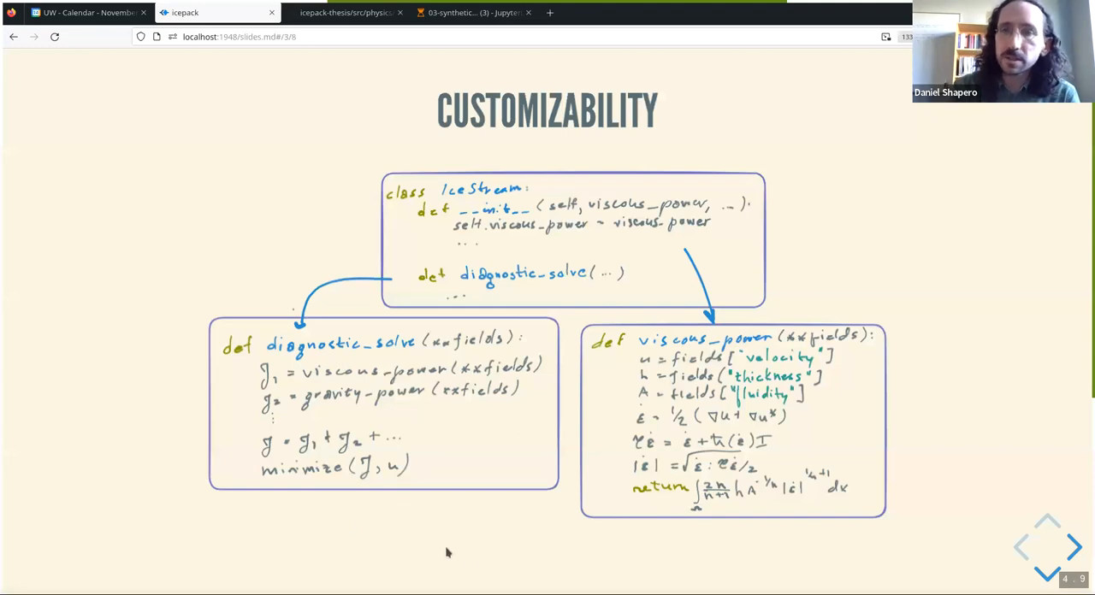
mouse_move(532, 554)
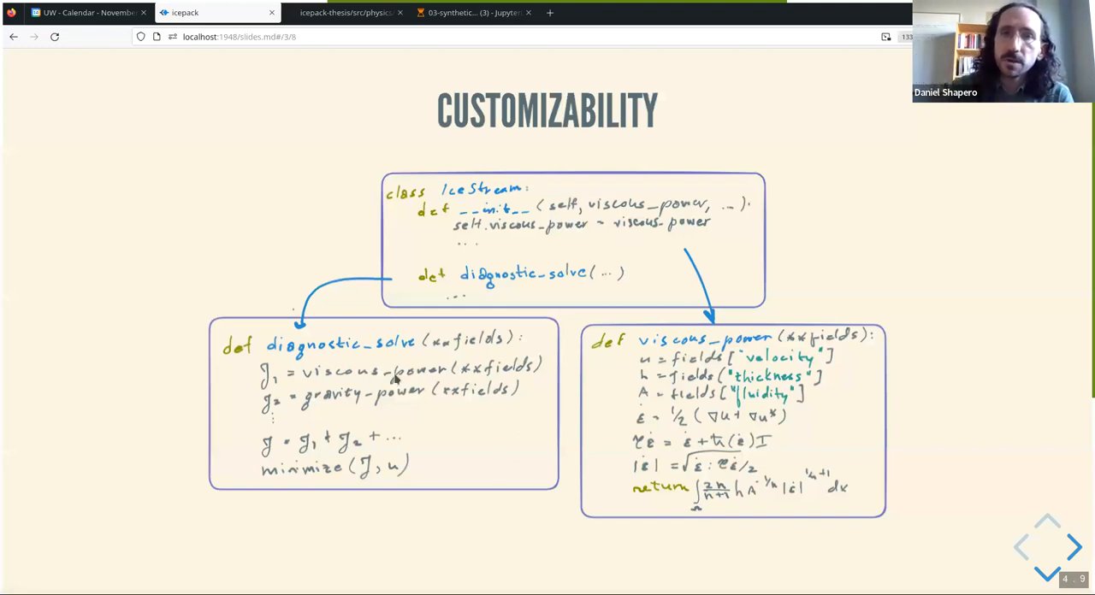
mouse_move(633, 392)
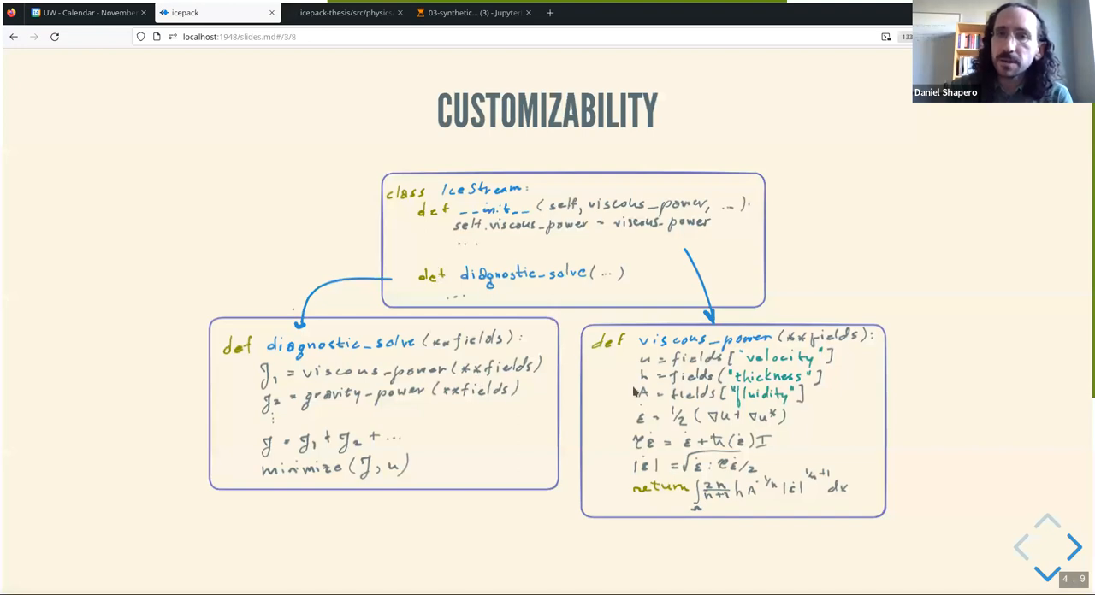
mouse_move(566, 340)
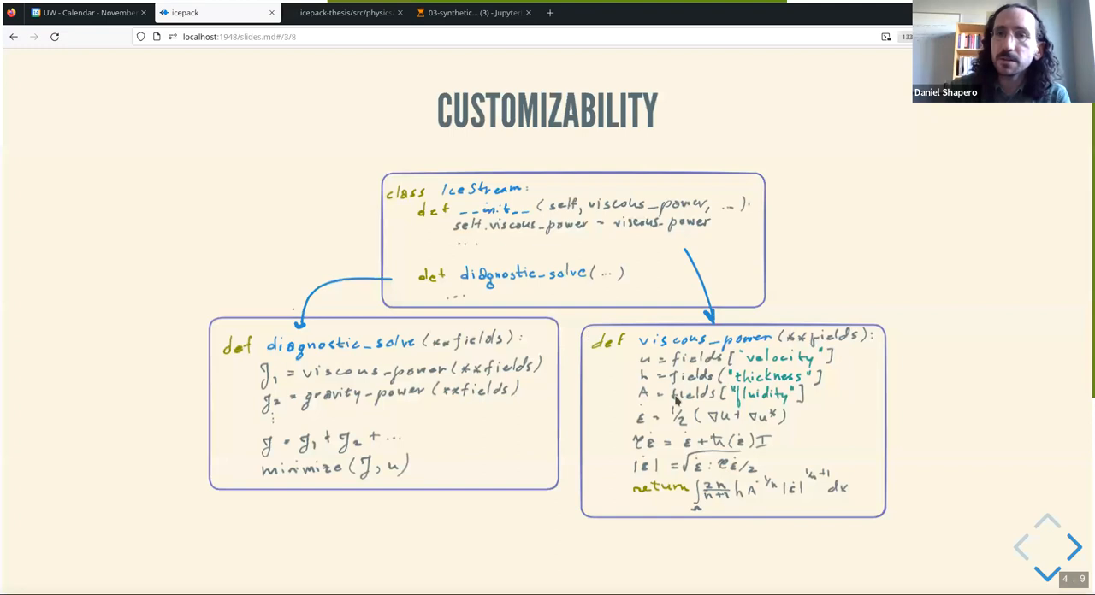
mouse_move(665, 470)
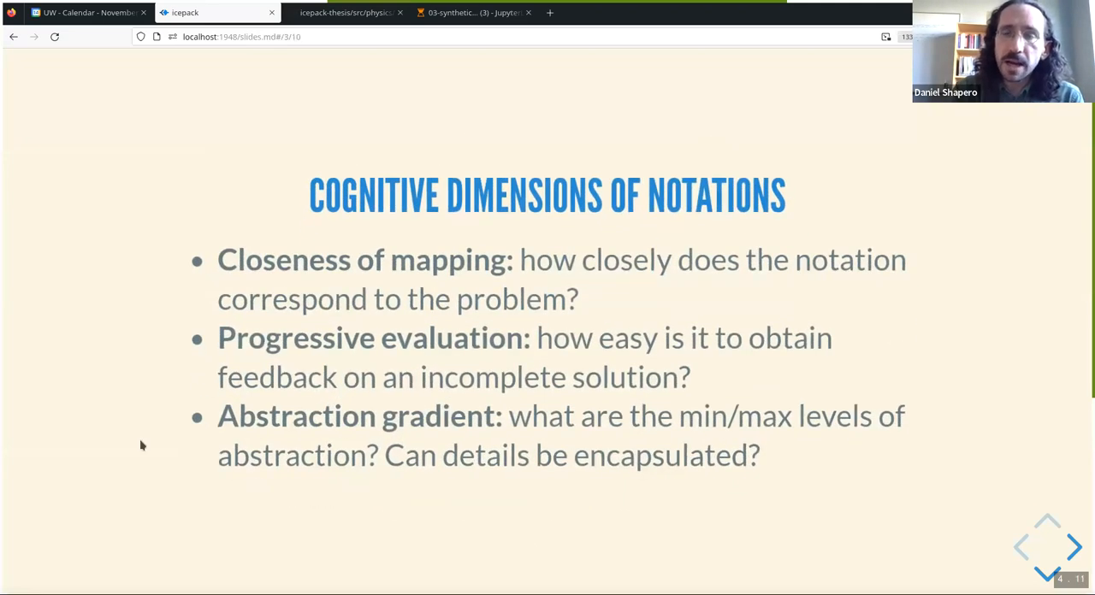
mouse_move(564, 523)
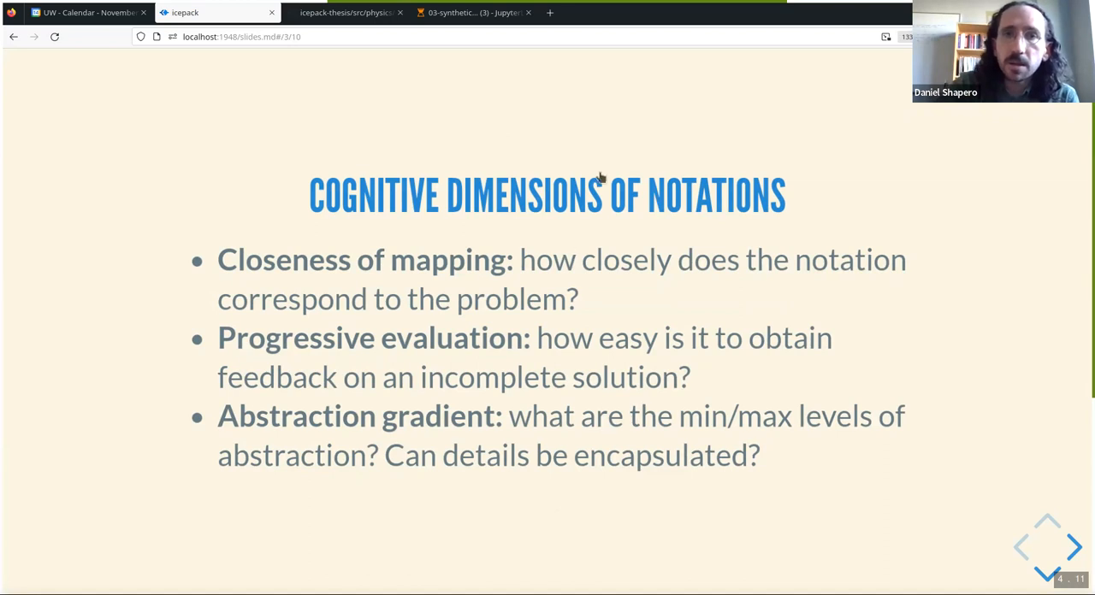
Open the title's cognitive dimensions Wikipedia link in a new tab, then return to the deck
right_click(599, 195)
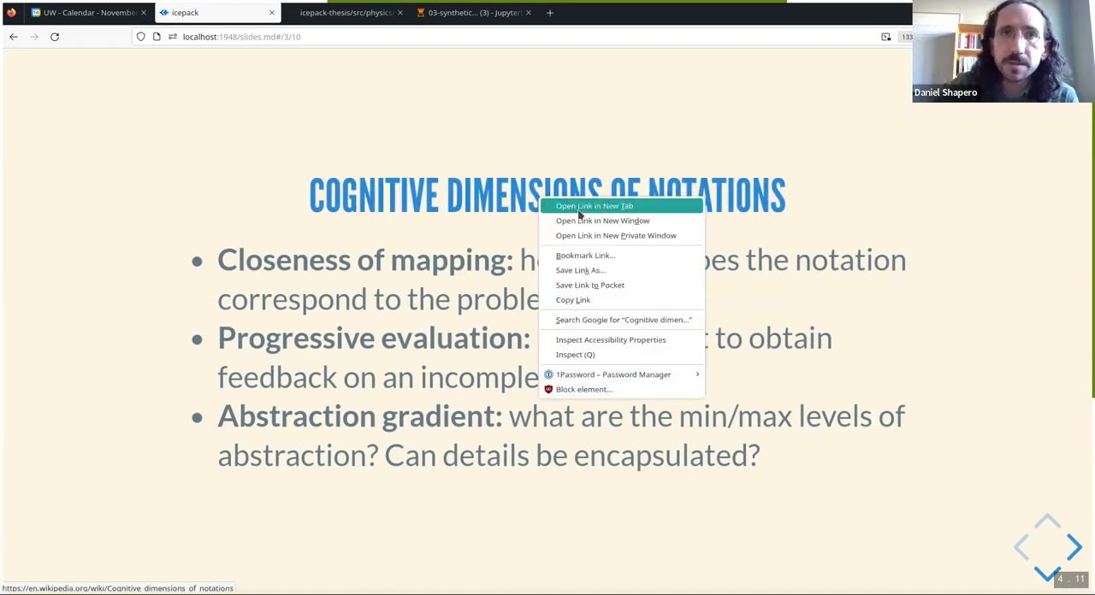
left_click(594, 205)
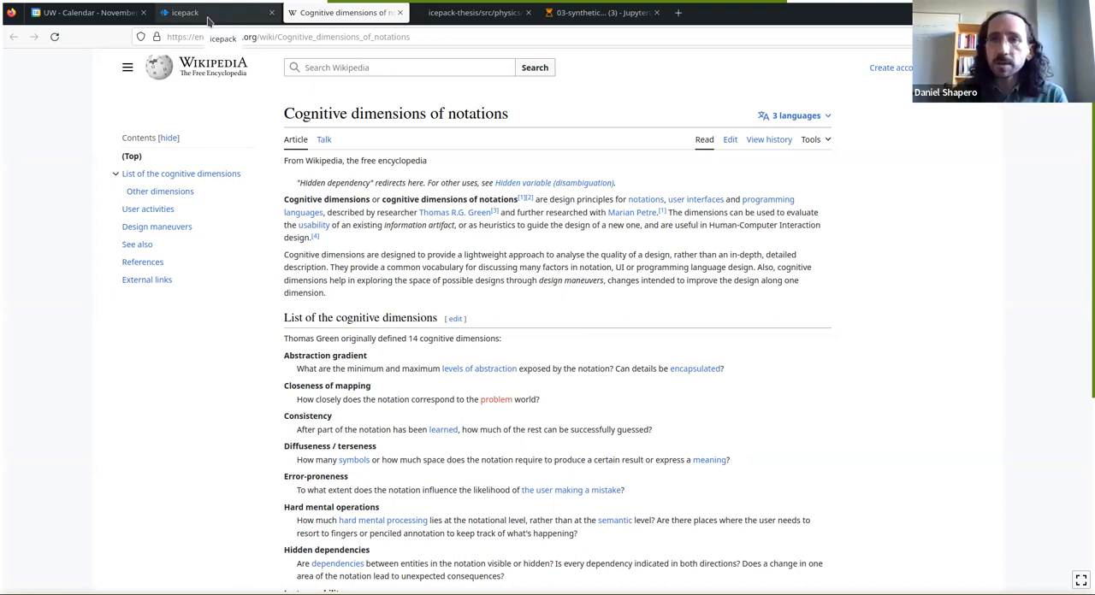
left_click(219, 12)
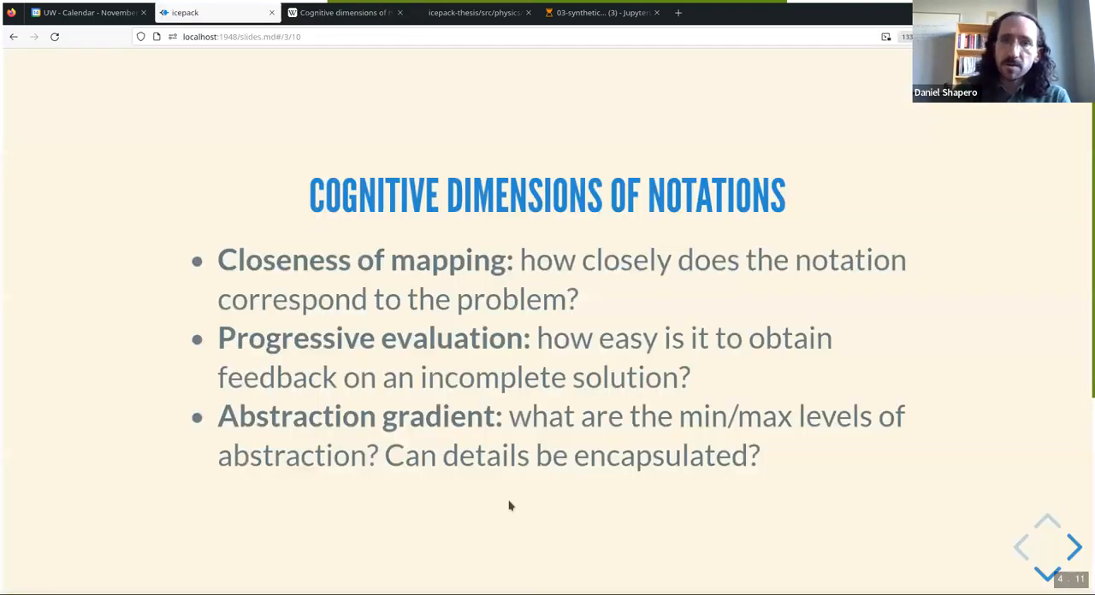
mouse_move(589, 546)
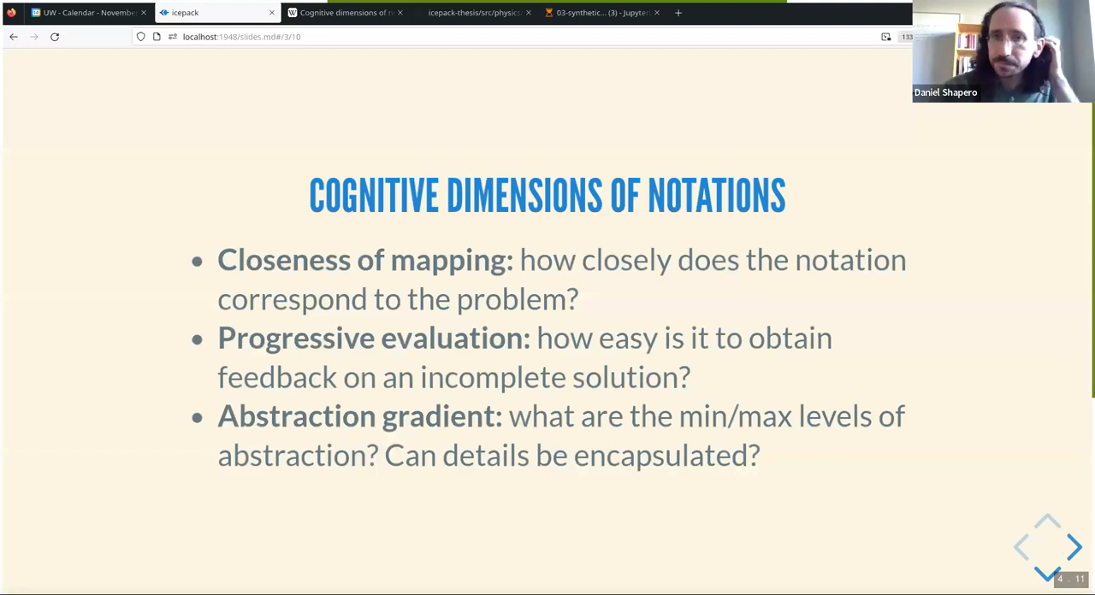
Advance to the Demonstration slide, switch to the 03-synthetic-ice-shelf notebook, and scroll to the thickness plot
left_click(1074, 548)
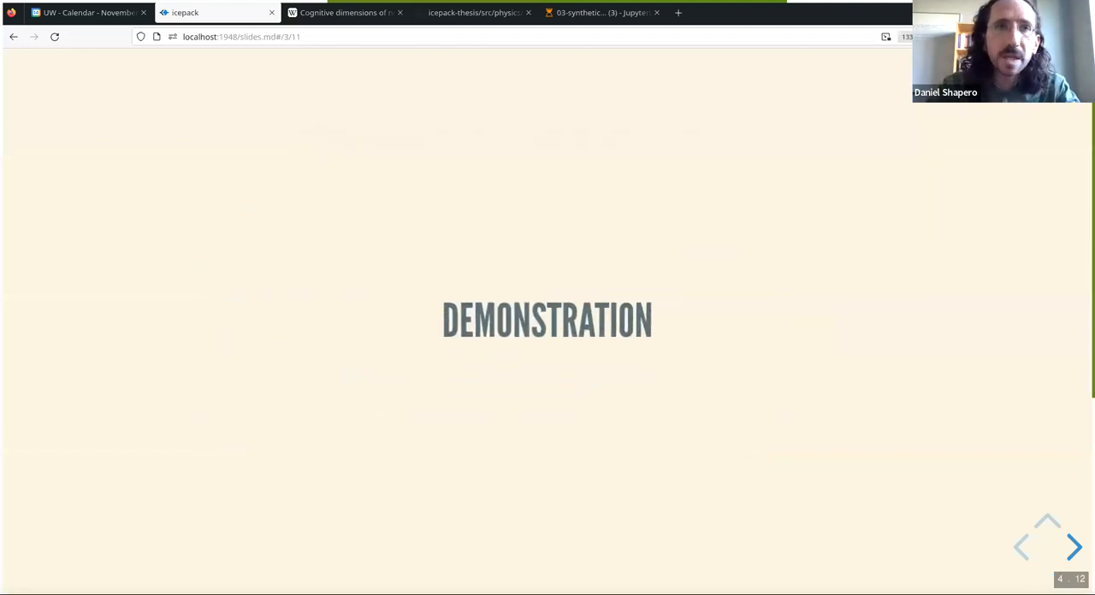
left_click(474, 12)
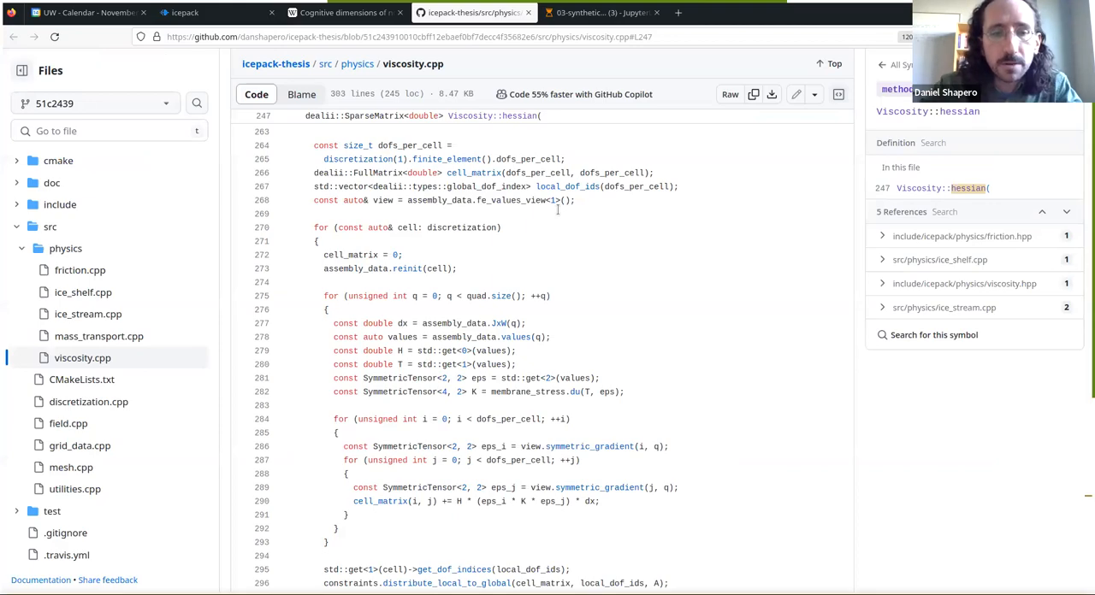
left_click(473, 12)
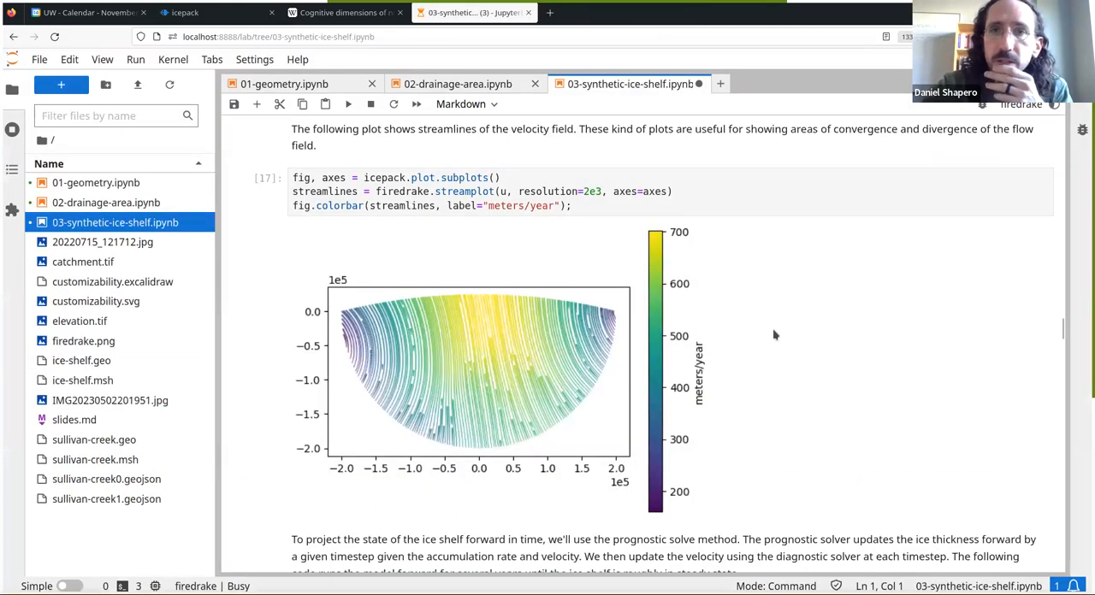
scroll("down", 3)
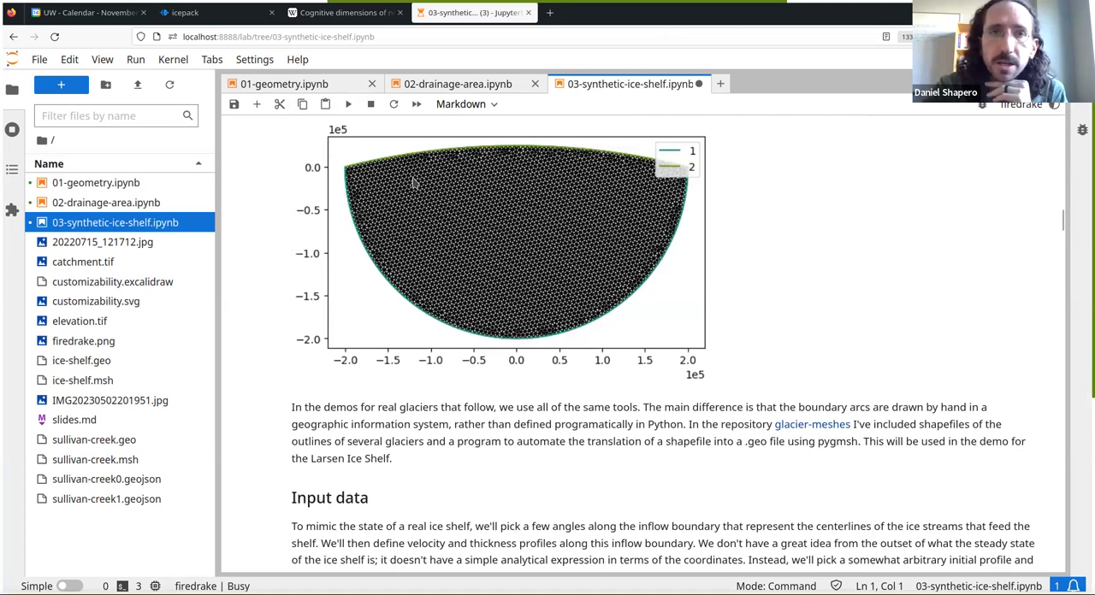
mouse_move(524, 271)
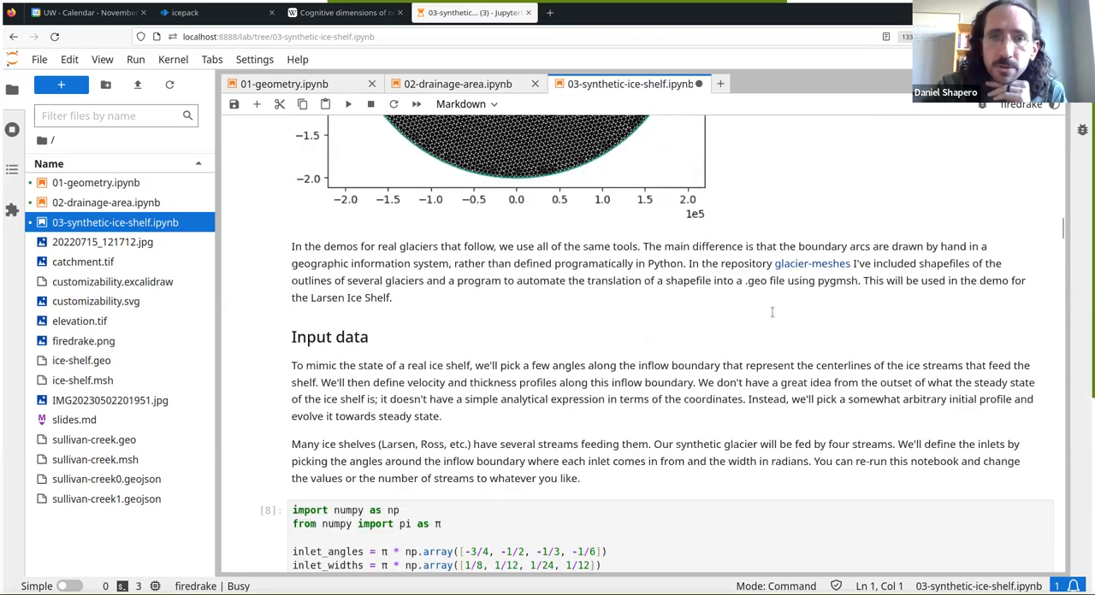
scroll("down", 3)
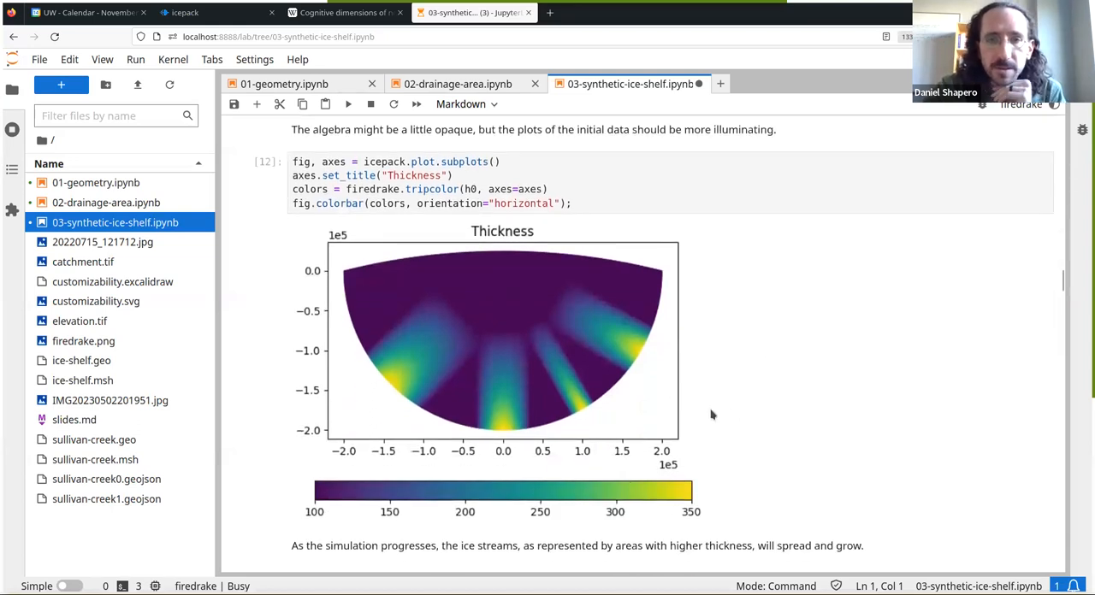
mouse_move(514, 359)
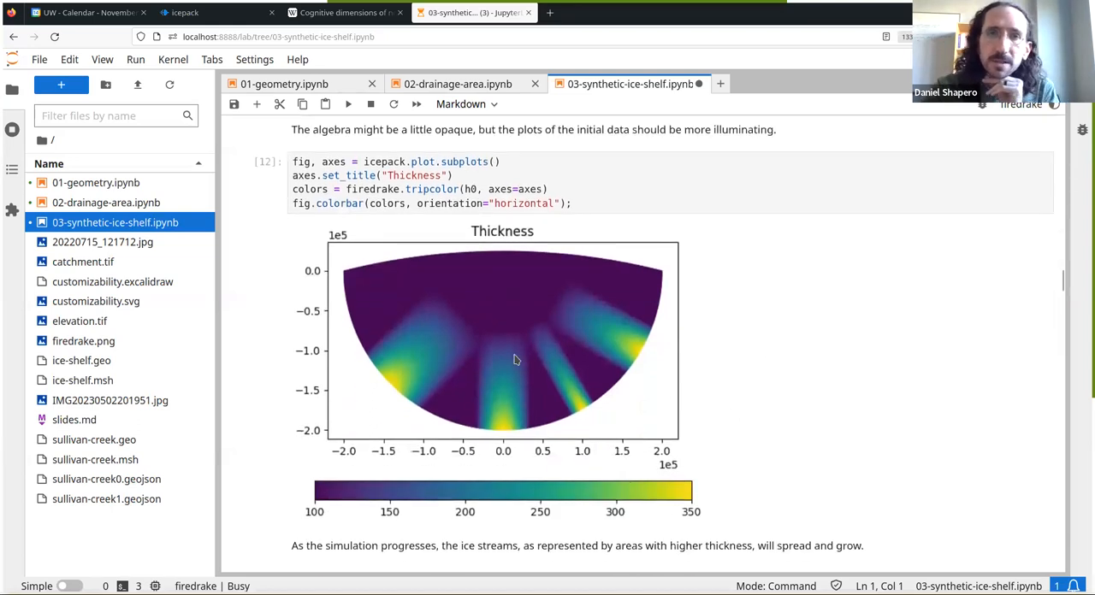
mouse_move(475, 328)
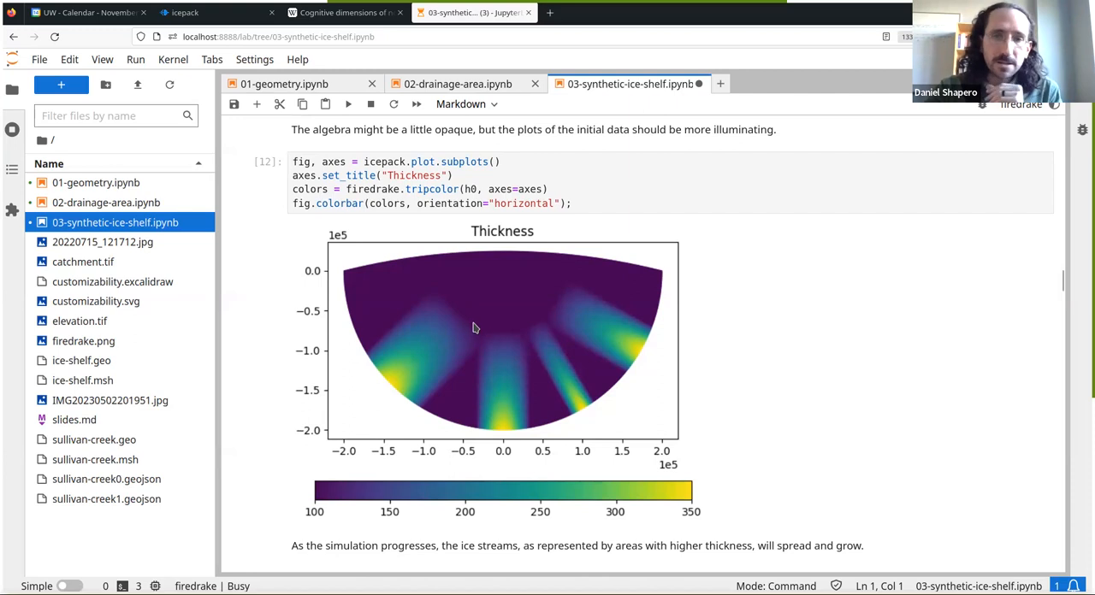
mouse_move(594, 347)
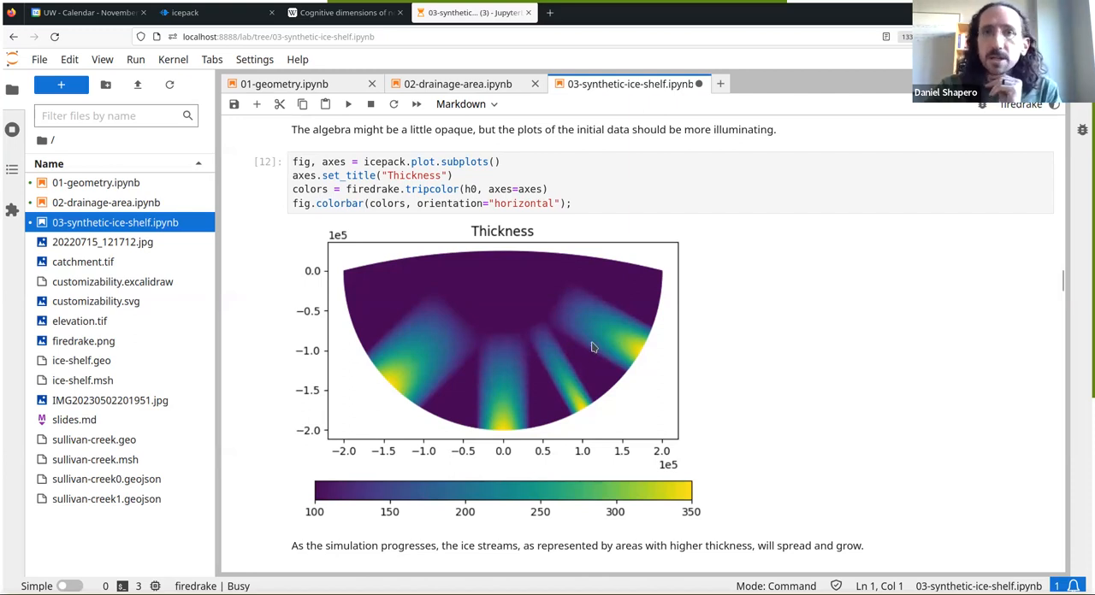
mouse_move(429, 346)
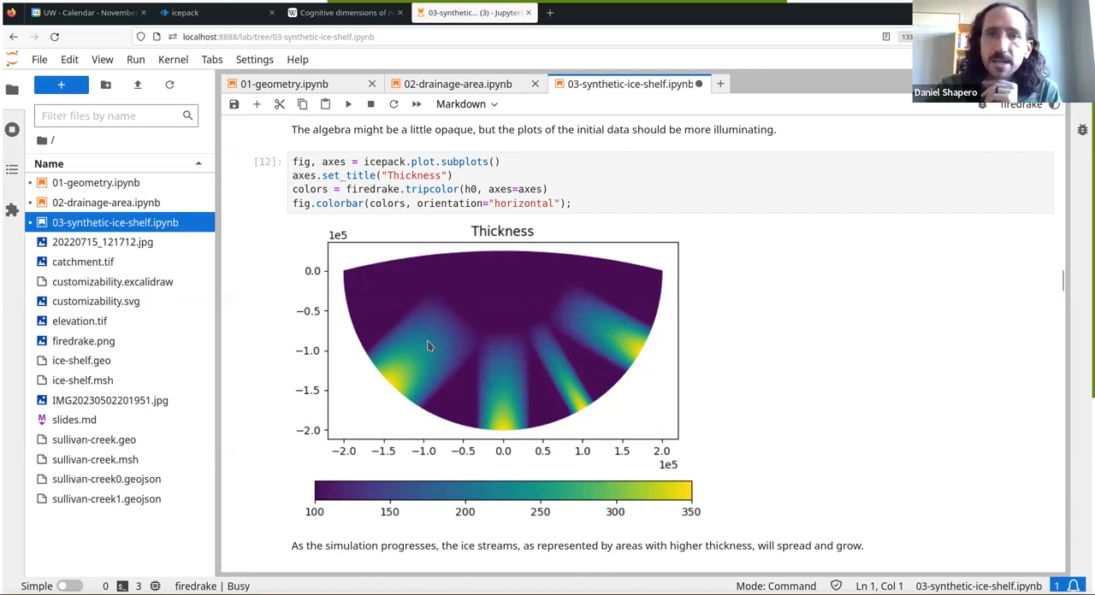
mouse_move(804, 325)
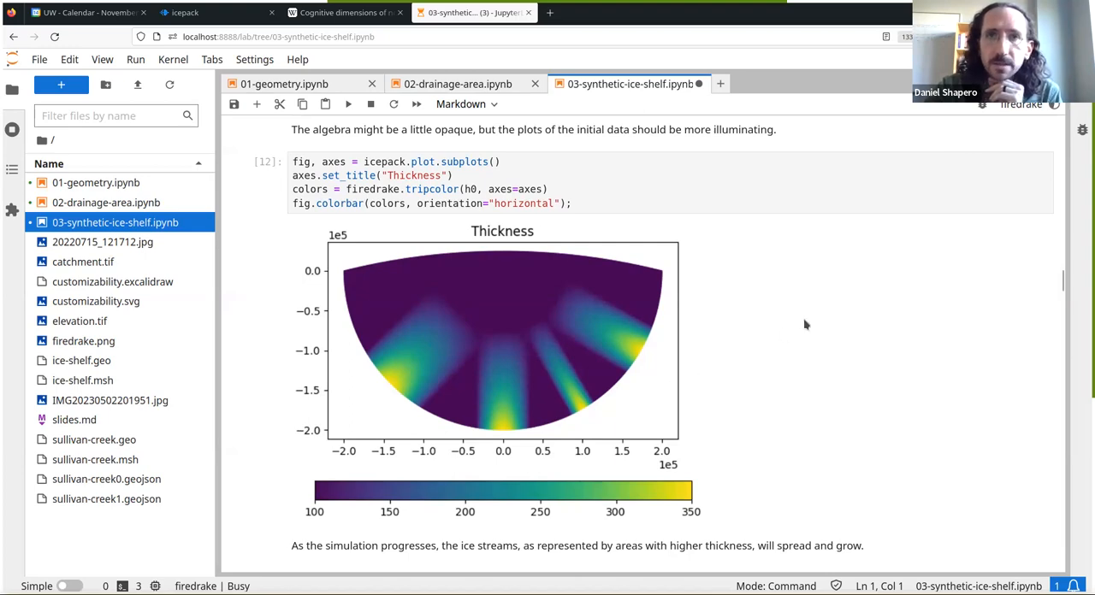
Scroll to cell 18's 200-step prognostic/diagnostic solve loop at 100% progress
scroll("down", 3)
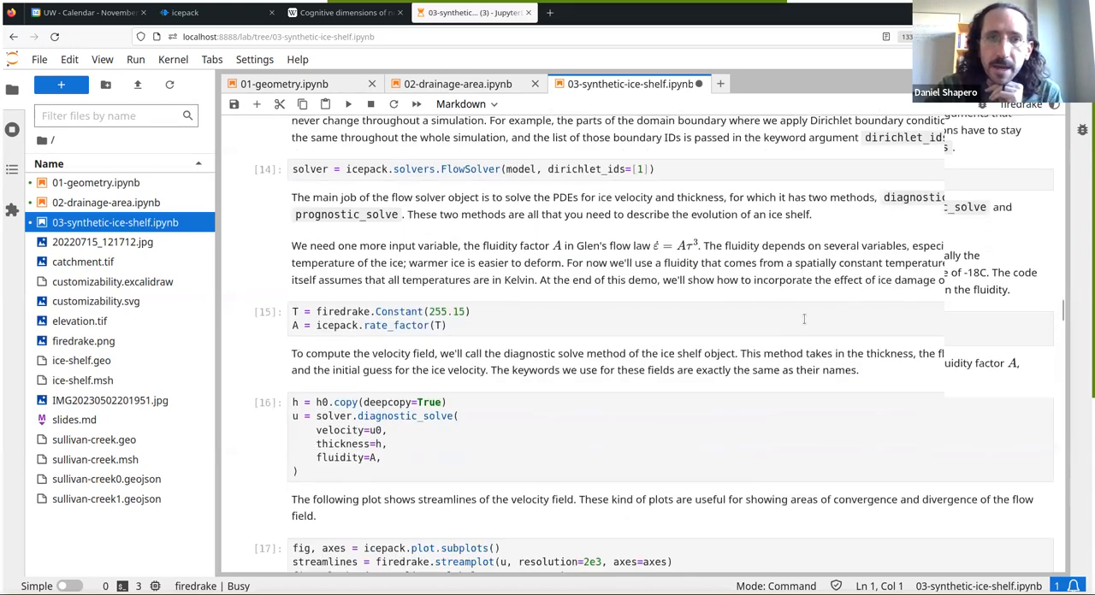
scroll("down", 3)
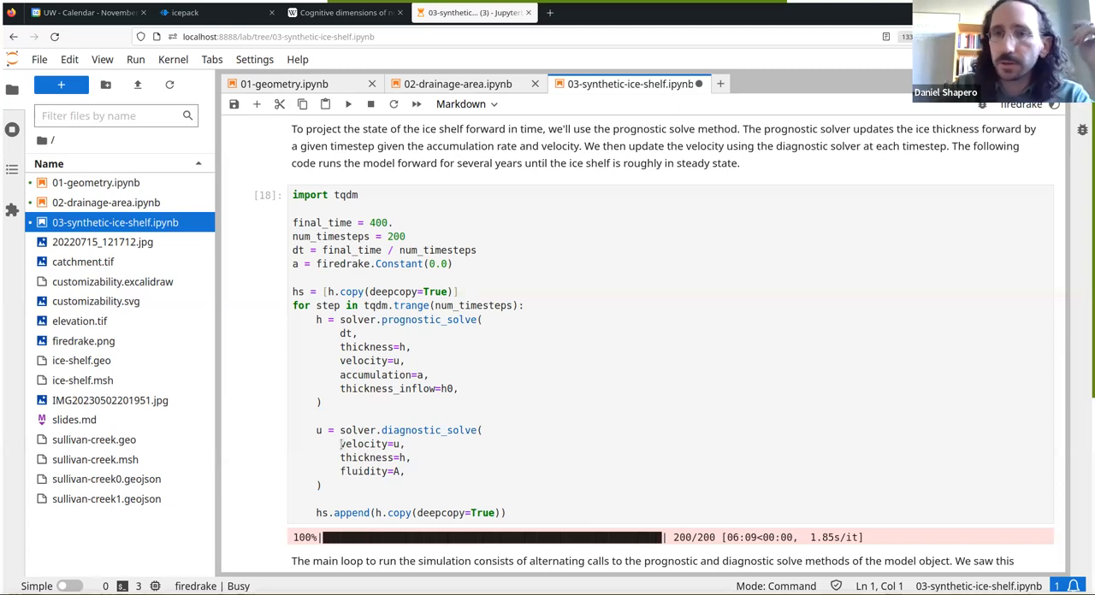
mouse_move(585, 350)
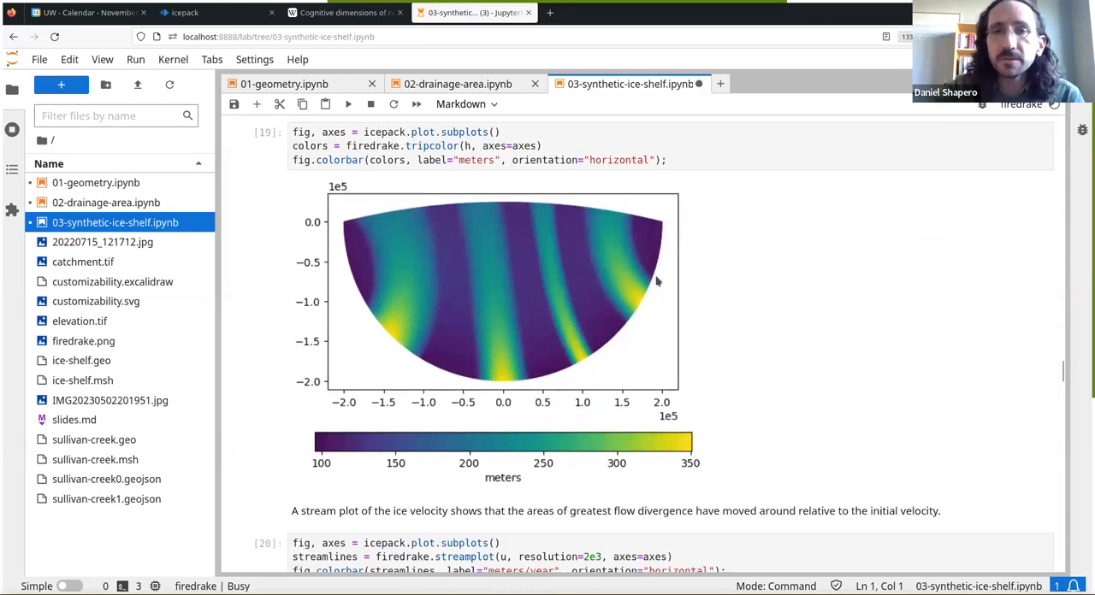
mouse_move(670, 358)
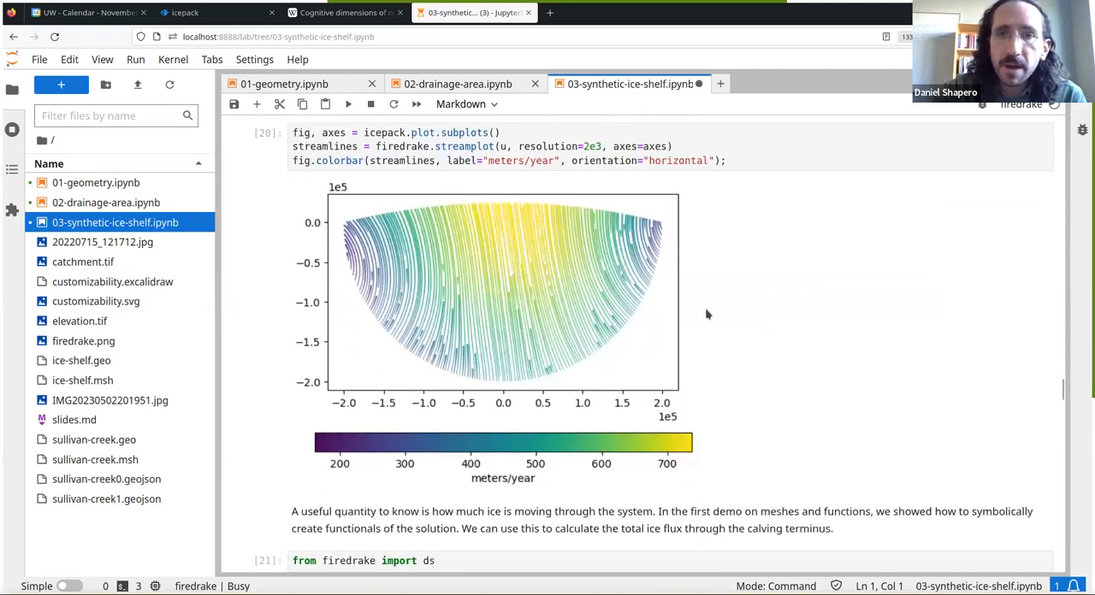
mouse_move(552, 292)
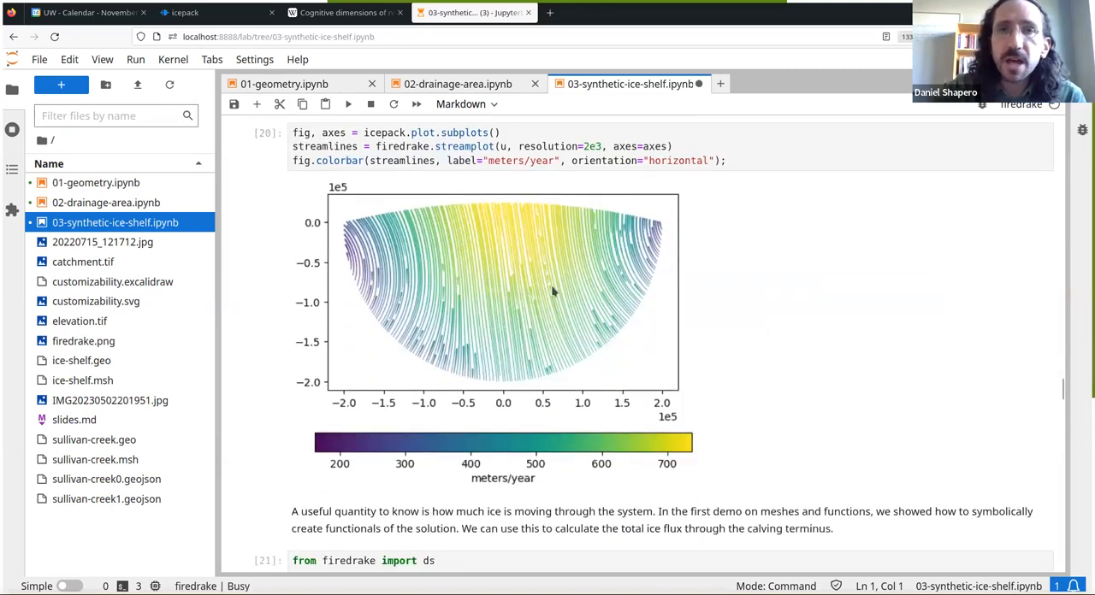
Scroll through the final thickness, velocity and flux cells showing about 38.1 km³/year
scroll("down", 3)
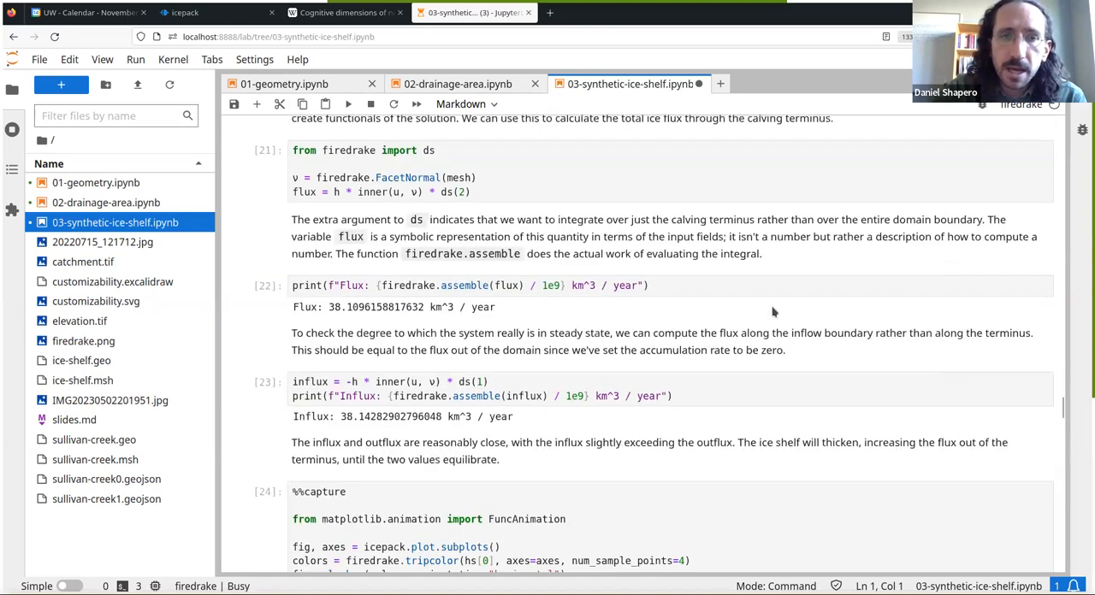
scroll("down", 3)
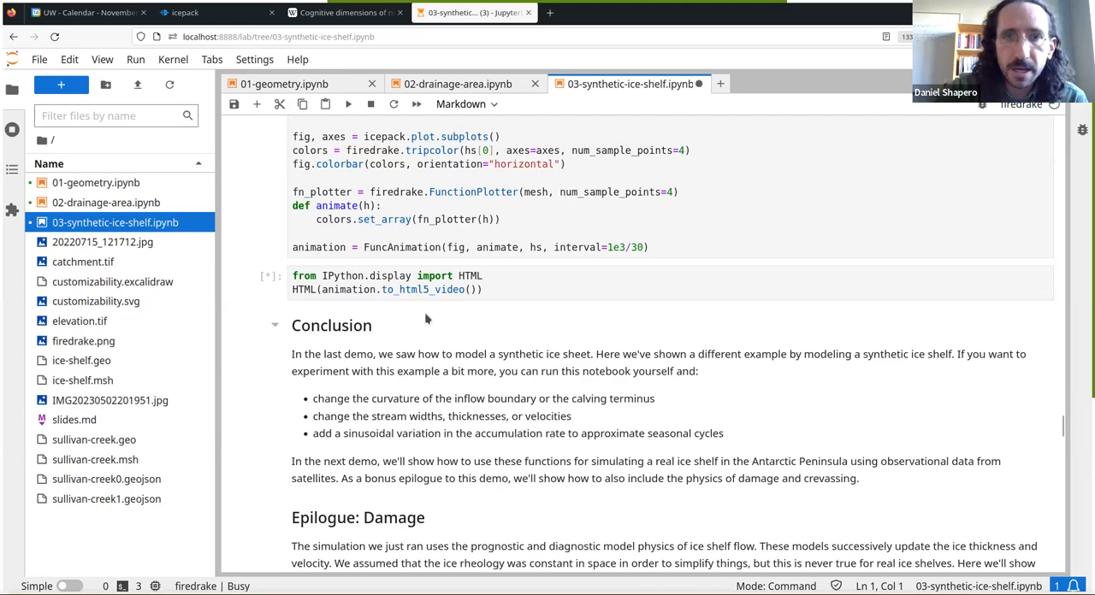
mouse_move(471, 374)
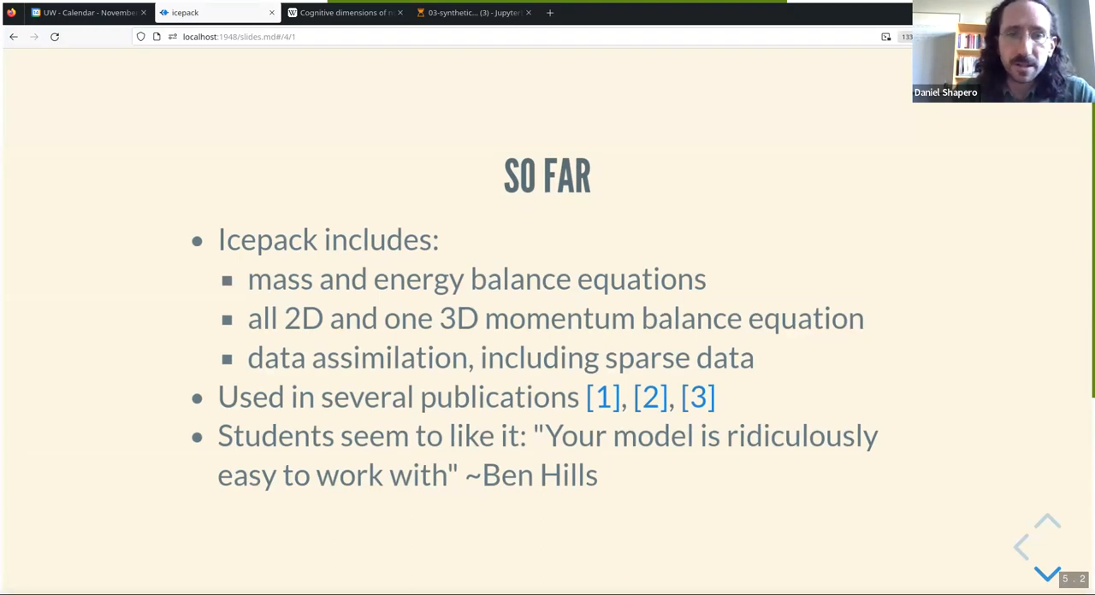
mouse_move(657, 414)
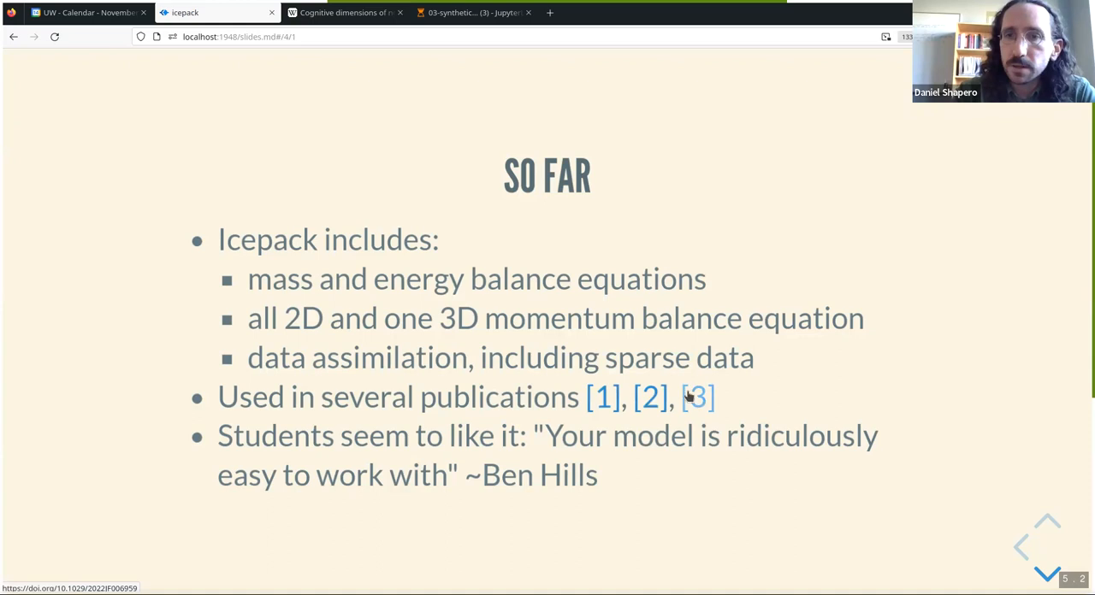
Open the [3] Marginal Detachment Zones article in a new tab and return to the slides
right_click(695, 397)
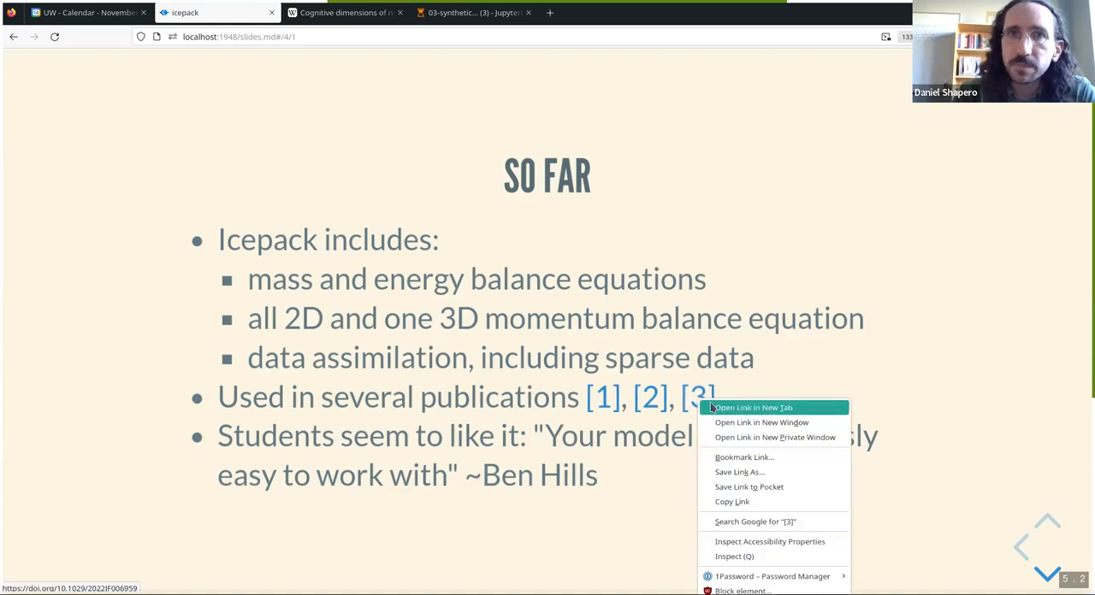
left_click(752, 407)
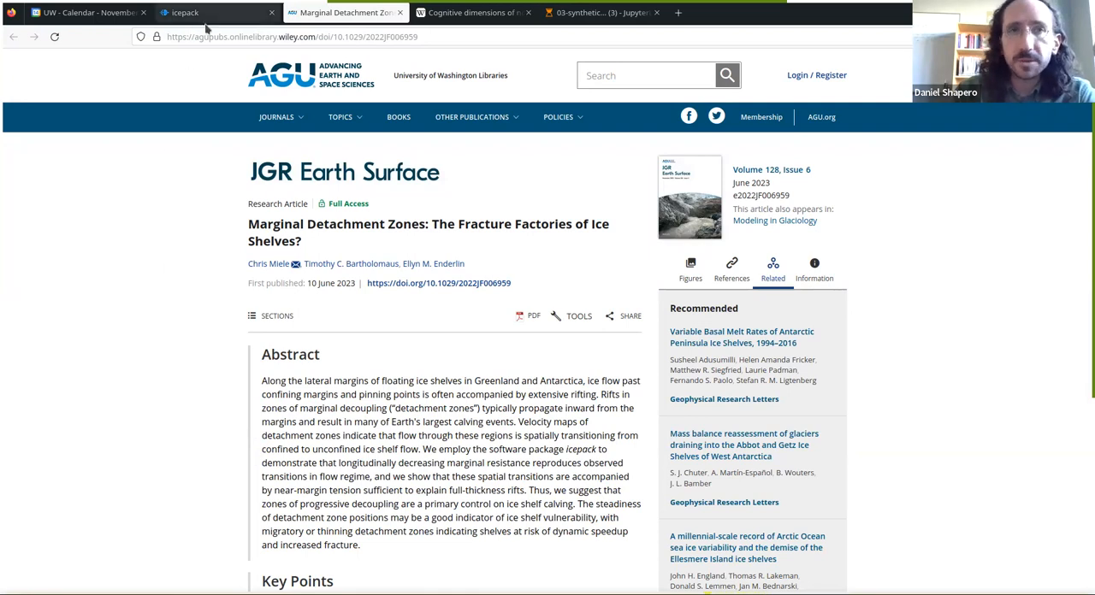
left_click(214, 12)
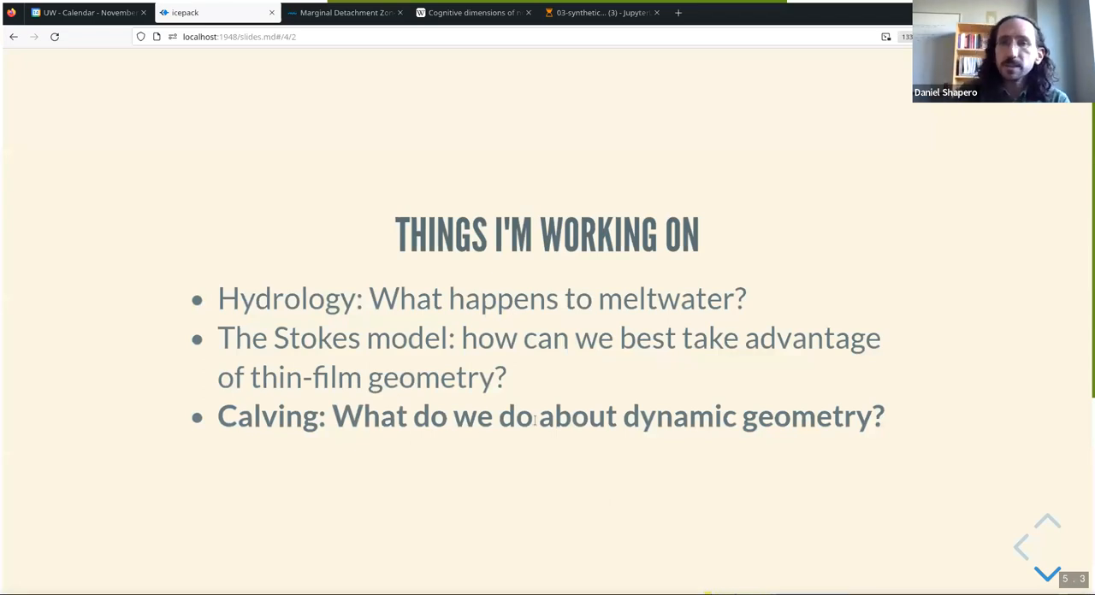
mouse_move(567, 535)
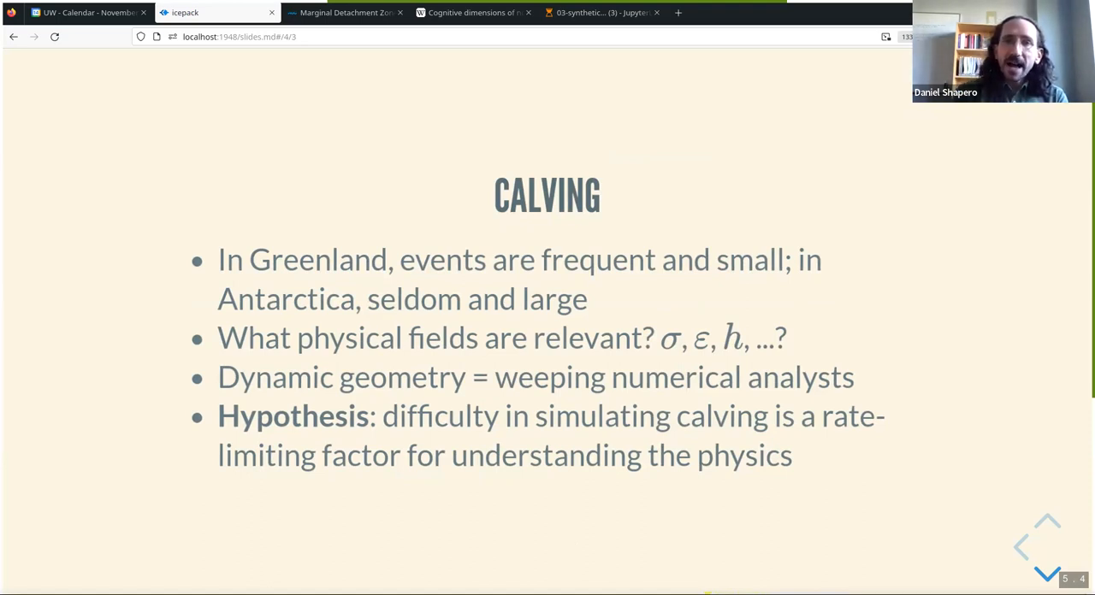
mouse_move(321, 240)
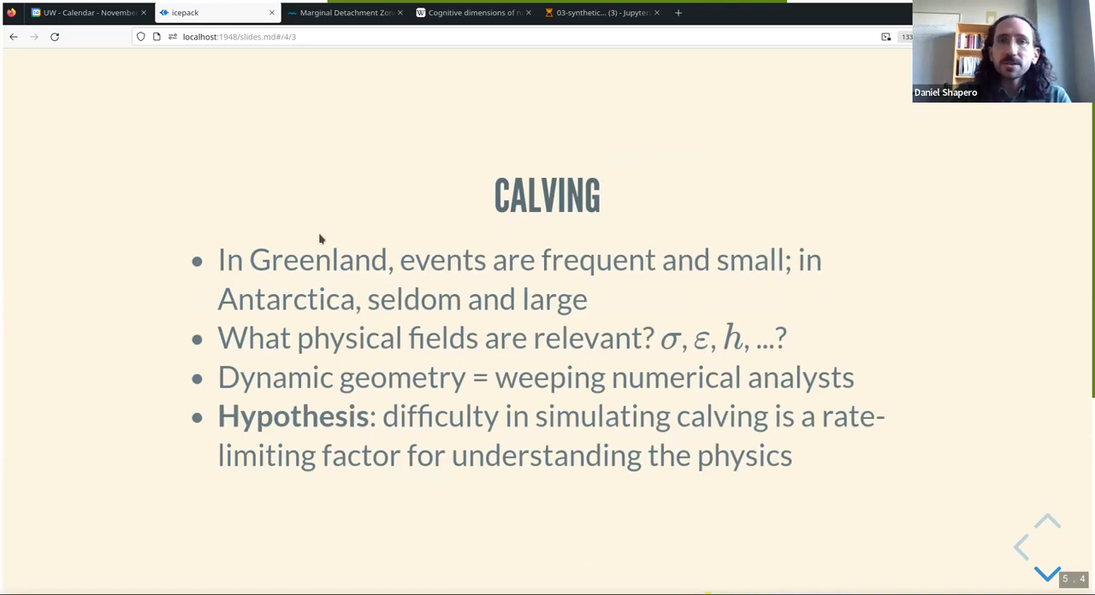
mouse_move(469, 271)
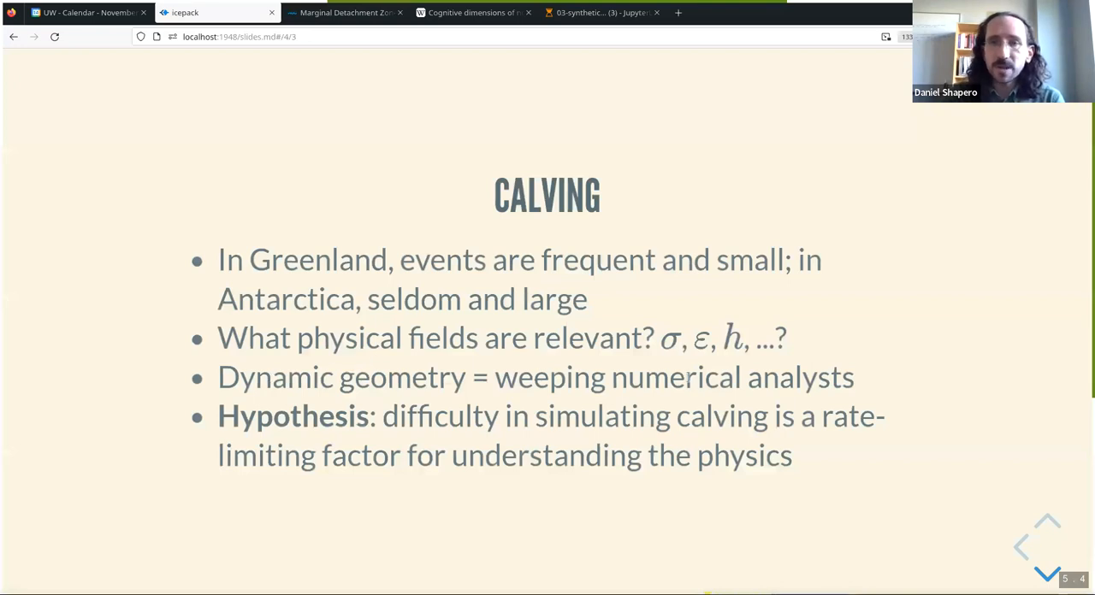
mouse_move(490, 529)
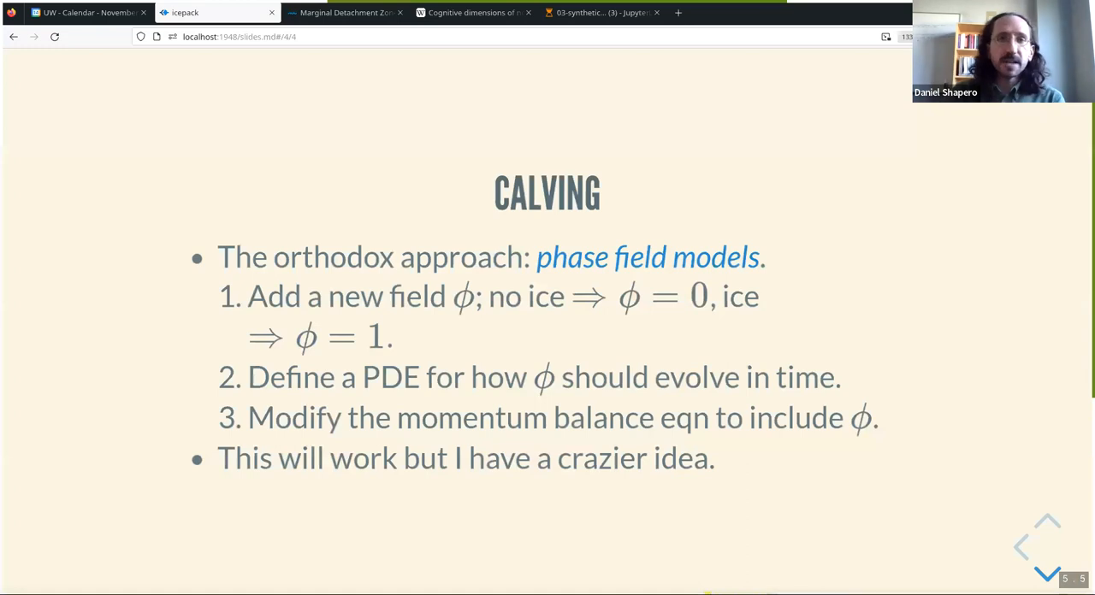
mouse_move(636, 258)
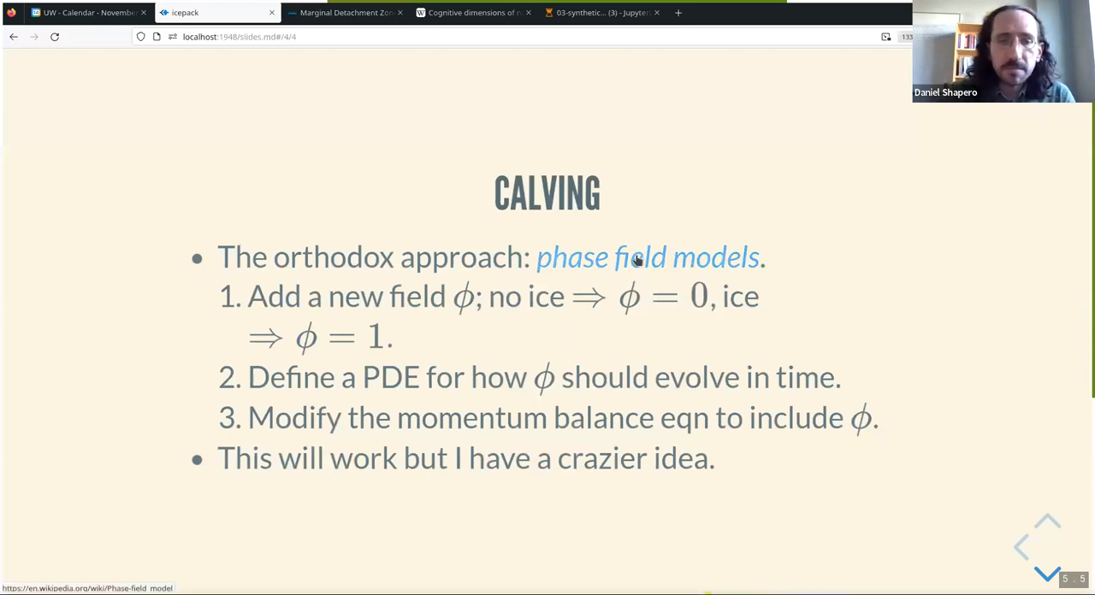
Open and view the Phase-field model Wikipedia article, then return to the slides
left_click(647, 257)
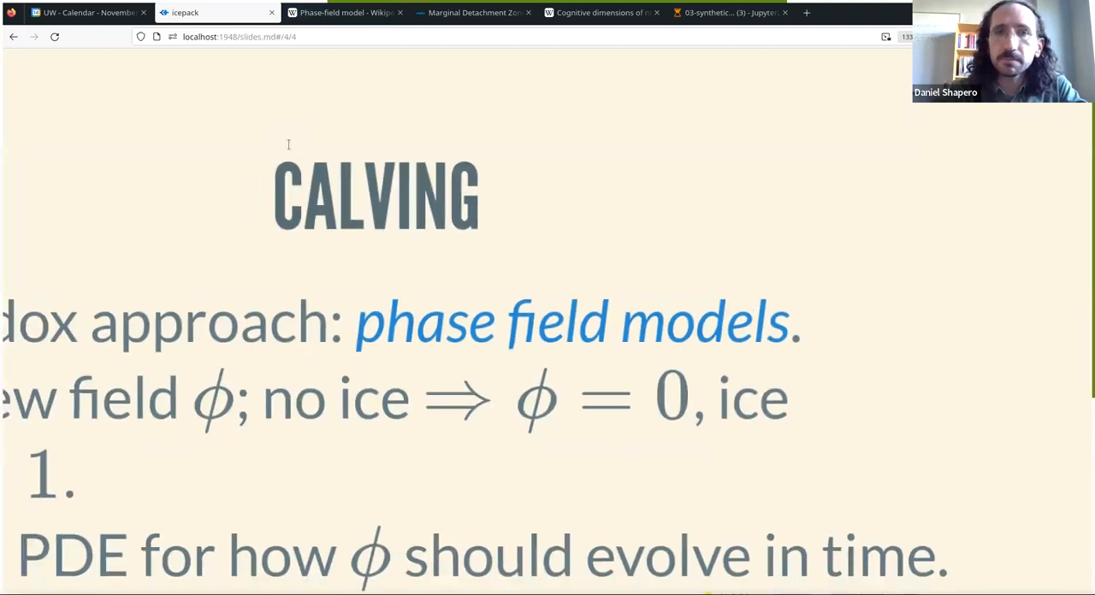
left_click(345, 12)
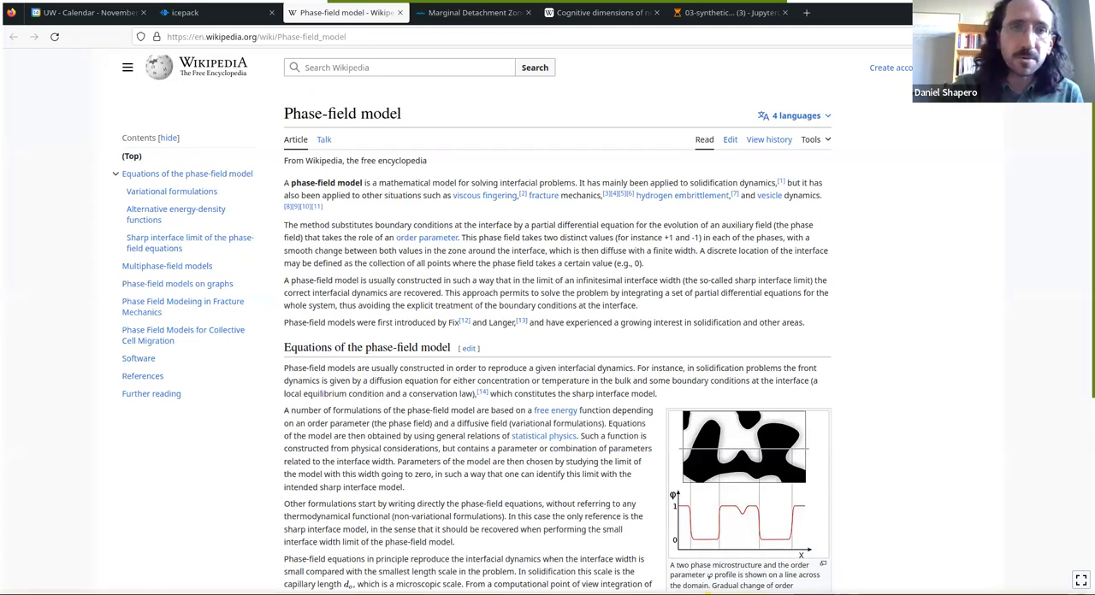
left_click(184, 12)
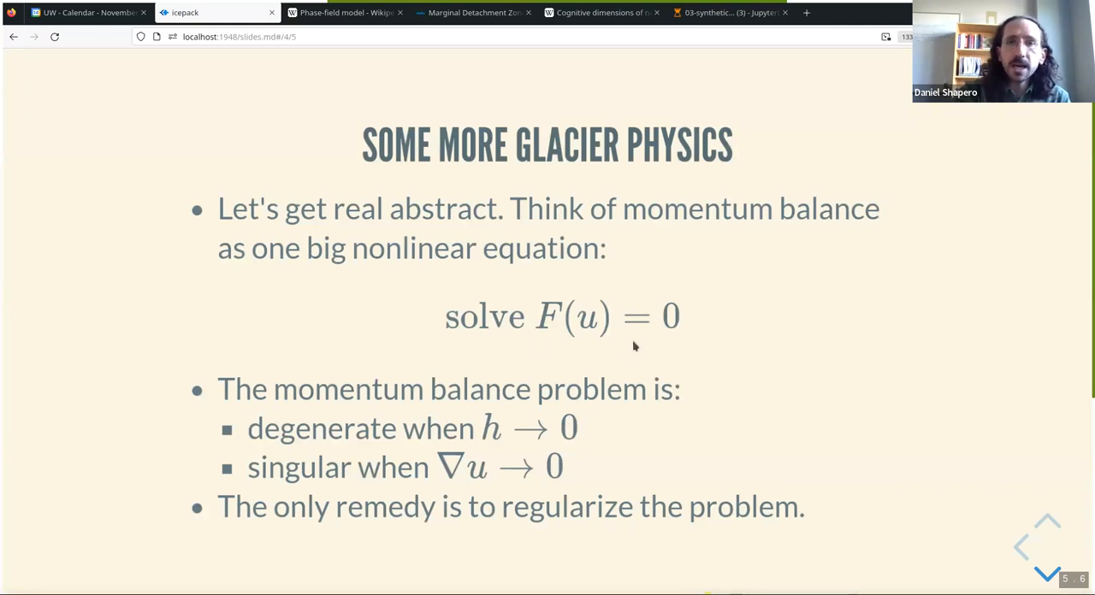
mouse_move(560, 547)
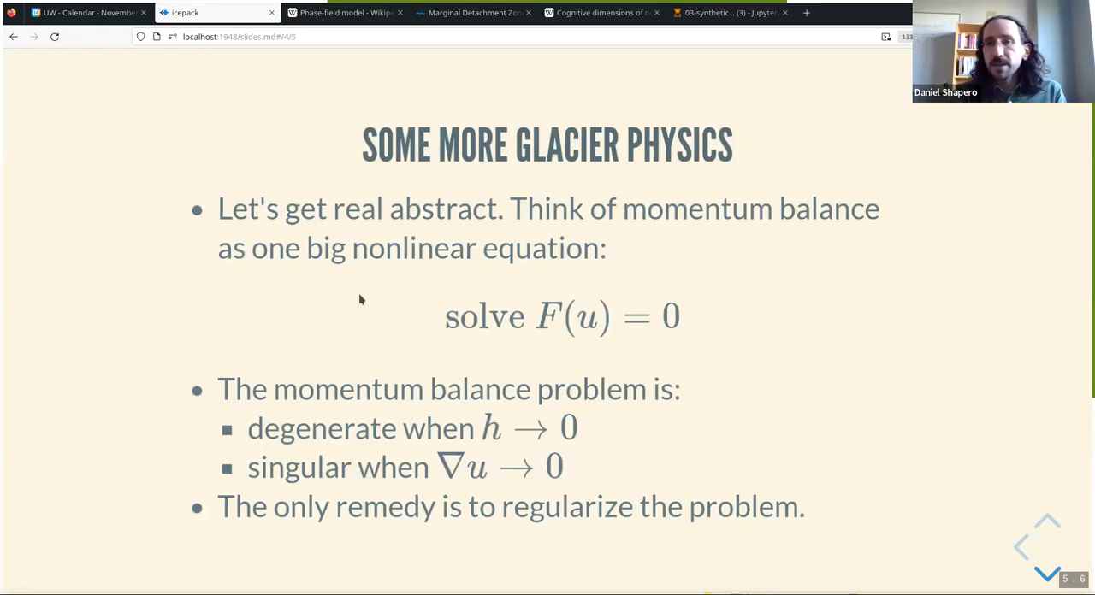
mouse_move(579, 291)
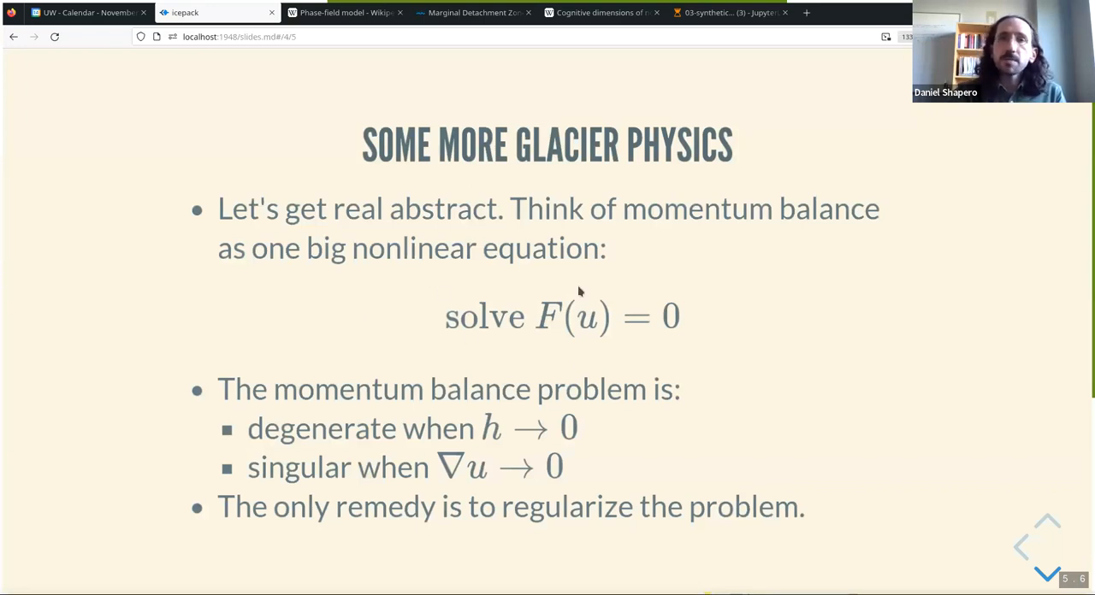
mouse_move(556, 291)
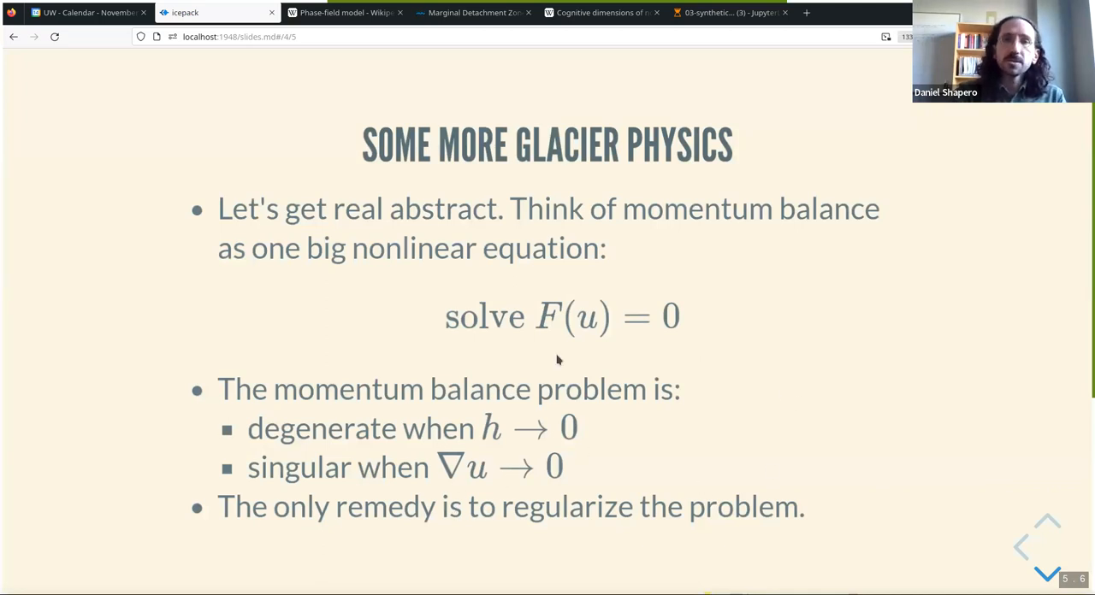
mouse_move(714, 374)
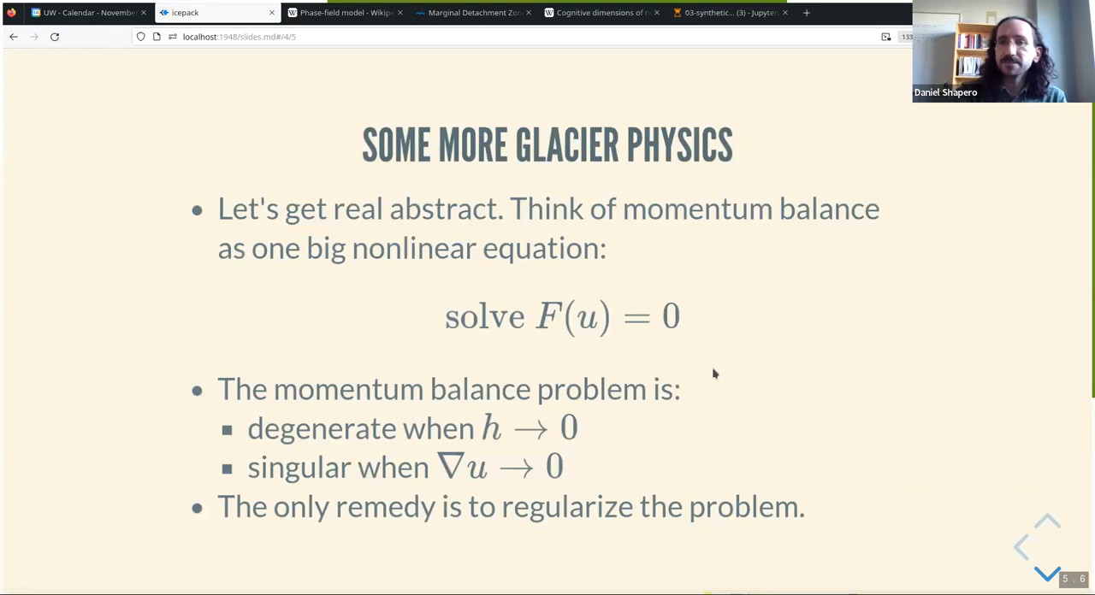
mouse_move(803, 428)
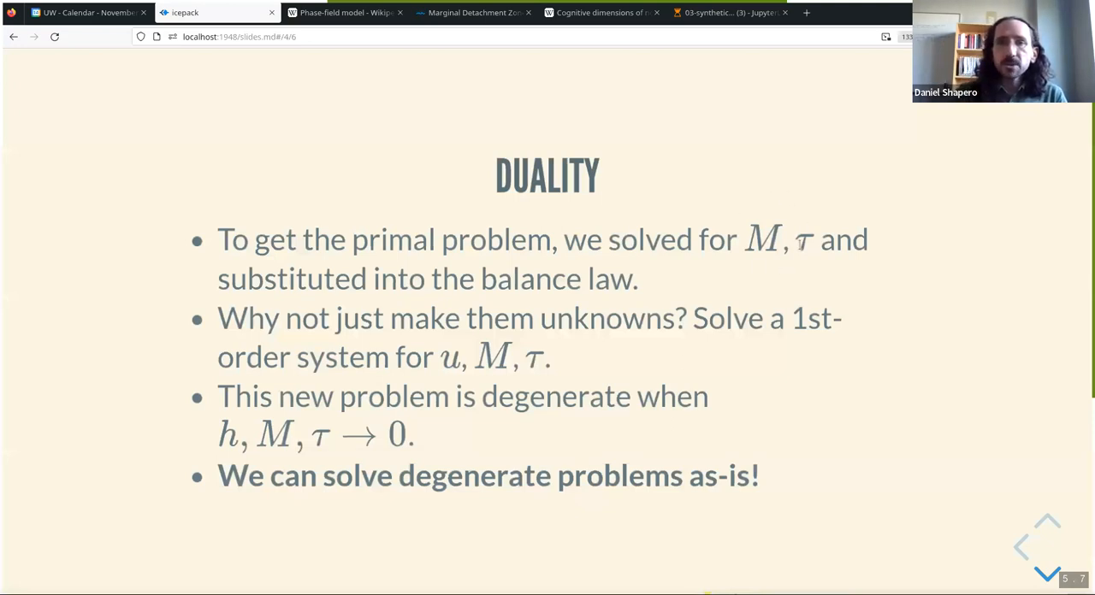
mouse_move(684, 267)
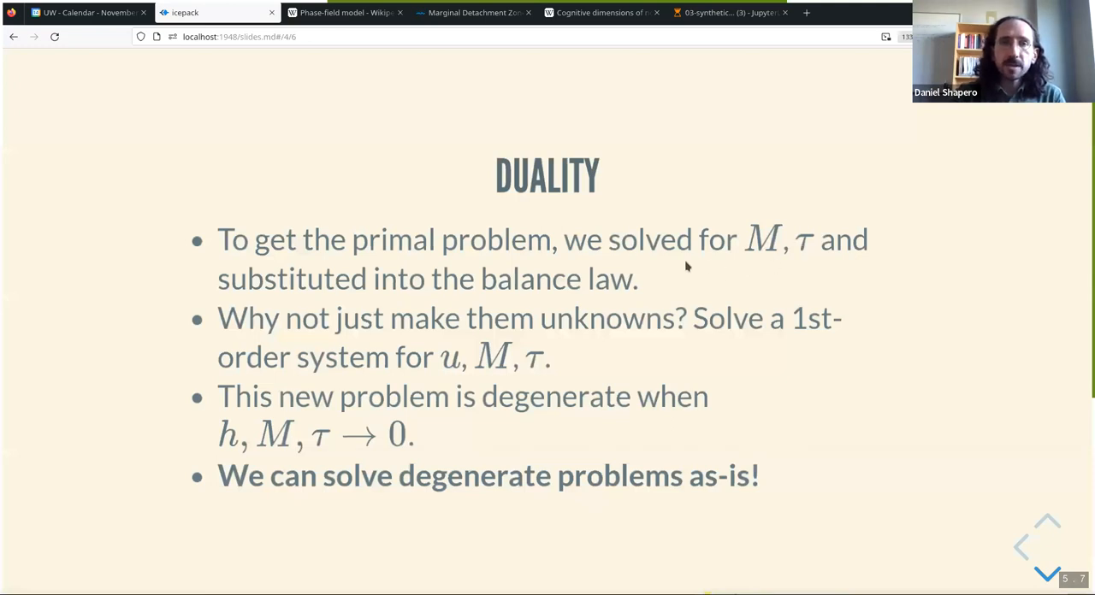
mouse_move(705, 358)
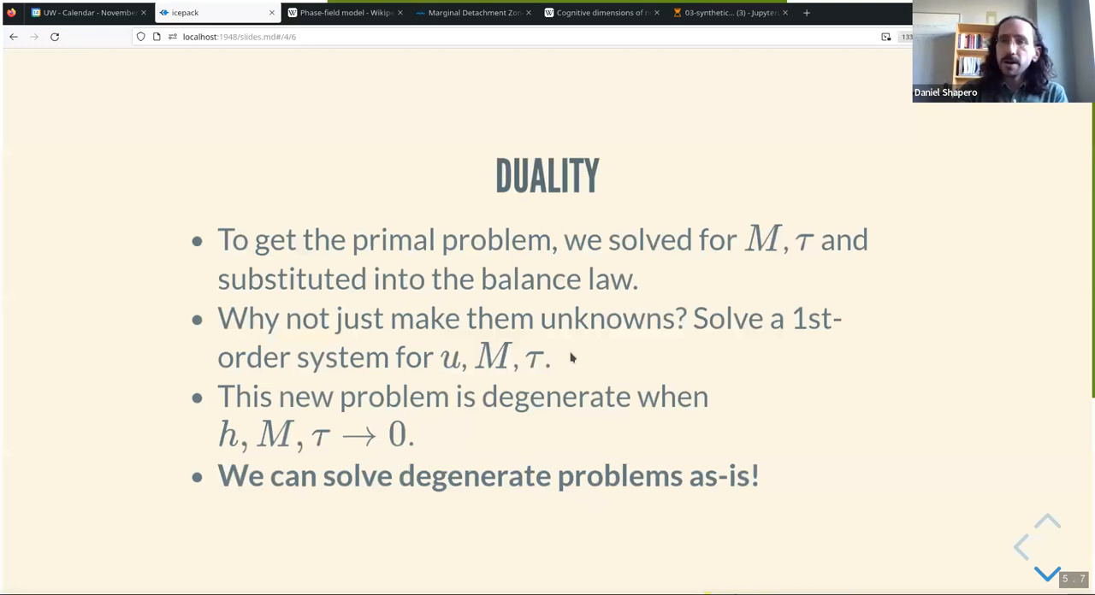
mouse_move(573, 357)
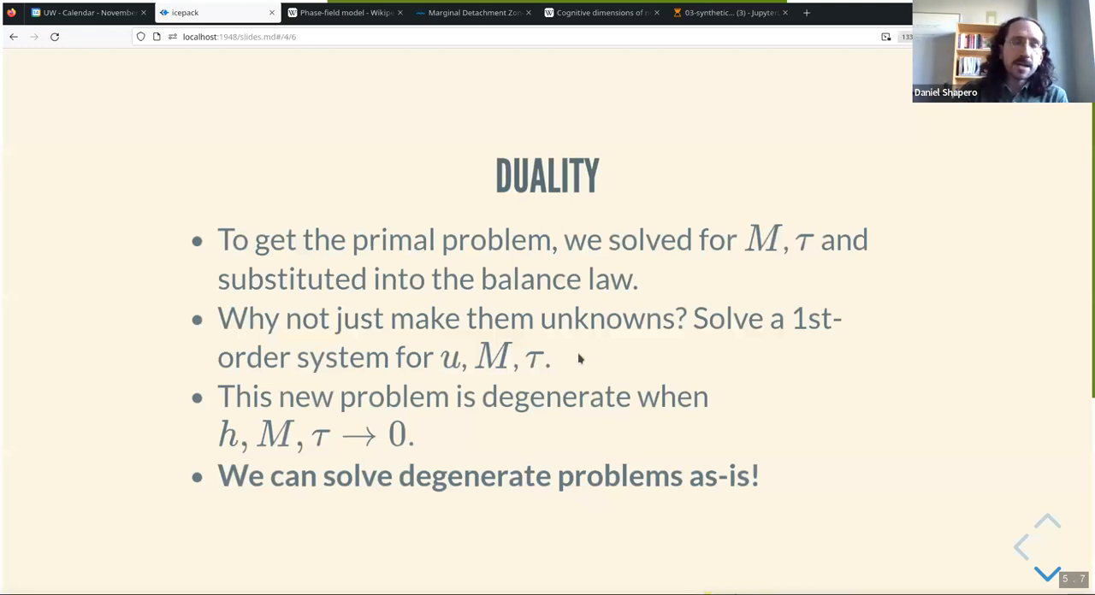
mouse_move(597, 358)
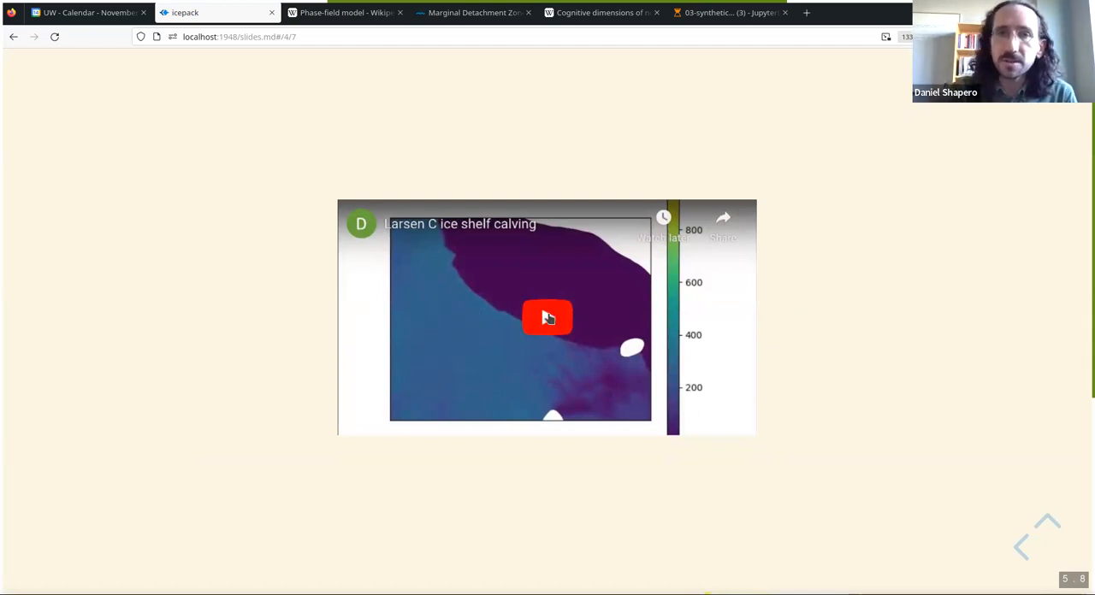
Play the embedded Larsen C calving video, then open it on YouTube
left_click(548, 318)
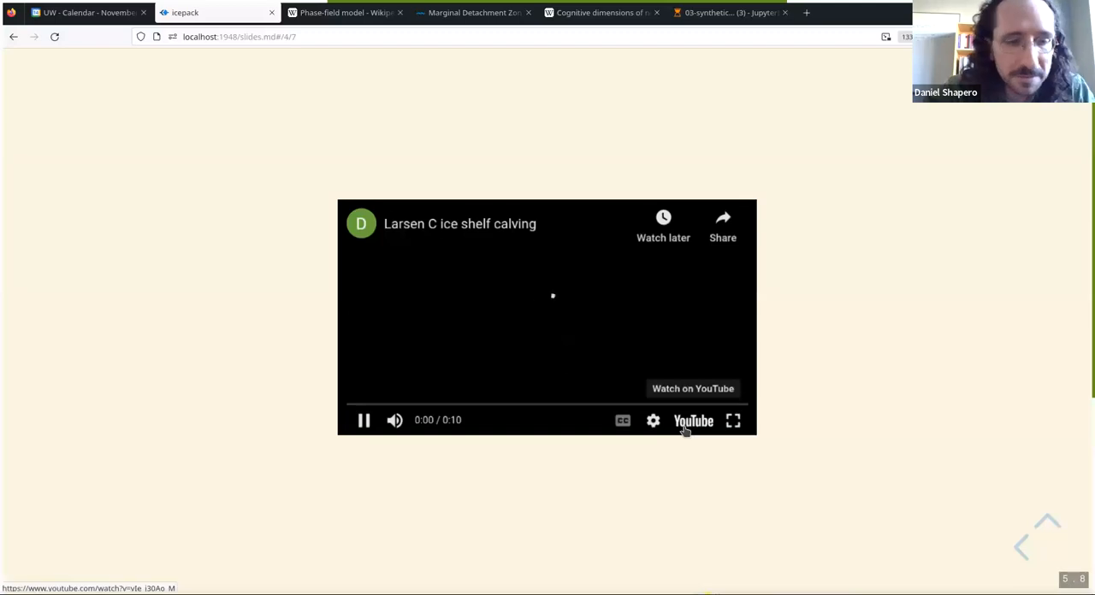
left_click(693, 388)
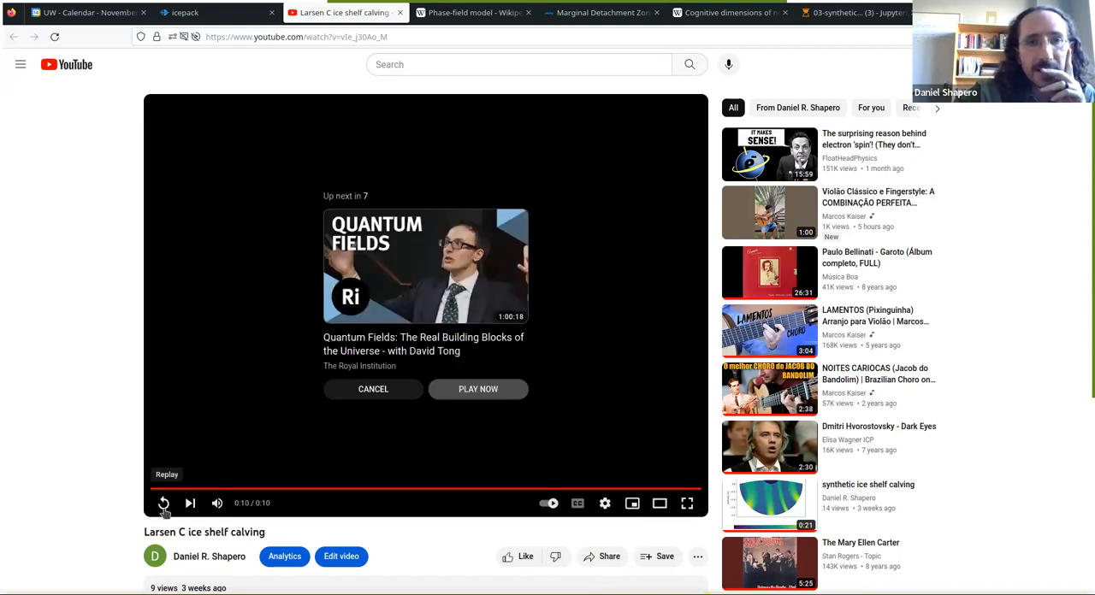
Replay the finished Larsen C calving video twice on YouTube
left_click(164, 503)
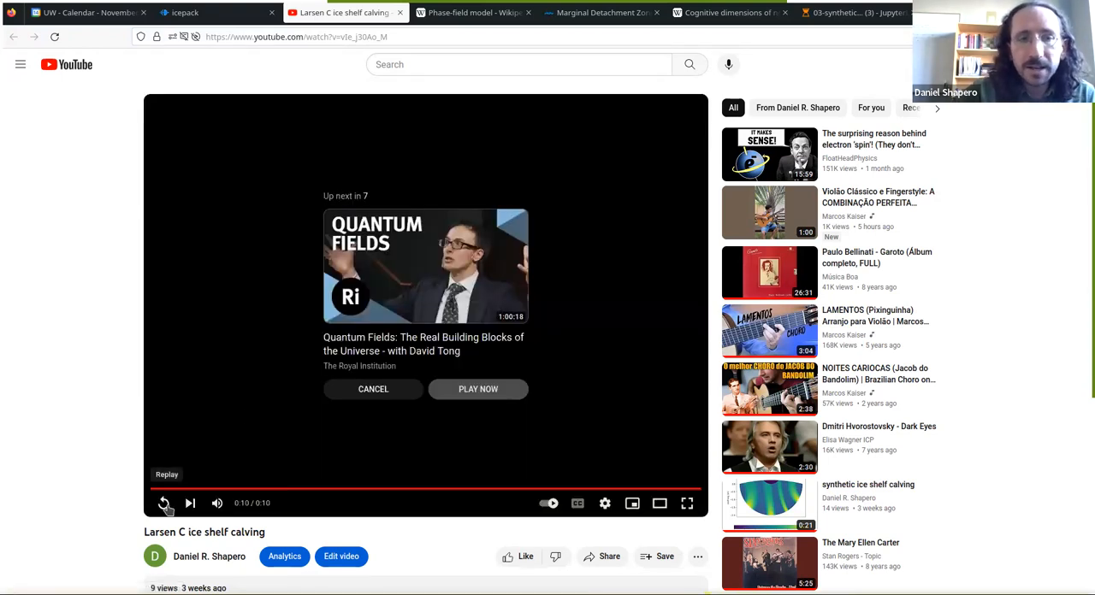
left_click(373, 389)
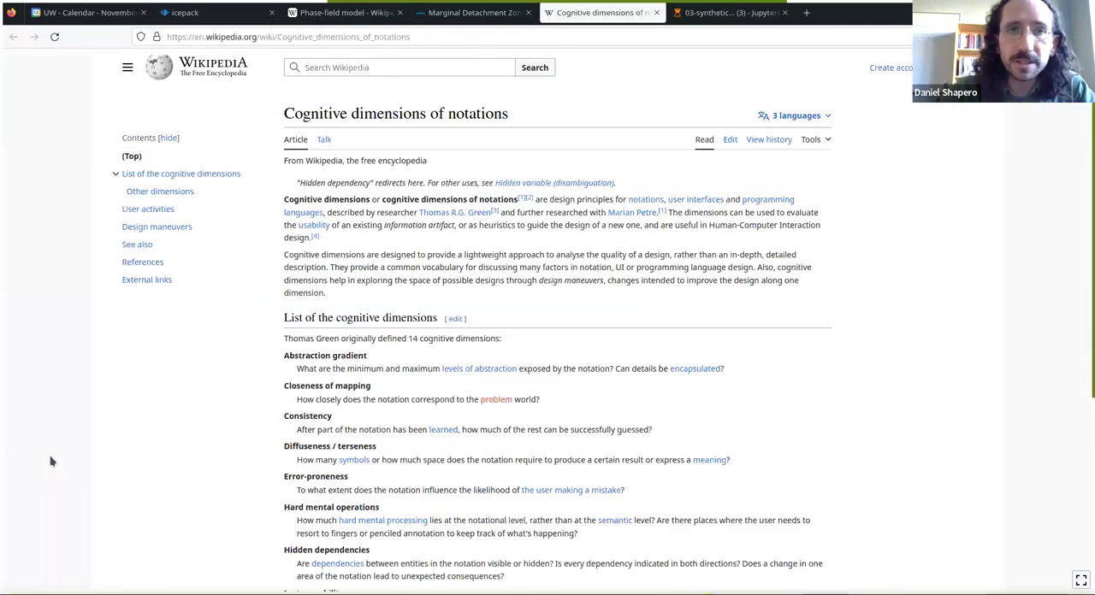
Open a new tab with the icepack.github.io homepage
left_click(729, 12)
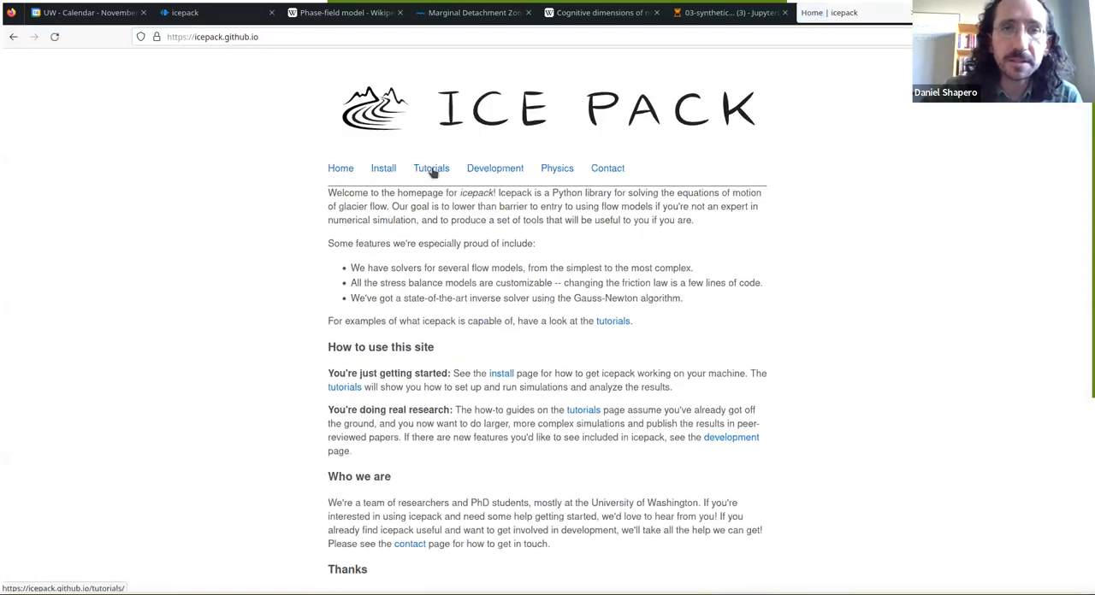
Go to icepack's Tutorials page and scroll to the notebook relationship diagram
left_click(431, 168)
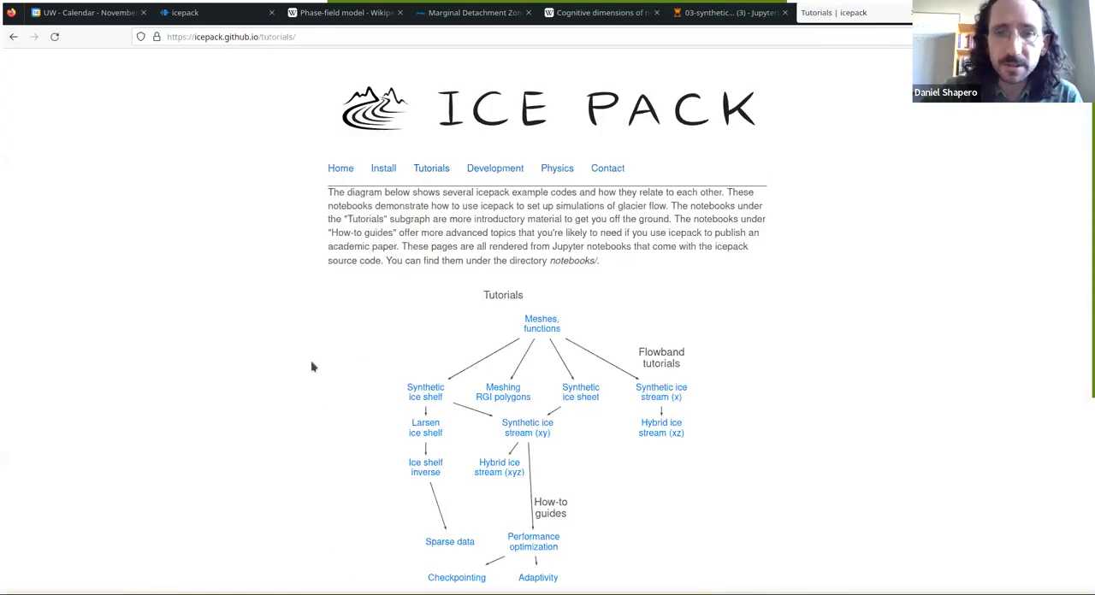
scroll("down", 3)
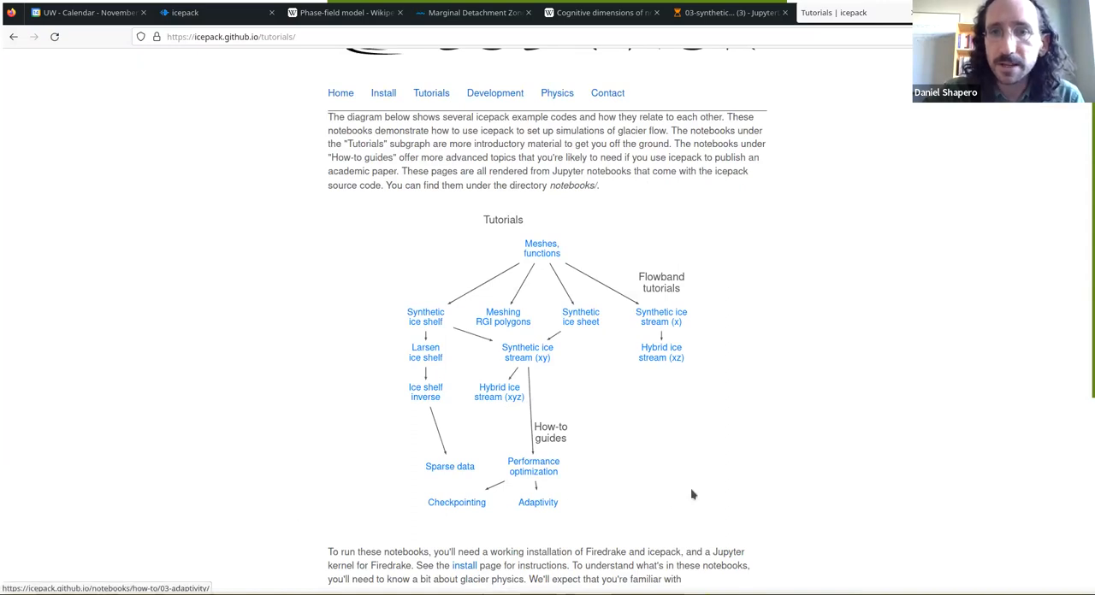
mouse_move(797, 444)
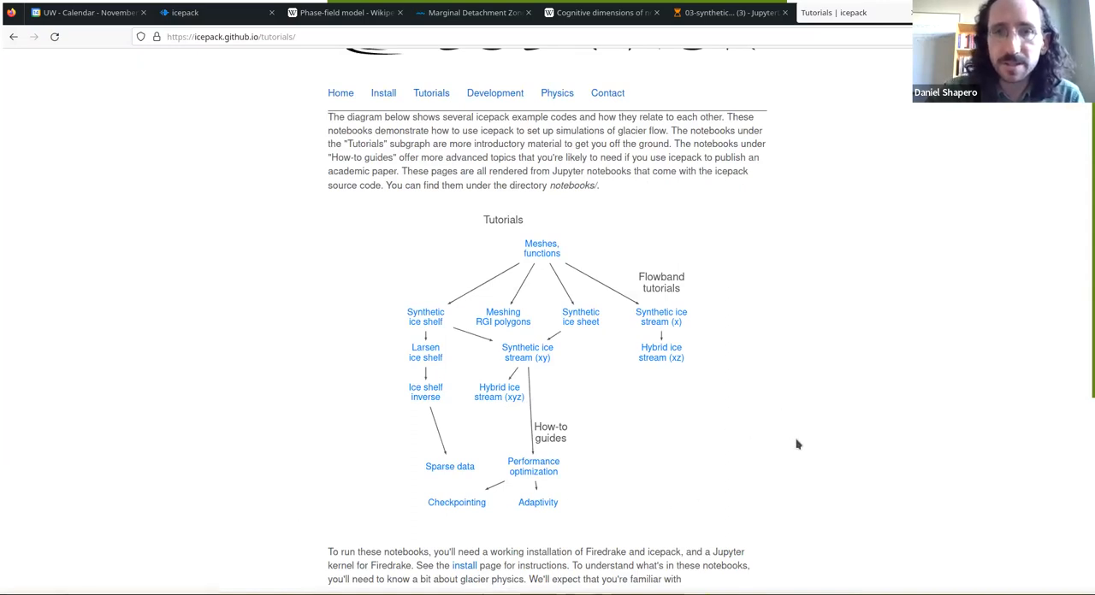
mouse_move(672, 234)
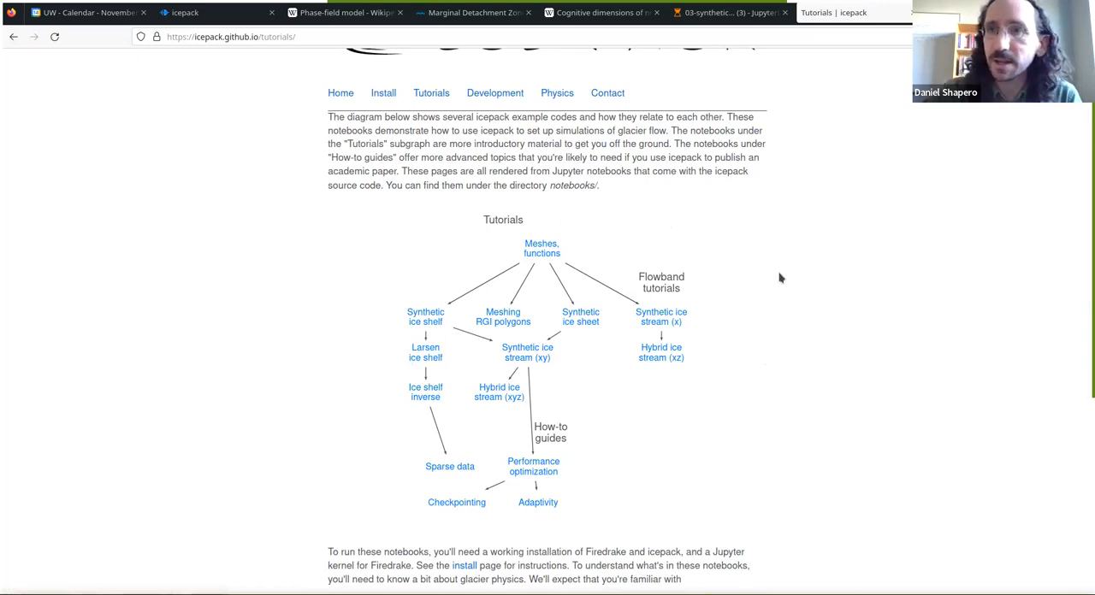
mouse_move(675, 233)
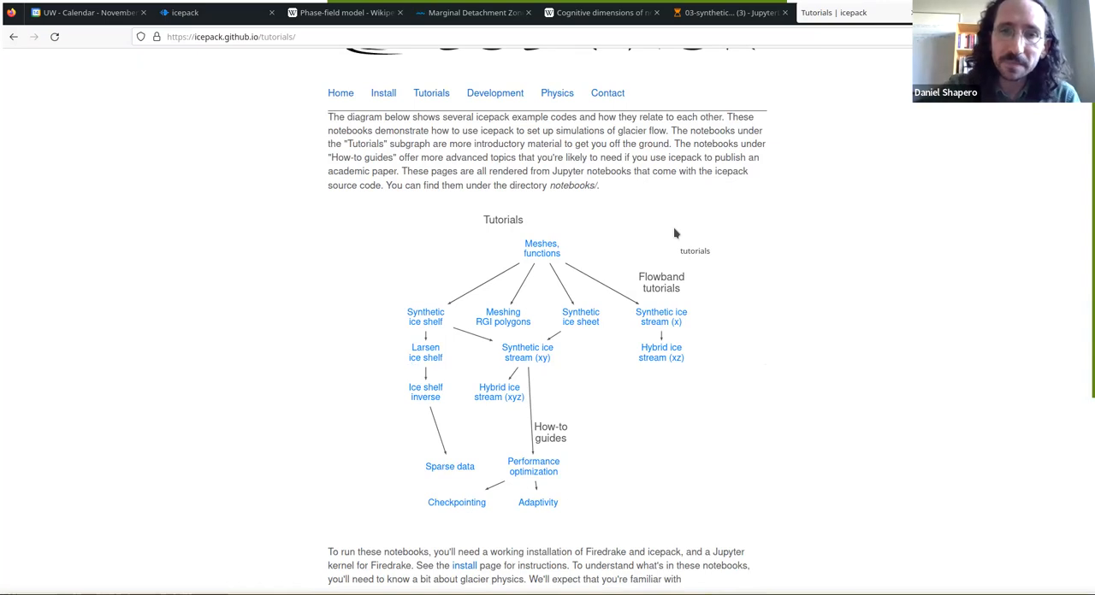
mouse_move(618, 74)
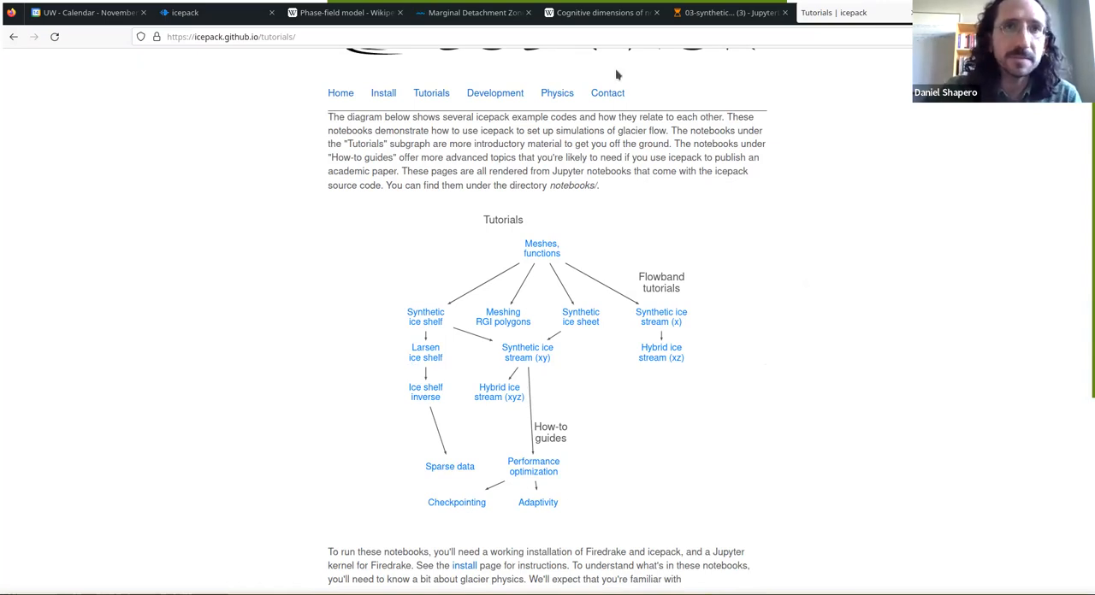
mouse_move(622, 47)
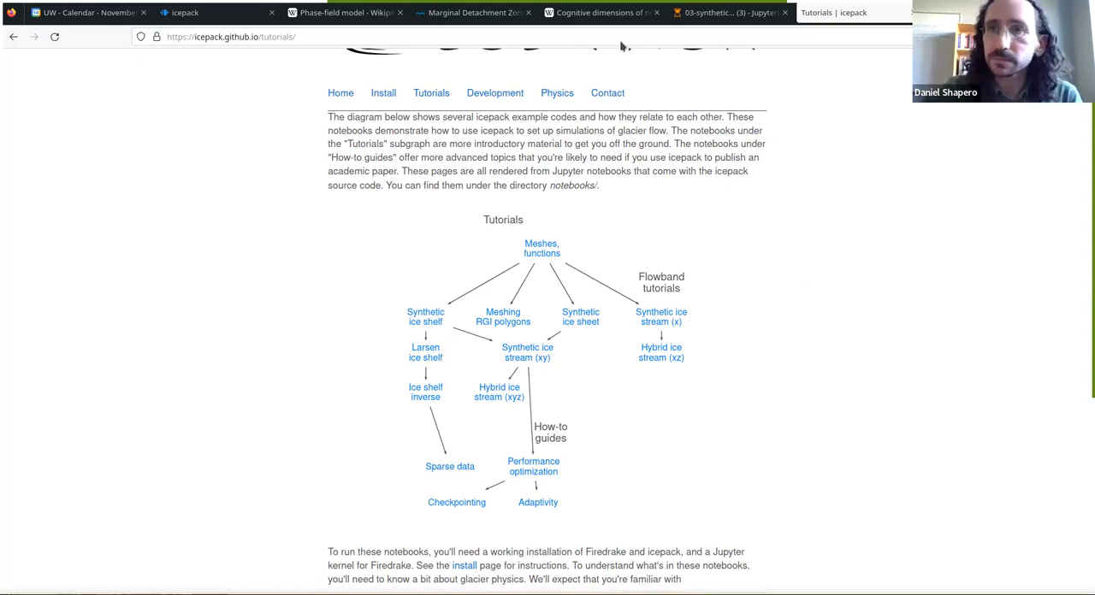